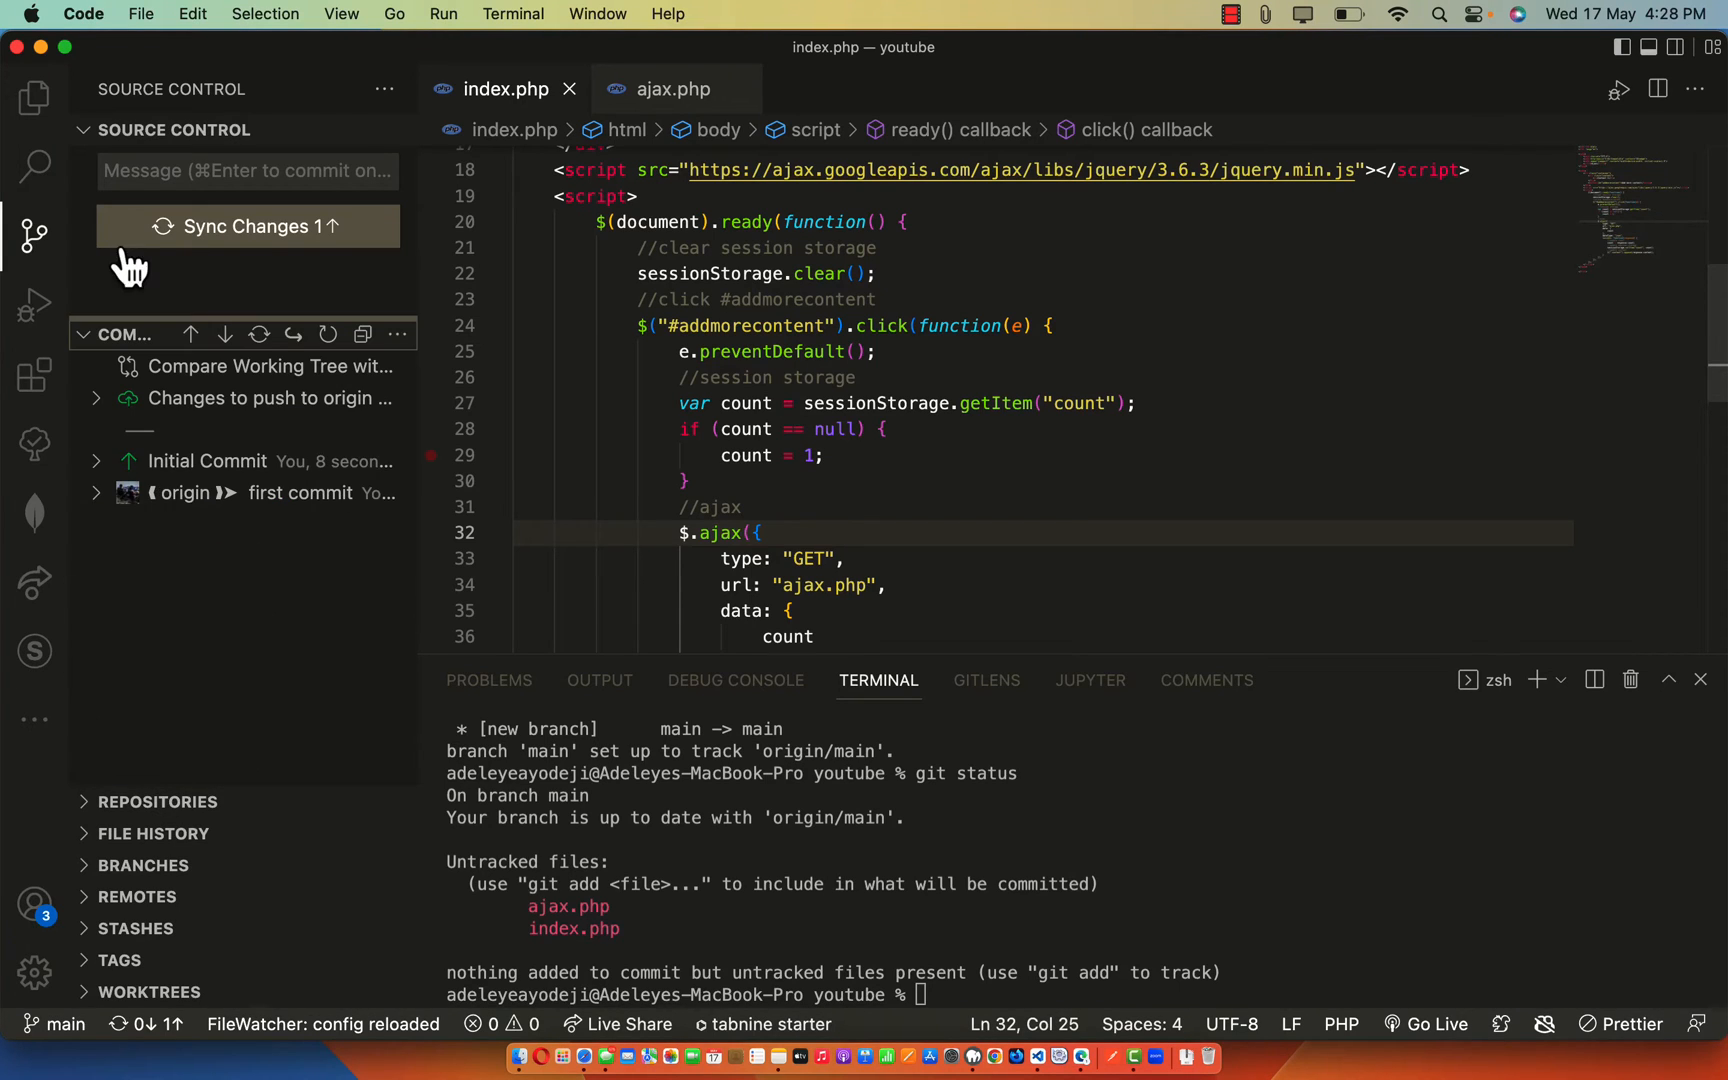
- Sync Changes and confirm the push of the one pending commit to origin
{"action": "left_click", "coordinate": [246, 226]}
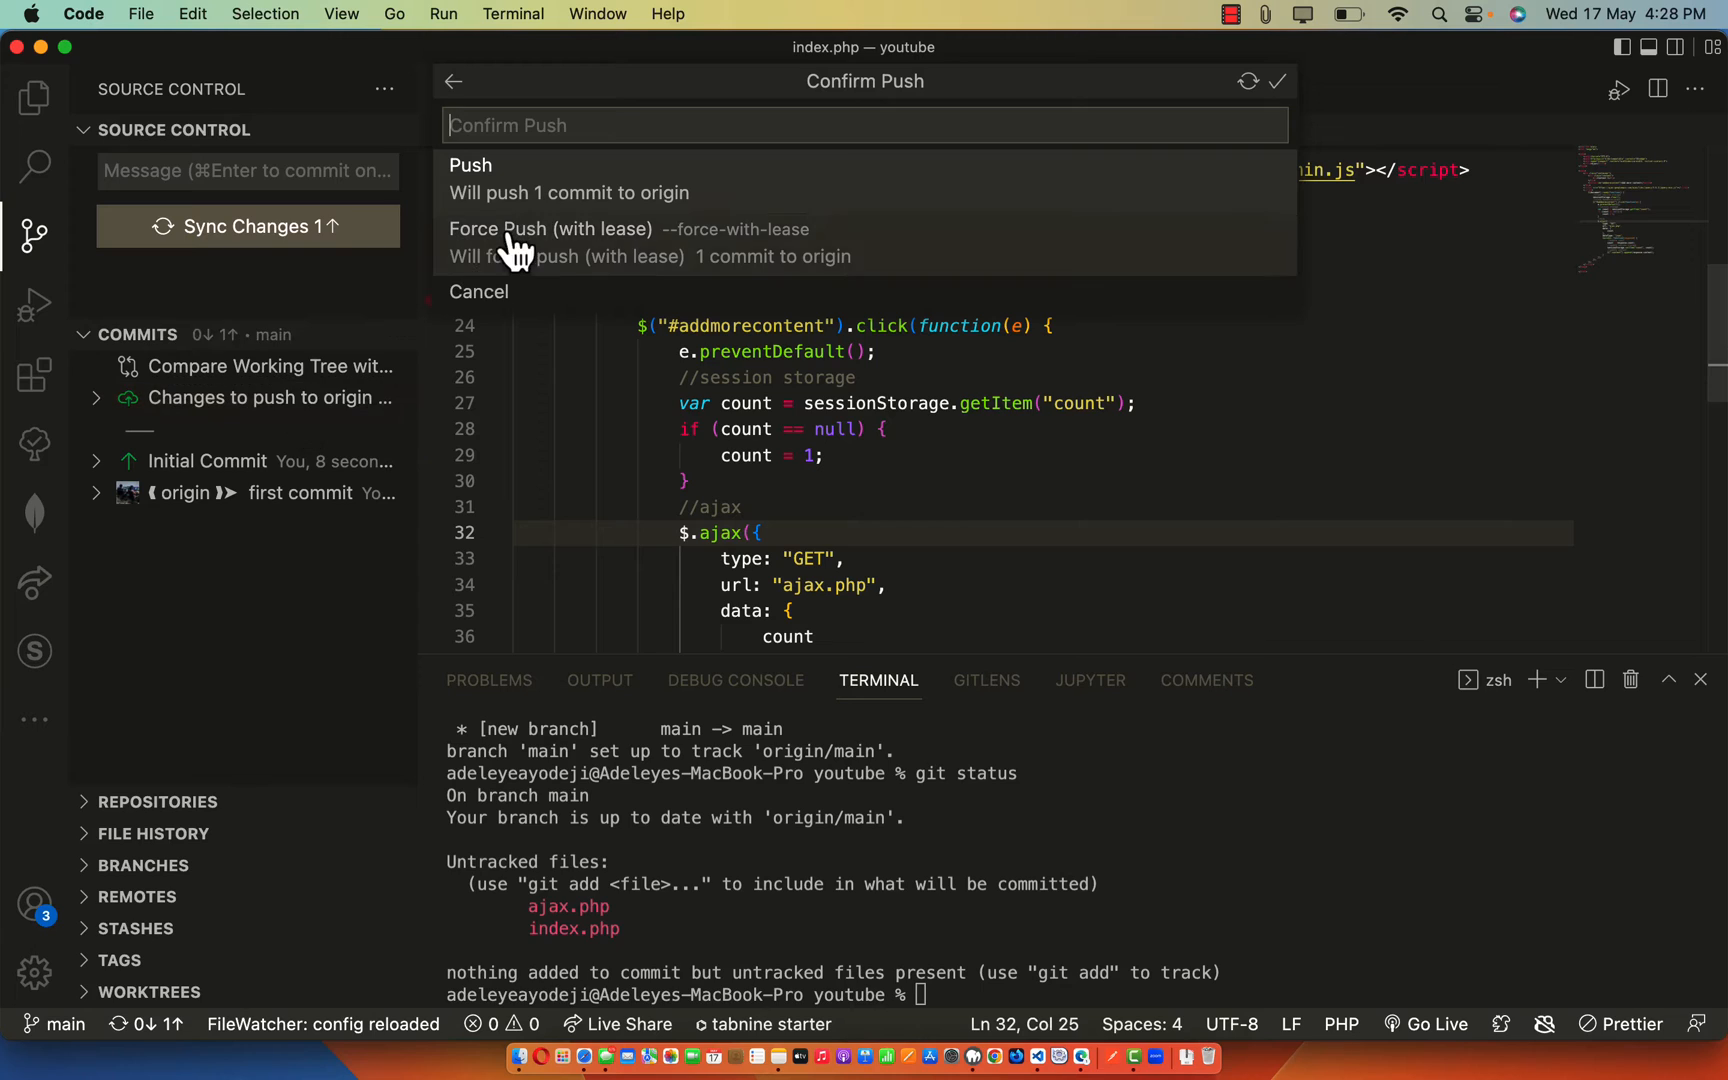
{"action": "mouse_move", "coordinate": [610, 178]}
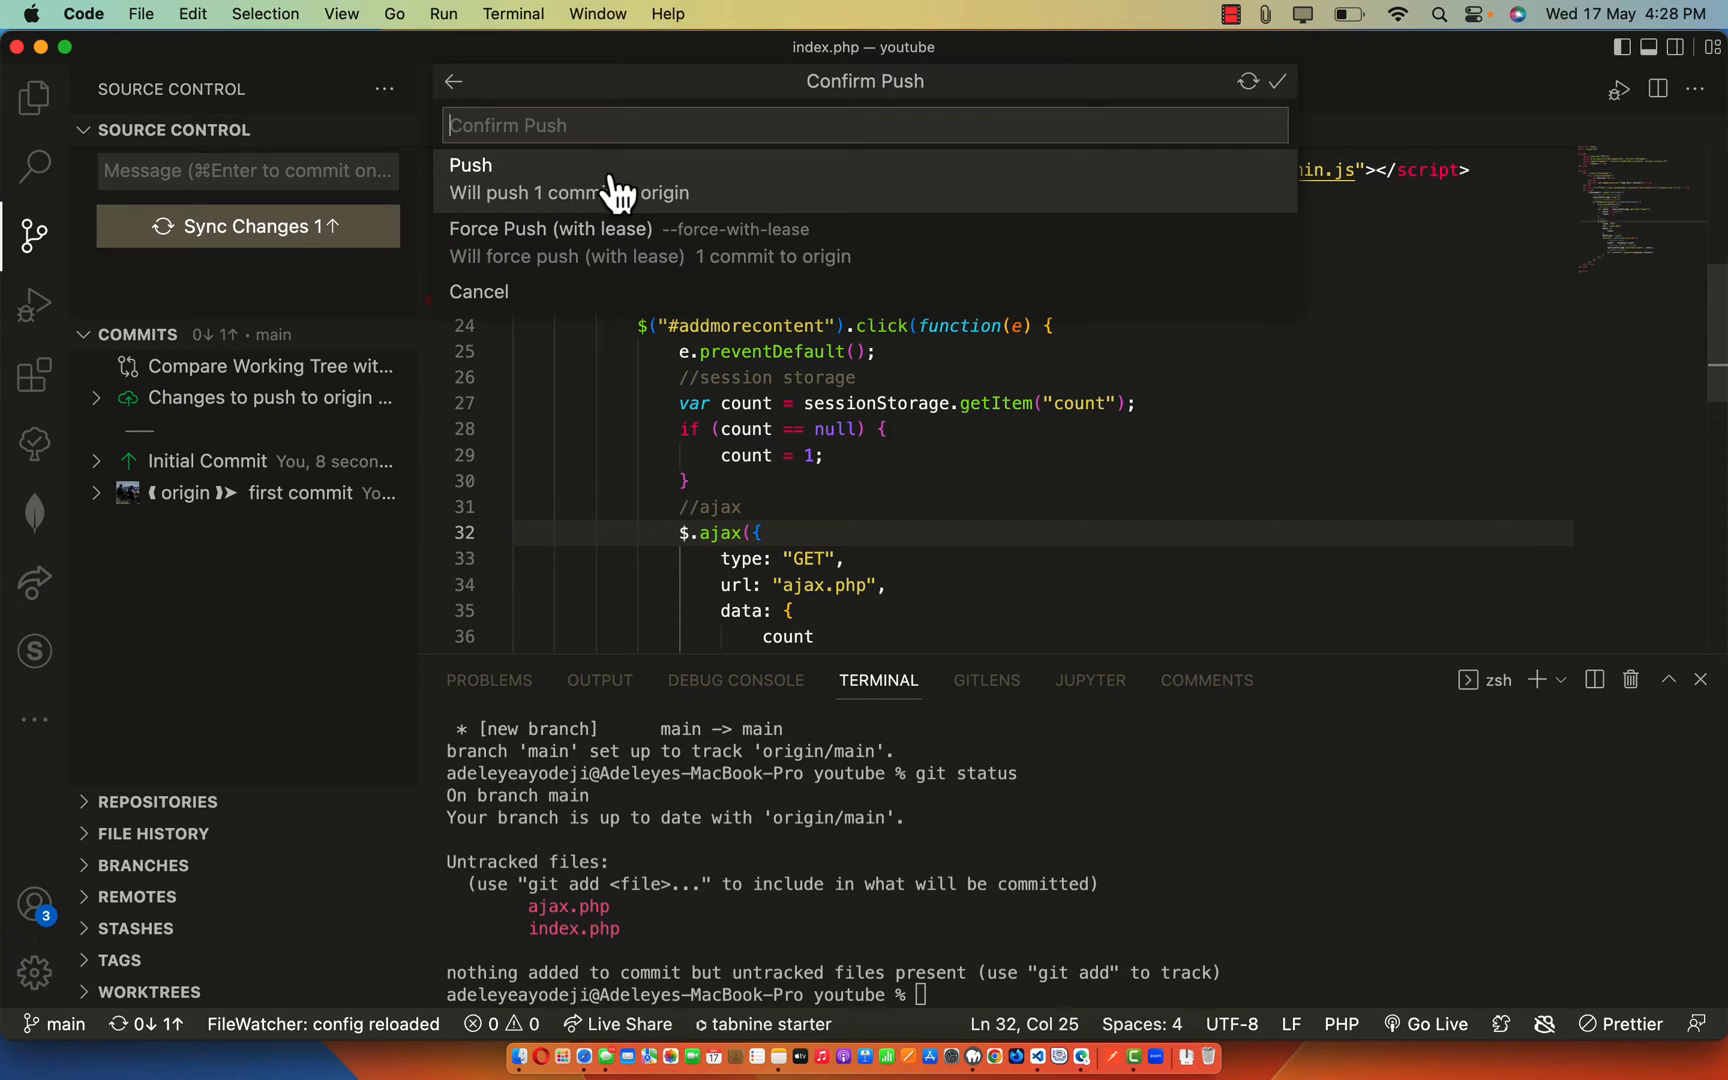
{"action": "mouse_move", "coordinate": [574, 214]}
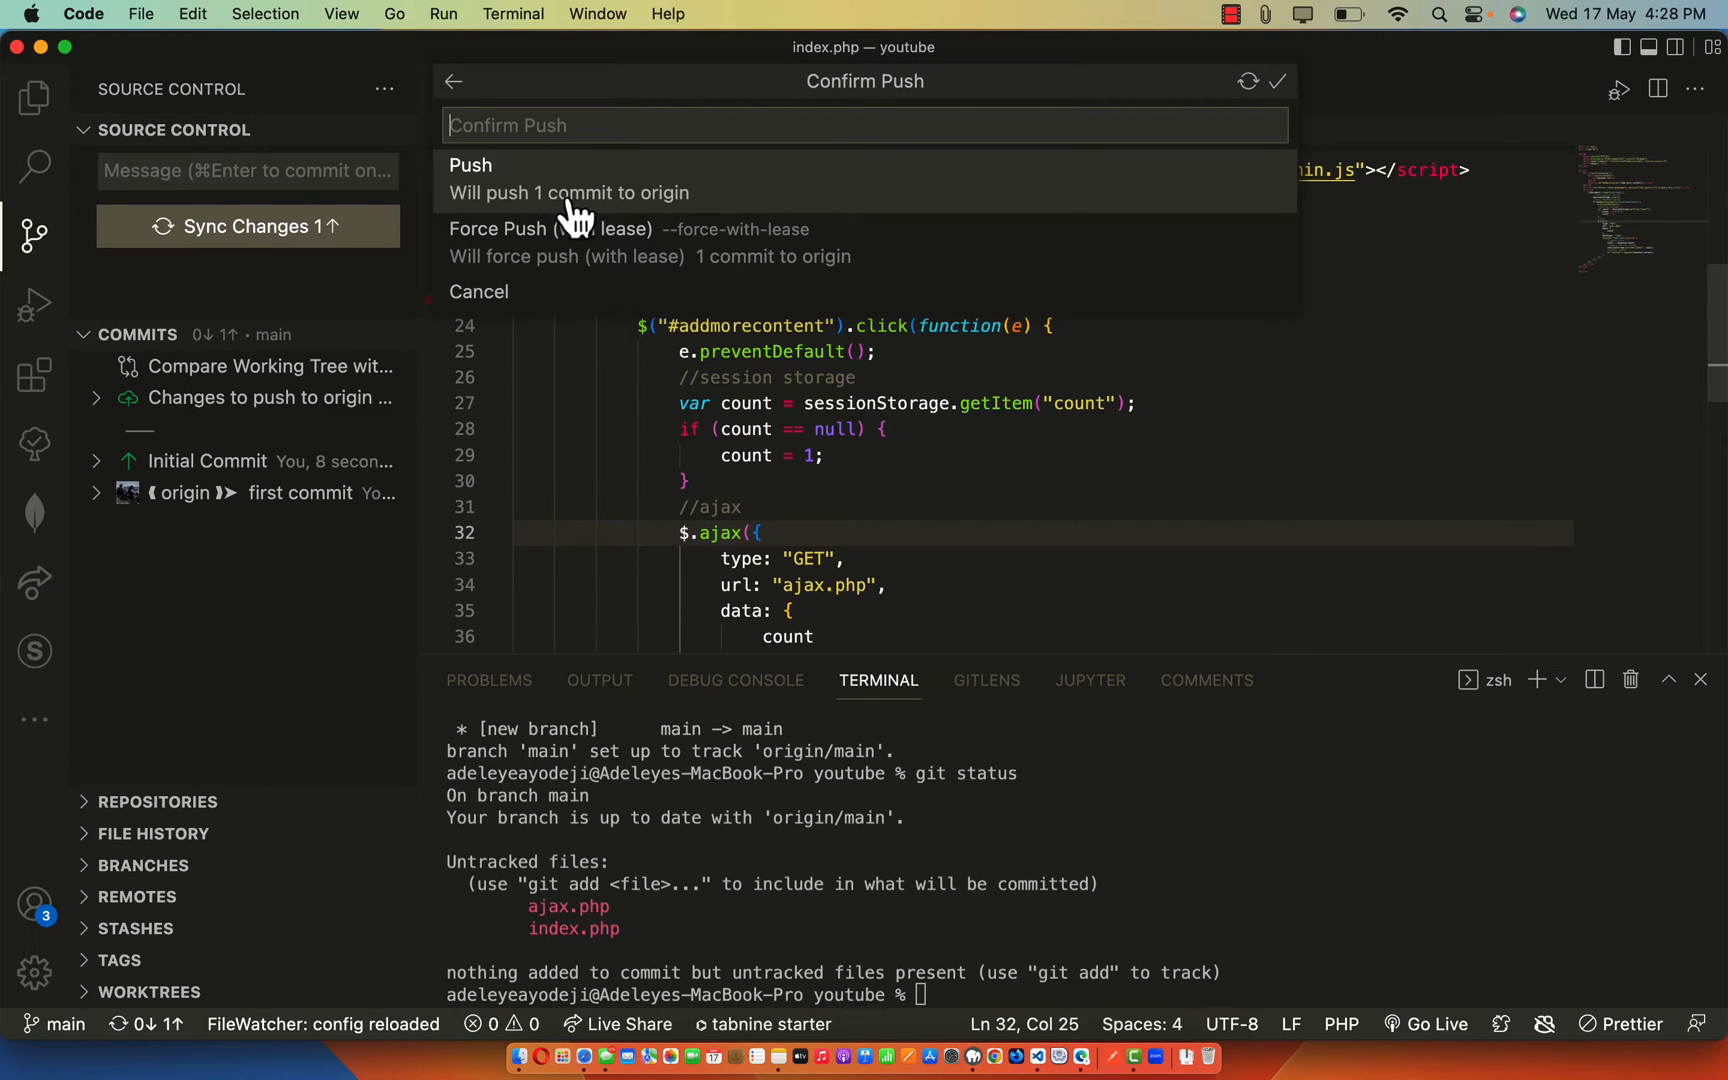
{"action": "left_click", "coordinate": [470, 178]}
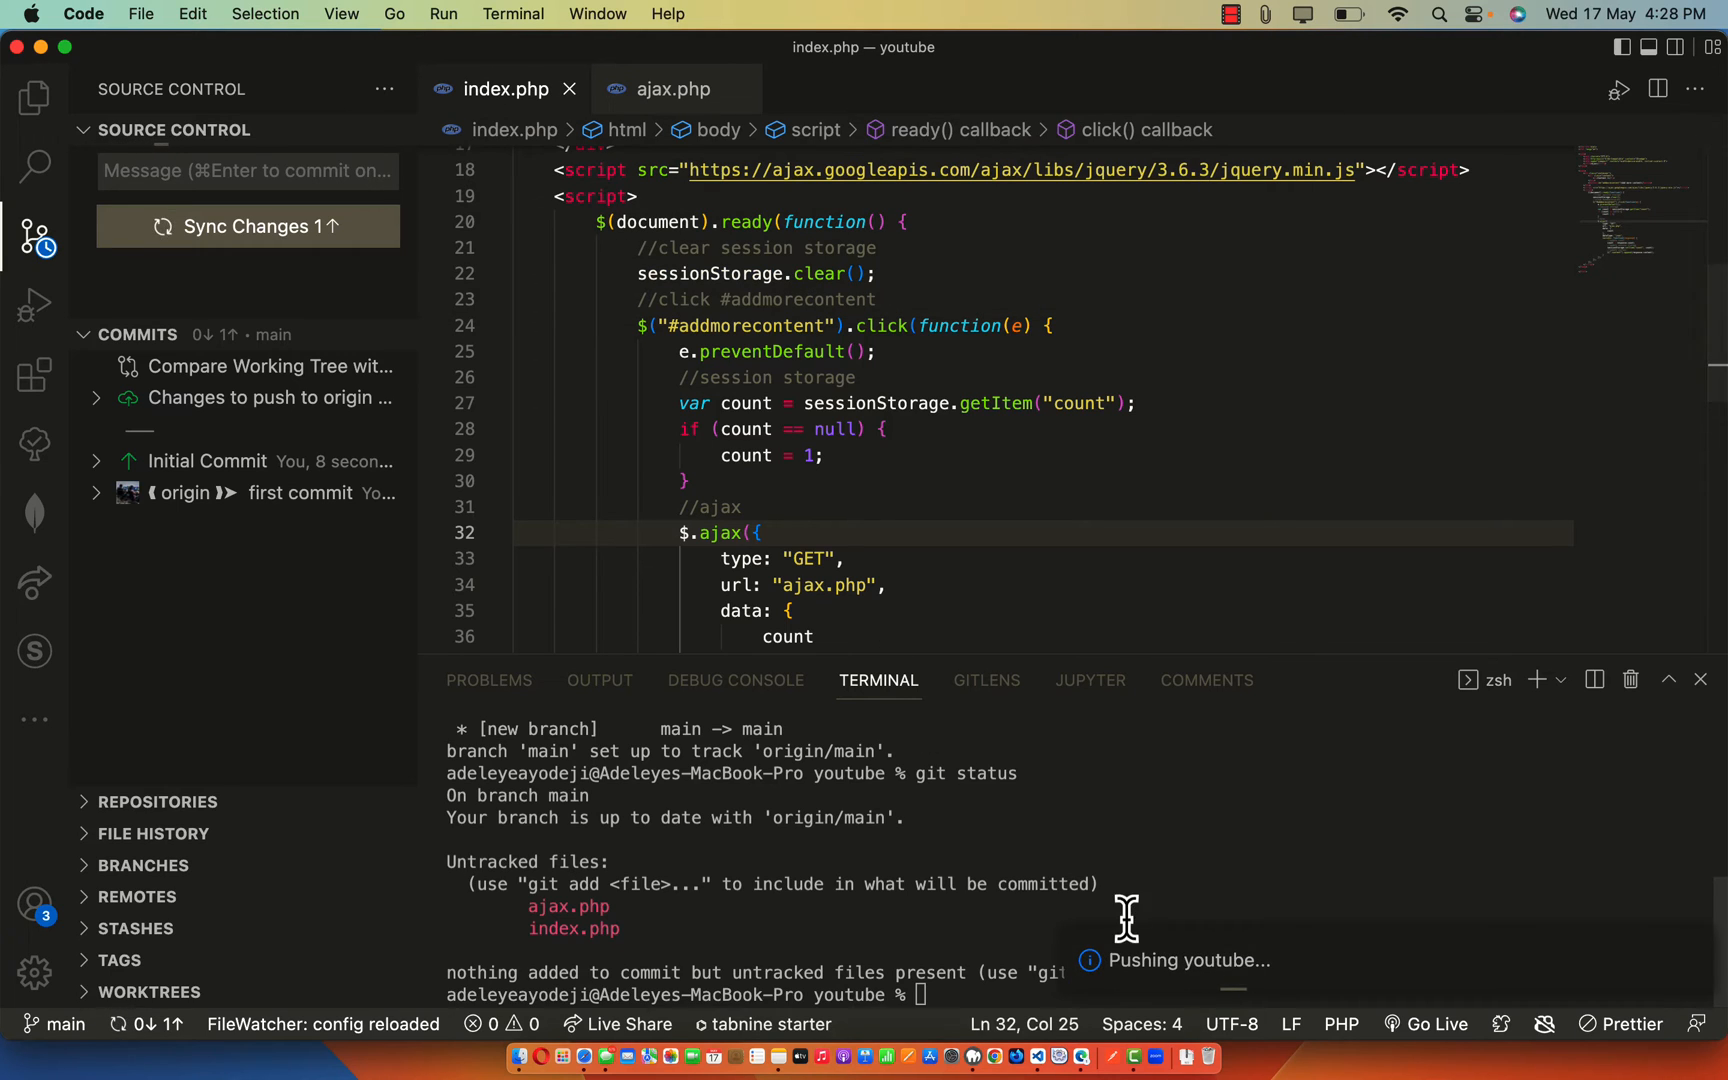
{"action": "left_click", "coordinate": [246, 226]}
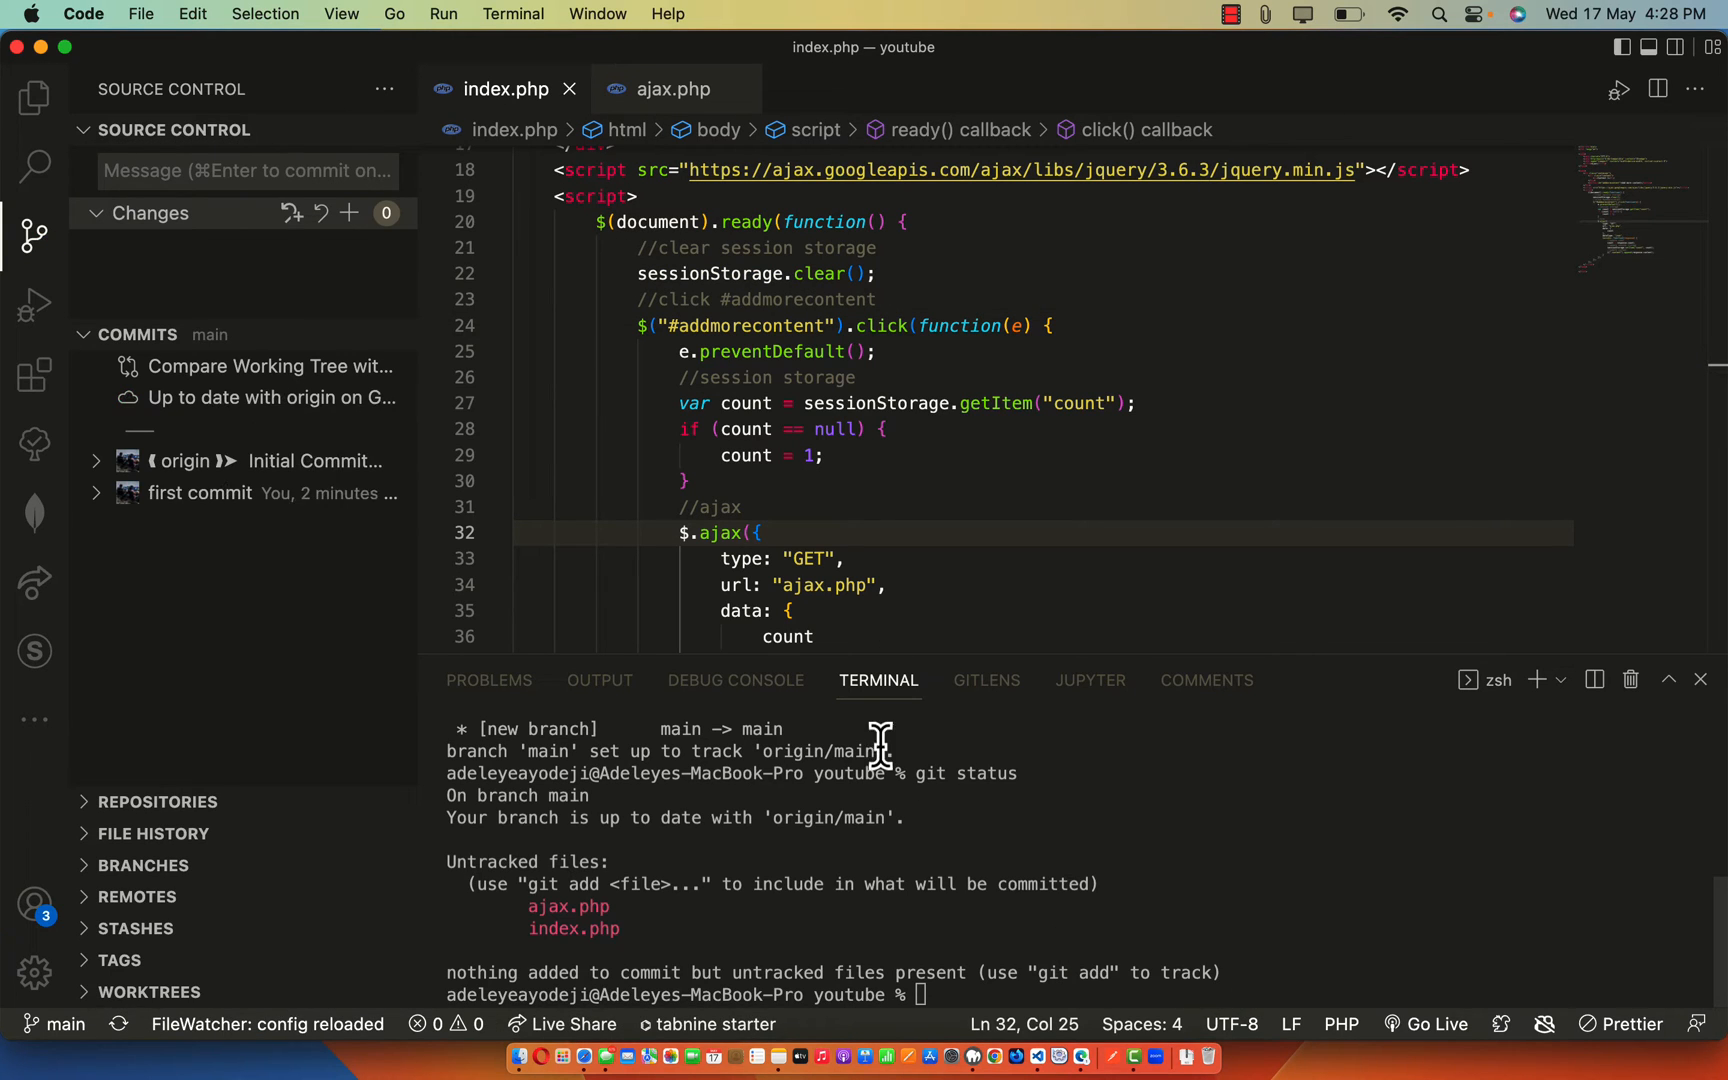
{"action": "mouse_move", "coordinate": [1168, 858]}
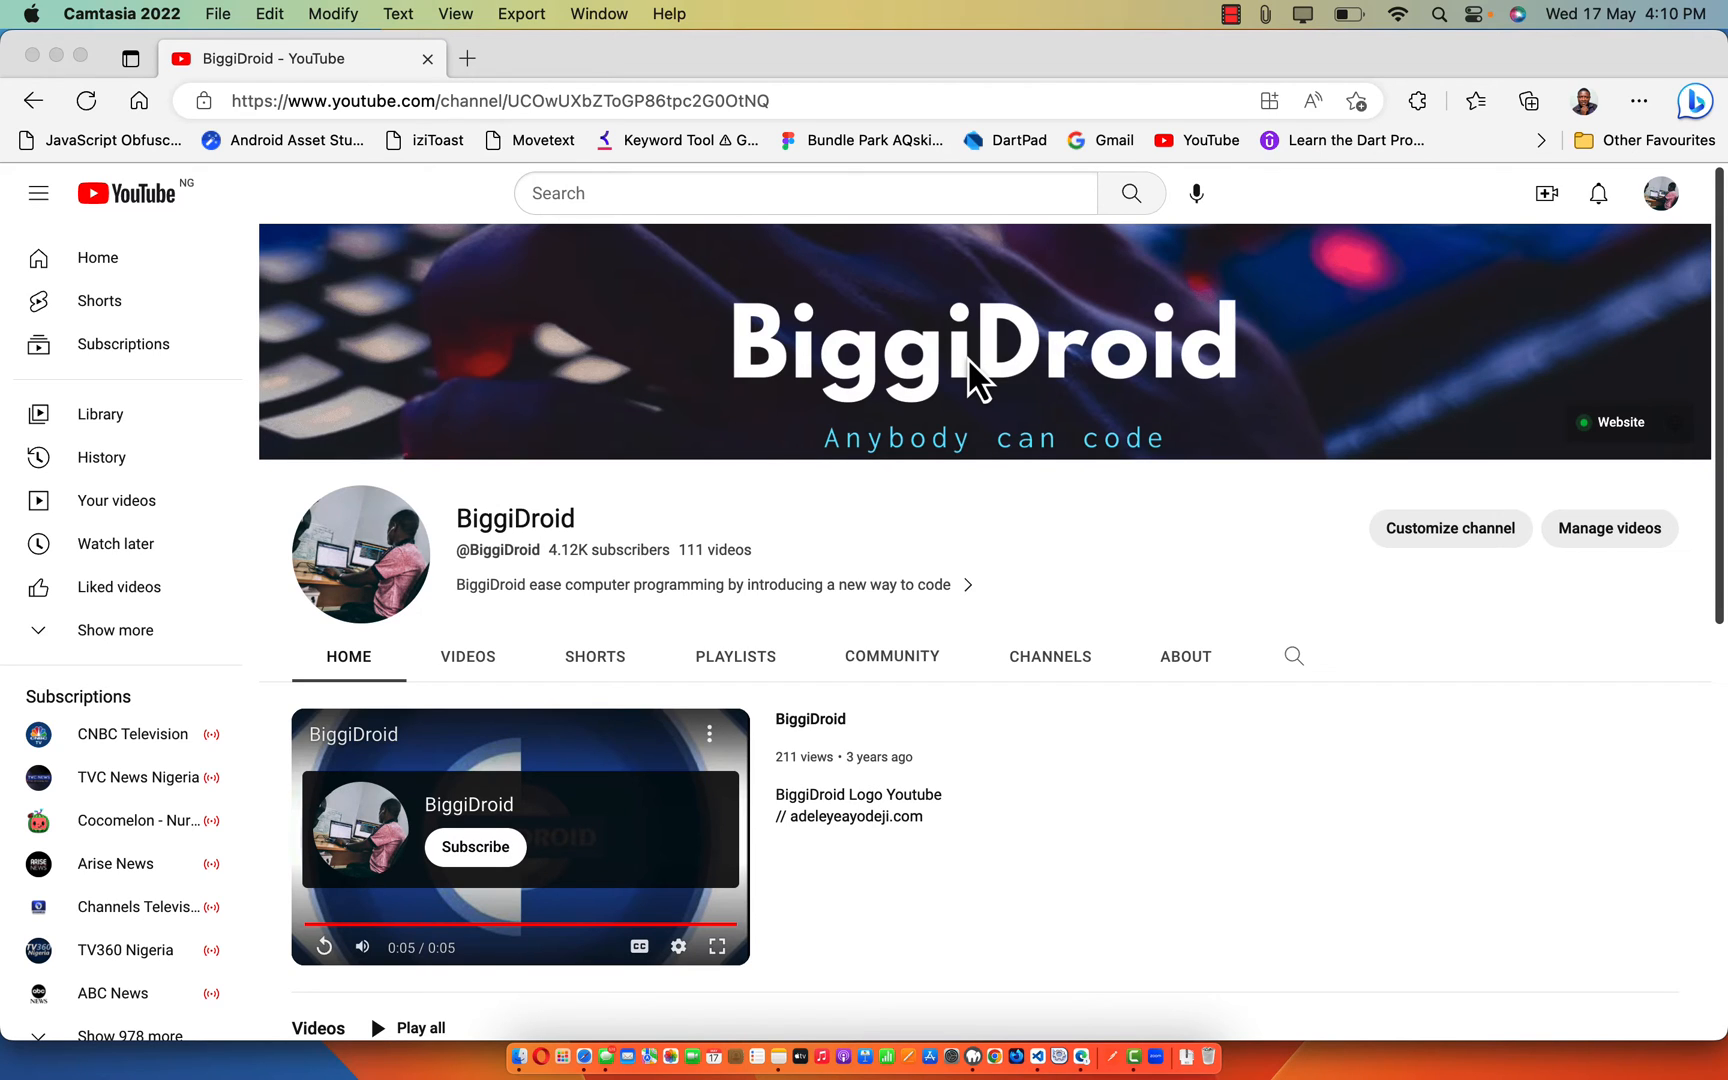
{"action": "mouse_move", "coordinate": [996, 614]}
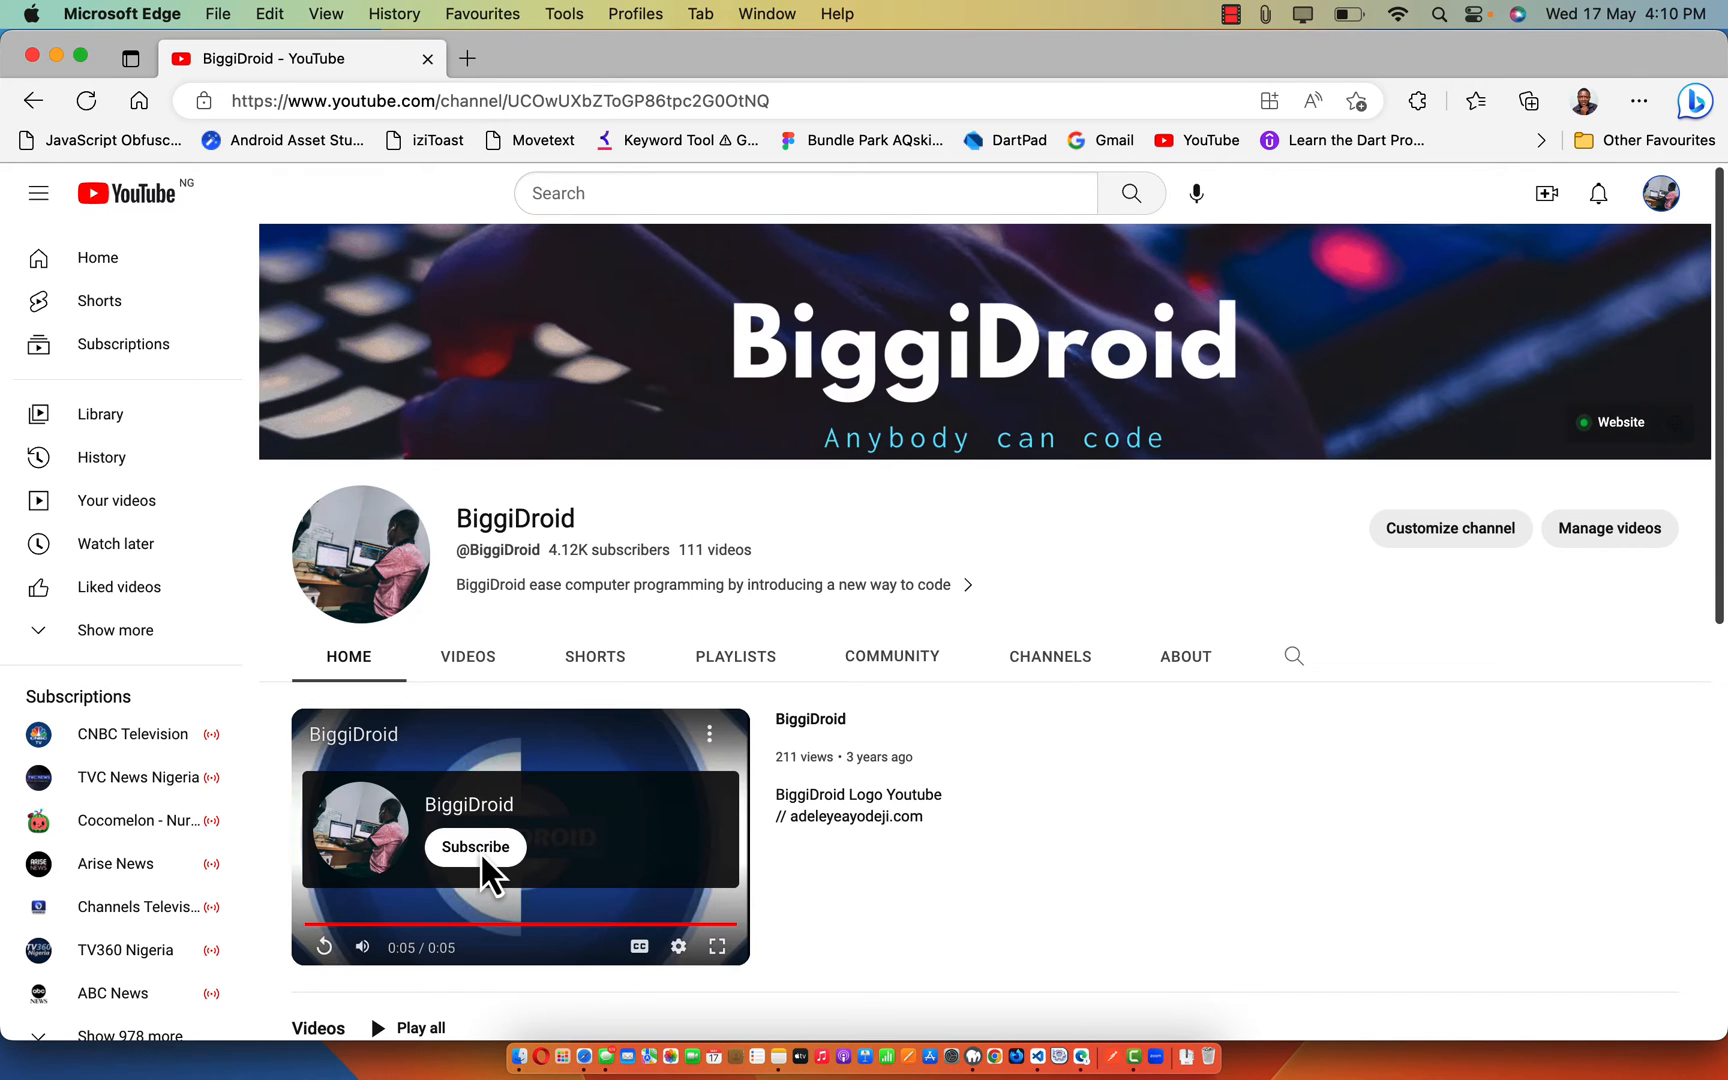
- Subscribe to the BiggiDroid channel from its featured video overlay
{"action": "left_click", "coordinate": [474, 846]}
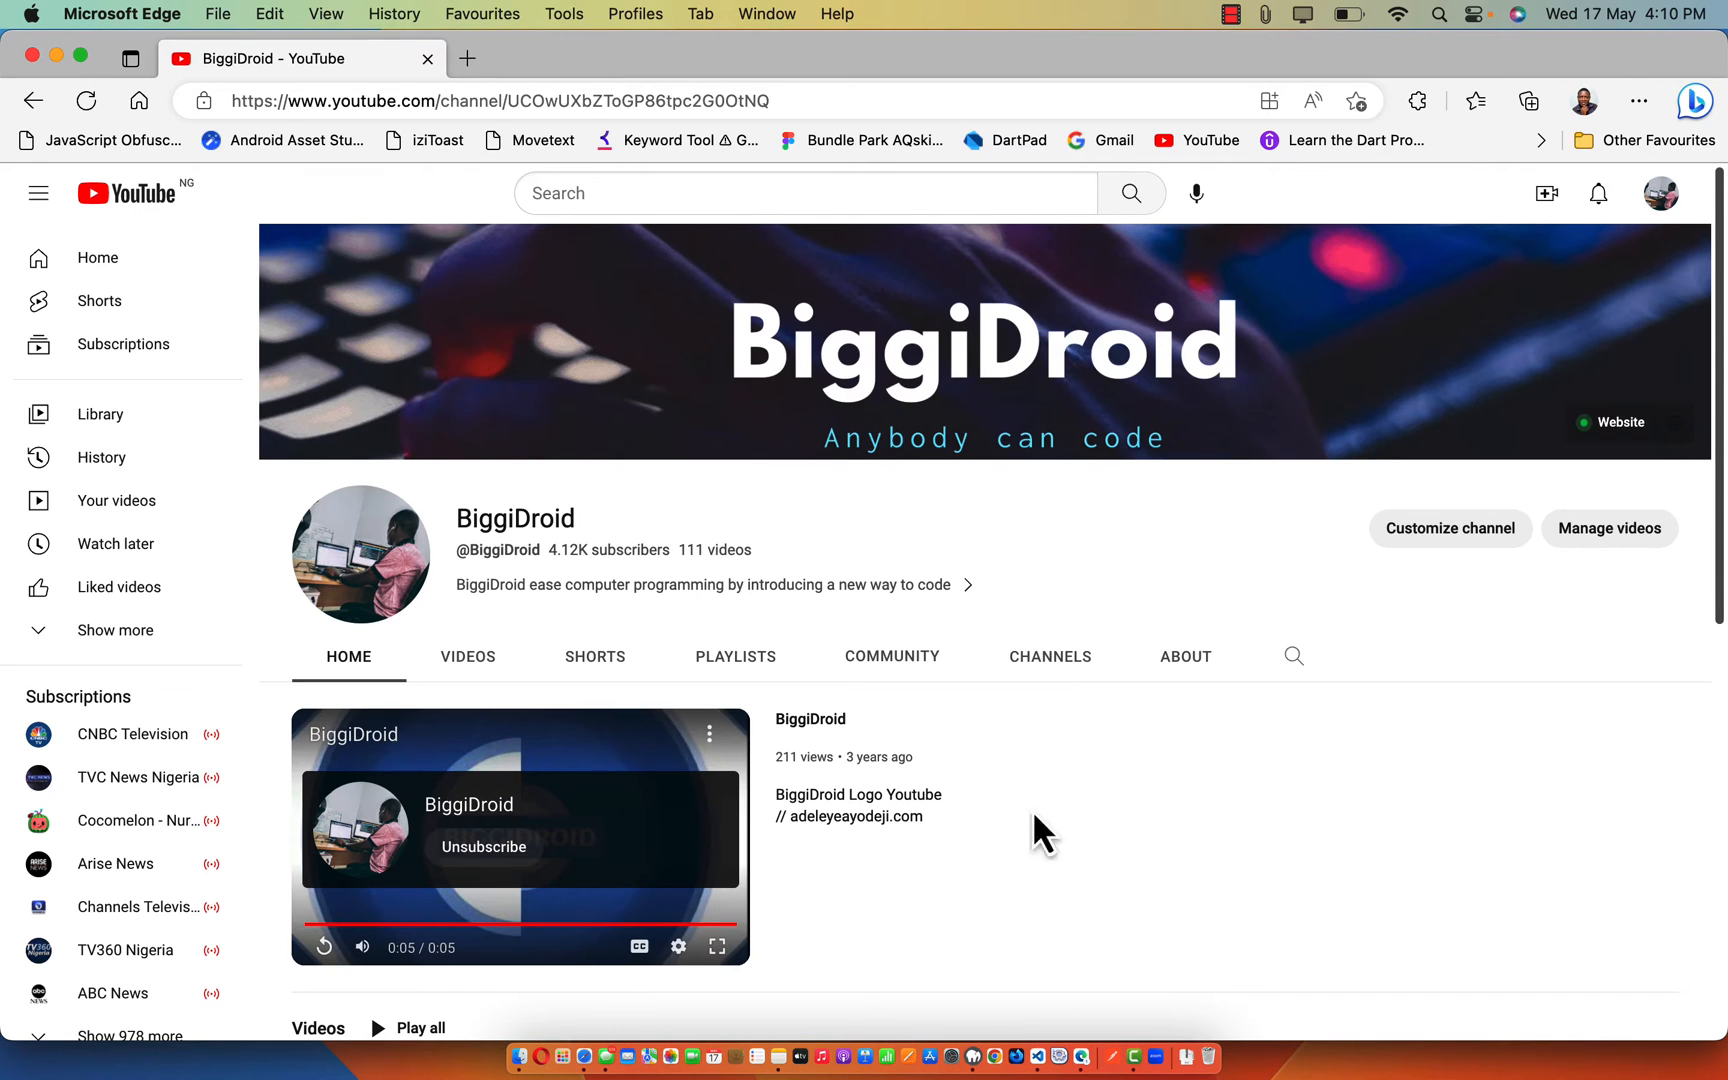
{"action": "scroll", "scroll_direction": "down", "scroll_amount": 3}
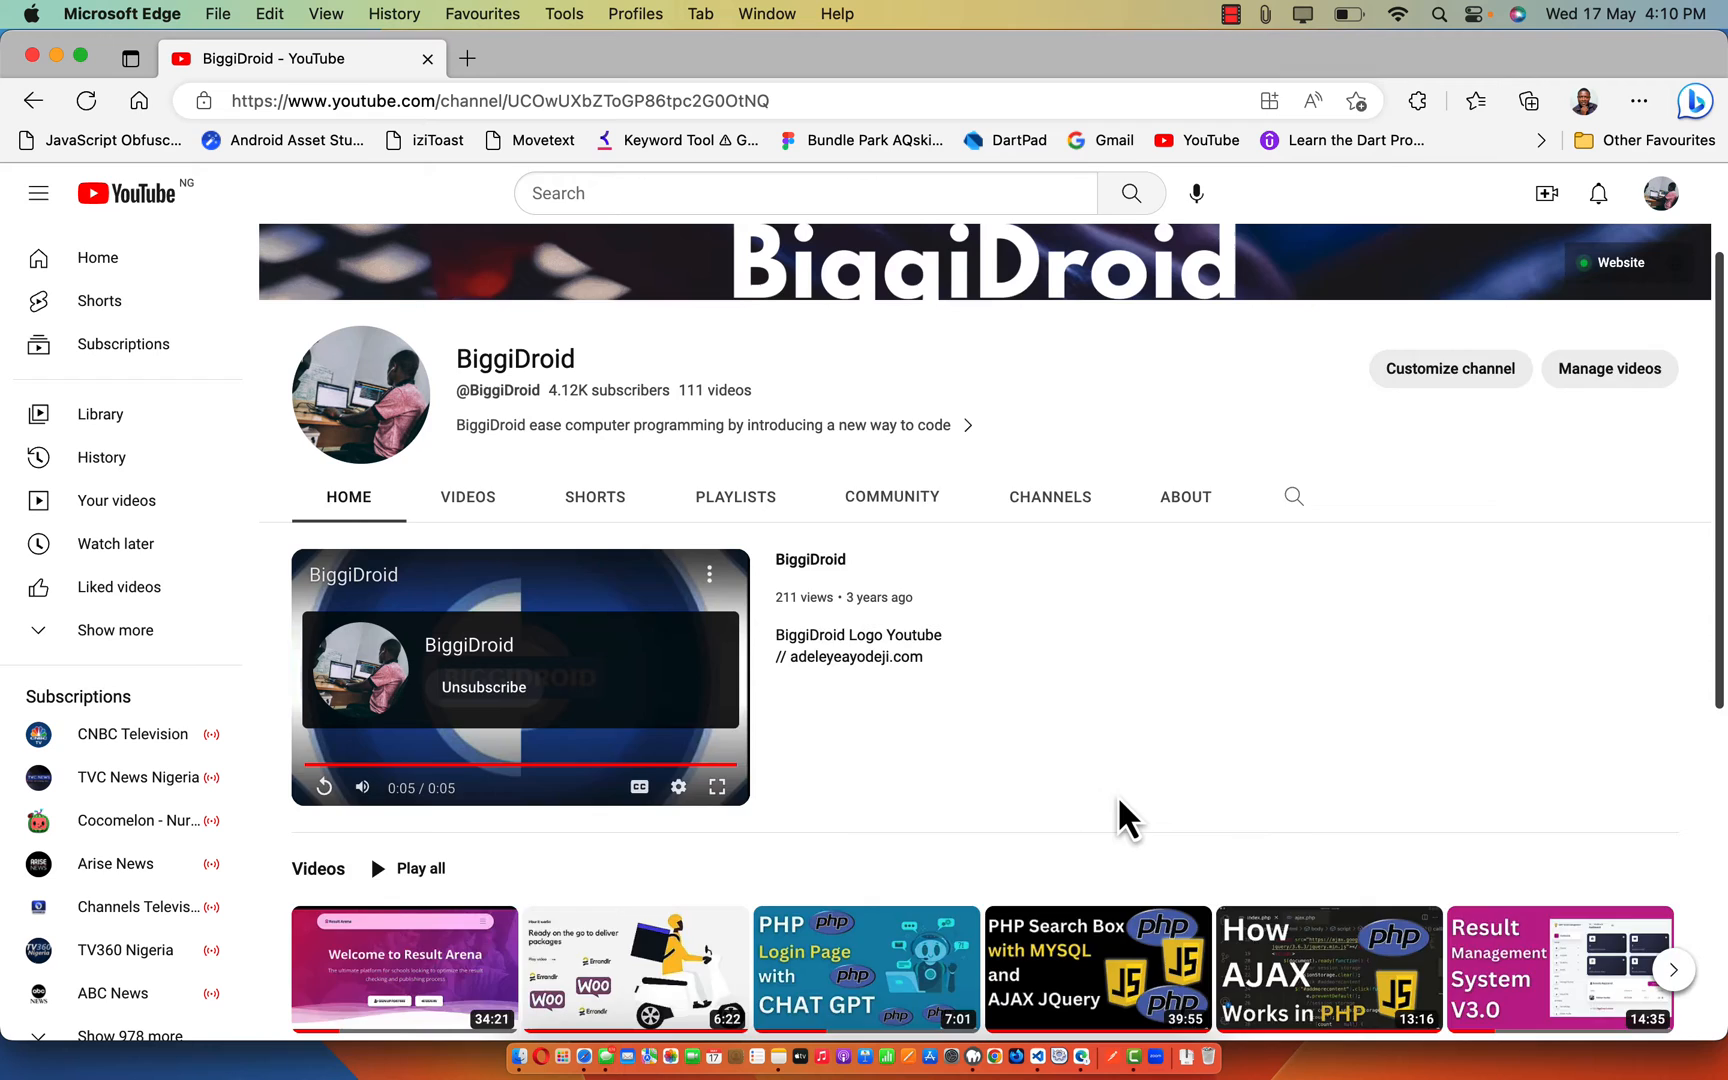
{"action": "scroll", "scroll_direction": "up", "scroll_amount": 3}
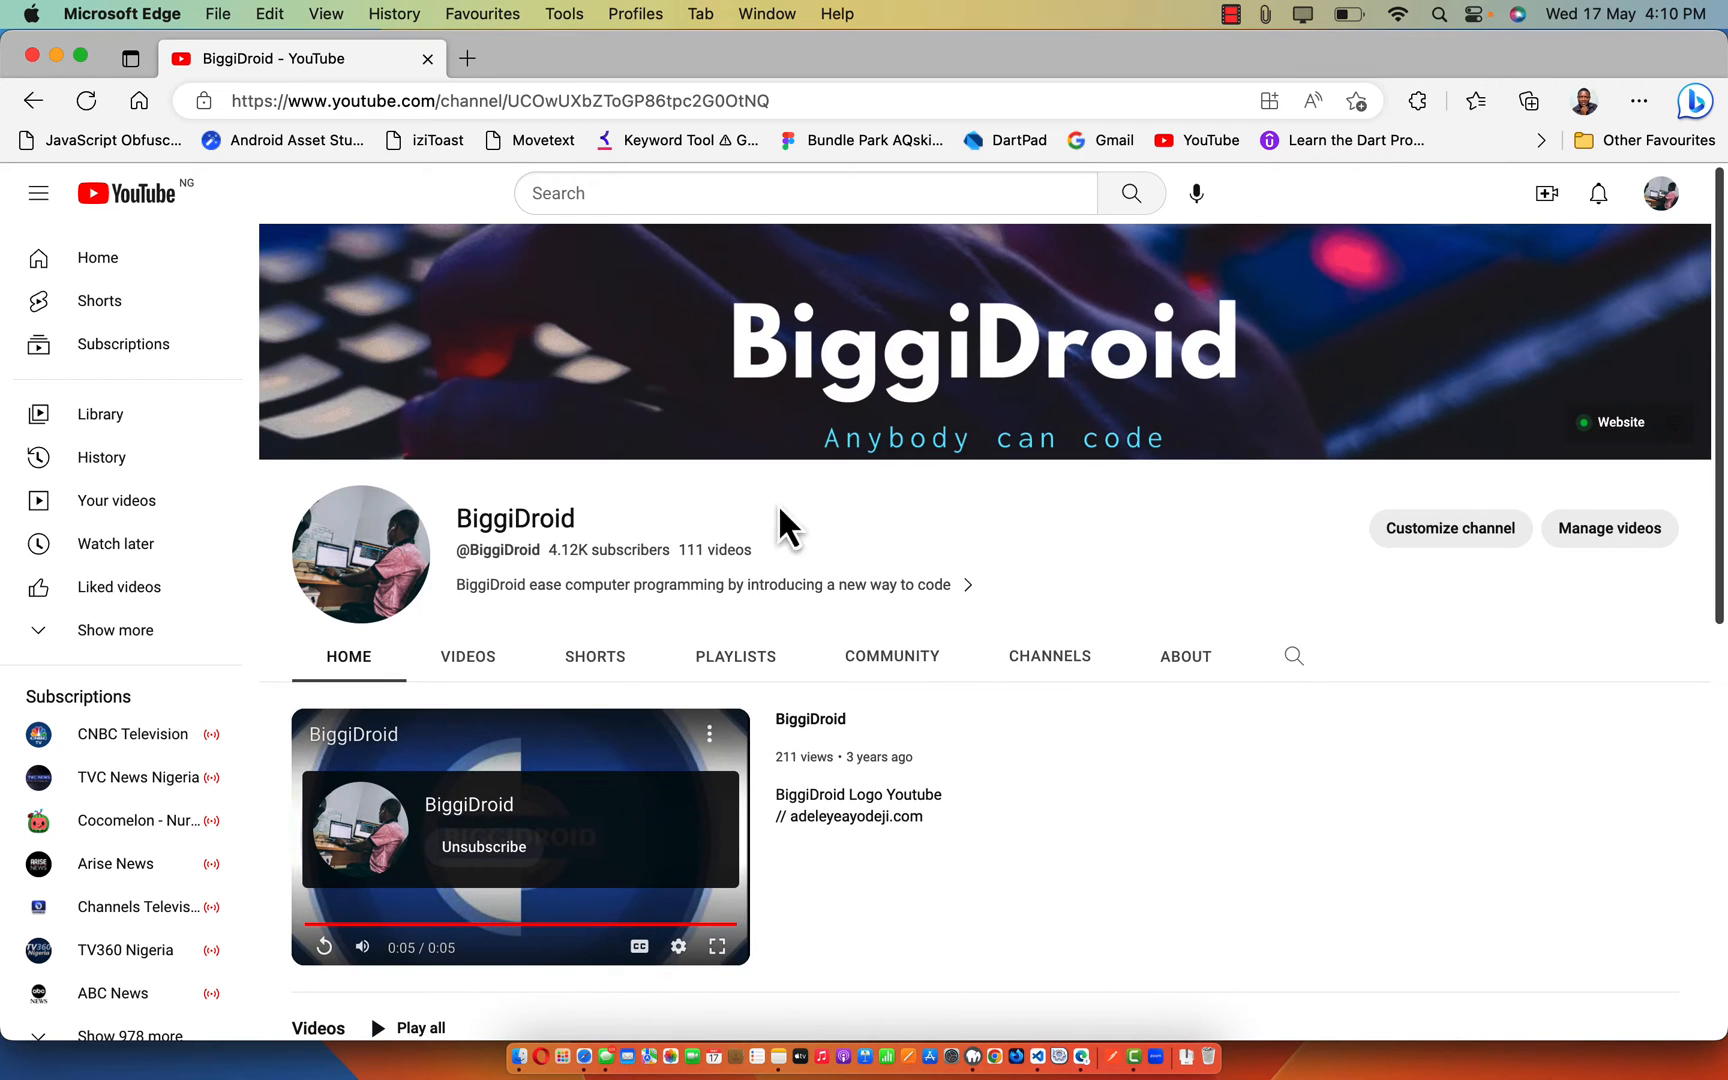
{"action": "mouse_move", "coordinate": [766, 526]}
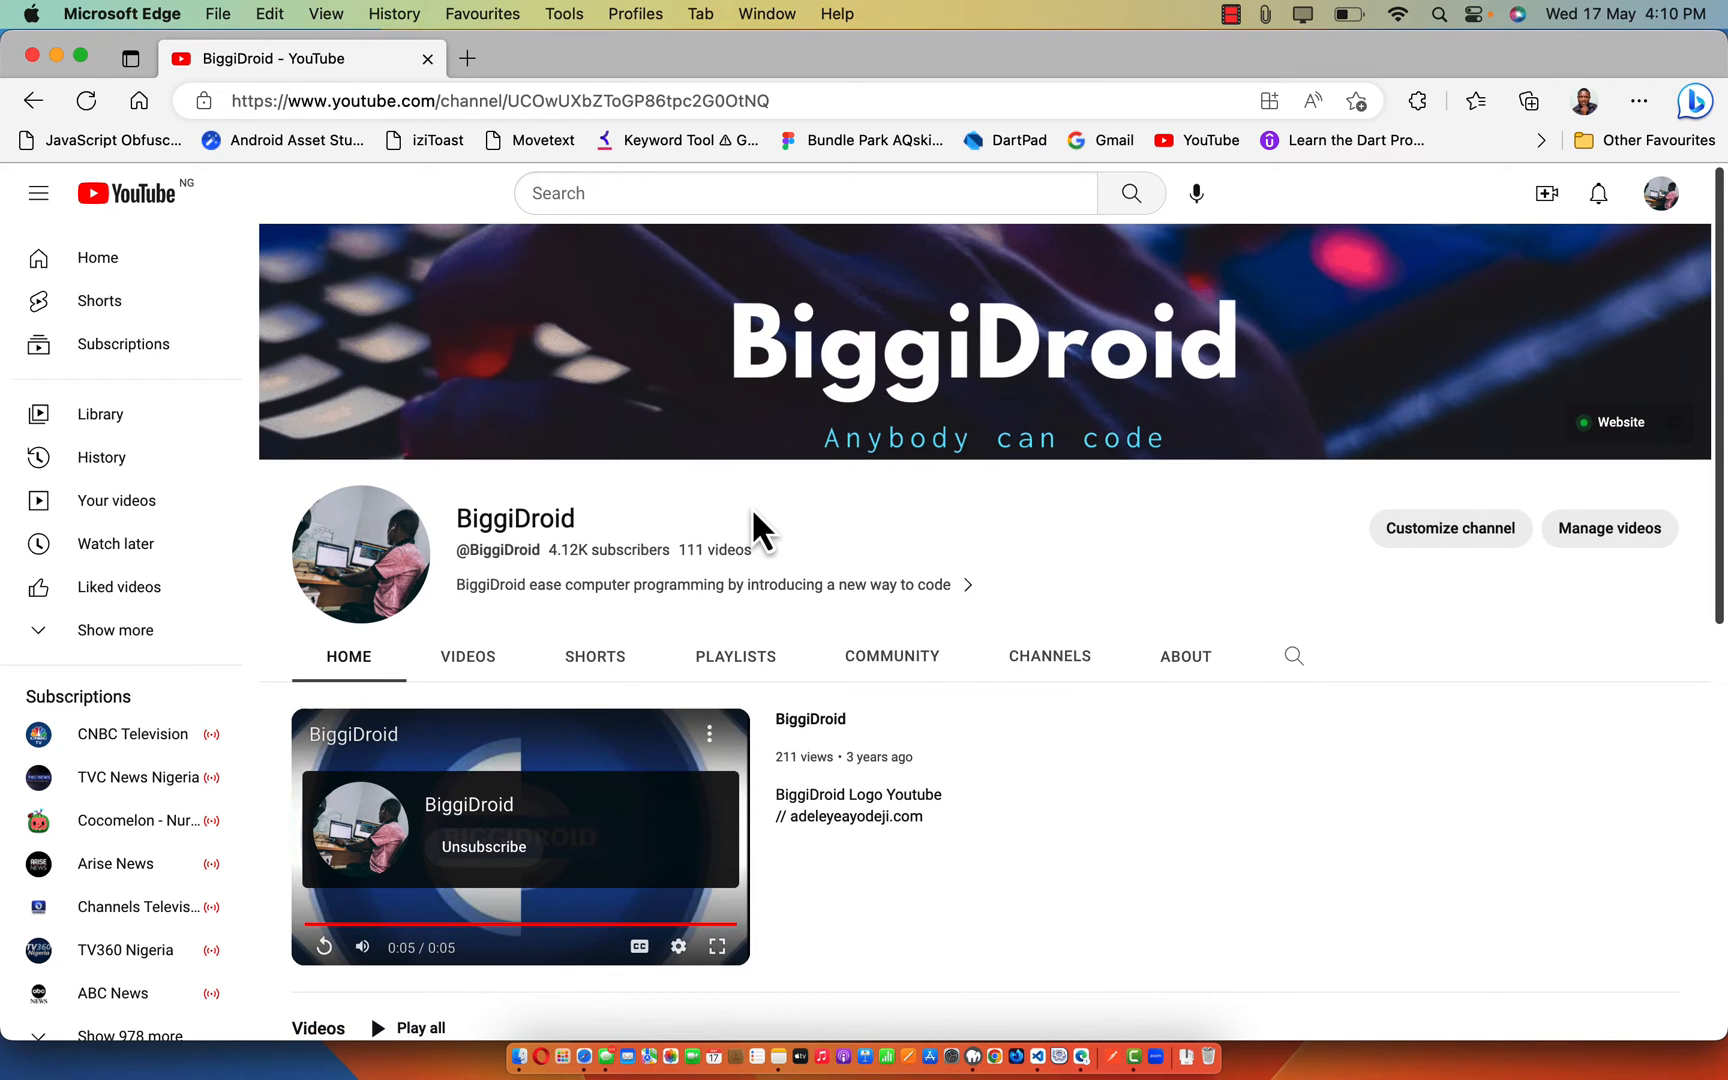
{"action": "mouse_move", "coordinate": [540, 320]}
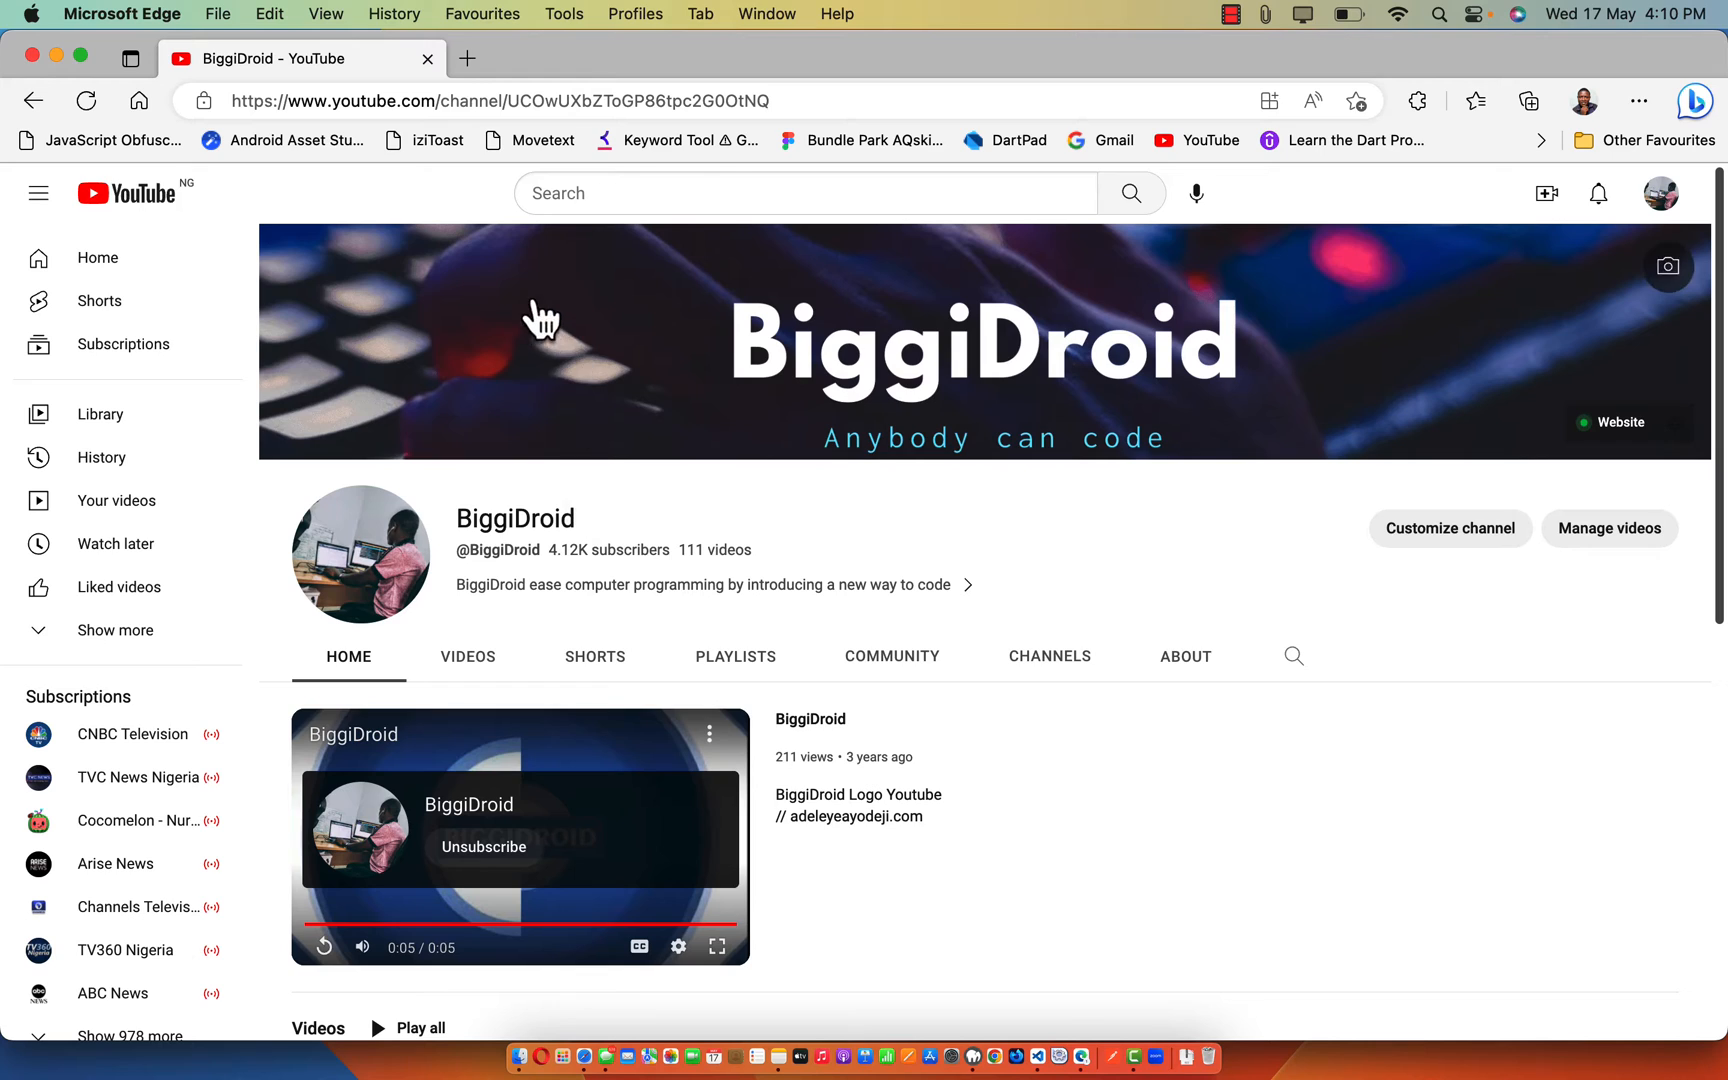
{"action": "mouse_move", "coordinate": [466, 58]}
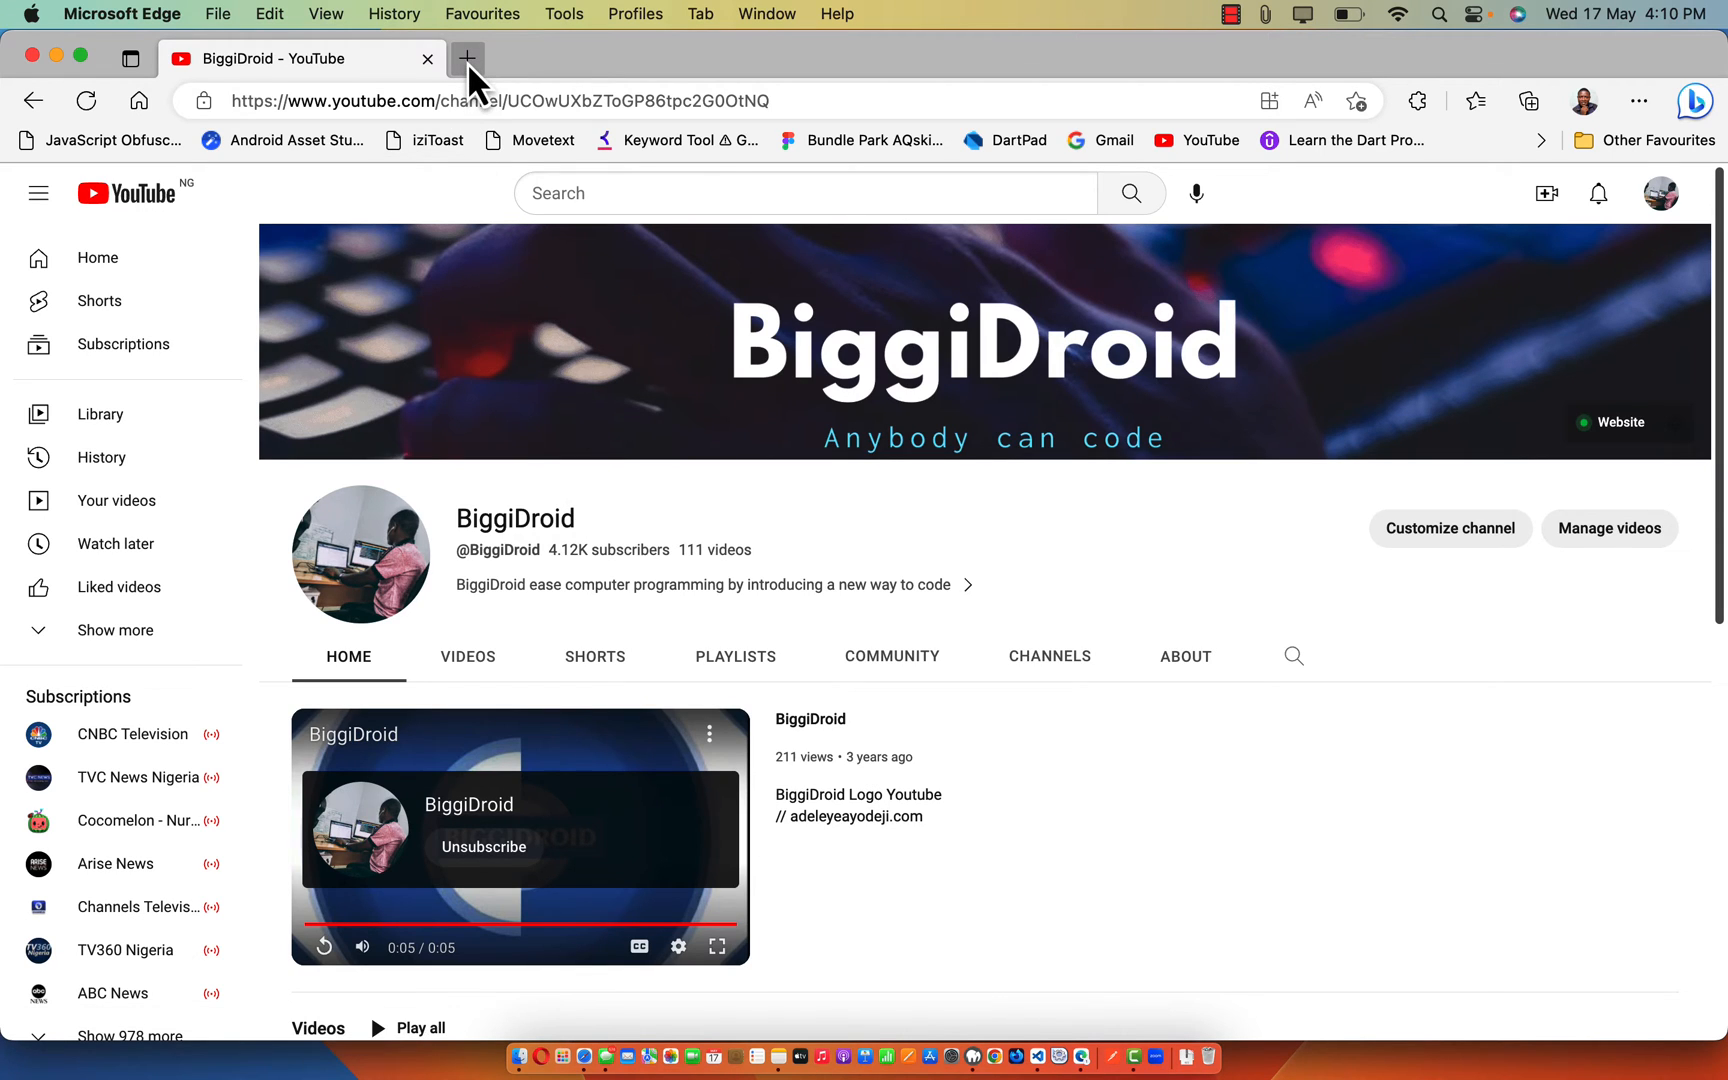
{"action": "mouse_move", "coordinate": [466, 58]}
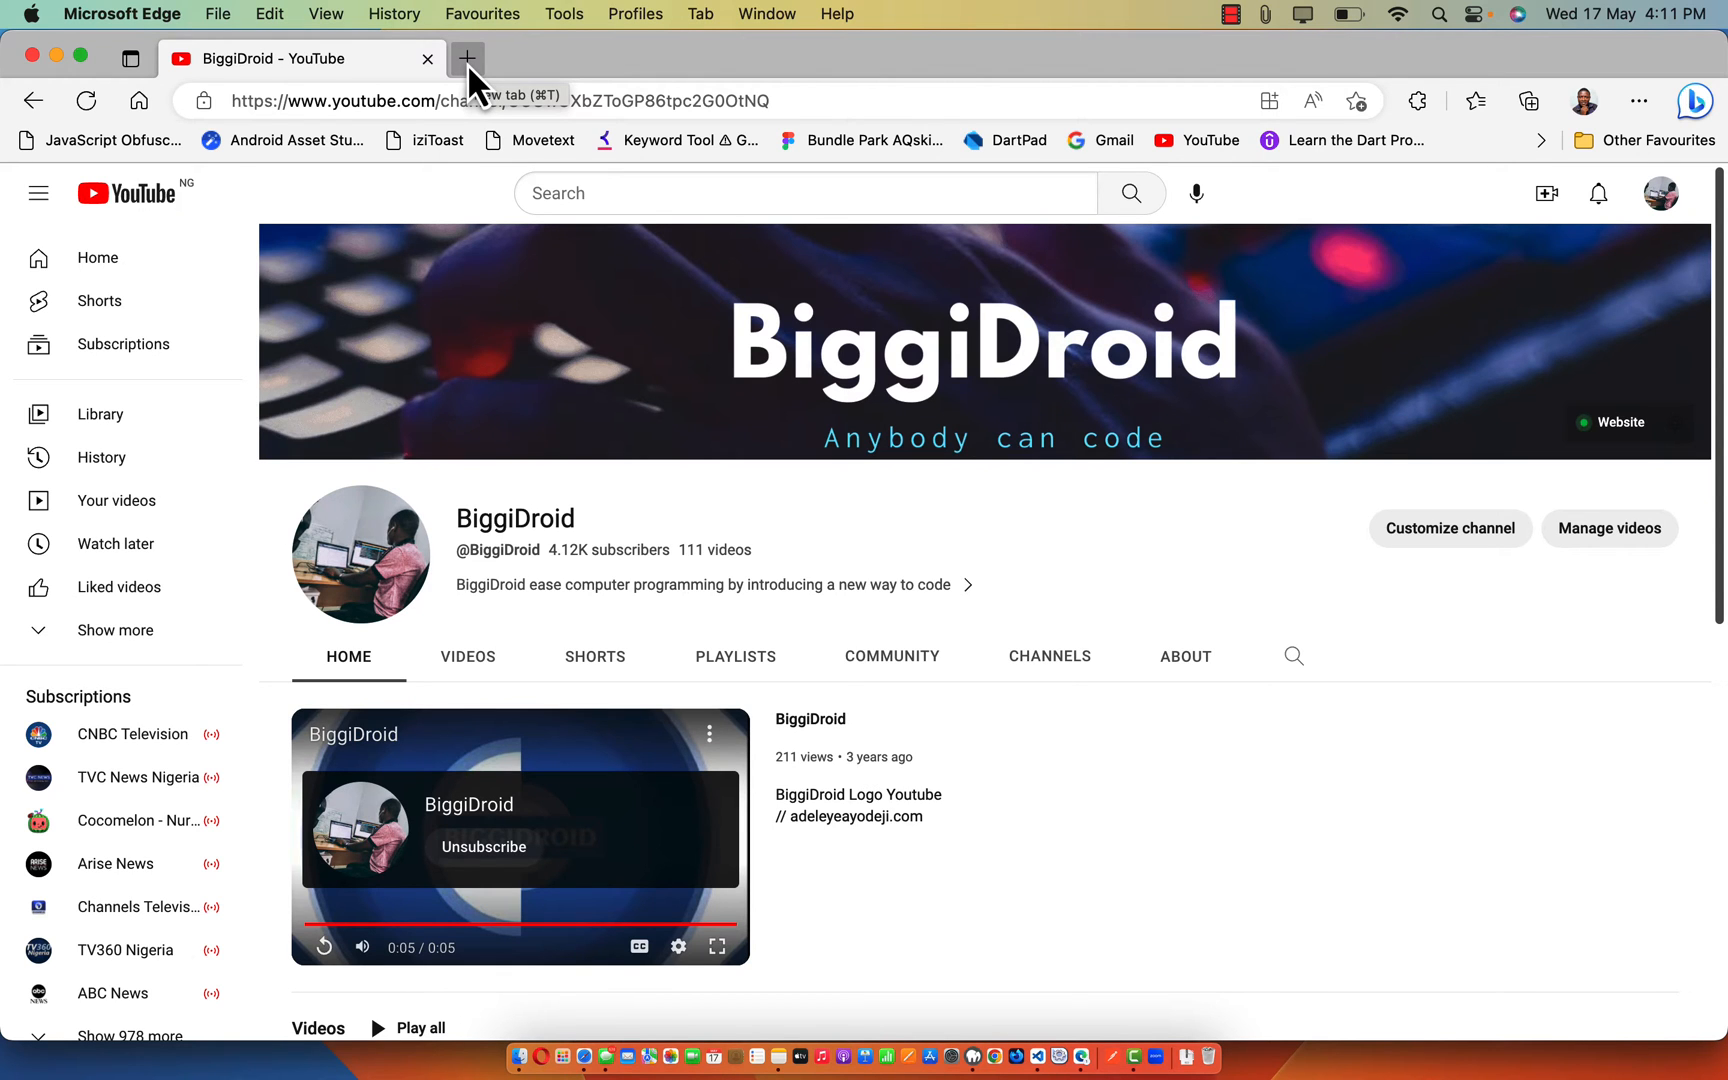
- Go to github.com/adeleyeayodeji in a new tab and start a New repository from the + menu
{"action": "left_click", "coordinate": [466, 58]}
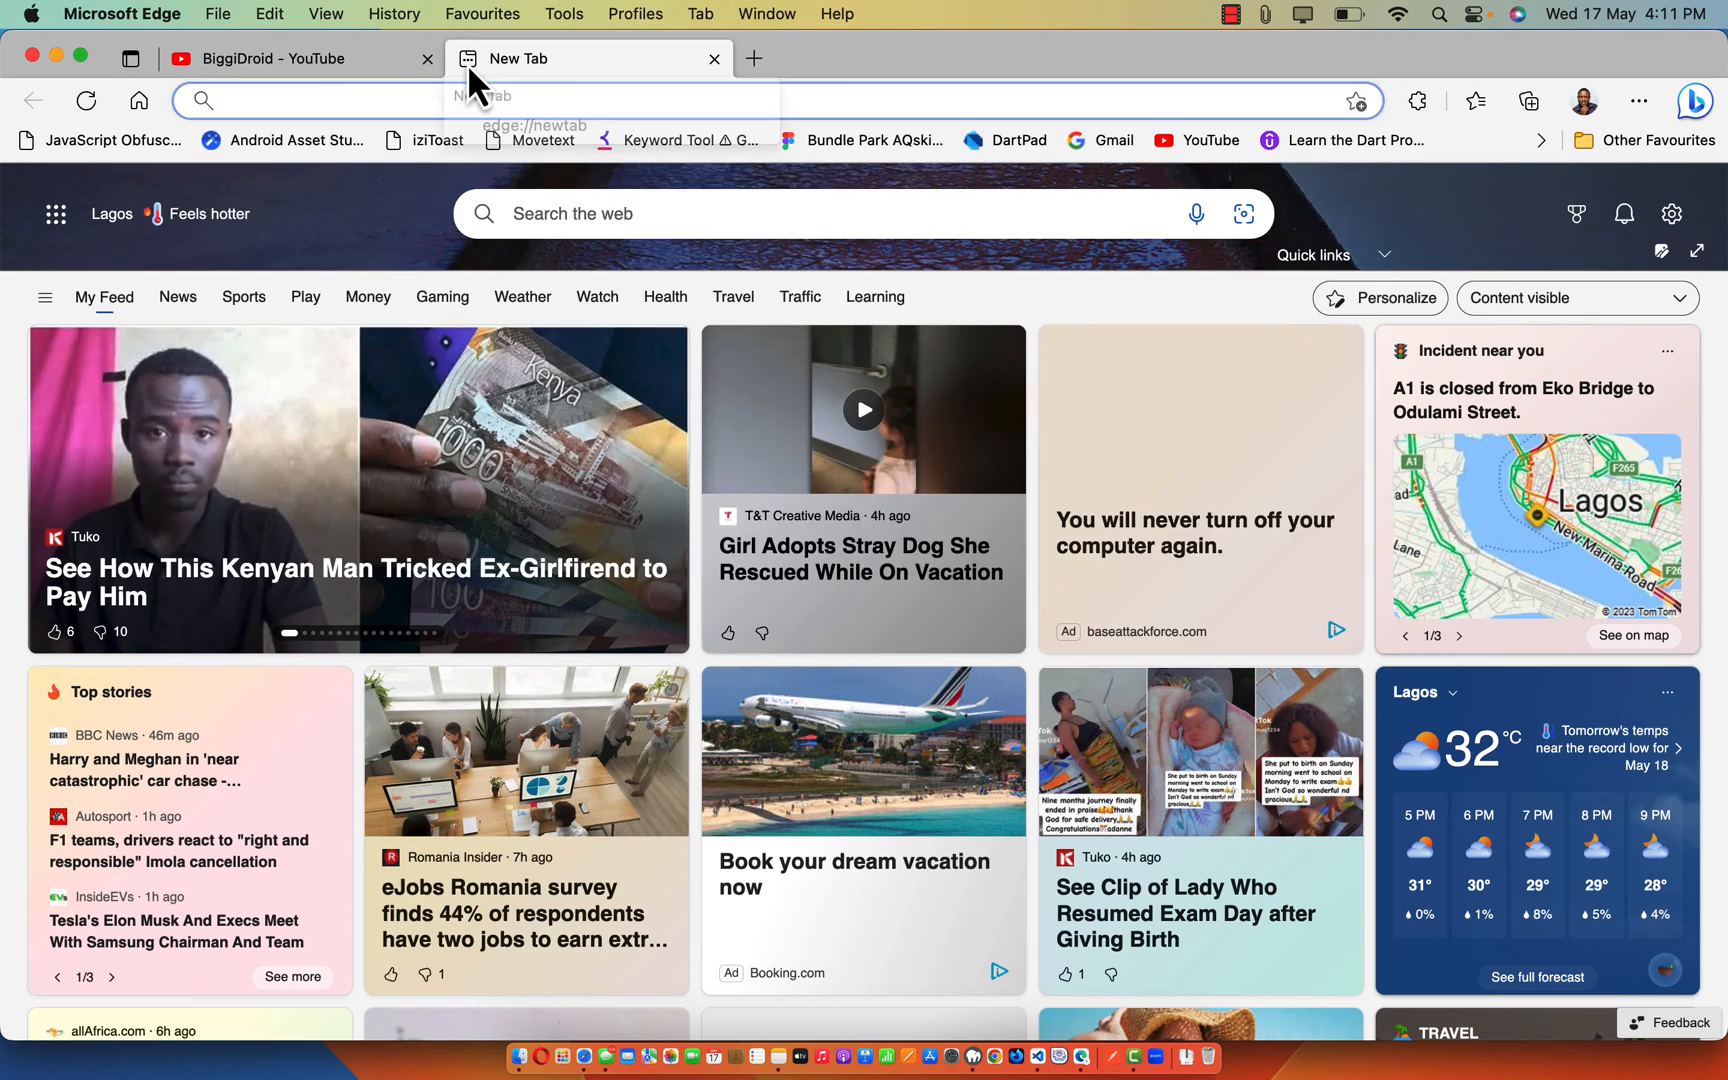
{"action": "type", "text": "https://github.com/adeleyeayodeji"}
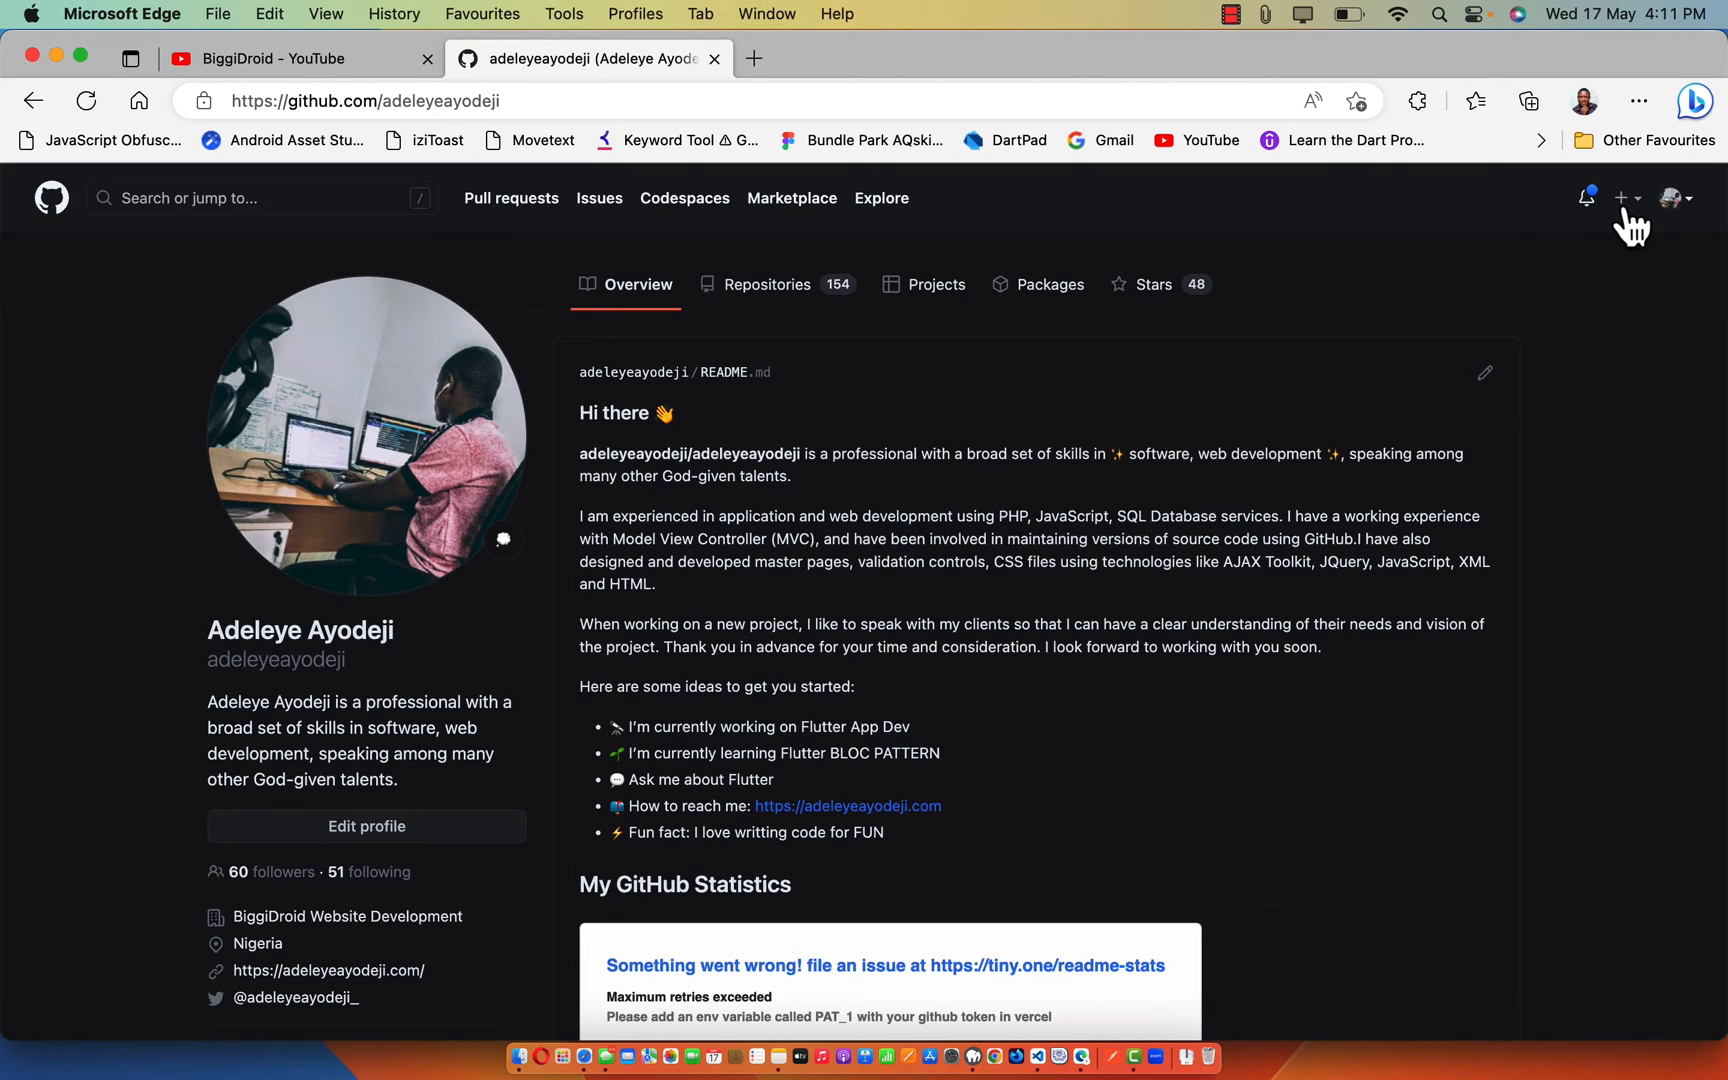
{"action": "left_click", "coordinate": [1620, 198]}
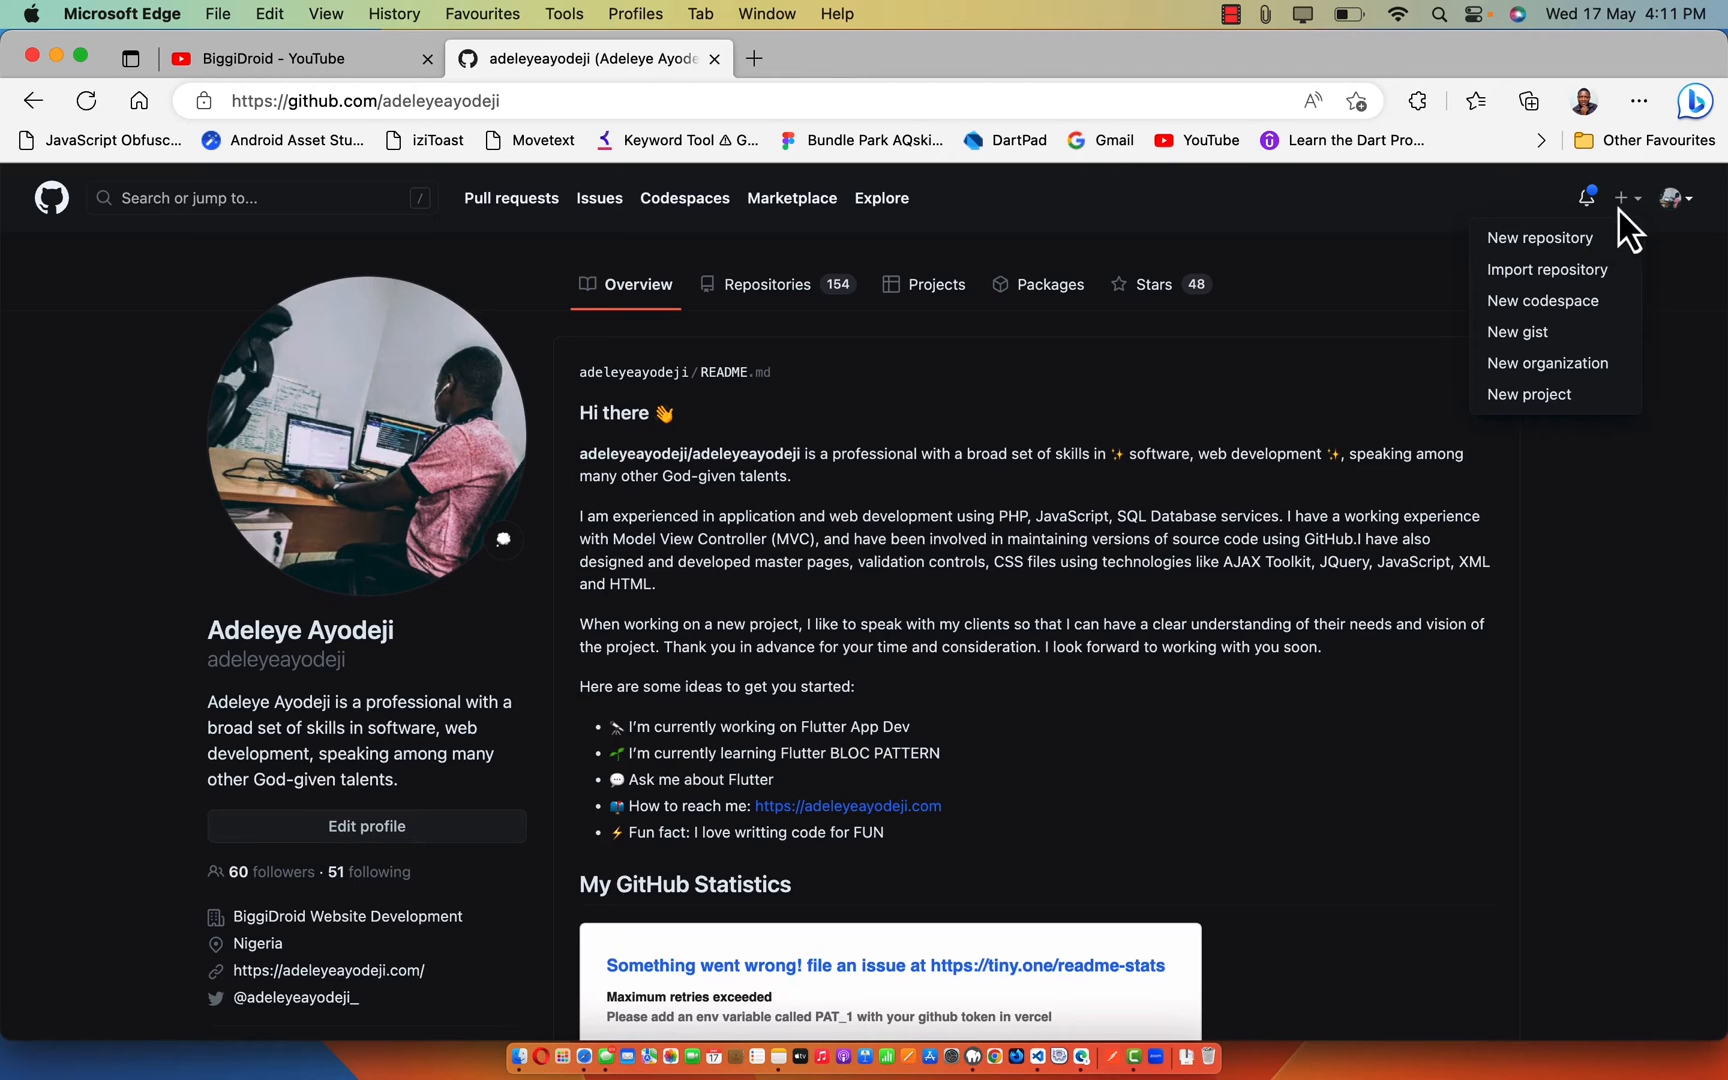
{"action": "mouse_move", "coordinate": [1540, 236]}
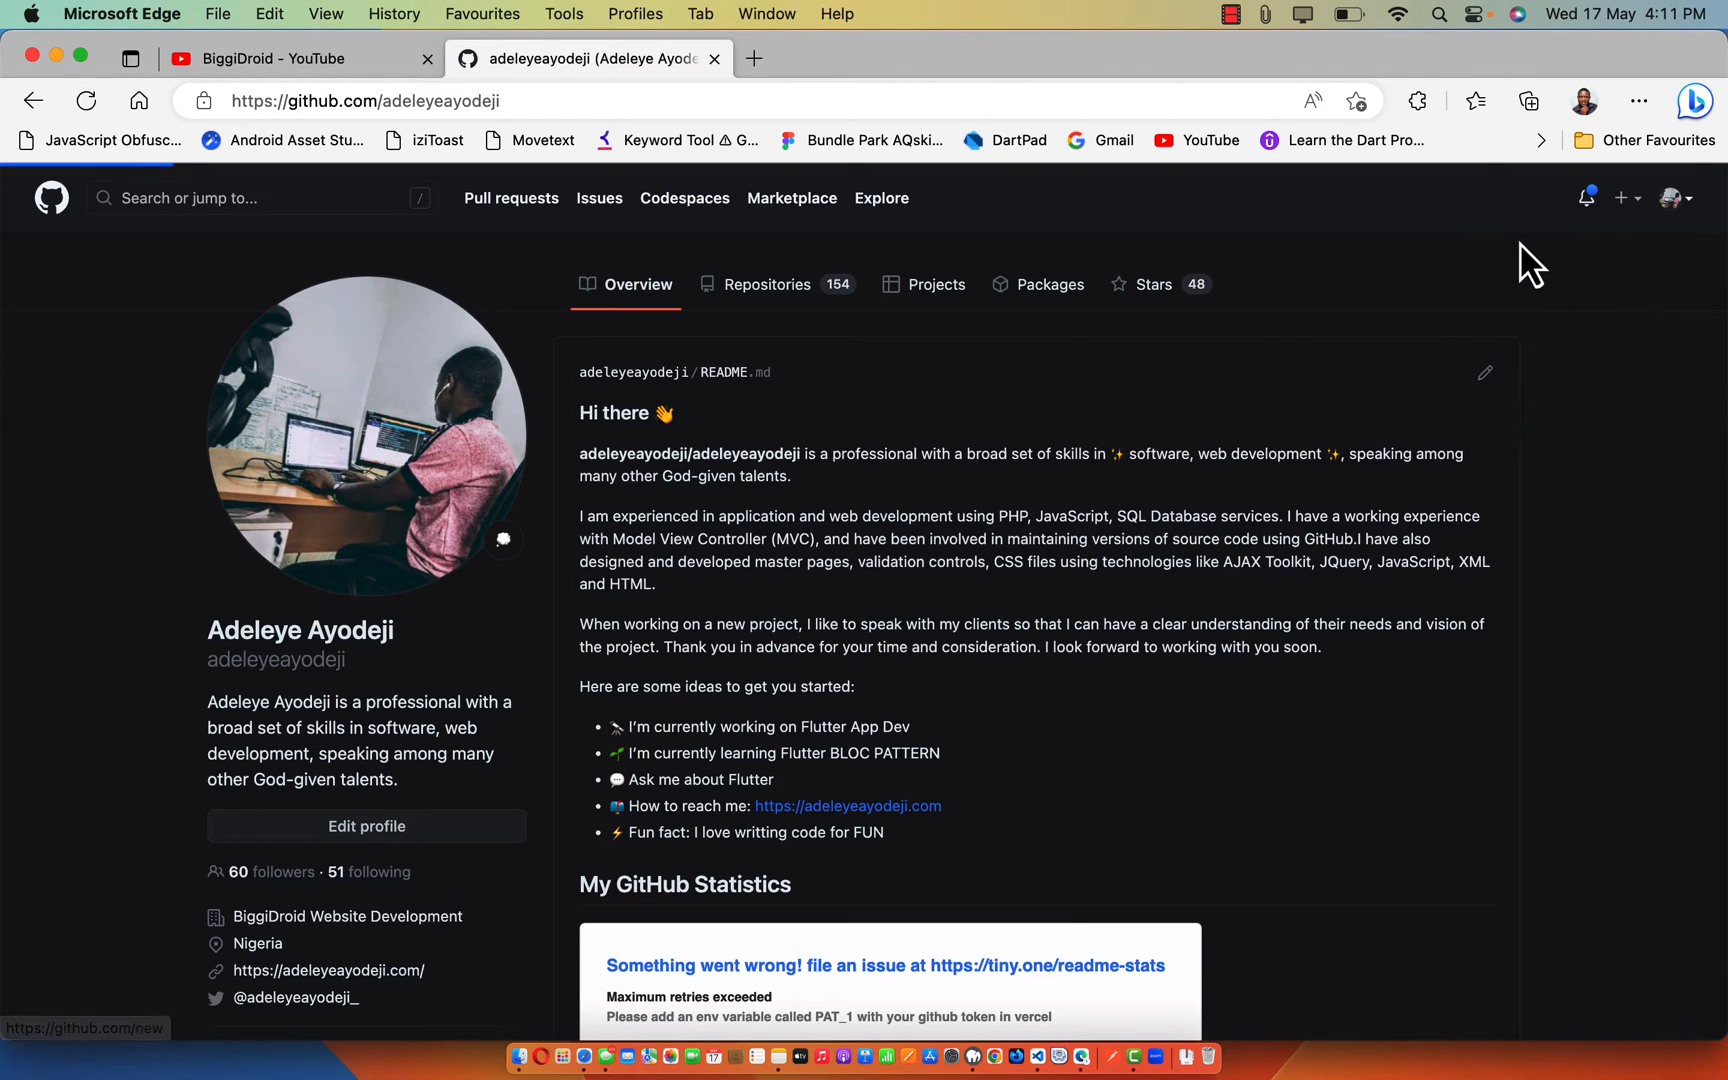
{"action": "left_click", "coordinate": [1622, 198]}
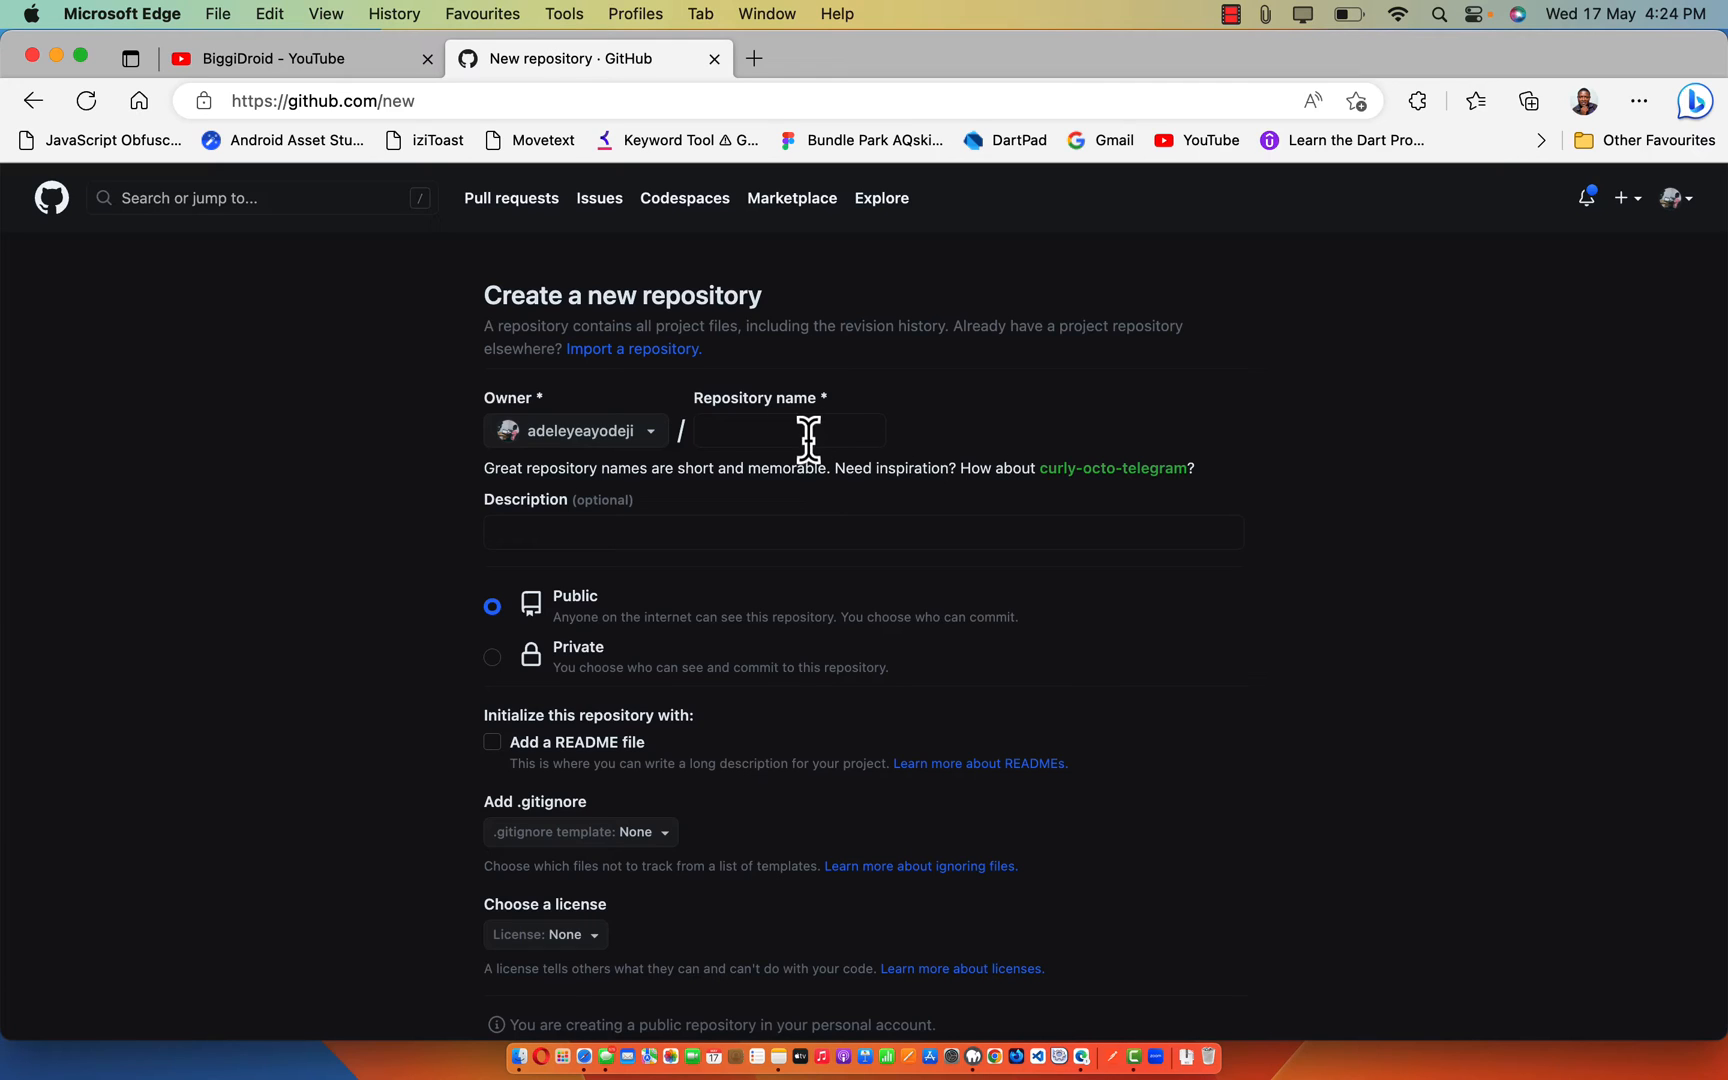
- Name the repository 'youtube 1' with description 'youtube 1', public, no README, .gitignore or license
{"action": "left_click", "coordinate": [788, 430]}
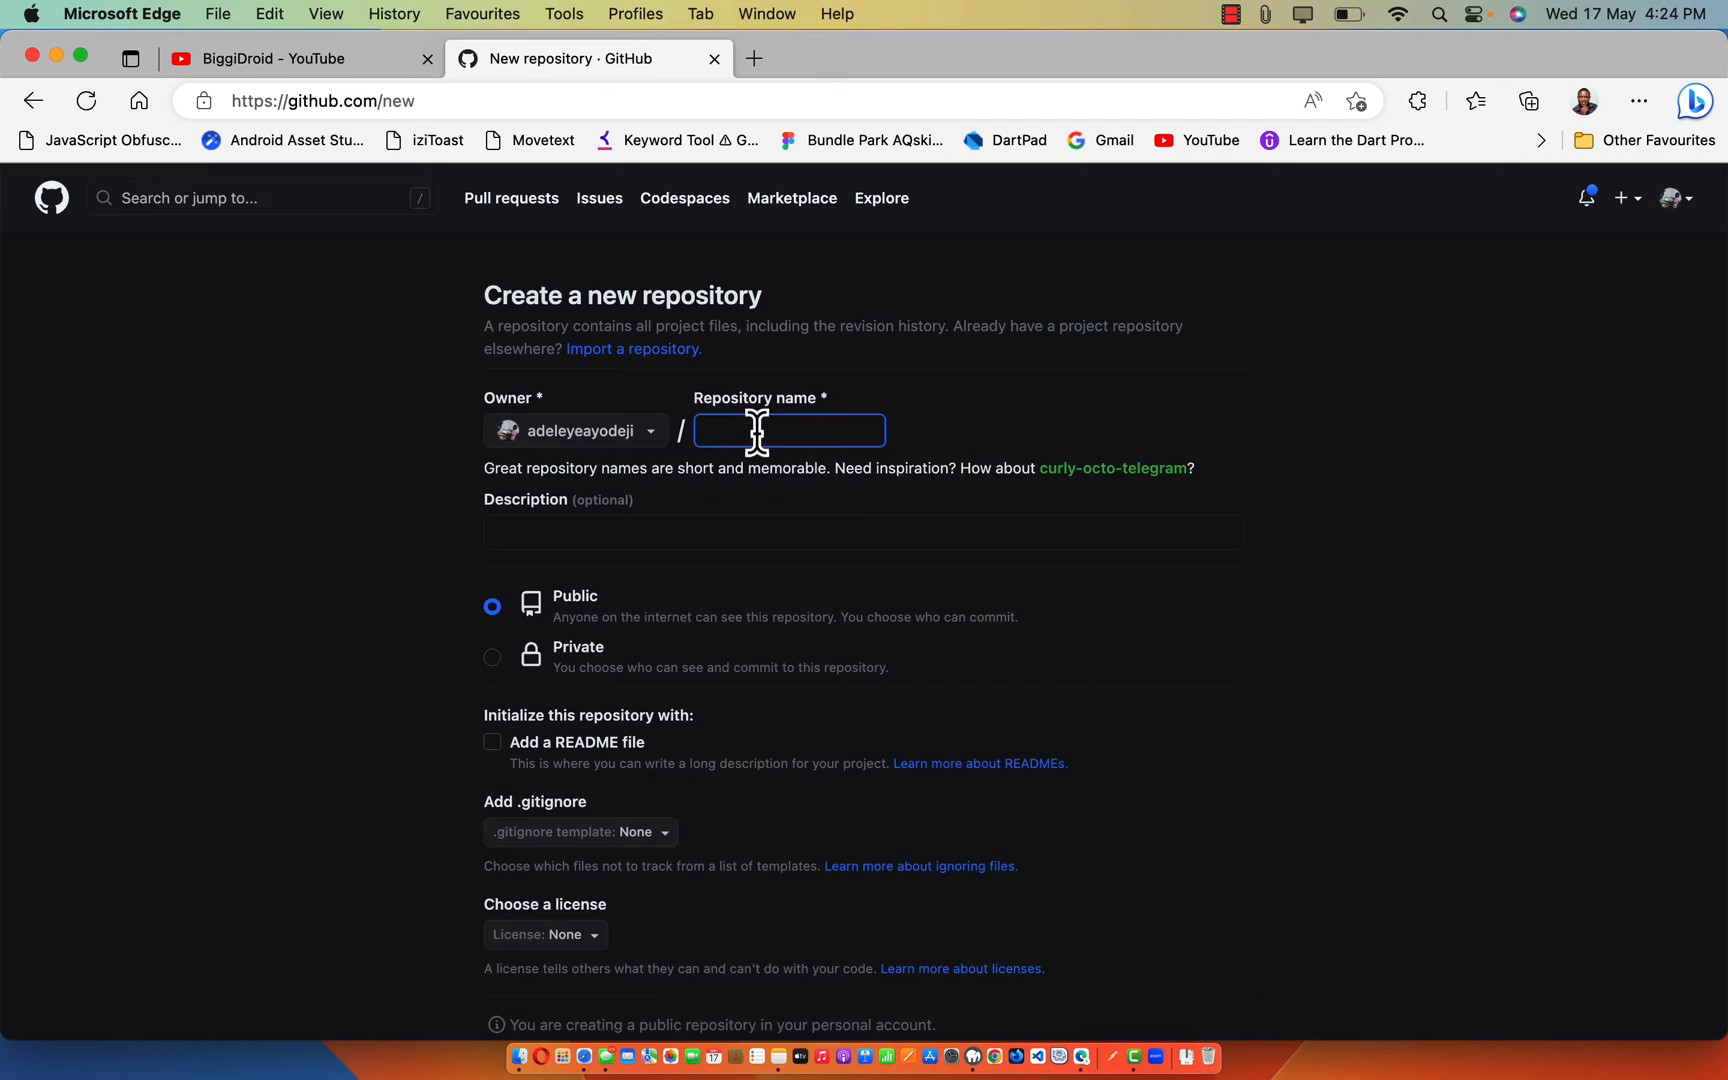
{"action": "type", "text": "youtube"}
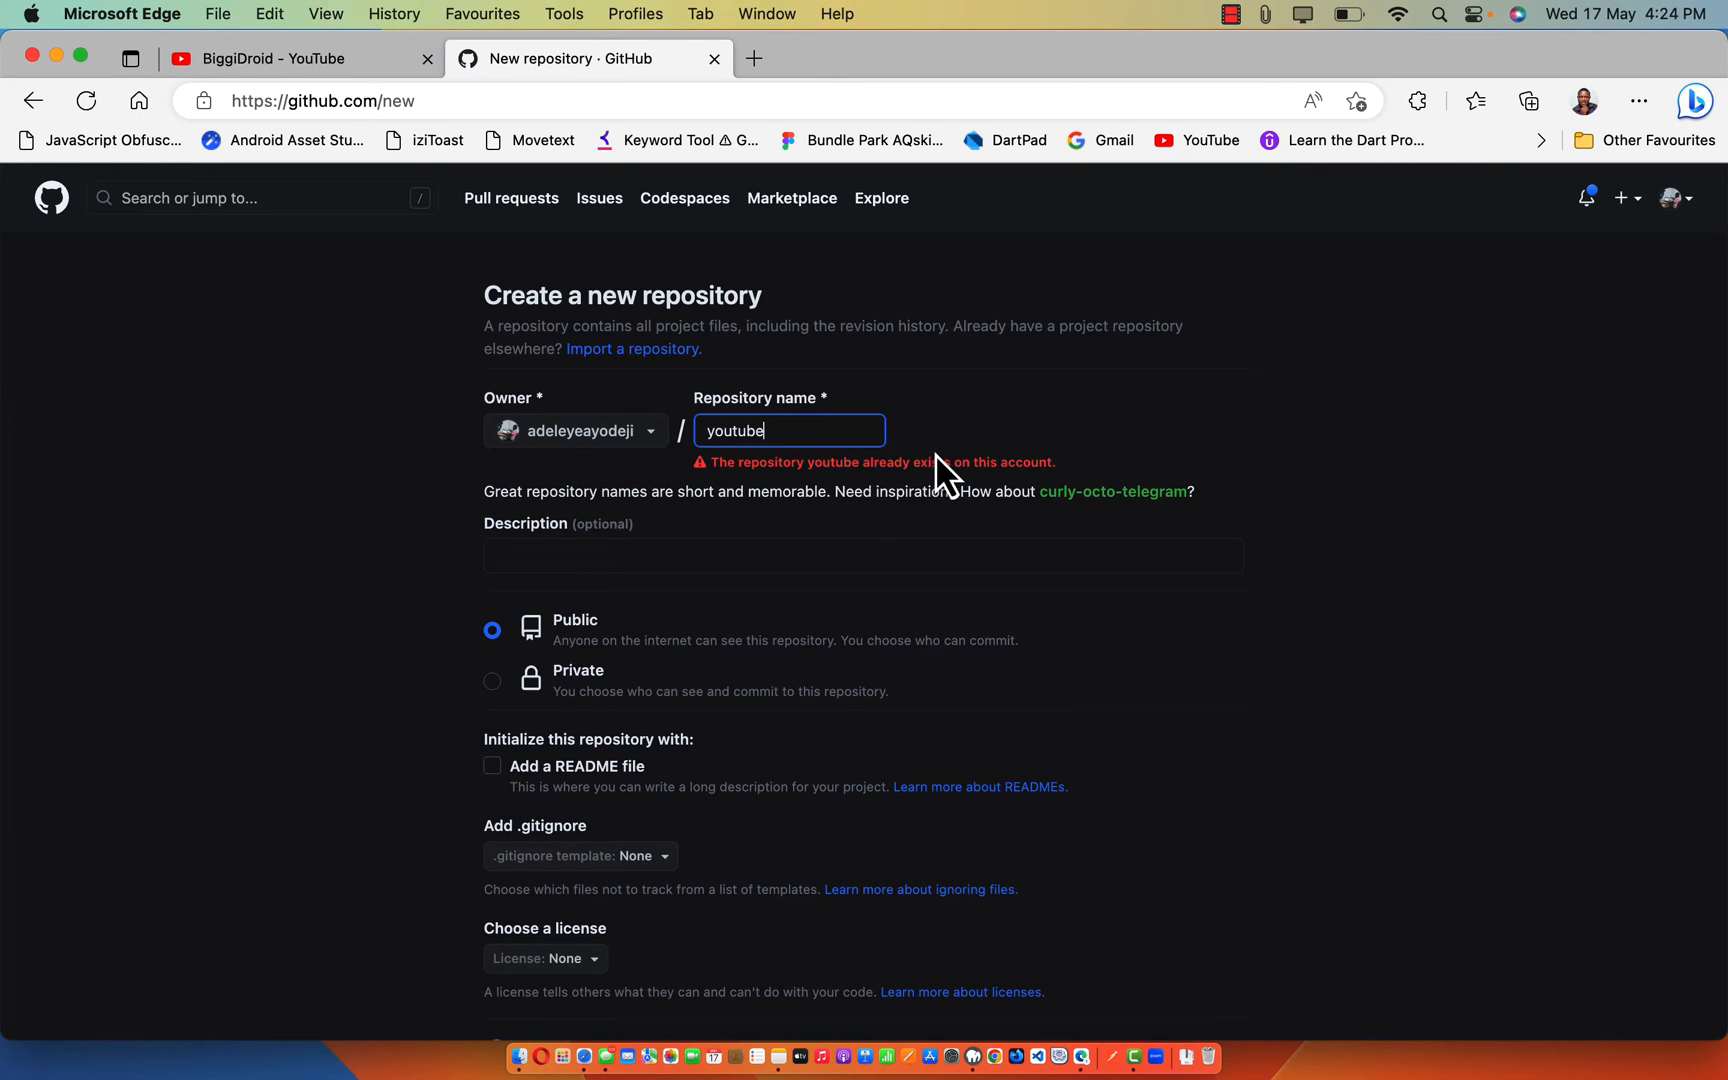
{"action": "mouse_move", "coordinate": [948, 494]}
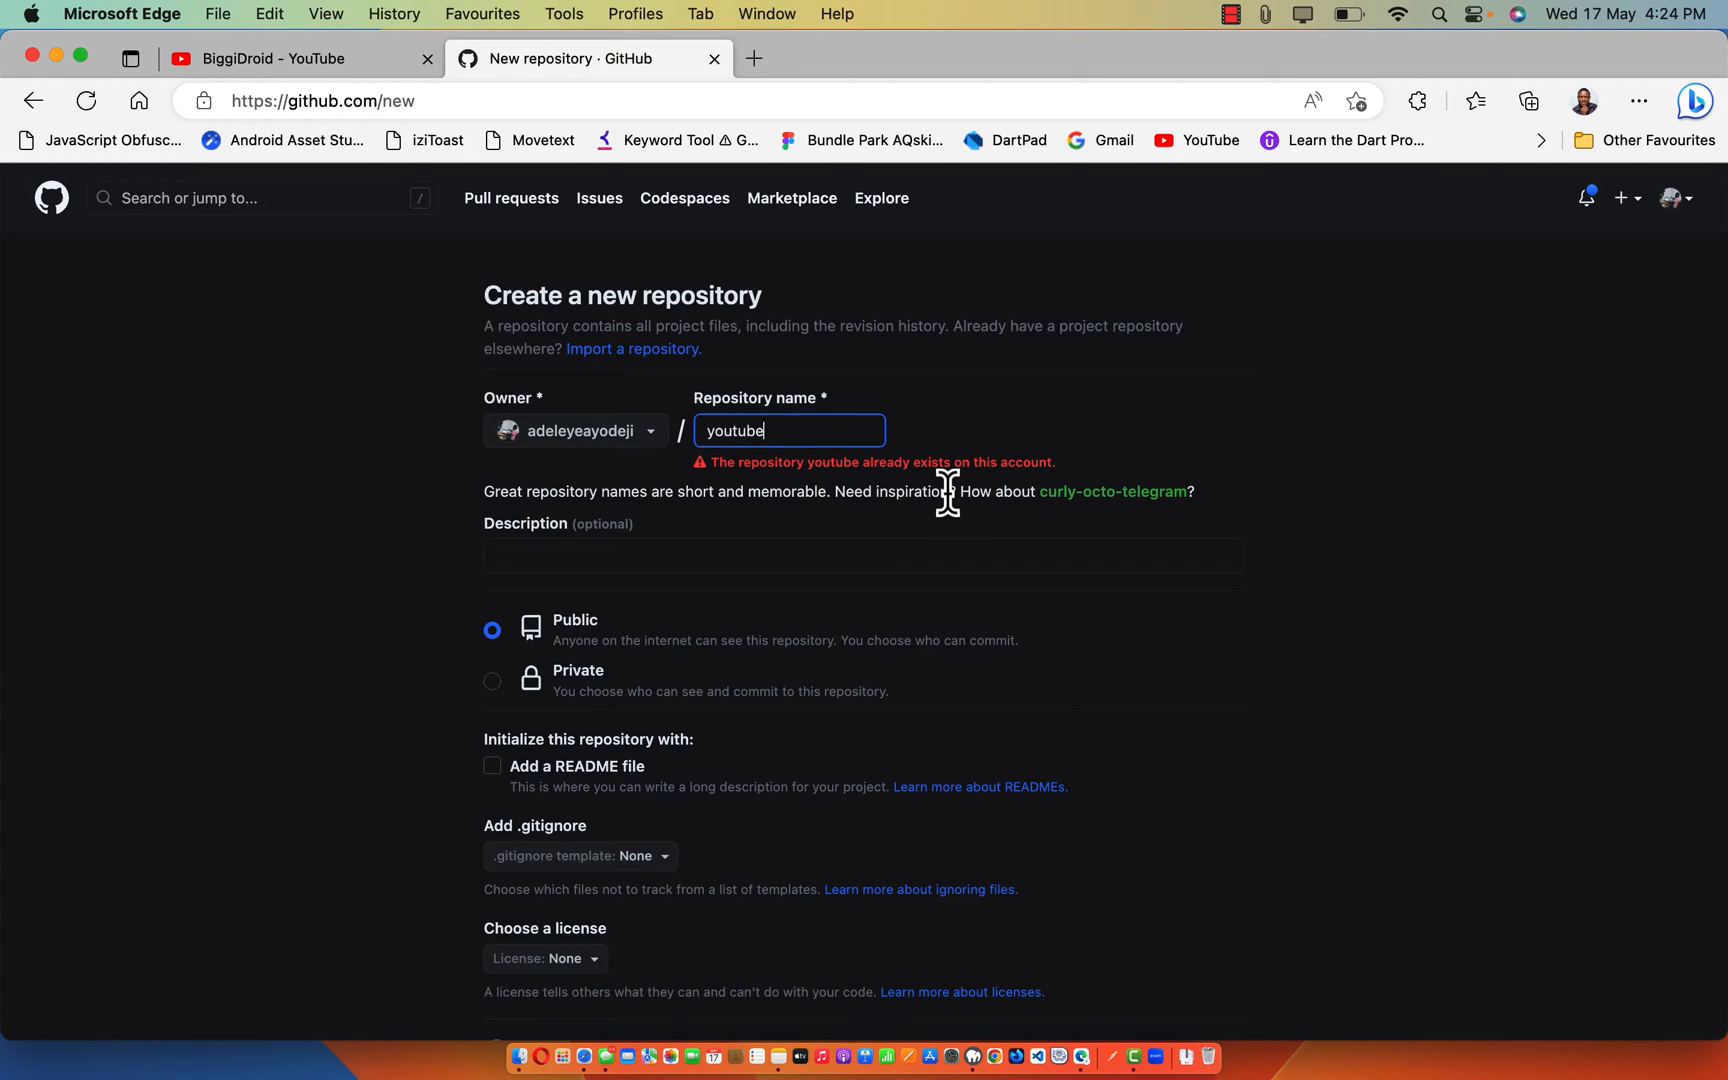
{"action": "type", "text": "1"}
{"action": "left_click", "coordinate": [864, 556]}
{"action": "type", "text": "youtube 1"}
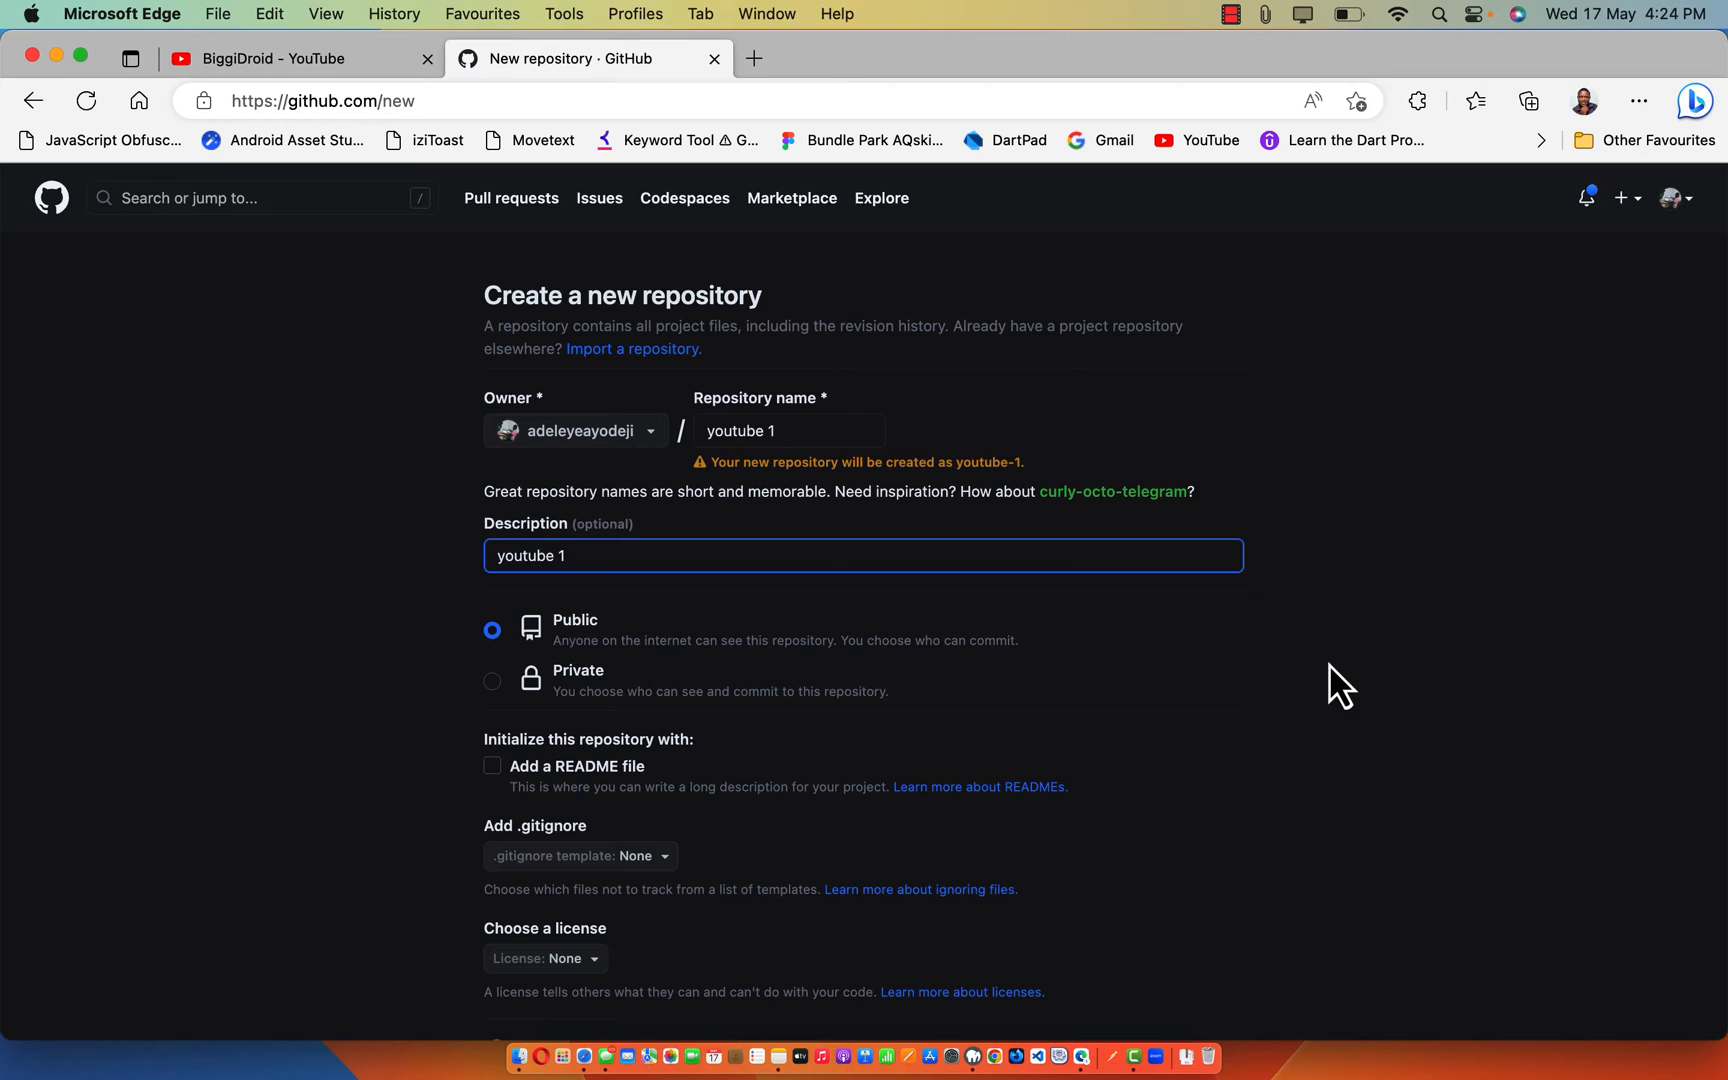
{"action": "scroll", "scroll_direction": "down", "scroll_amount": 3}
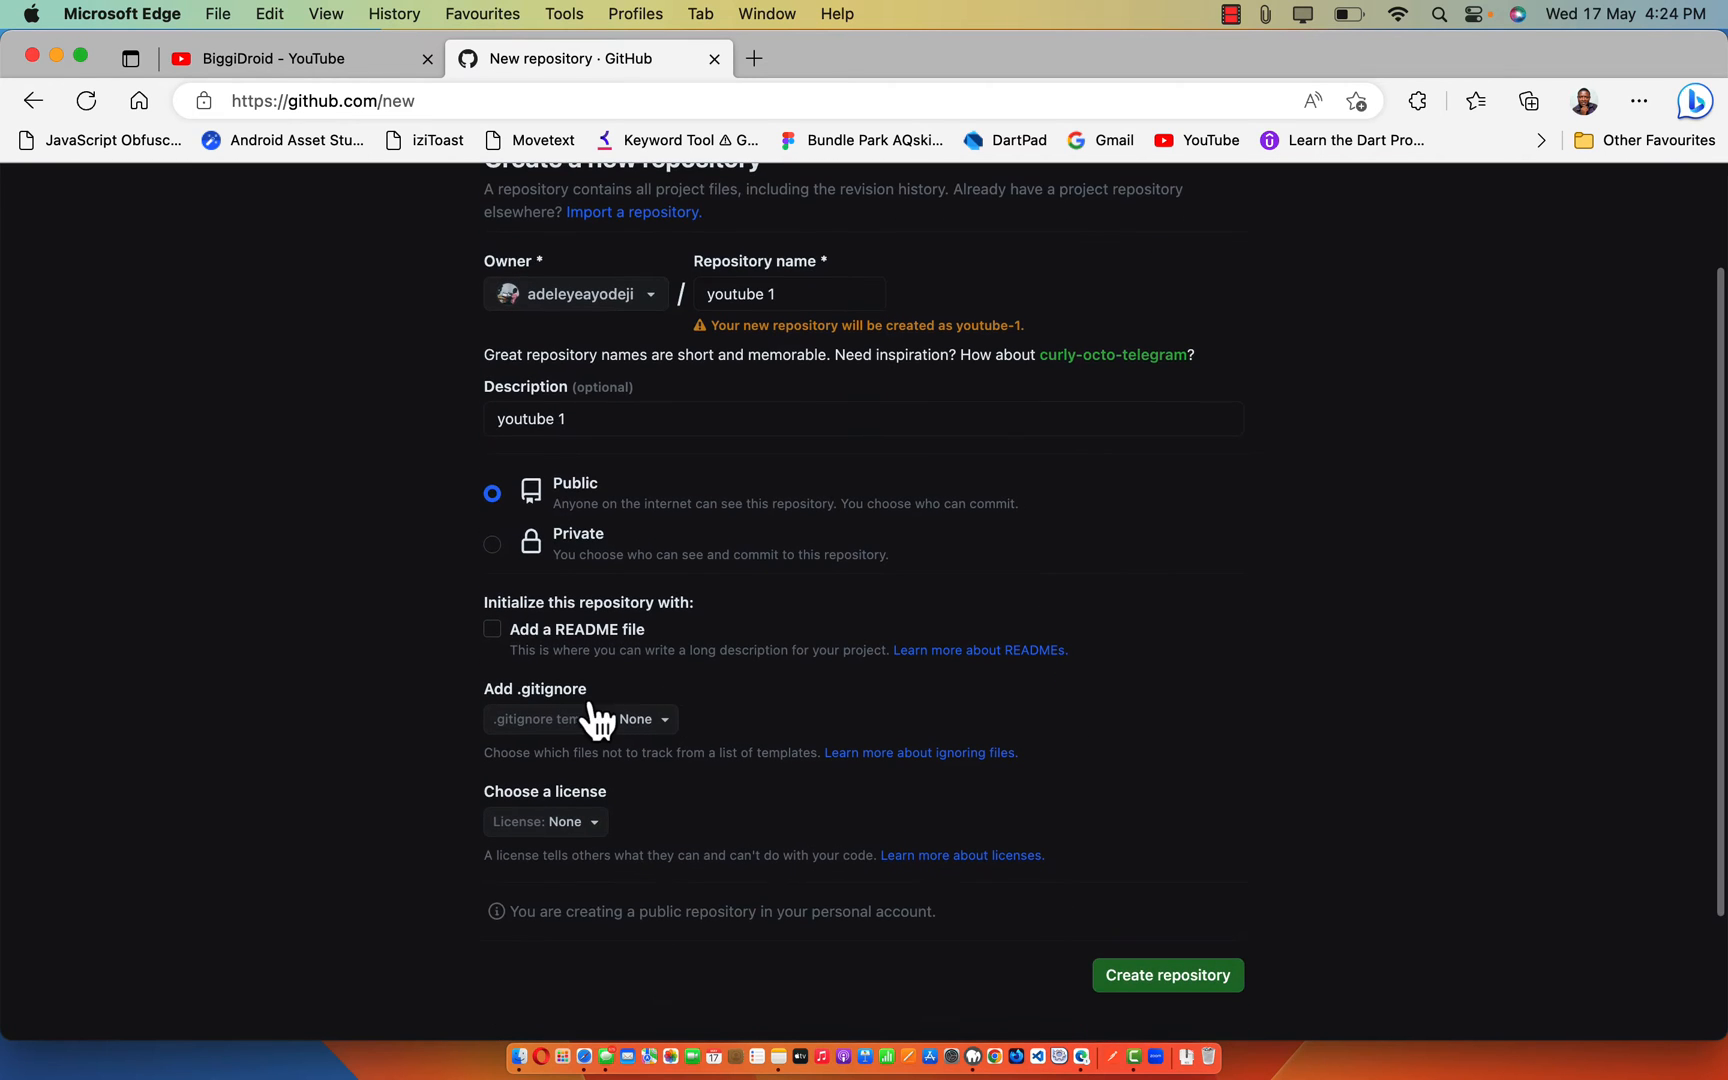
{"action": "mouse_move", "coordinate": [492, 642]}
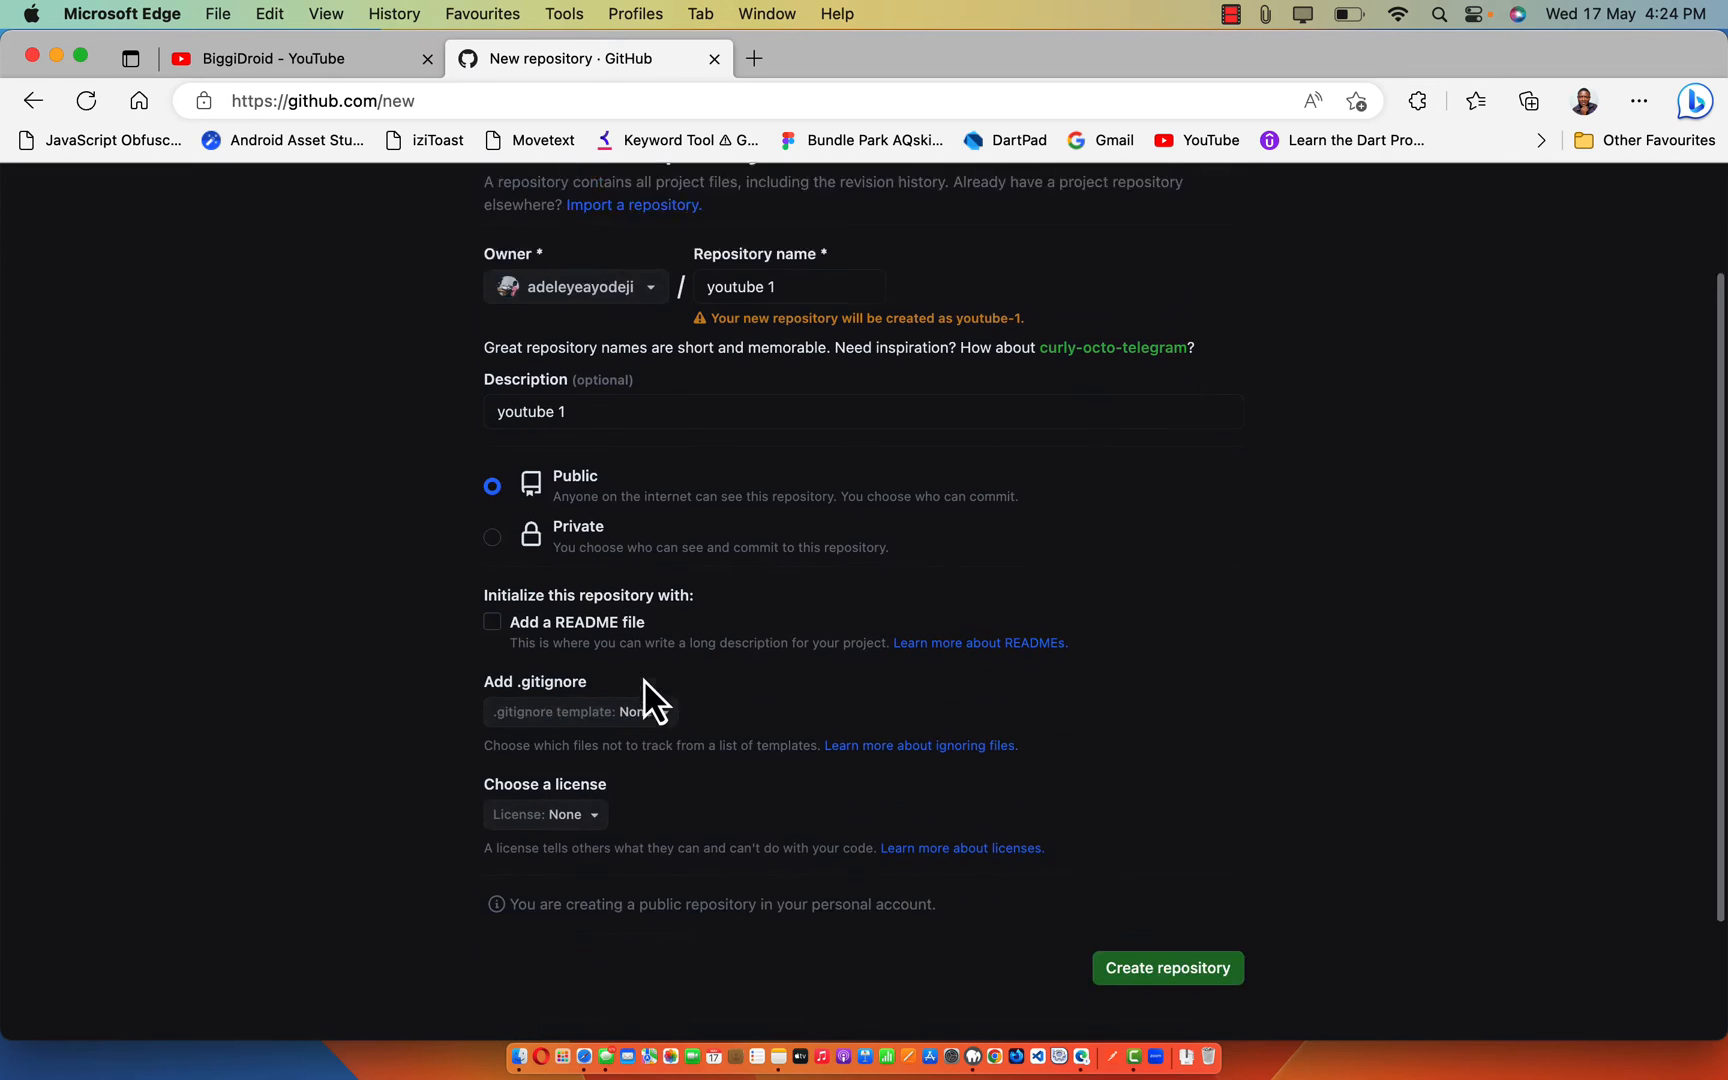
{"action": "scroll", "scroll_direction": "up", "scroll_amount": 3}
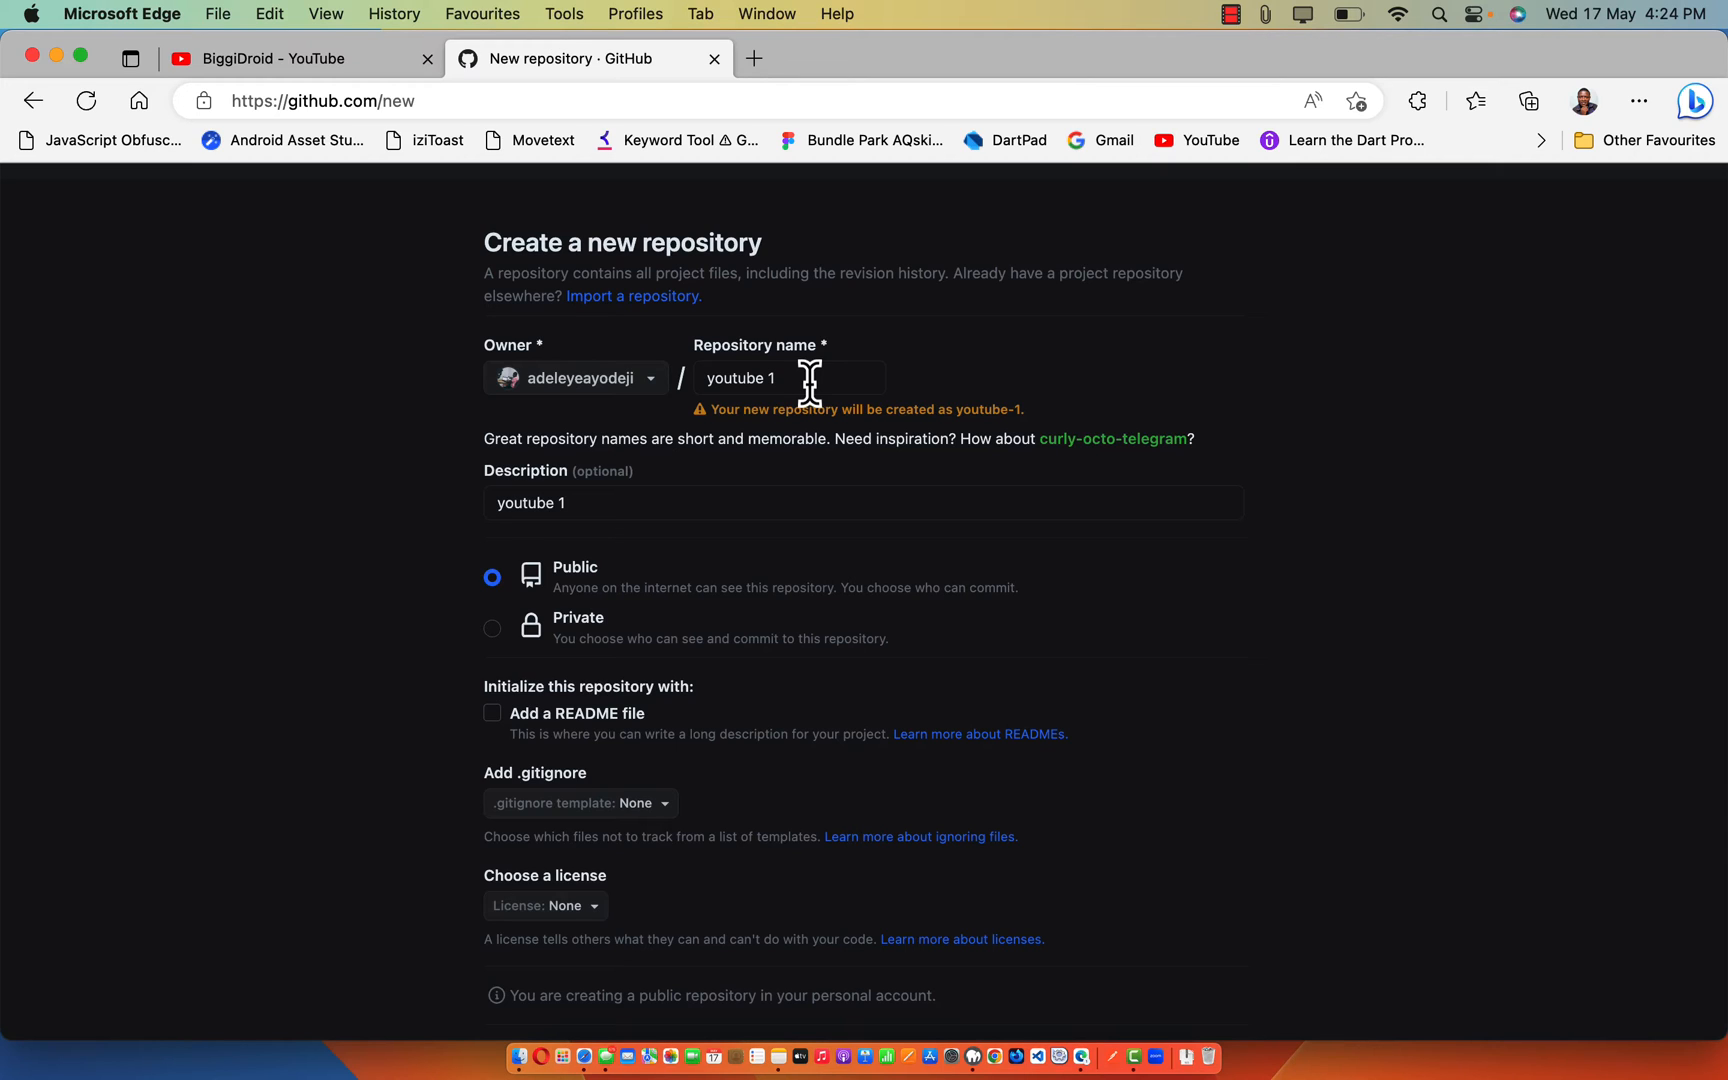
{"action": "mouse_move", "coordinate": [852, 518]}
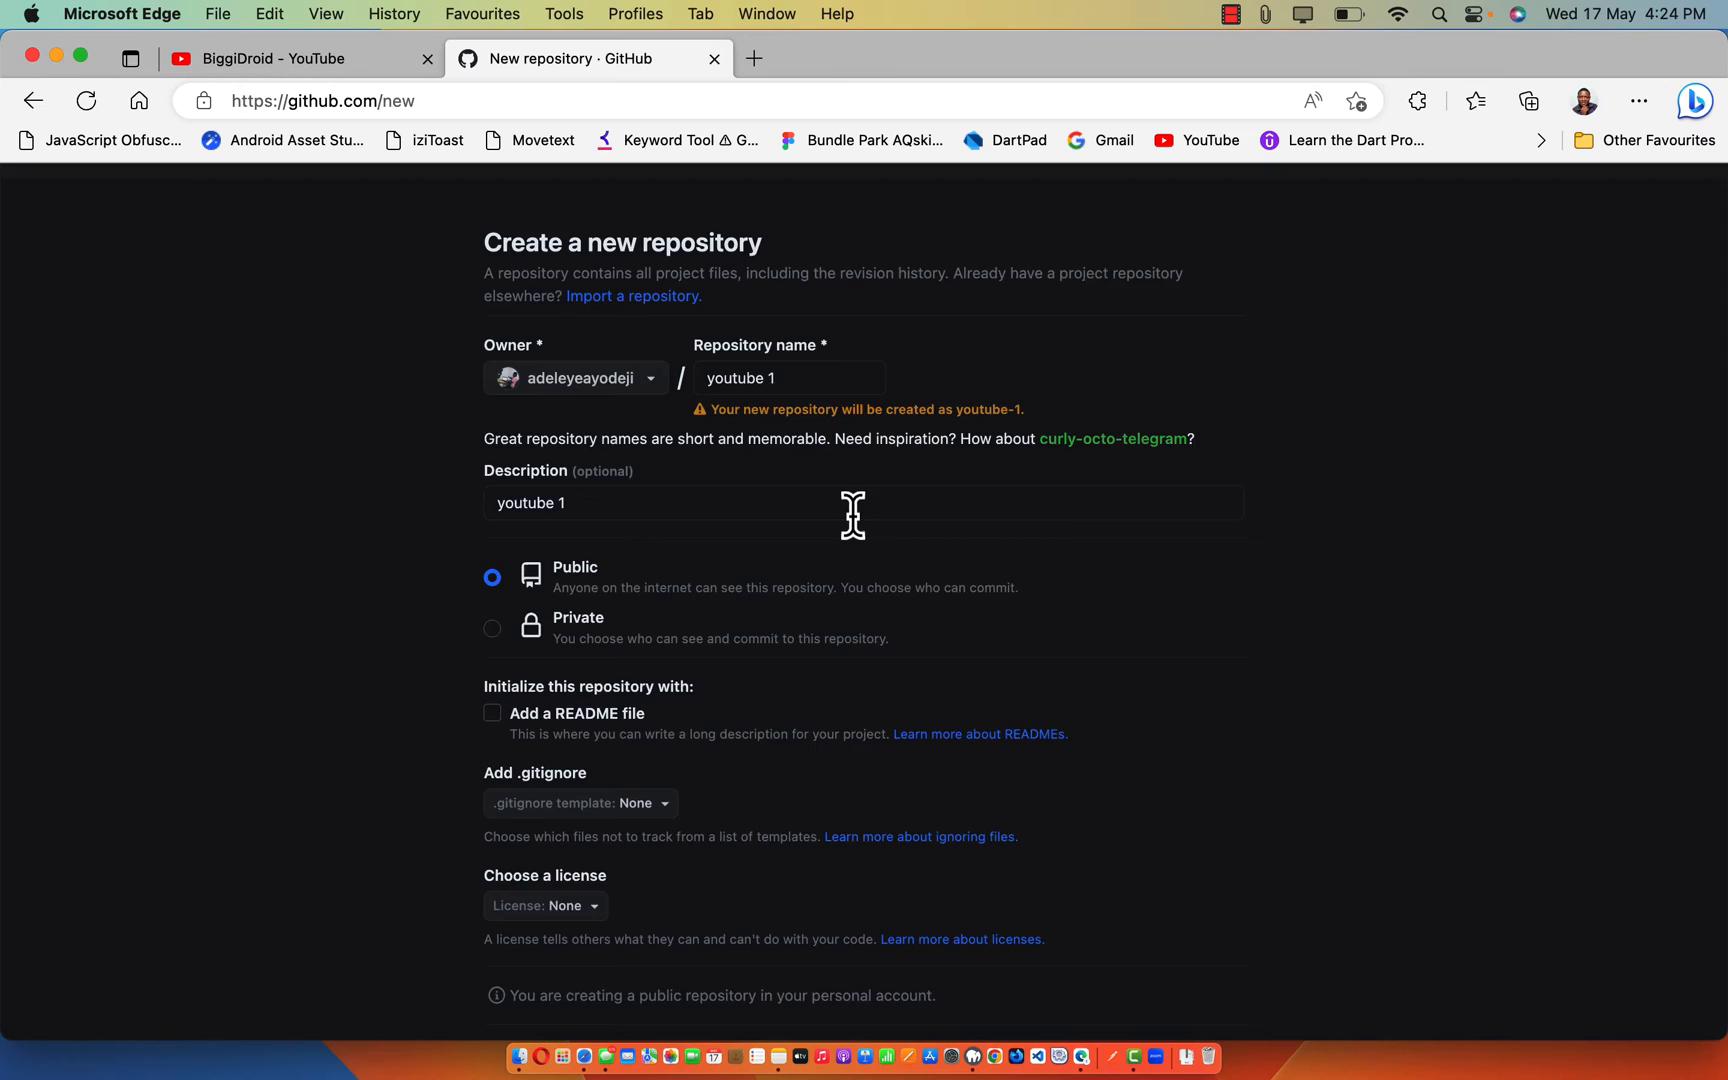
{"action": "scroll", "scroll_direction": "down", "scroll_amount": 3}
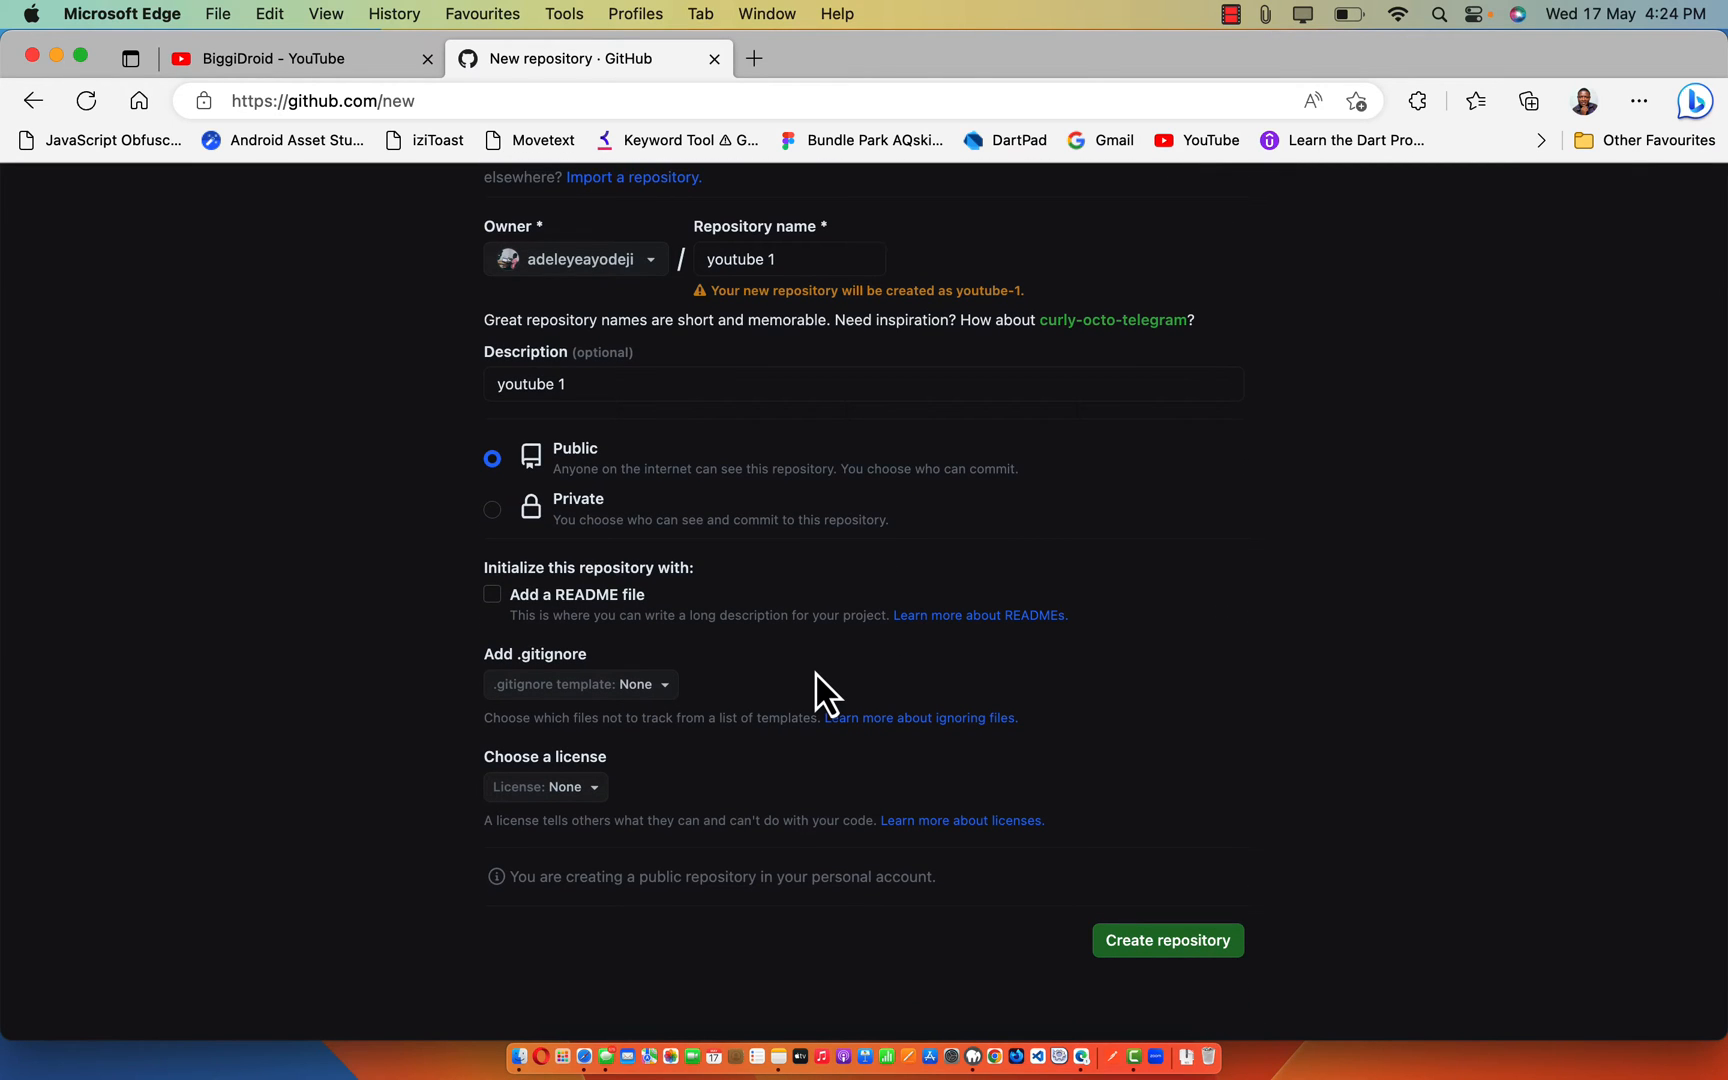
{"action": "mouse_move", "coordinate": [694, 888]}
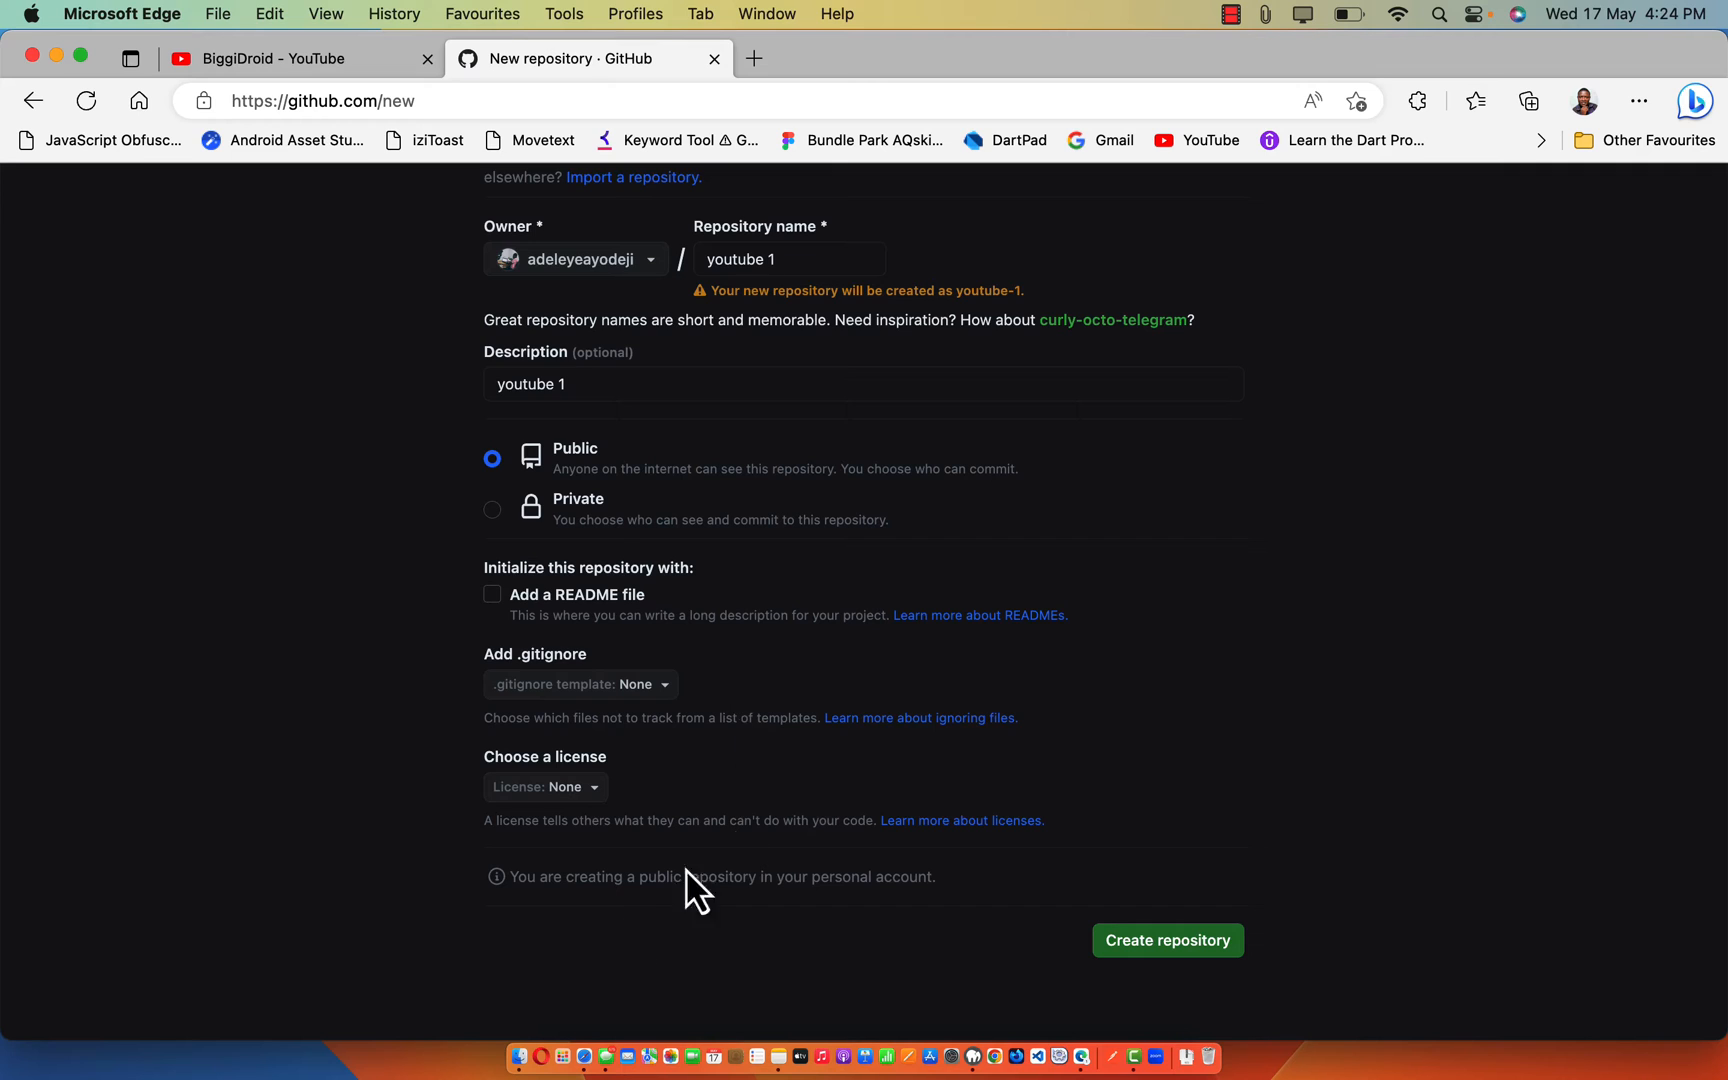
{"action": "mouse_move", "coordinate": [520, 1042]}
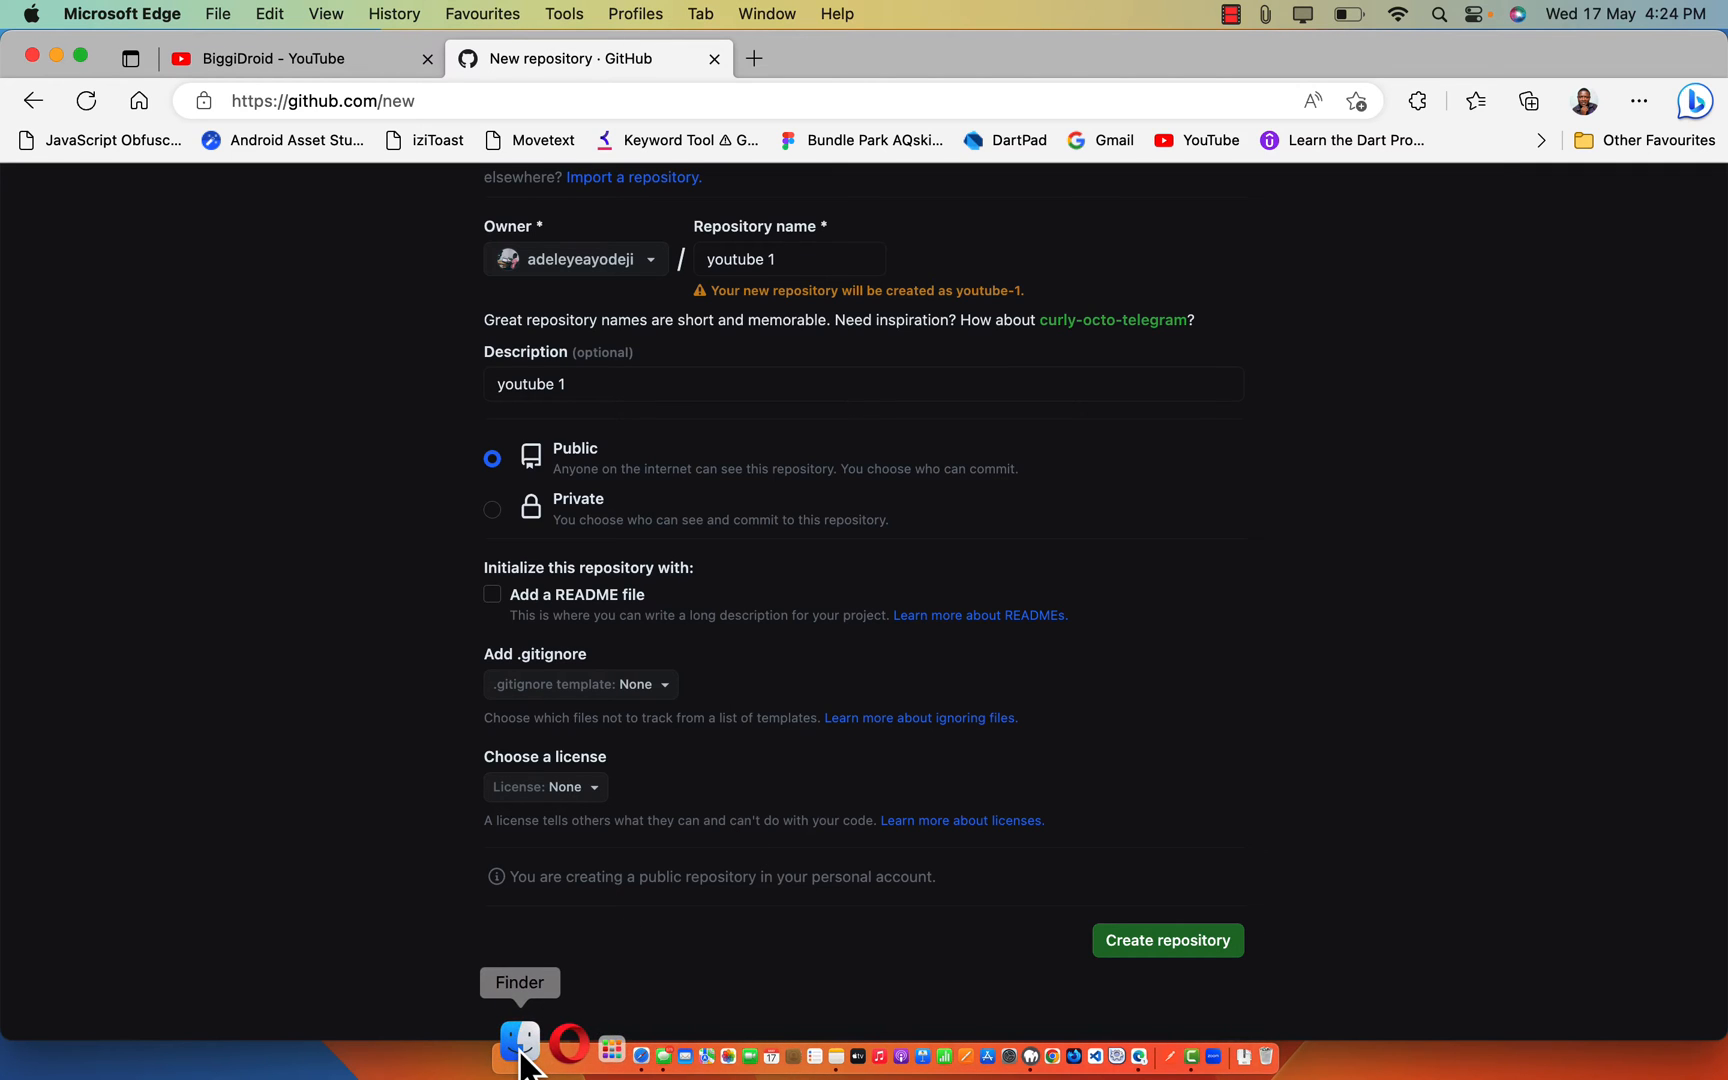
- Open the youtube folder from htdocs as the Visual Studio Code workspace
{"action": "left_click", "coordinate": [518, 1056]}
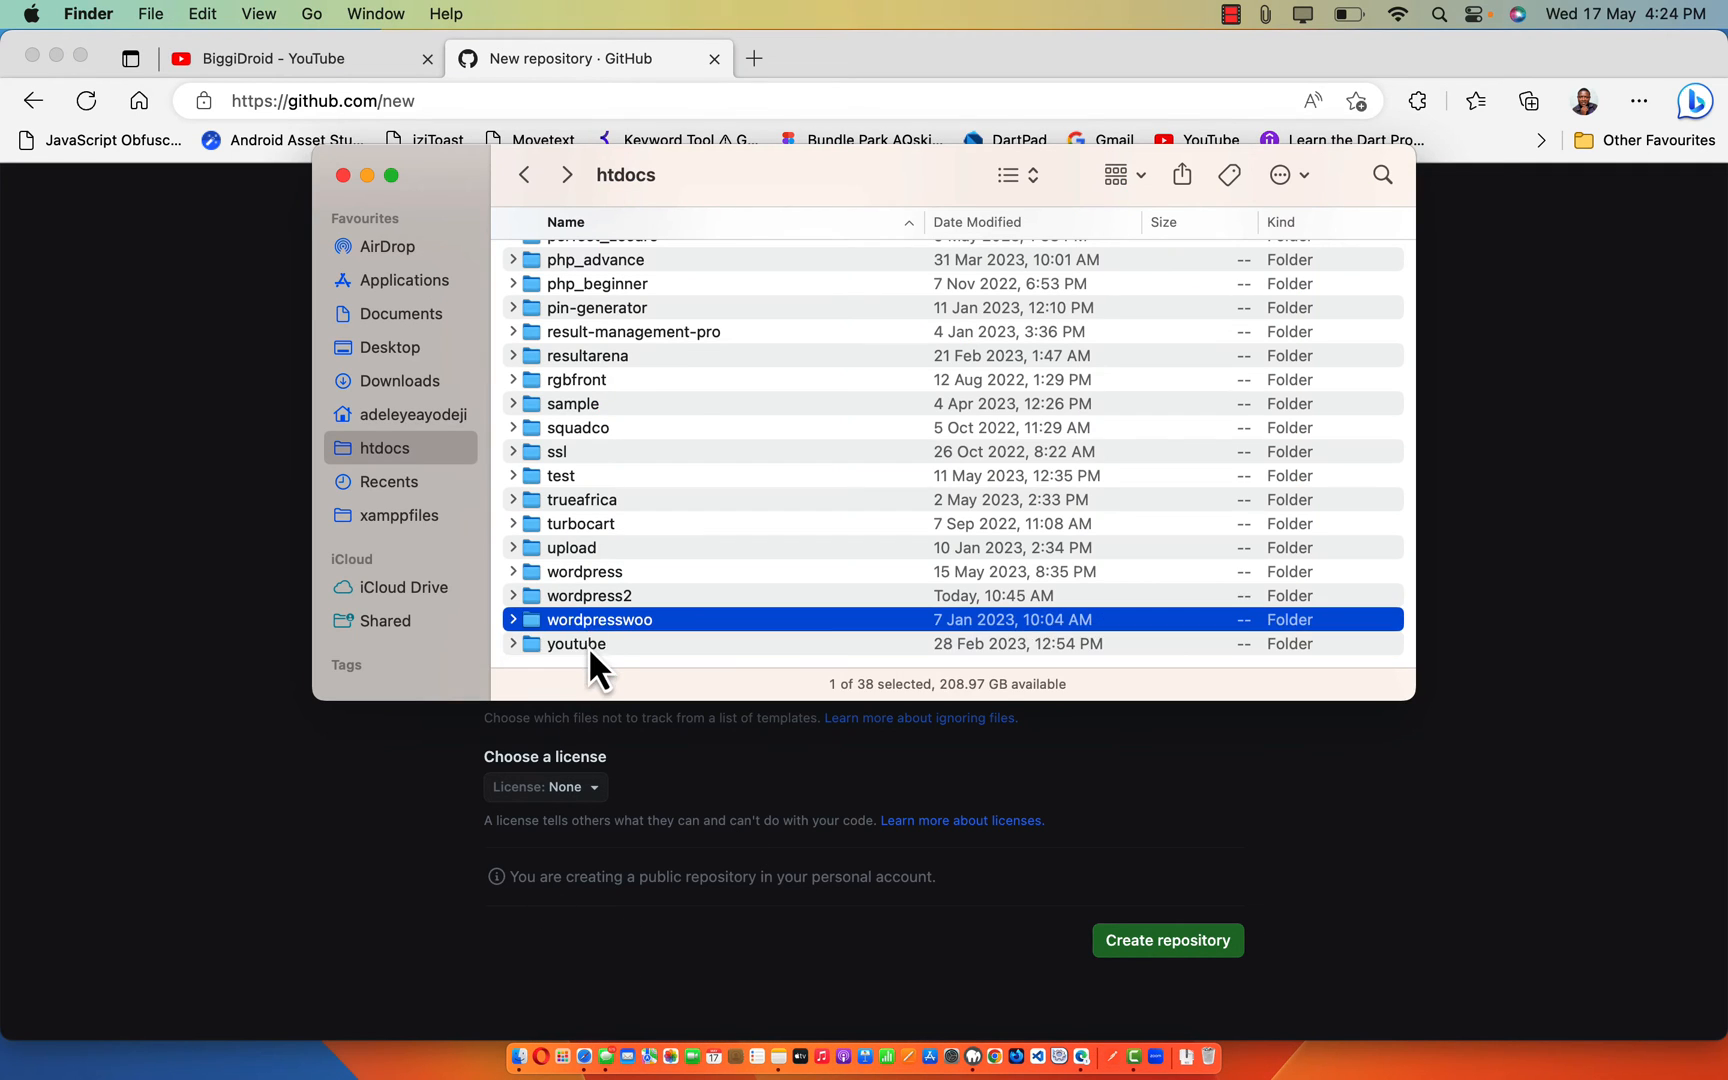
{"action": "double_click", "coordinate": [576, 644]}
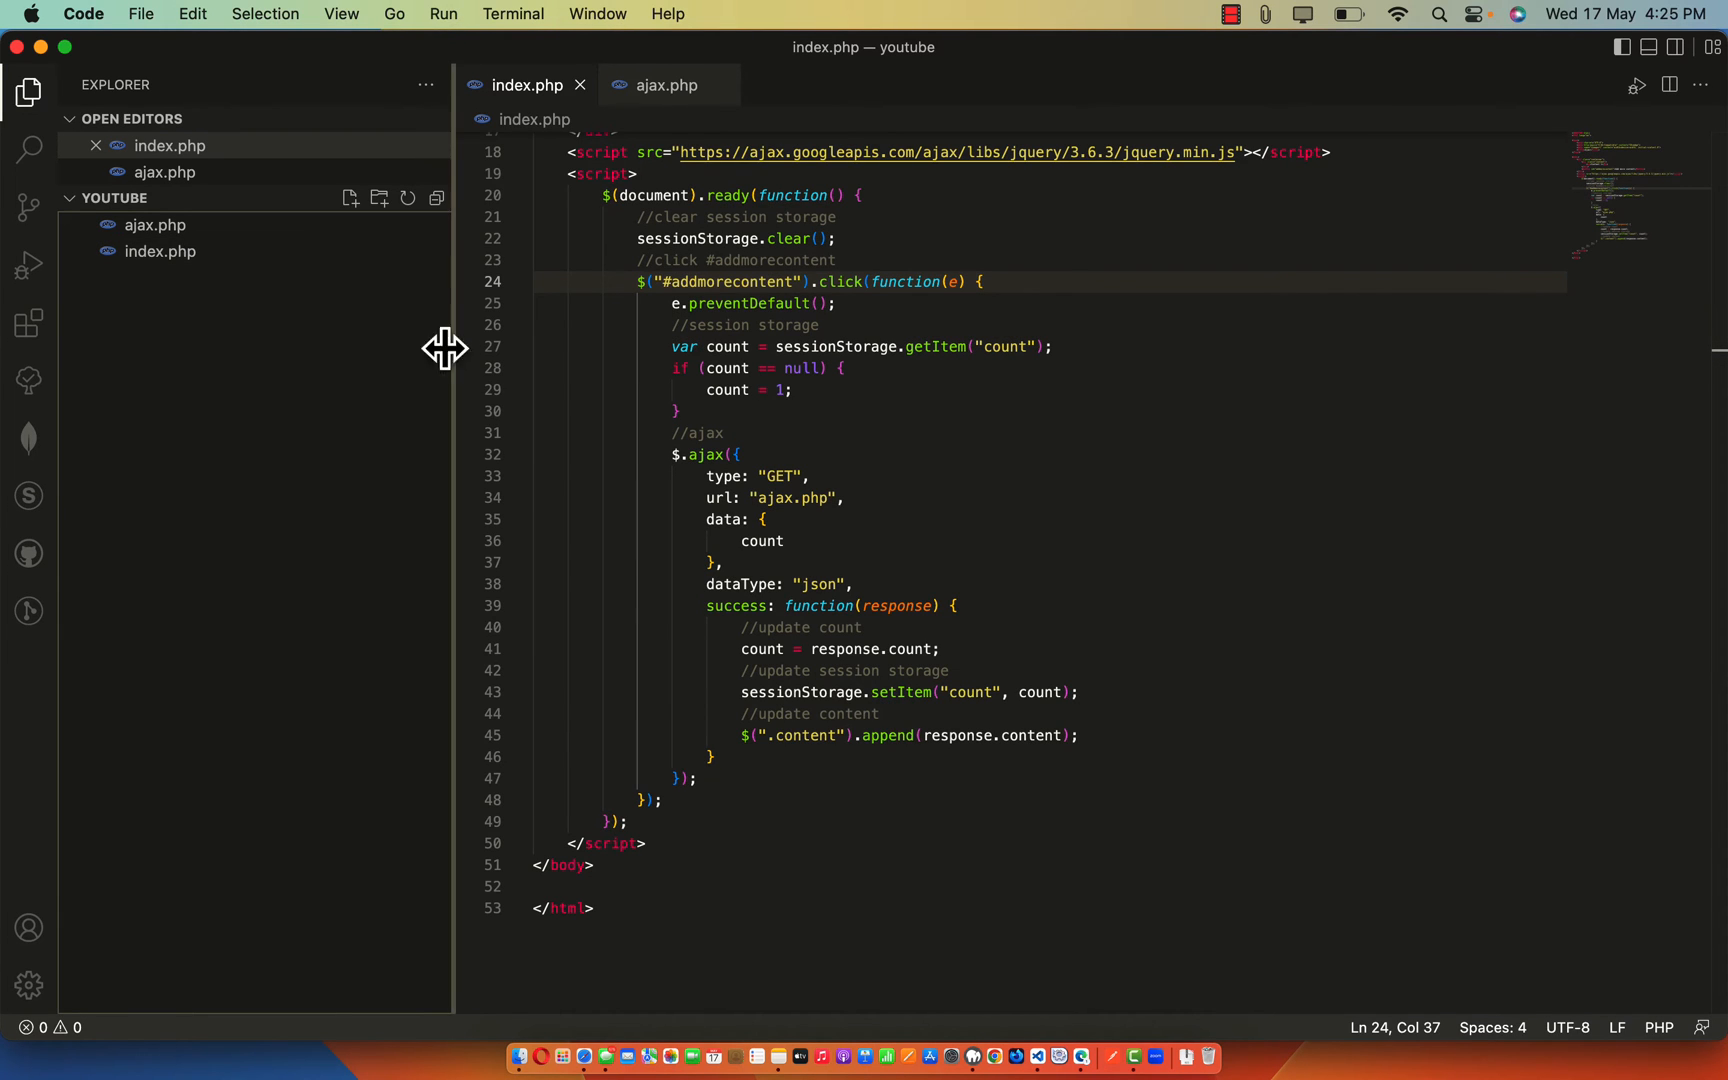
- Start a new zsh terminal in the youtube project via Terminal > New Terminal
{"action": "left_click", "coordinate": [662, 540]}
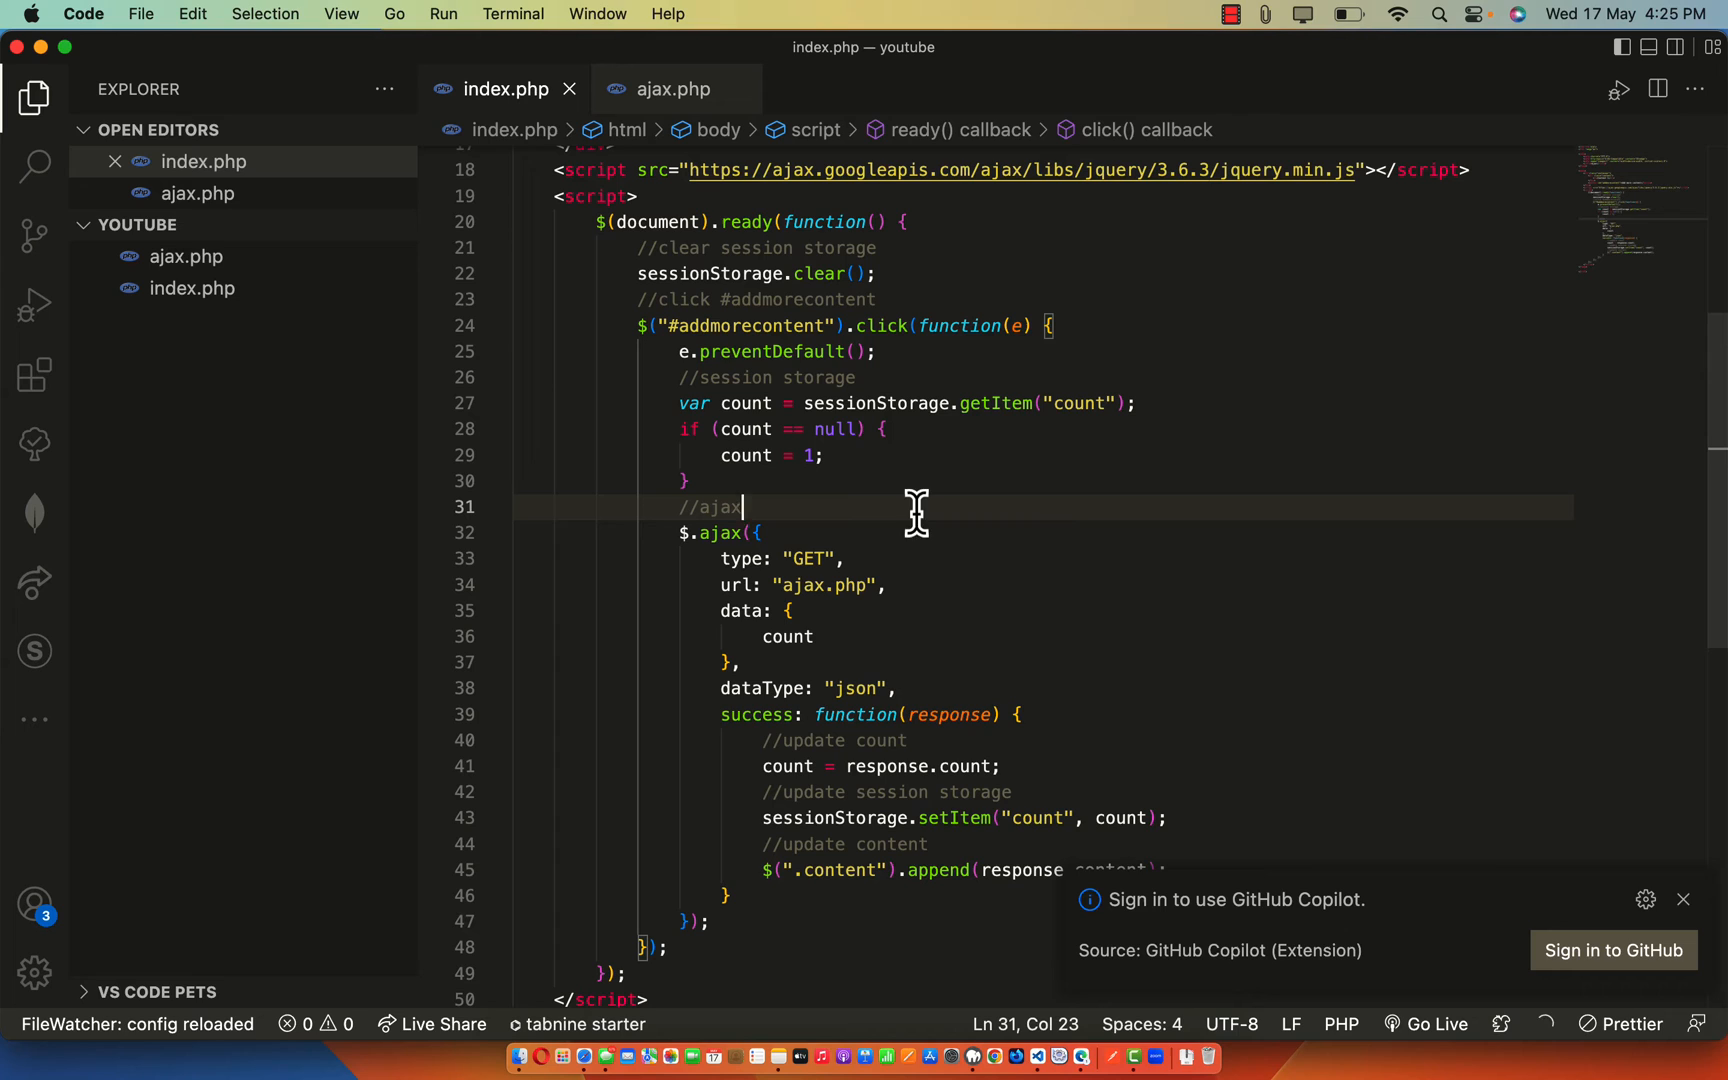
{"action": "left_click", "coordinate": [1614, 950]}
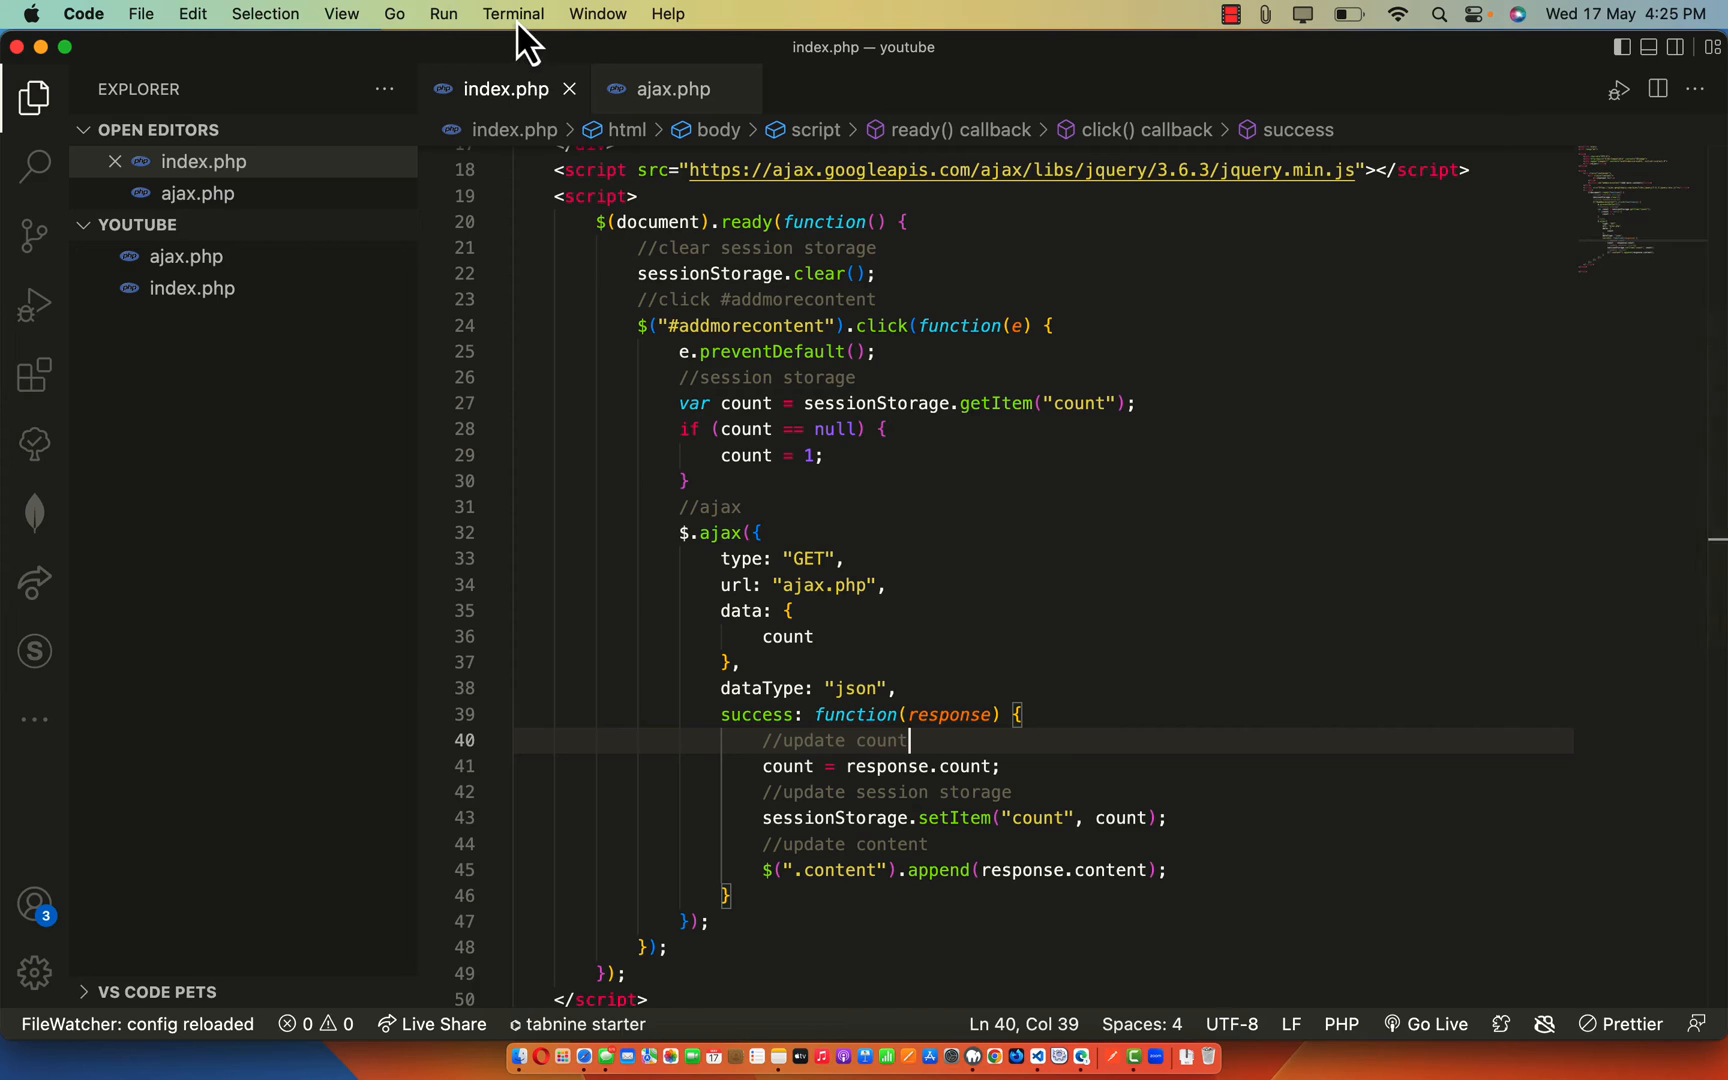
{"action": "left_click", "coordinate": [512, 14]}
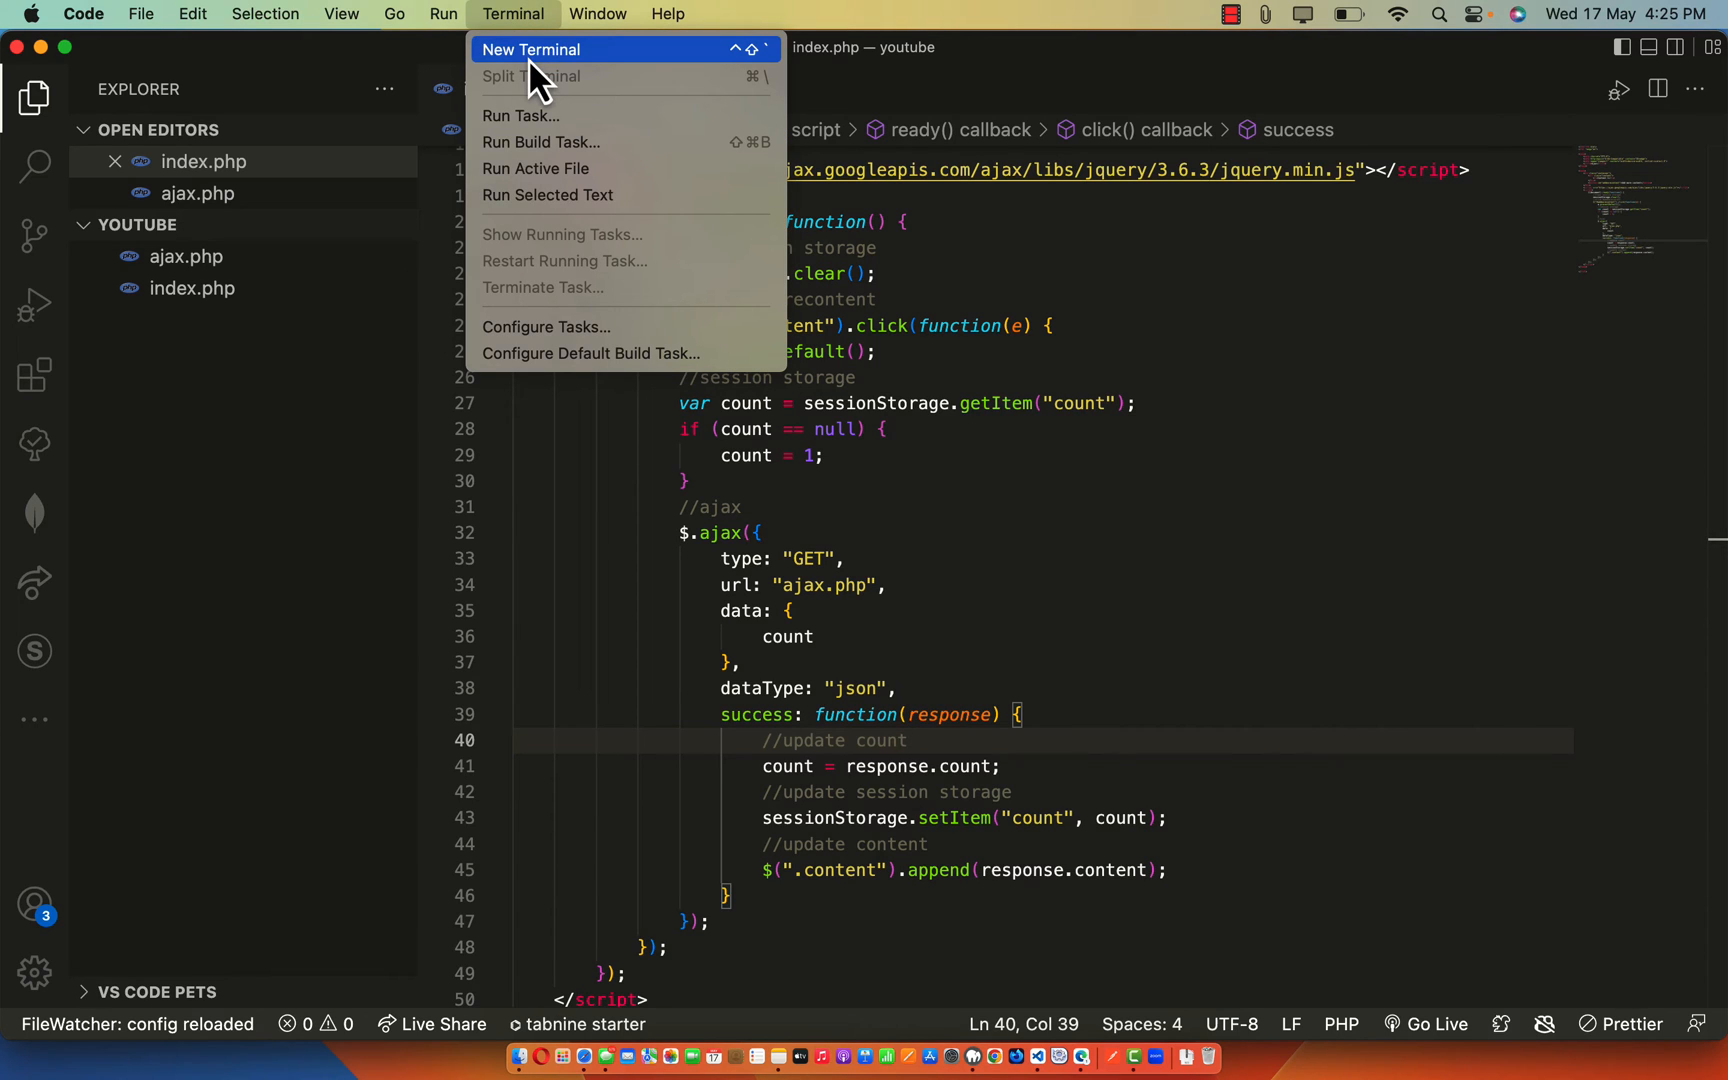
{"action": "left_click", "coordinate": [532, 48]}
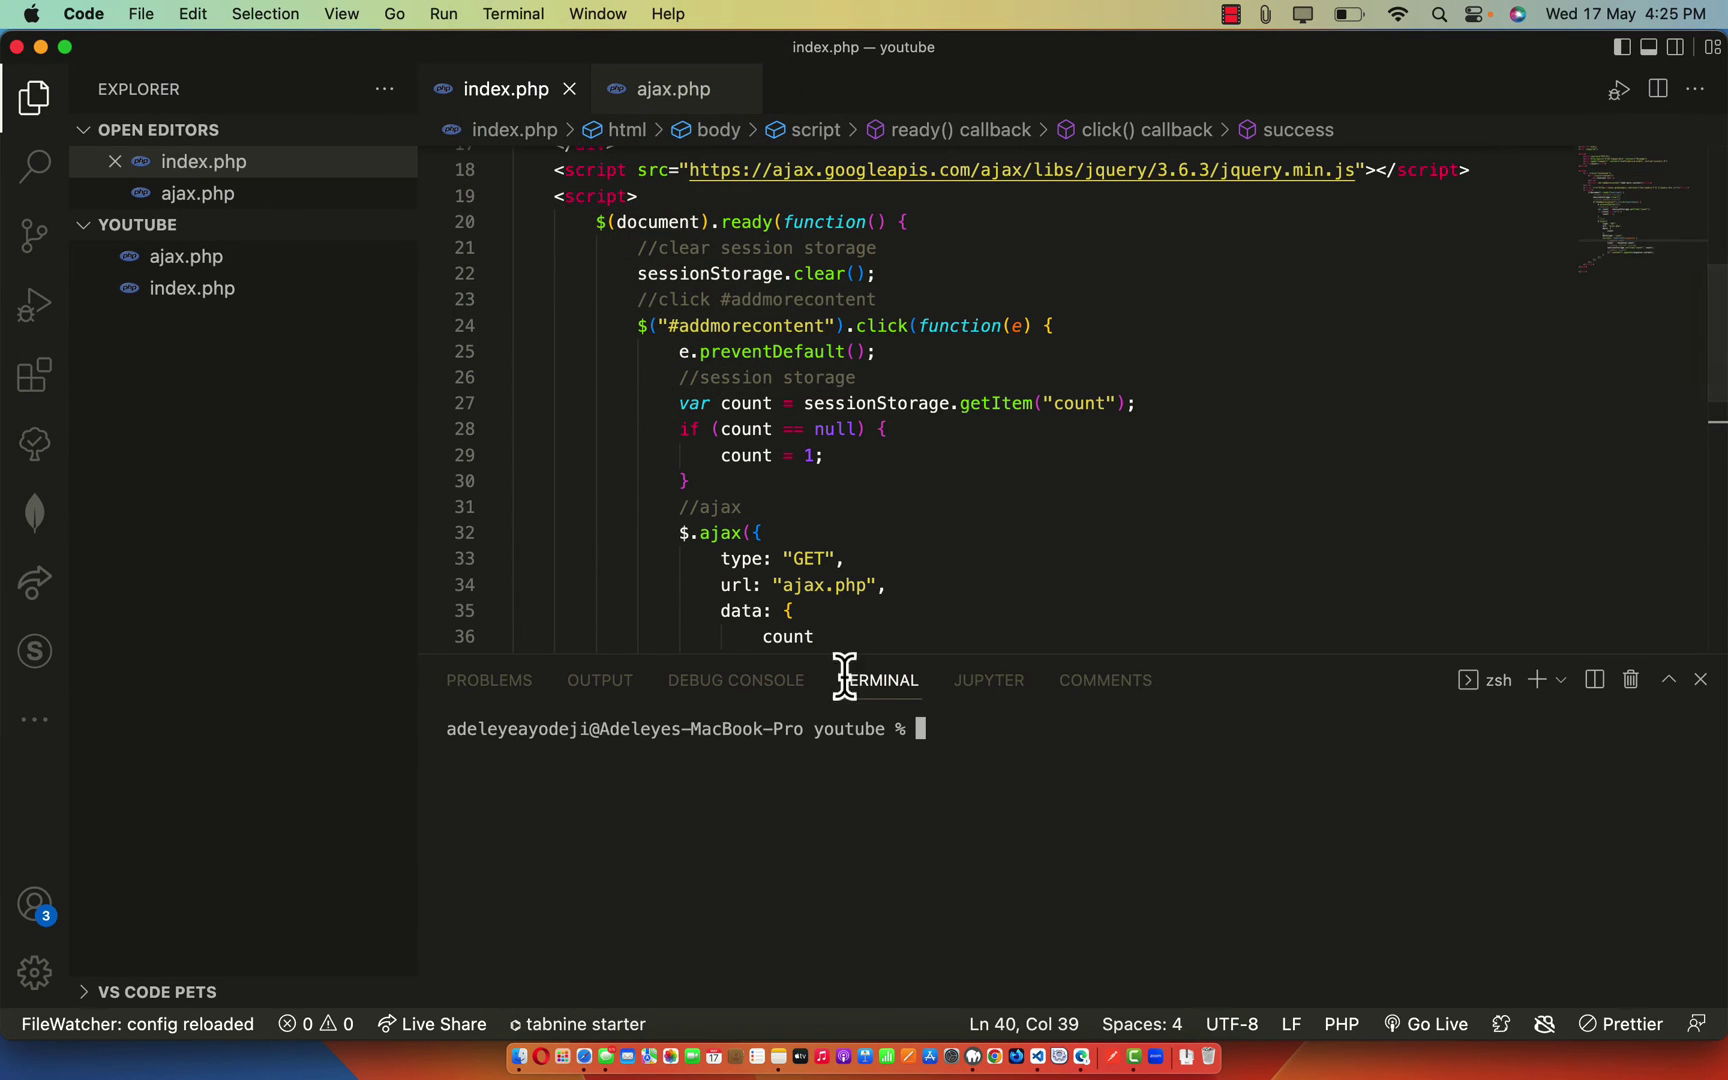
{"action": "mouse_move", "coordinate": [910, 750]}
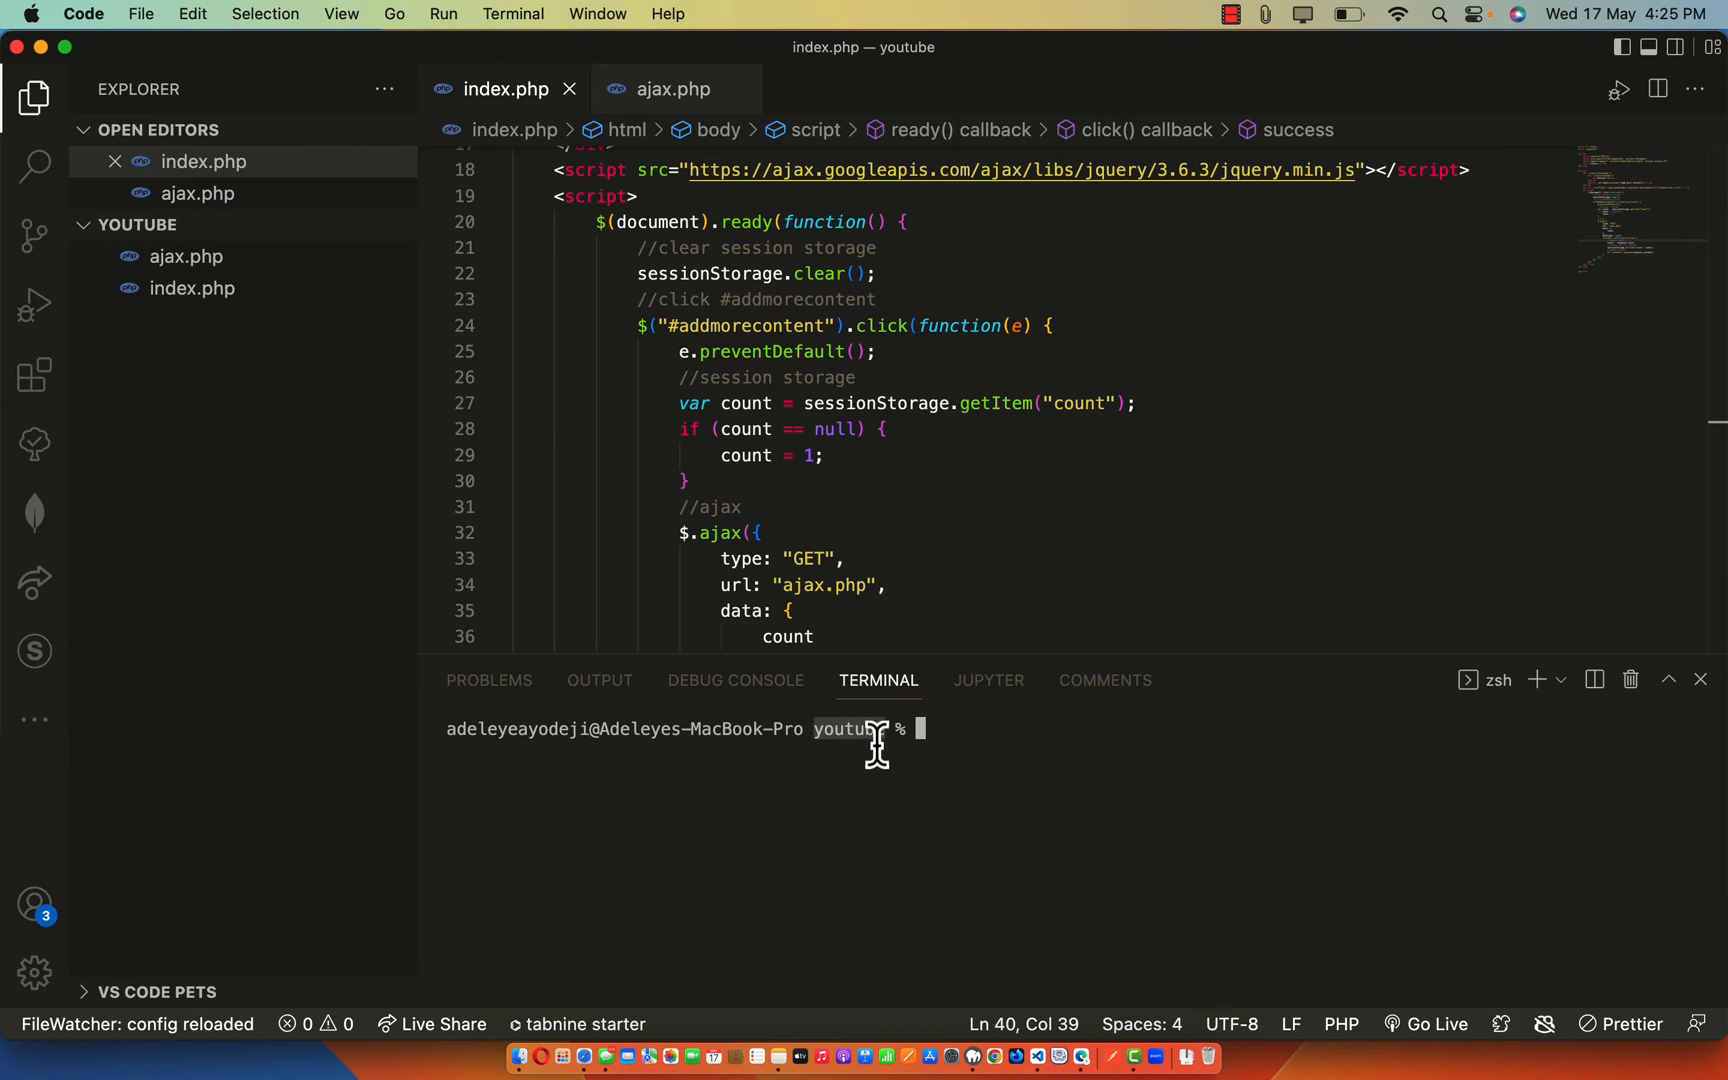
{"action": "mouse_move", "coordinate": [1044, 1054]}
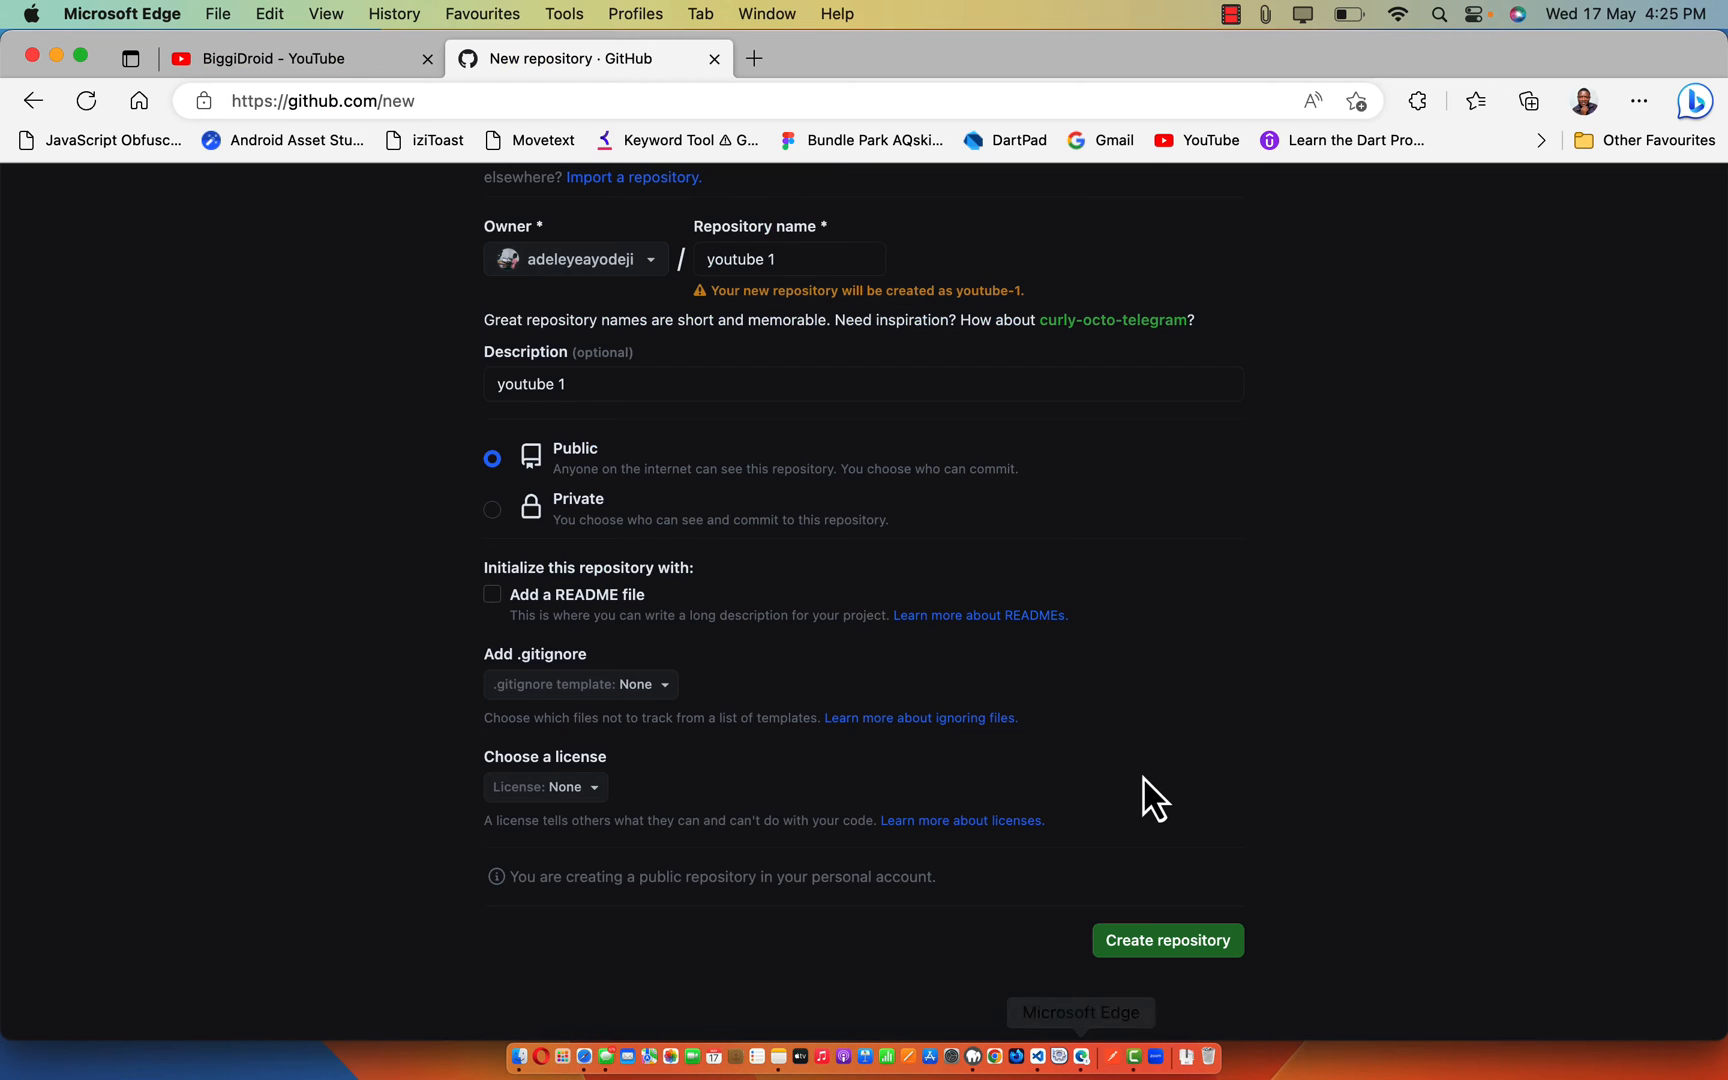
- Create the youtube-1 repository from the filled-in form
{"action": "scroll", "scroll_direction": "up", "scroll_amount": 3}
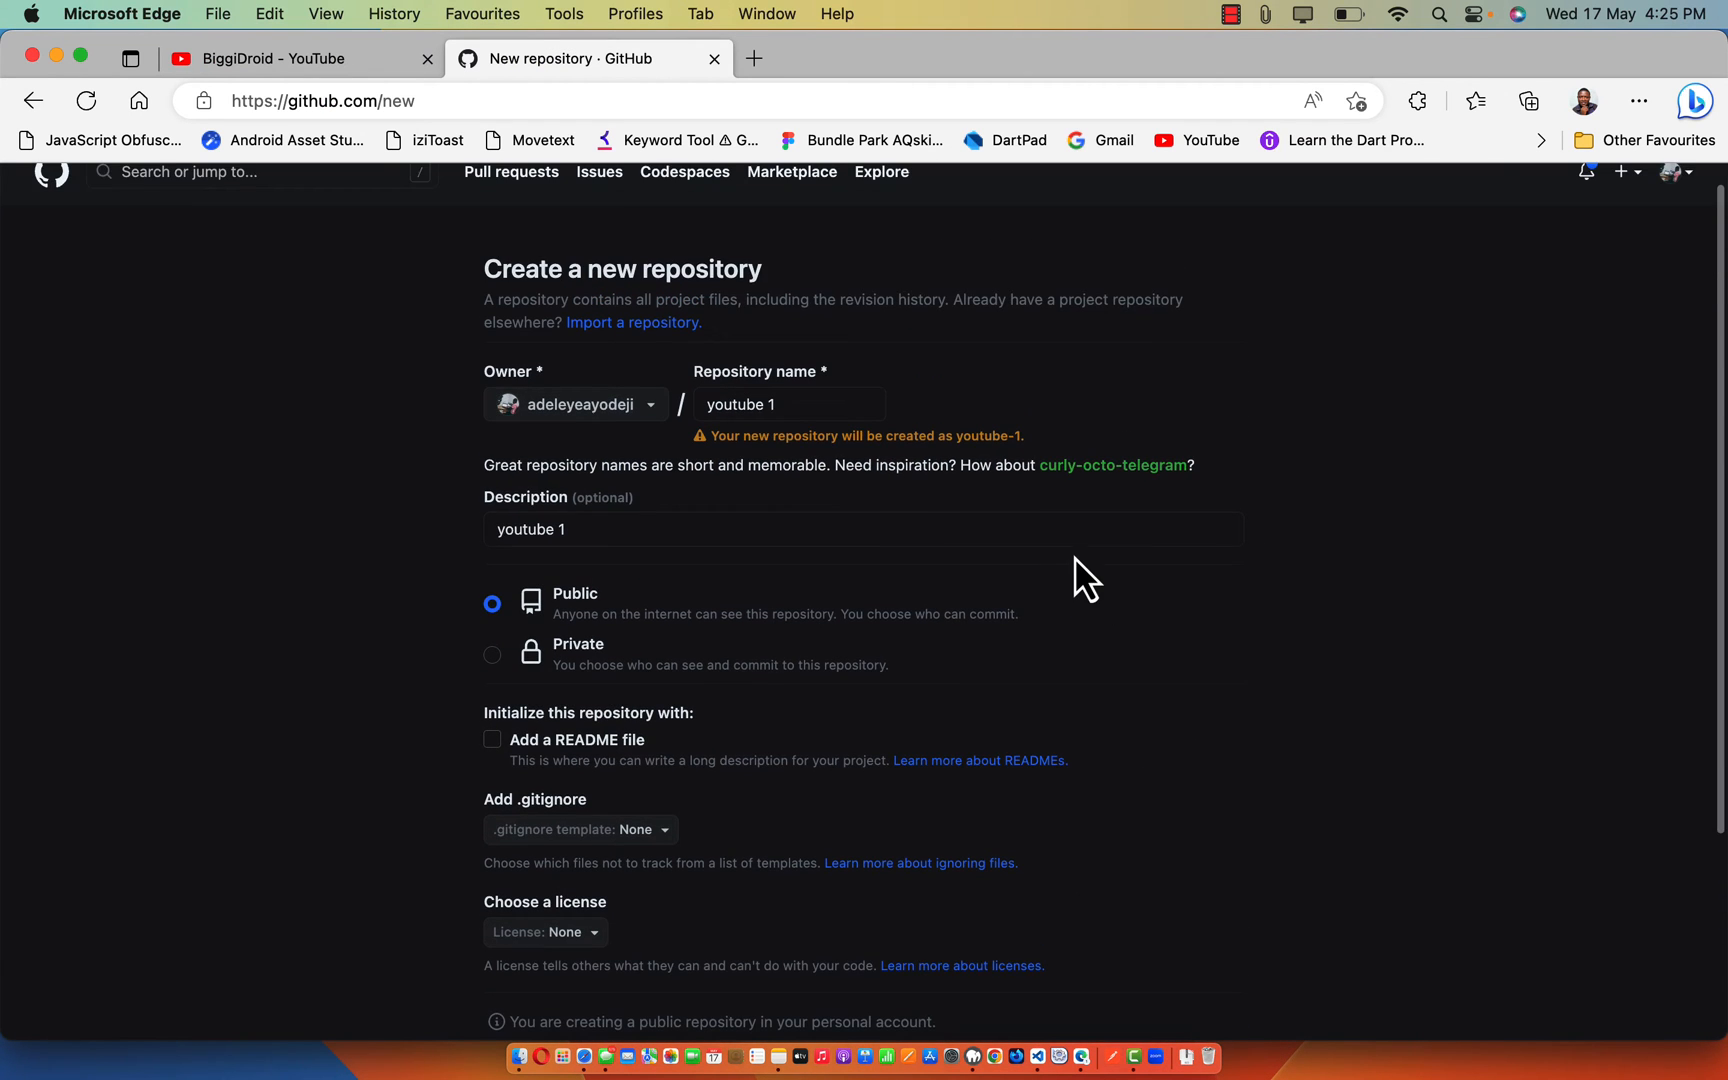
{"action": "scroll", "scroll_direction": "down", "scroll_amount": 3}
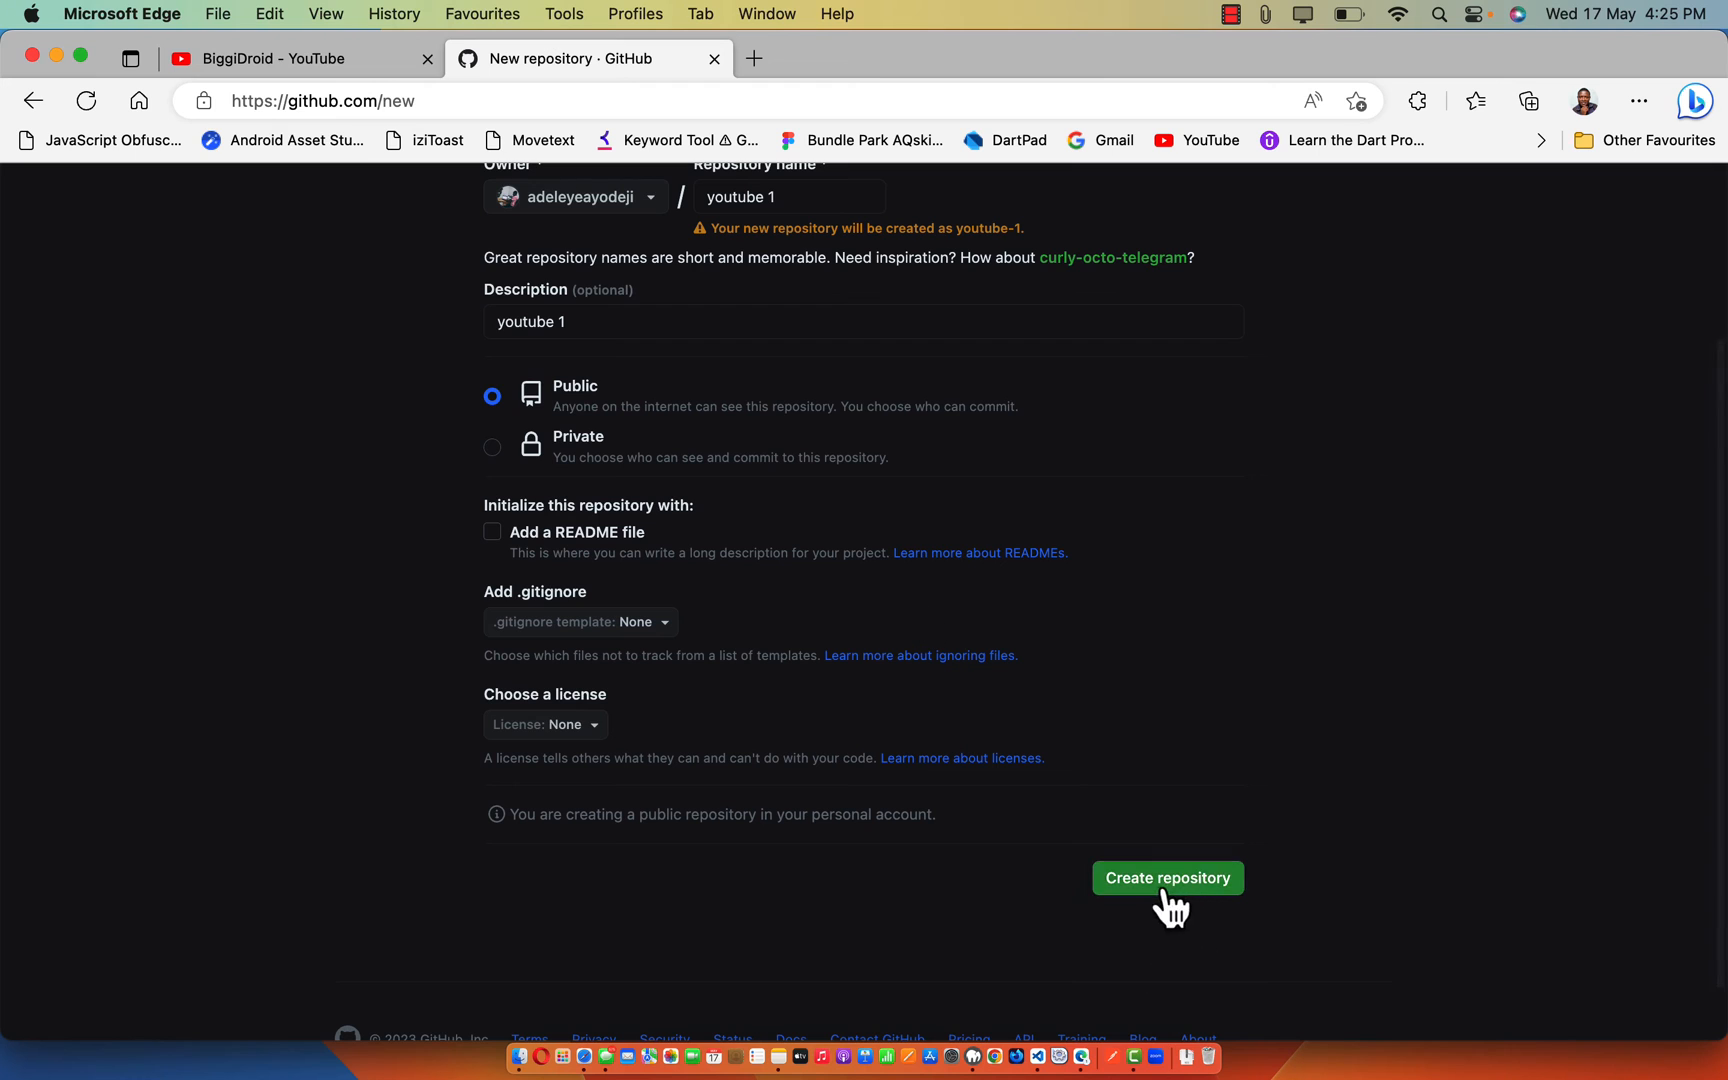
{"action": "left_click", "coordinate": [1168, 878]}
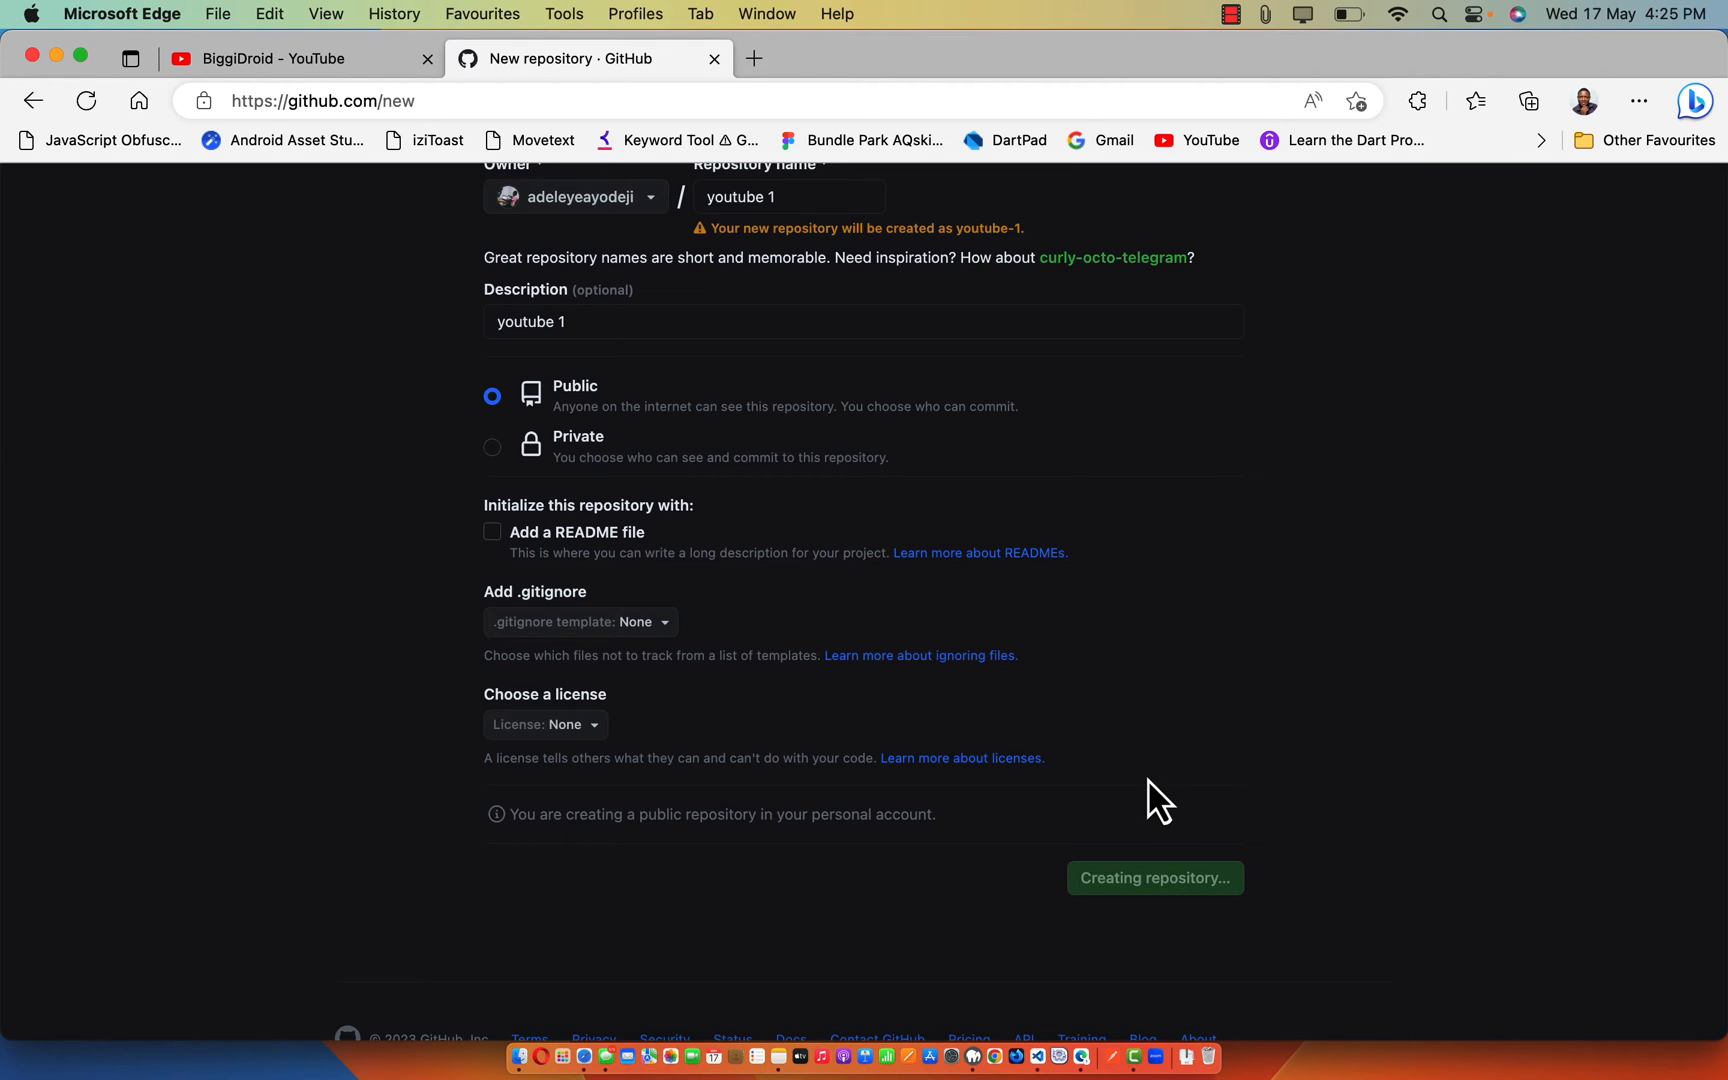
{"action": "left_click", "coordinate": [1152, 878]}
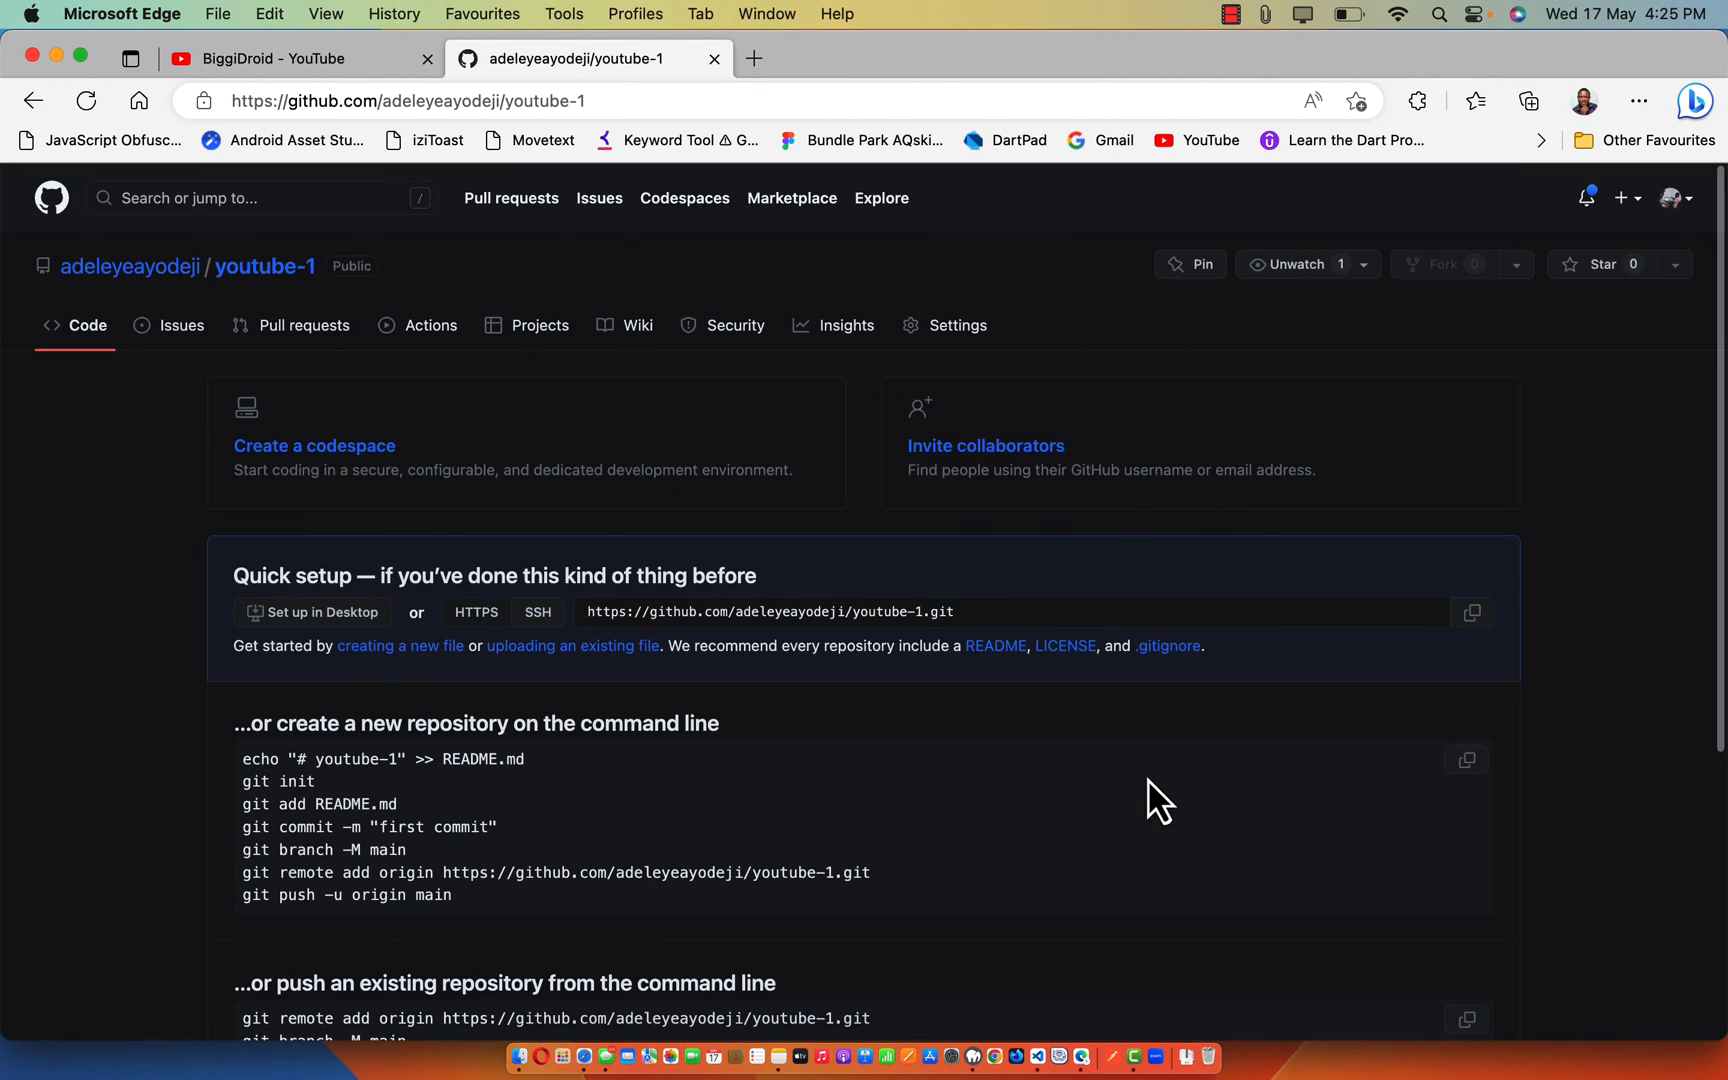
- Select the 'create a new repository on the command line' setup commands and return to VS Code
{"action": "scroll", "scroll_direction": "down", "scroll_amount": 3}
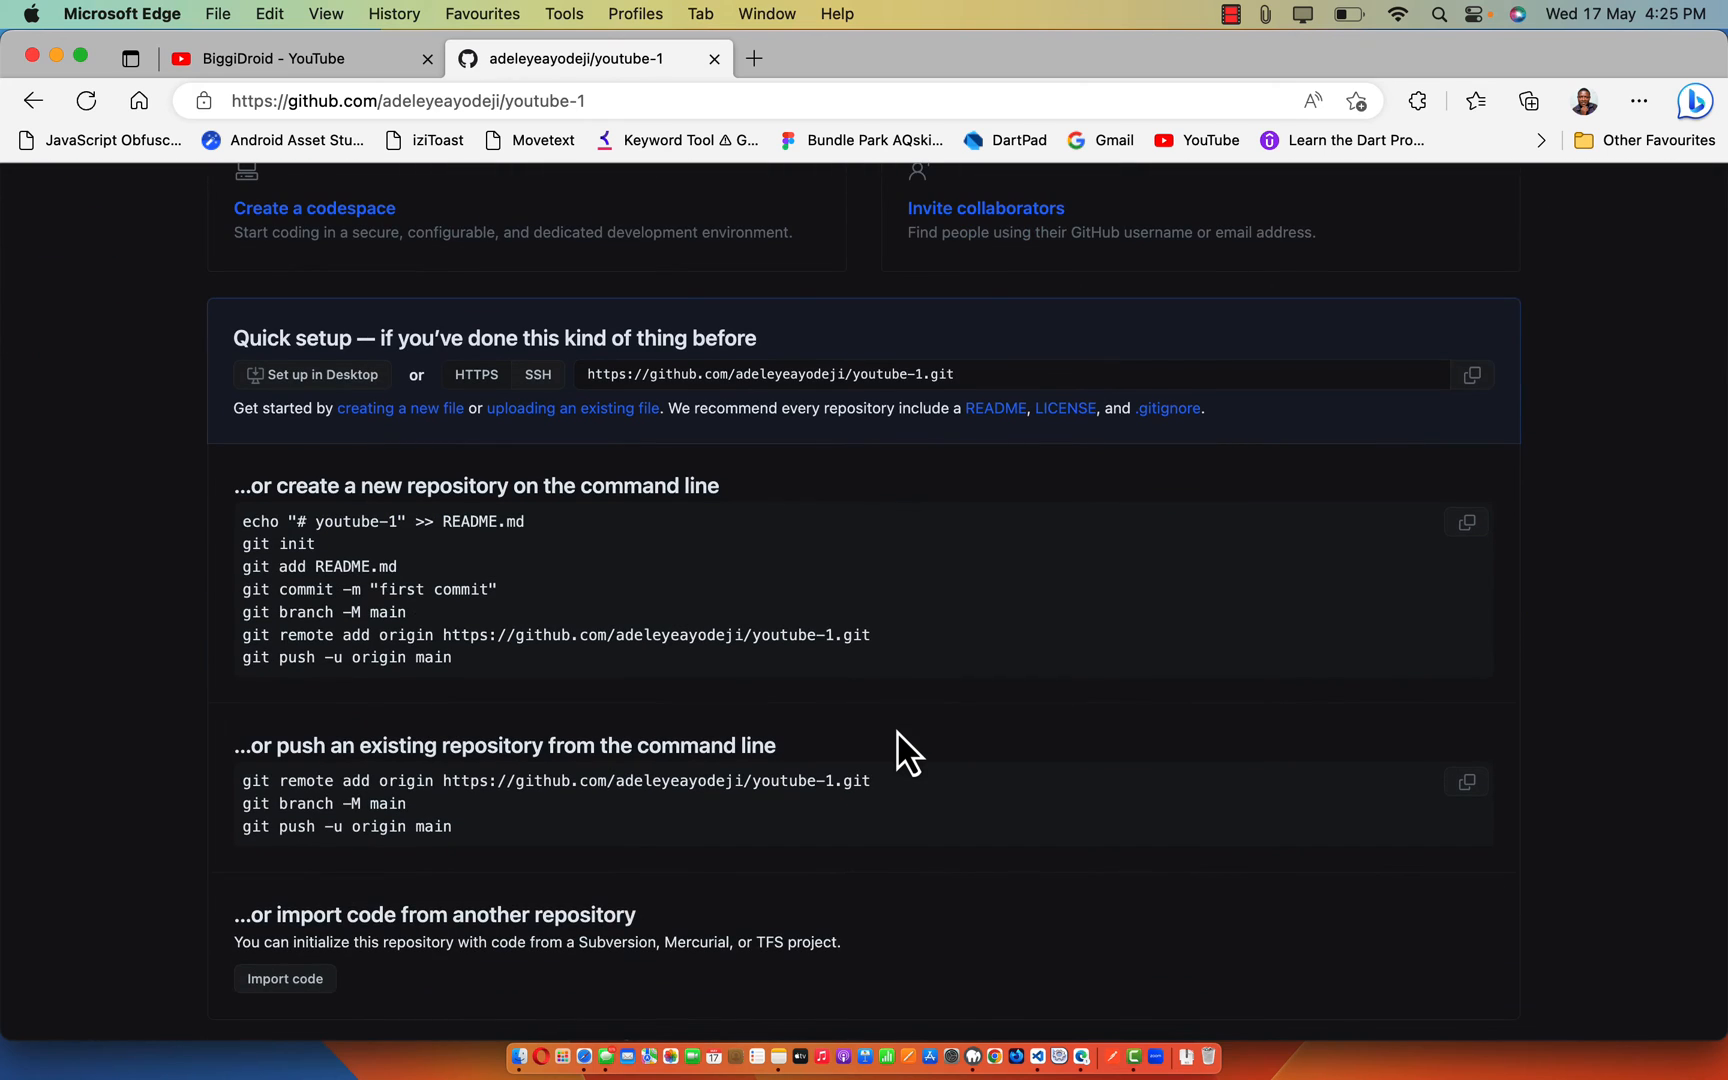
{"action": "scroll", "scroll_direction": "up", "scroll_amount": 3}
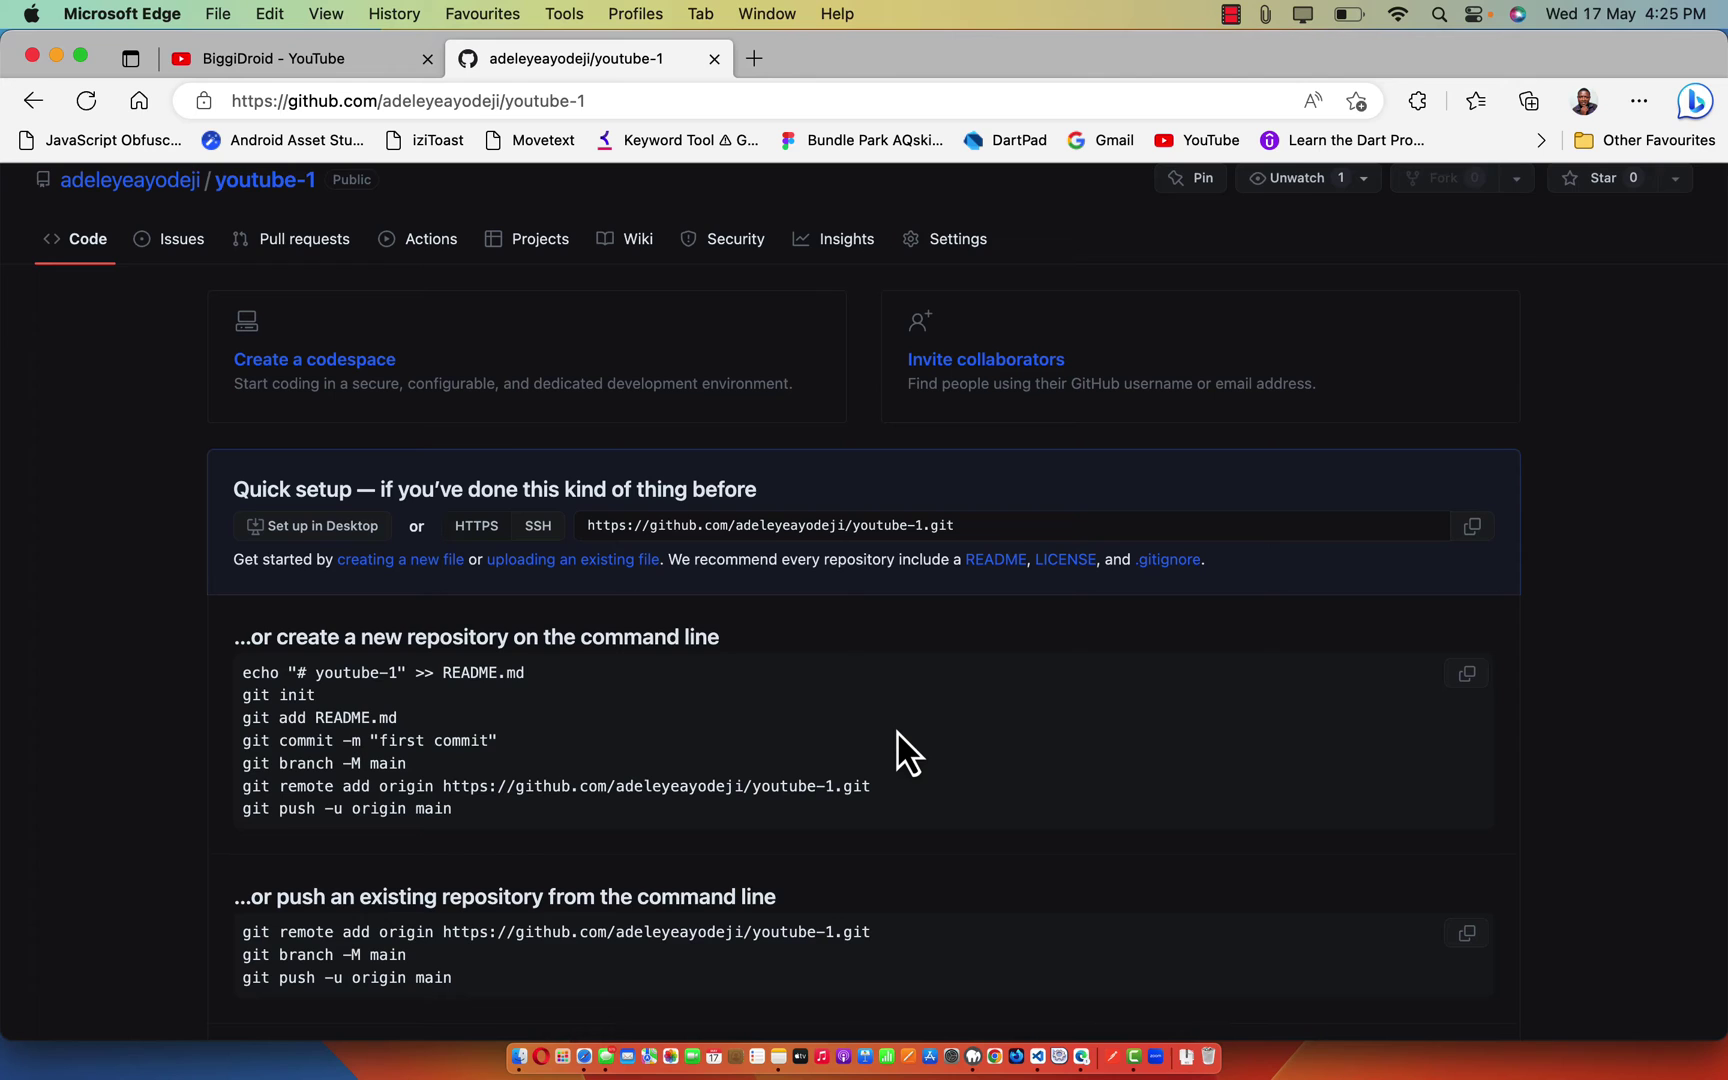
{"action": "scroll", "scroll_direction": "down", "scroll_amount": 3}
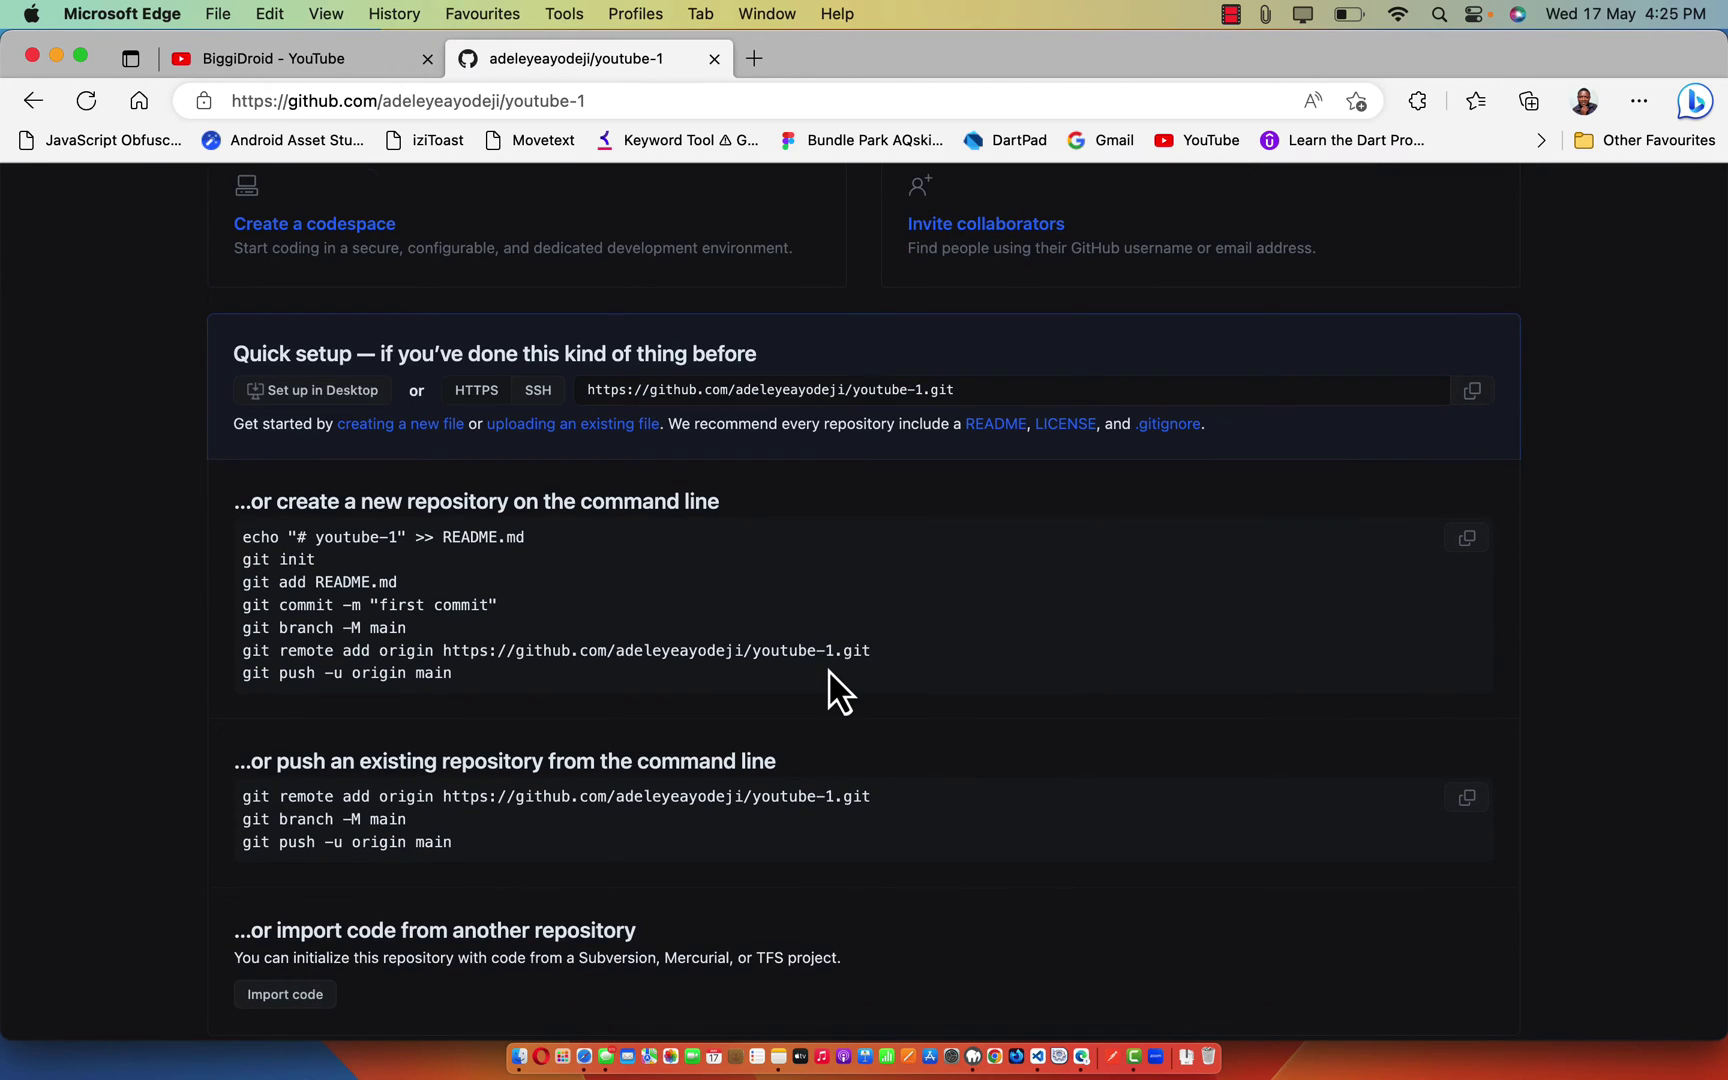
{"action": "scroll", "scroll_direction": "down", "scroll_amount": 3}
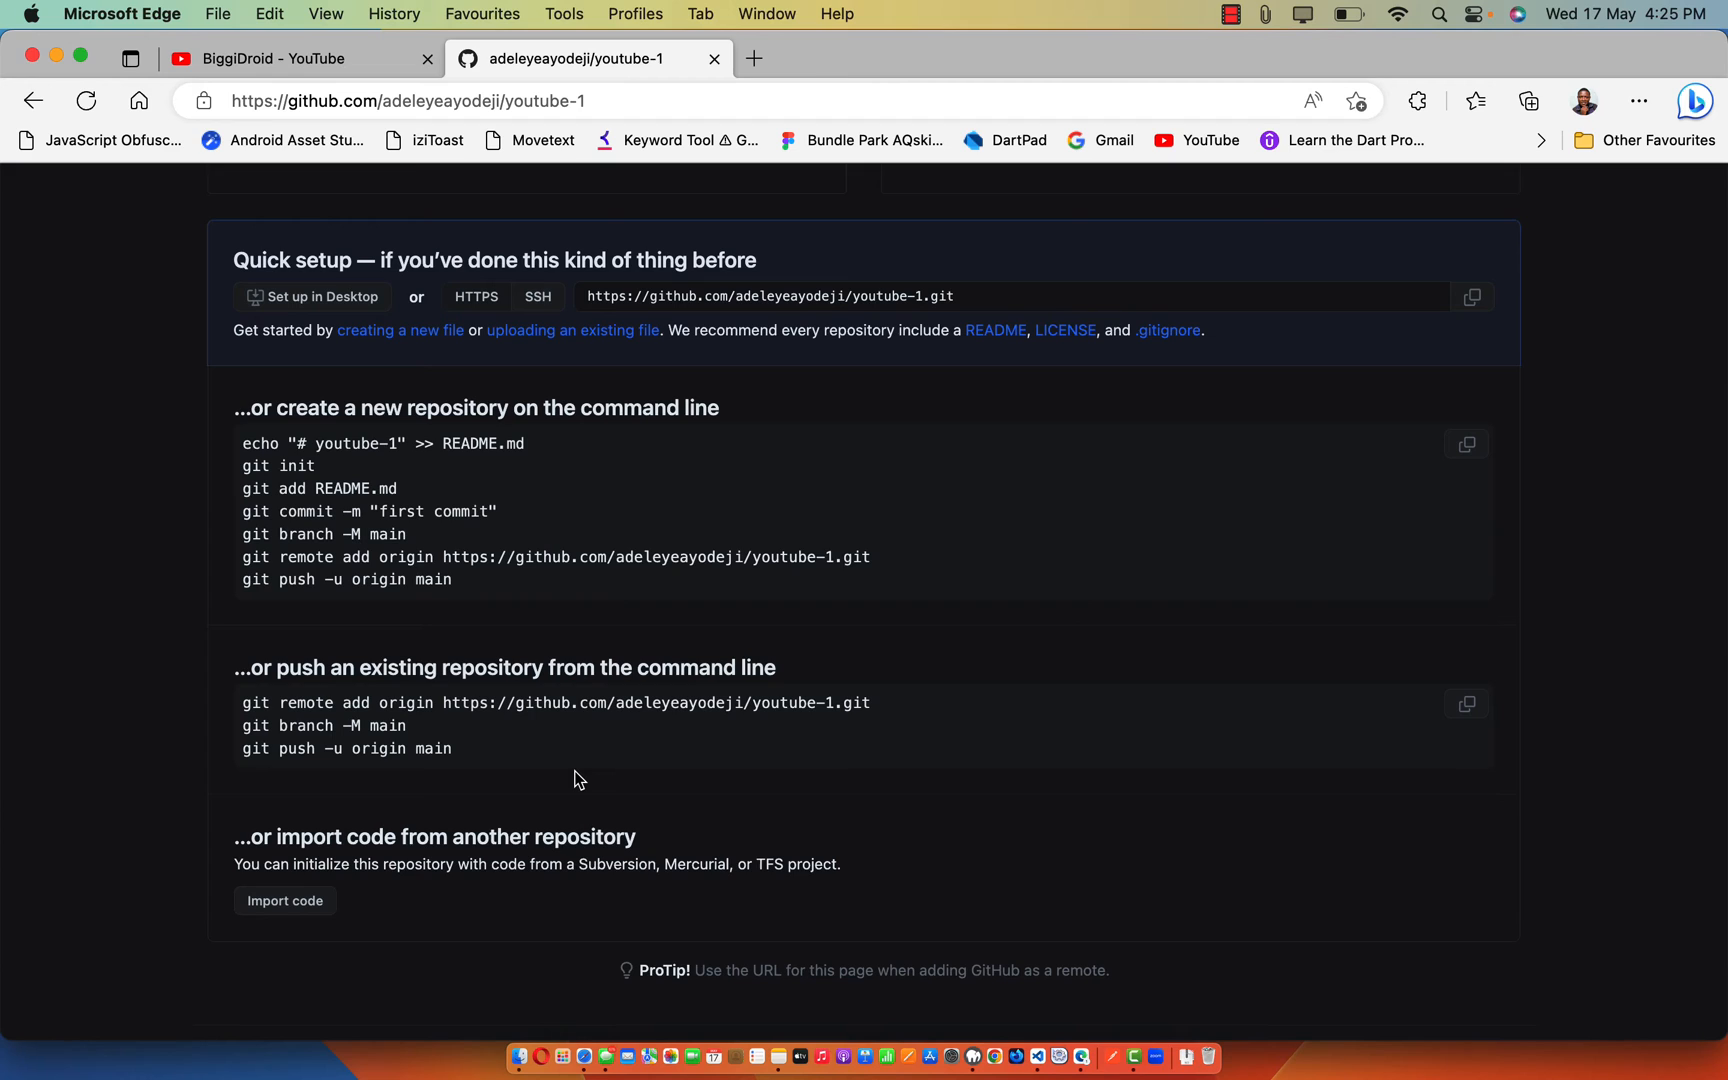
{"action": "mouse_move", "coordinate": [348, 750]}
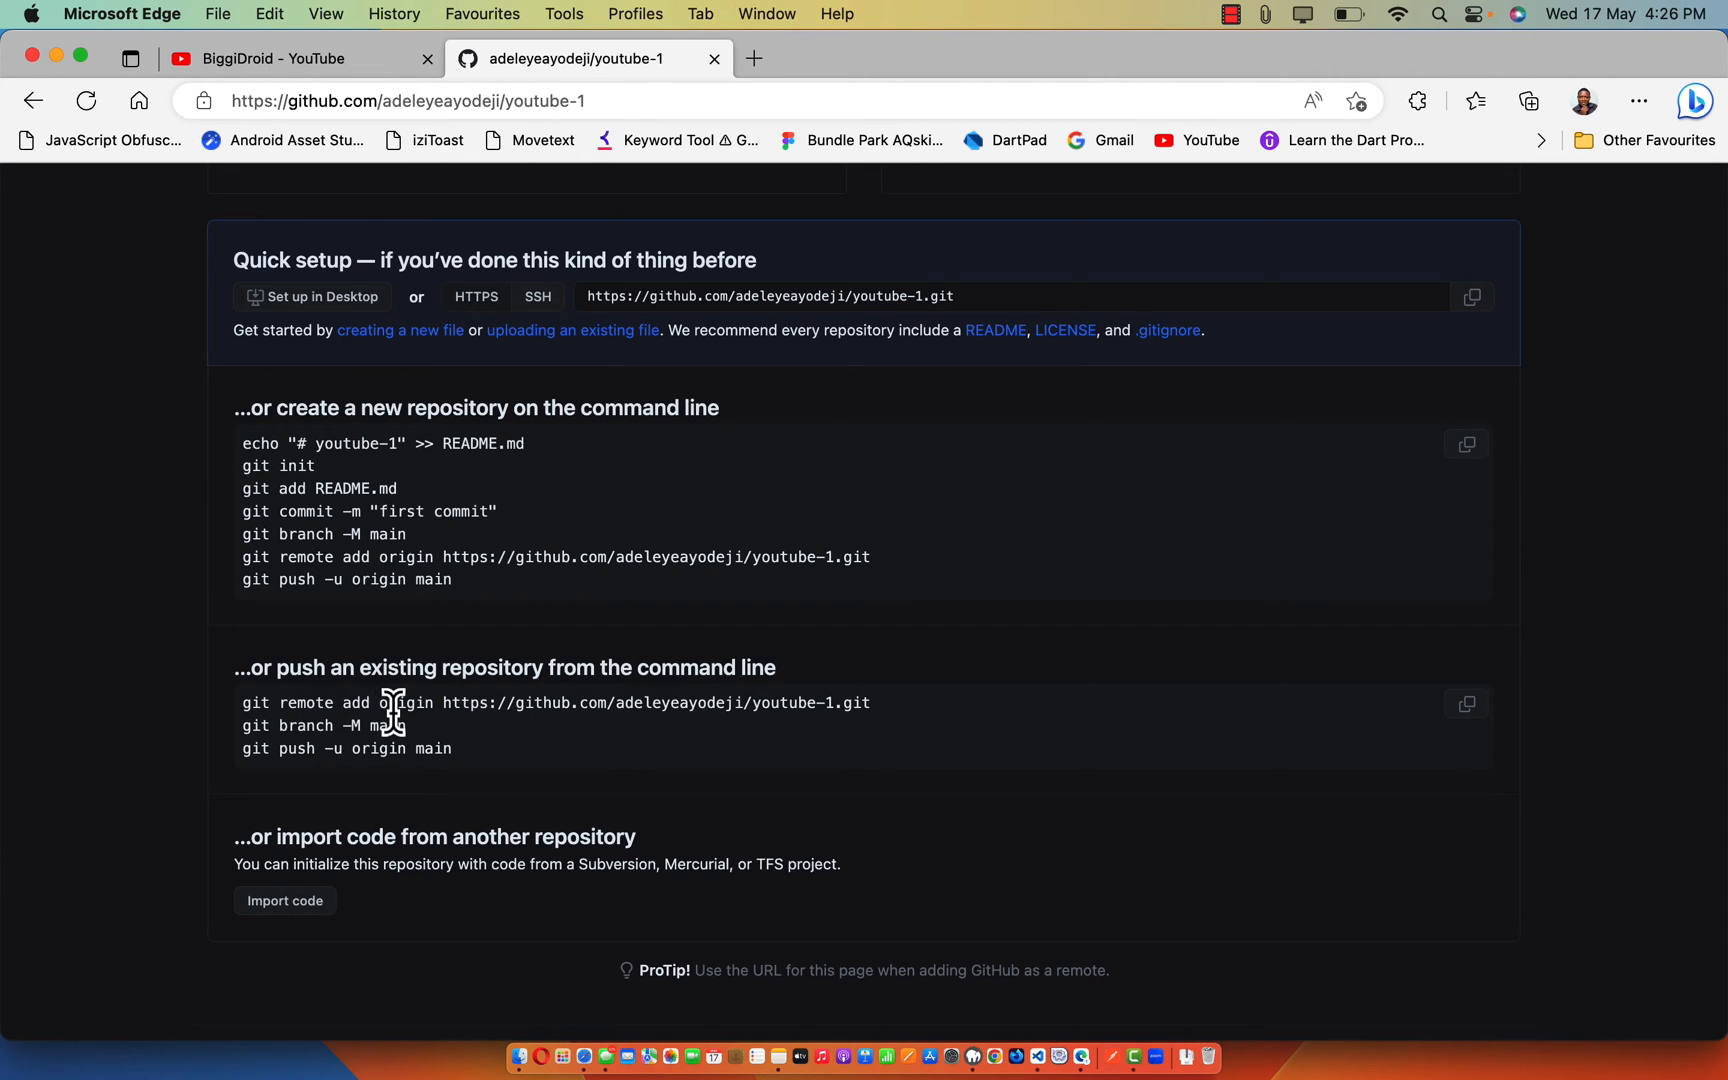
{"action": "mouse_move", "coordinate": [320, 732]}
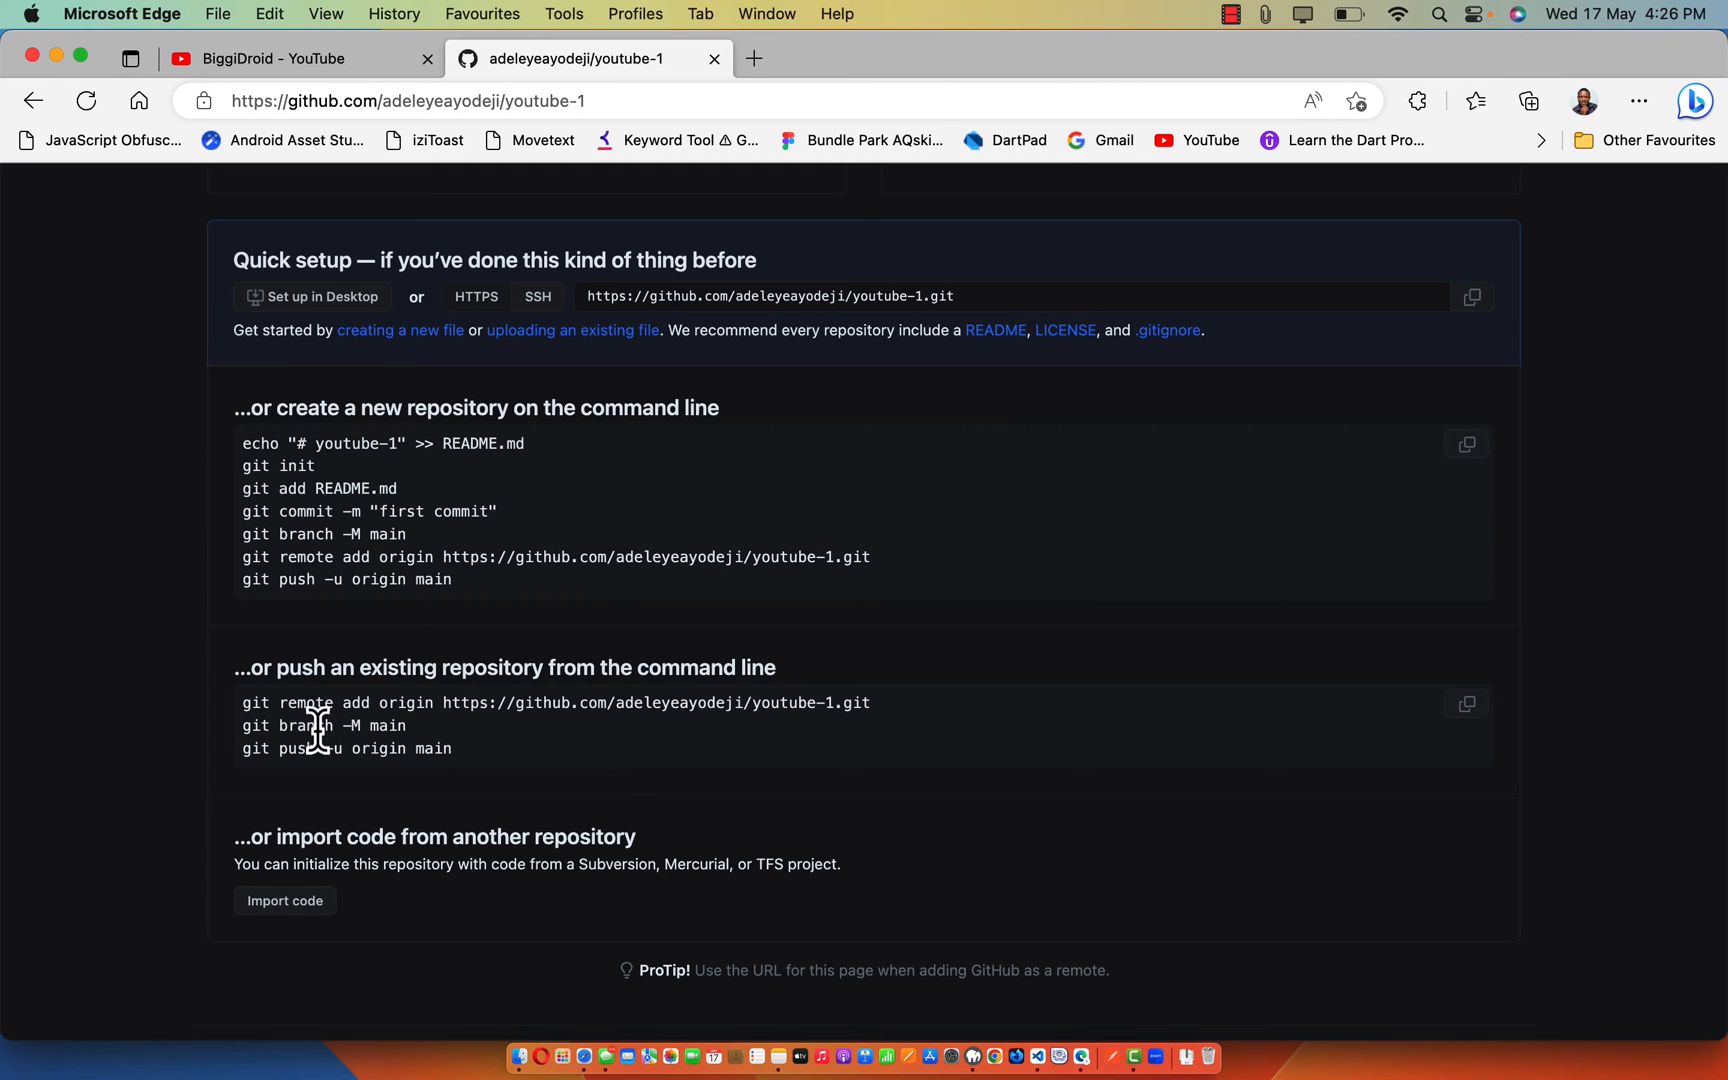
{"action": "mouse_move", "coordinate": [438, 752]}
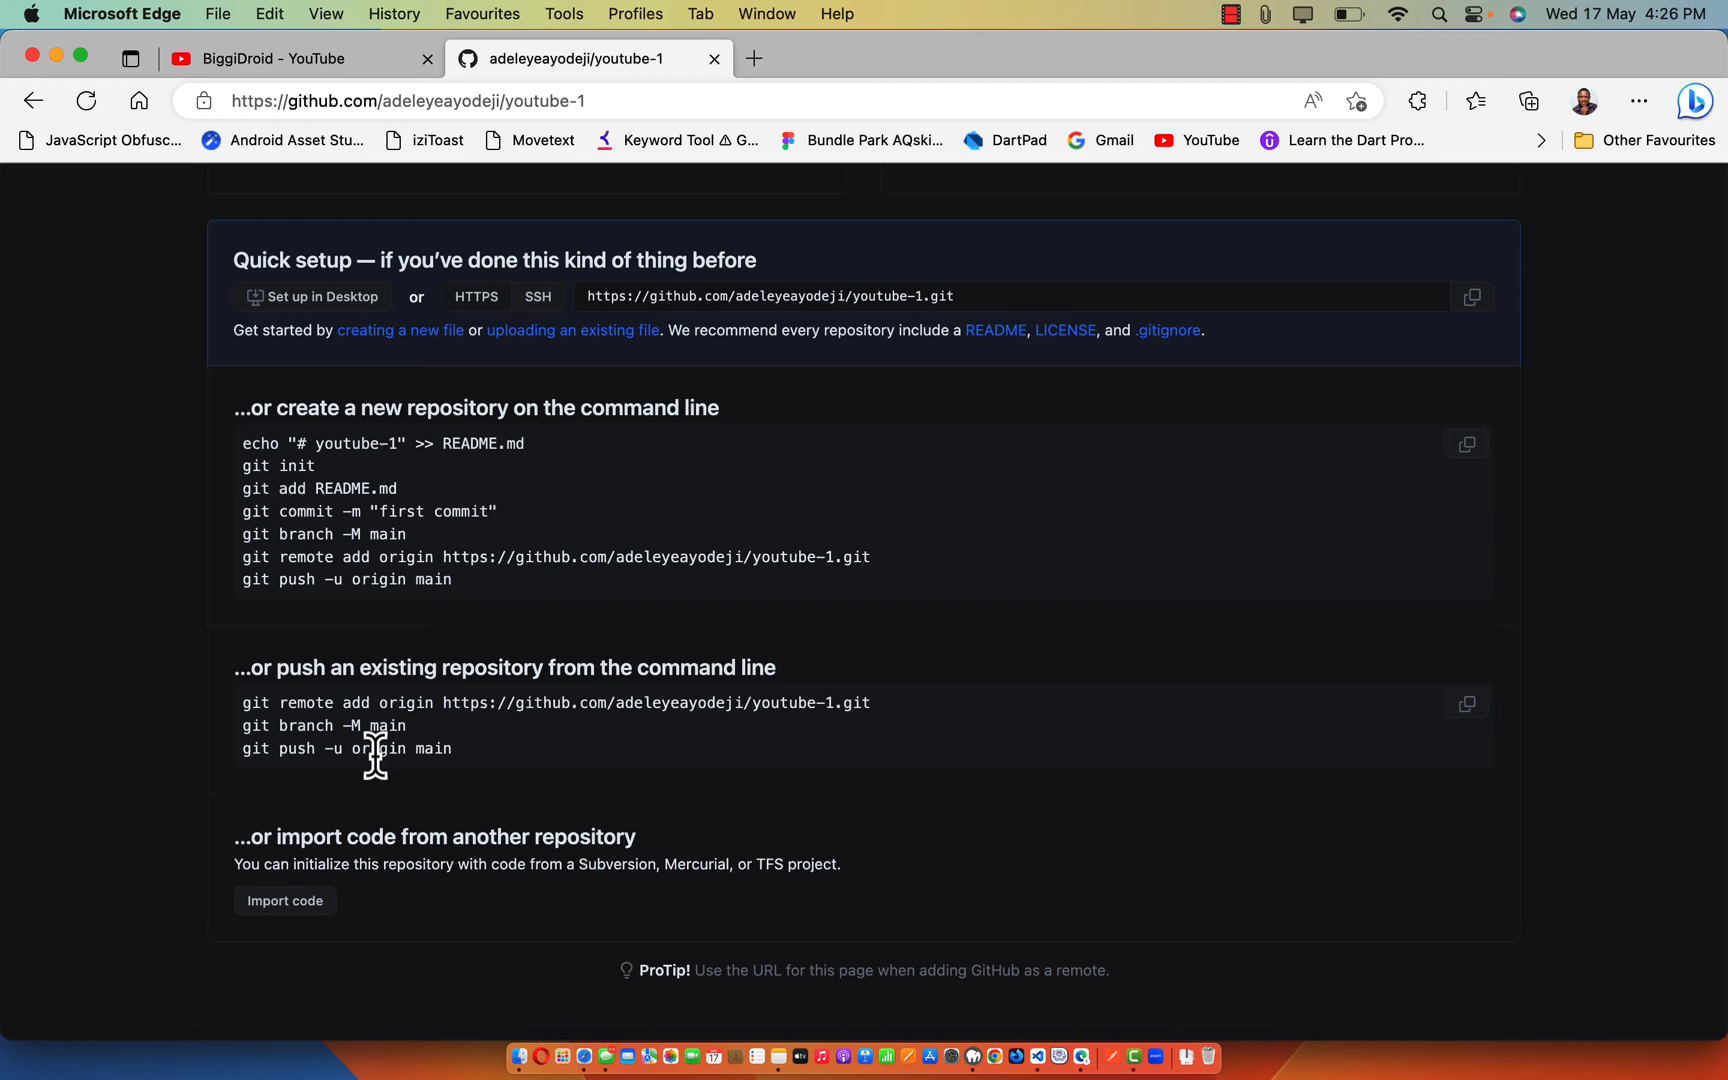
{"action": "scroll", "scroll_direction": "up", "scroll_amount": 3}
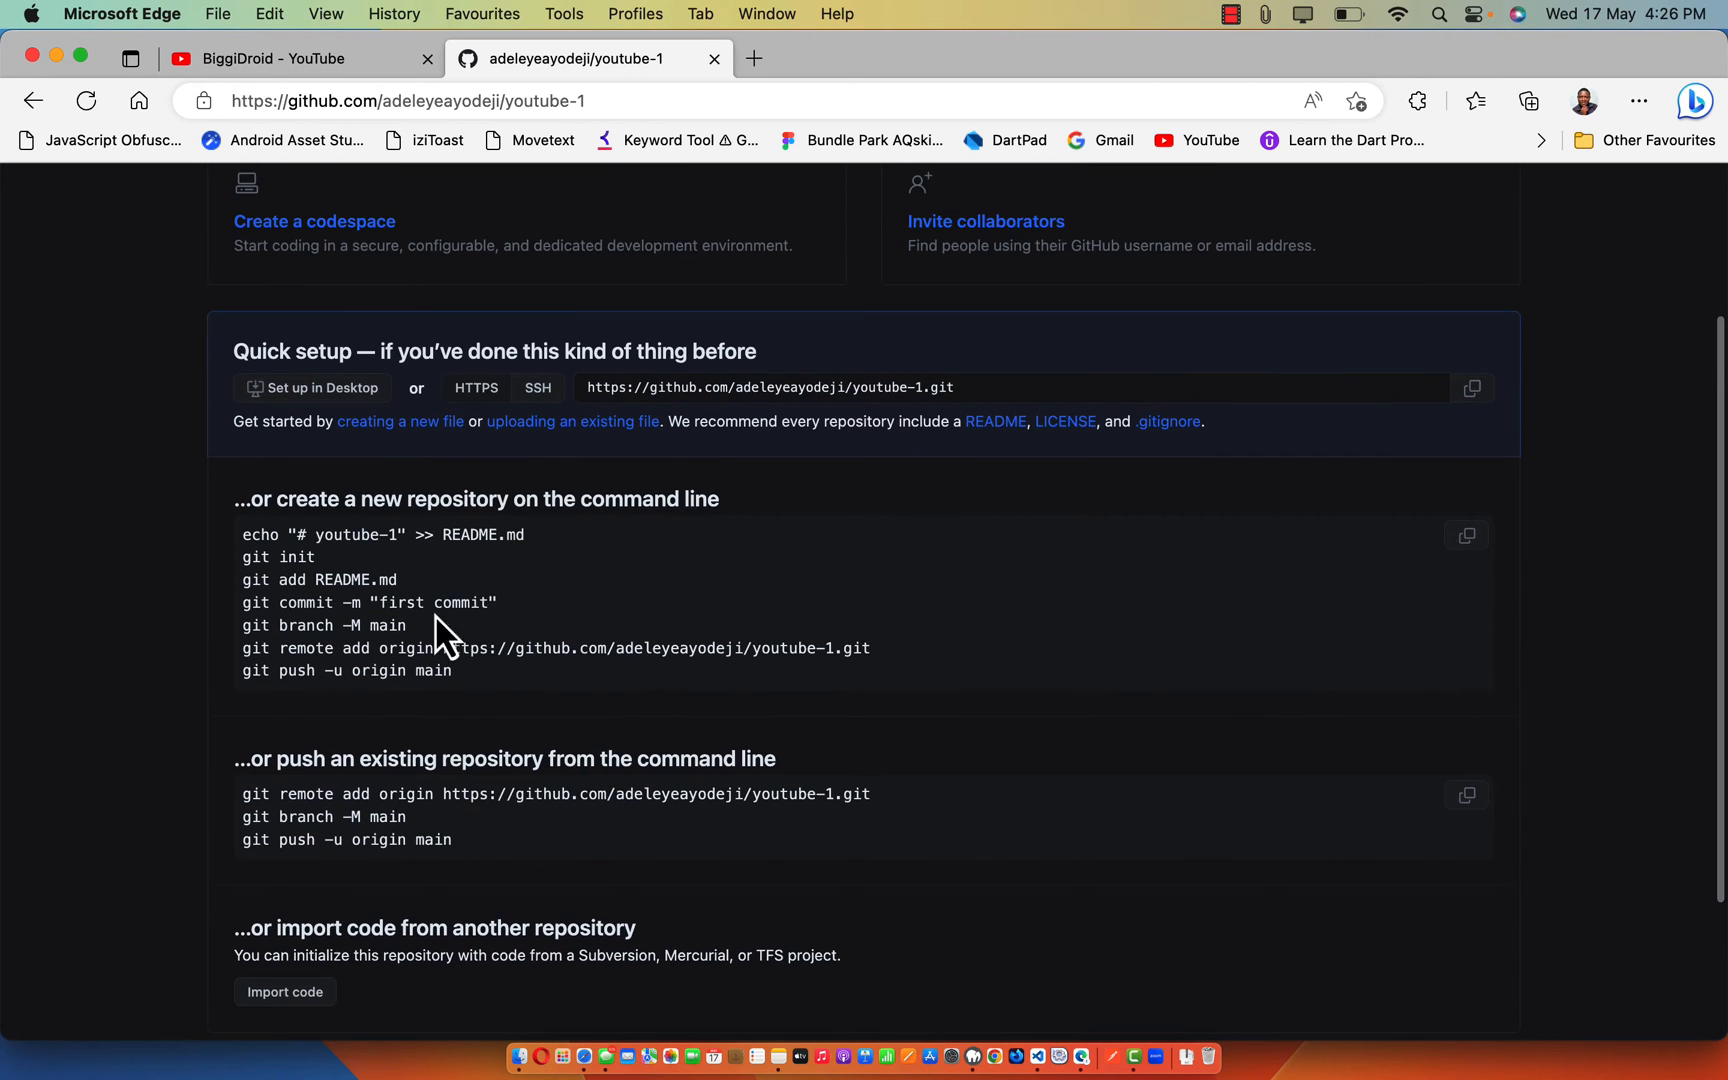
{"action": "mouse_move", "coordinate": [476, 694]}
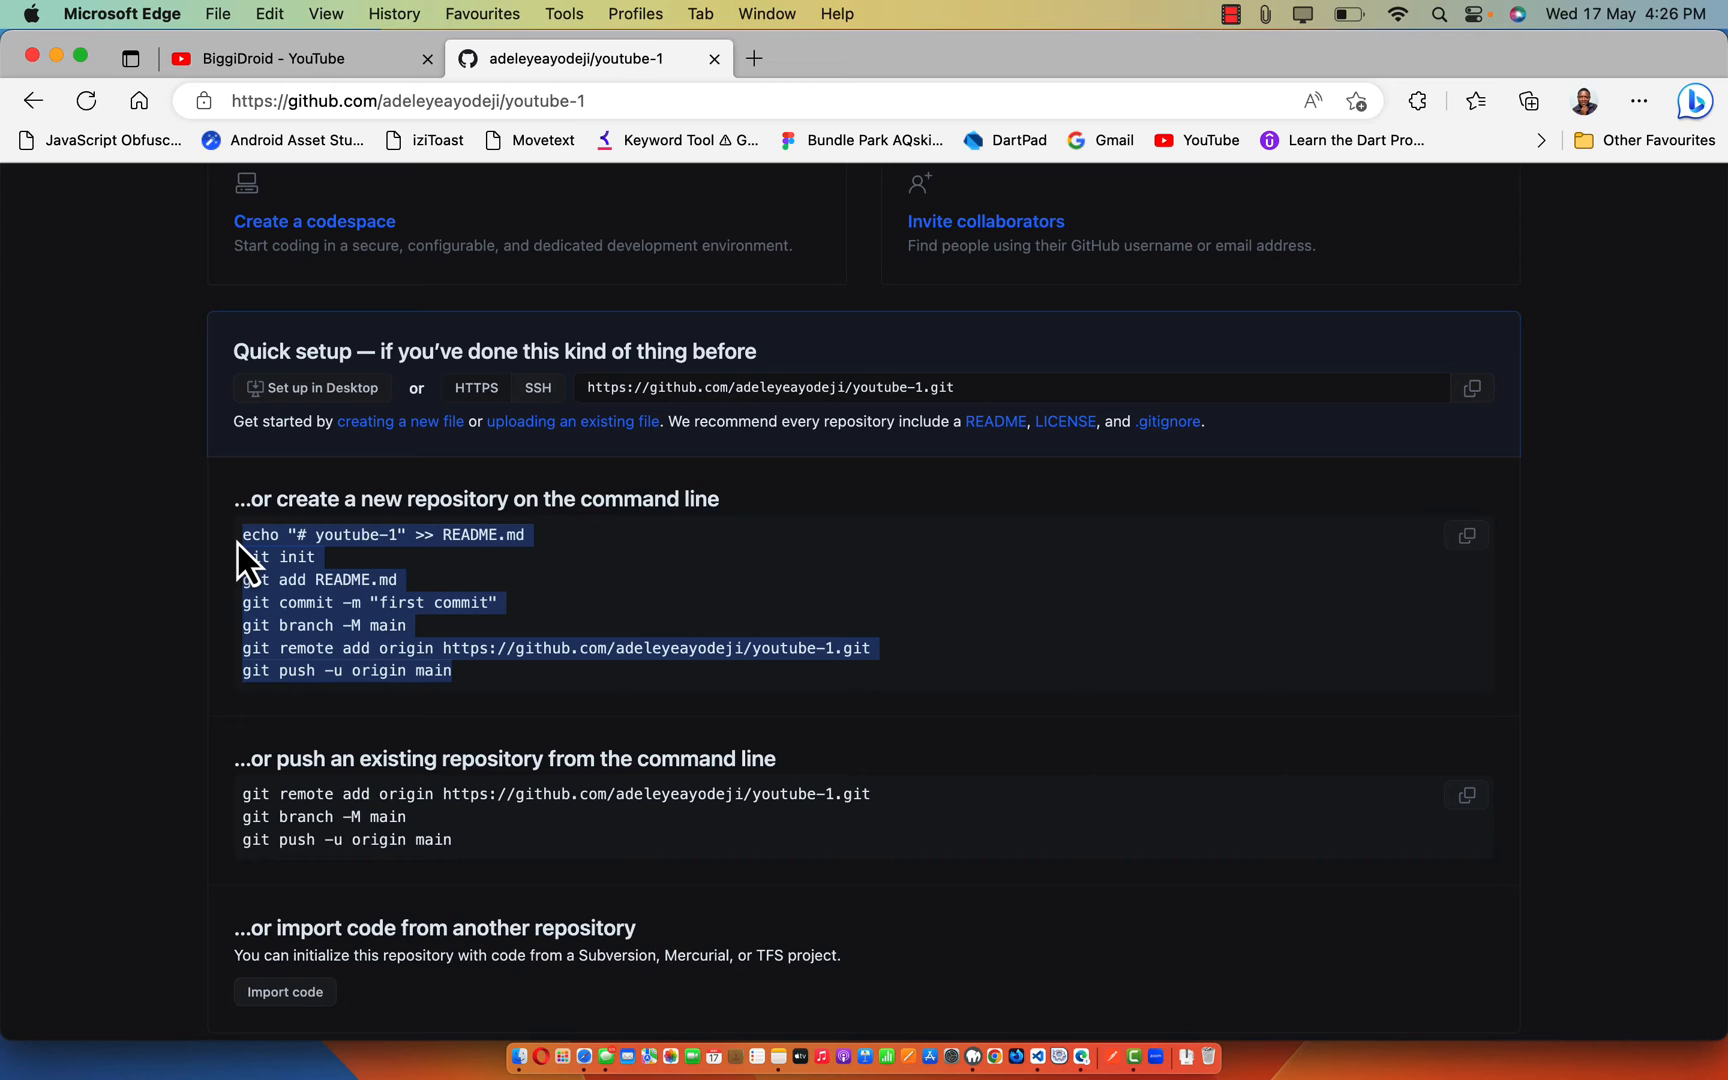
{"action": "mouse_move", "coordinate": [1050, 1058]}
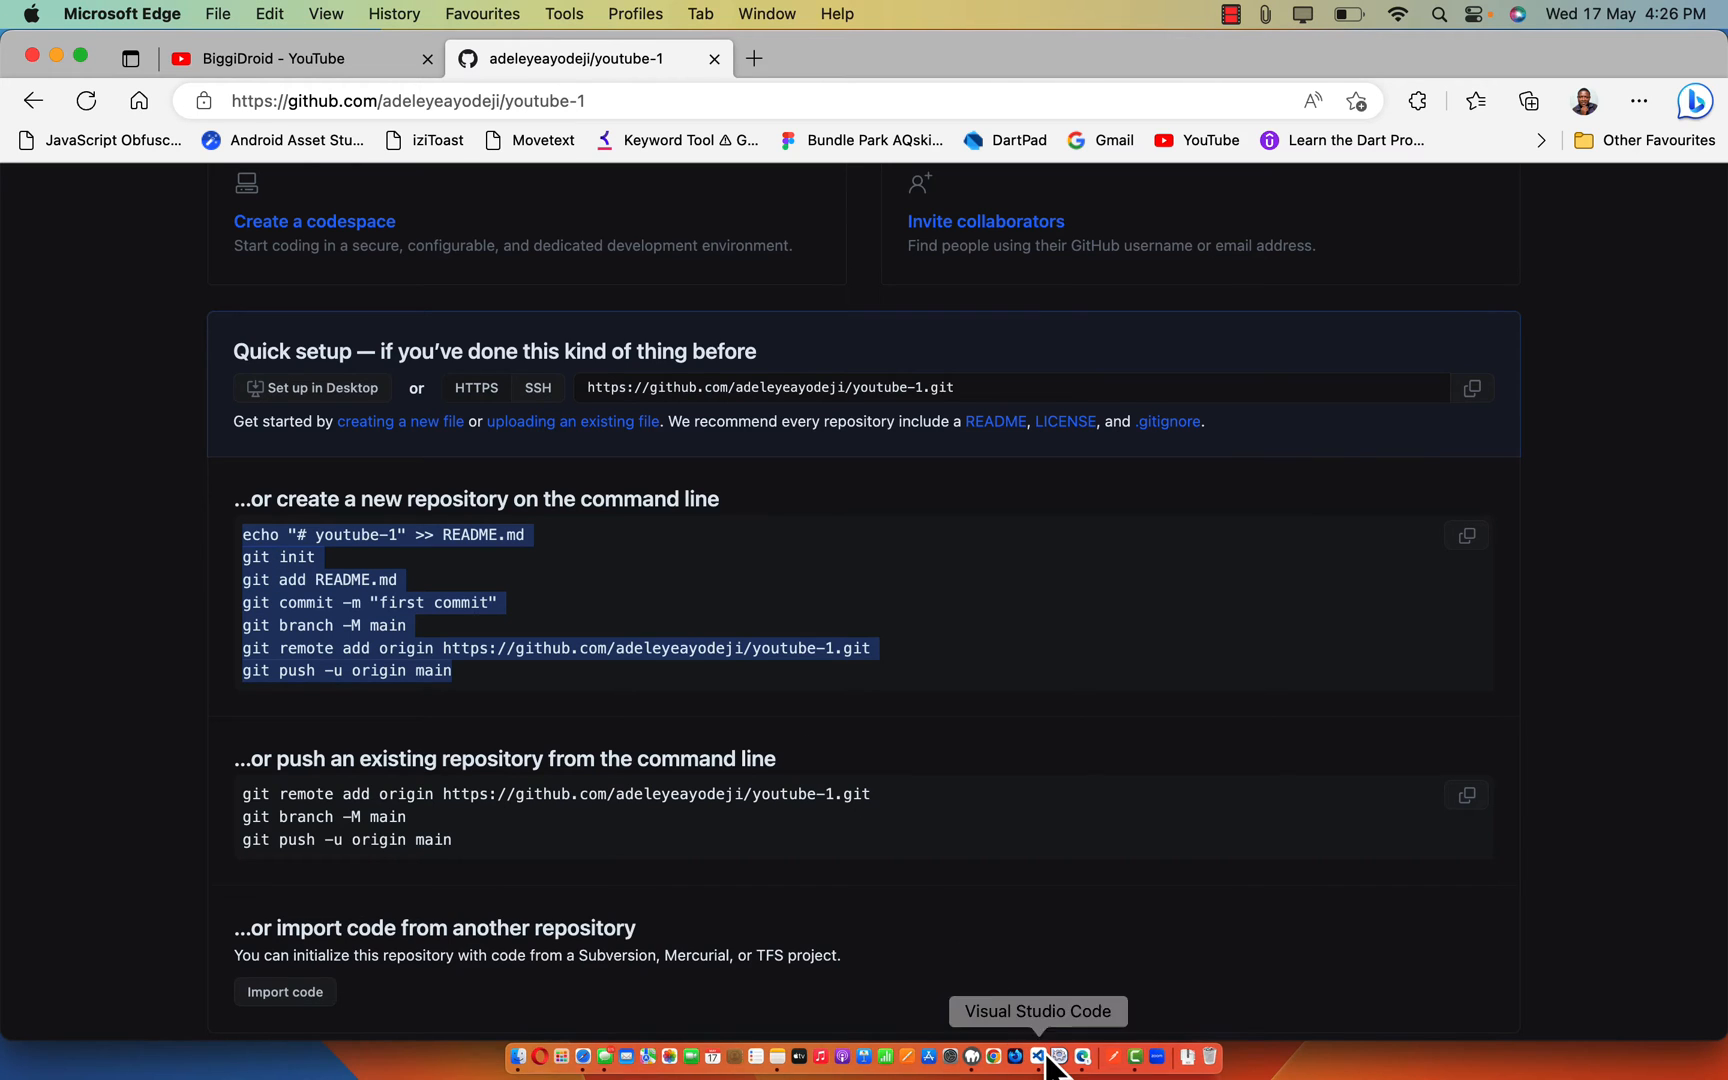
{"action": "left_click", "coordinate": [1056, 1056]}
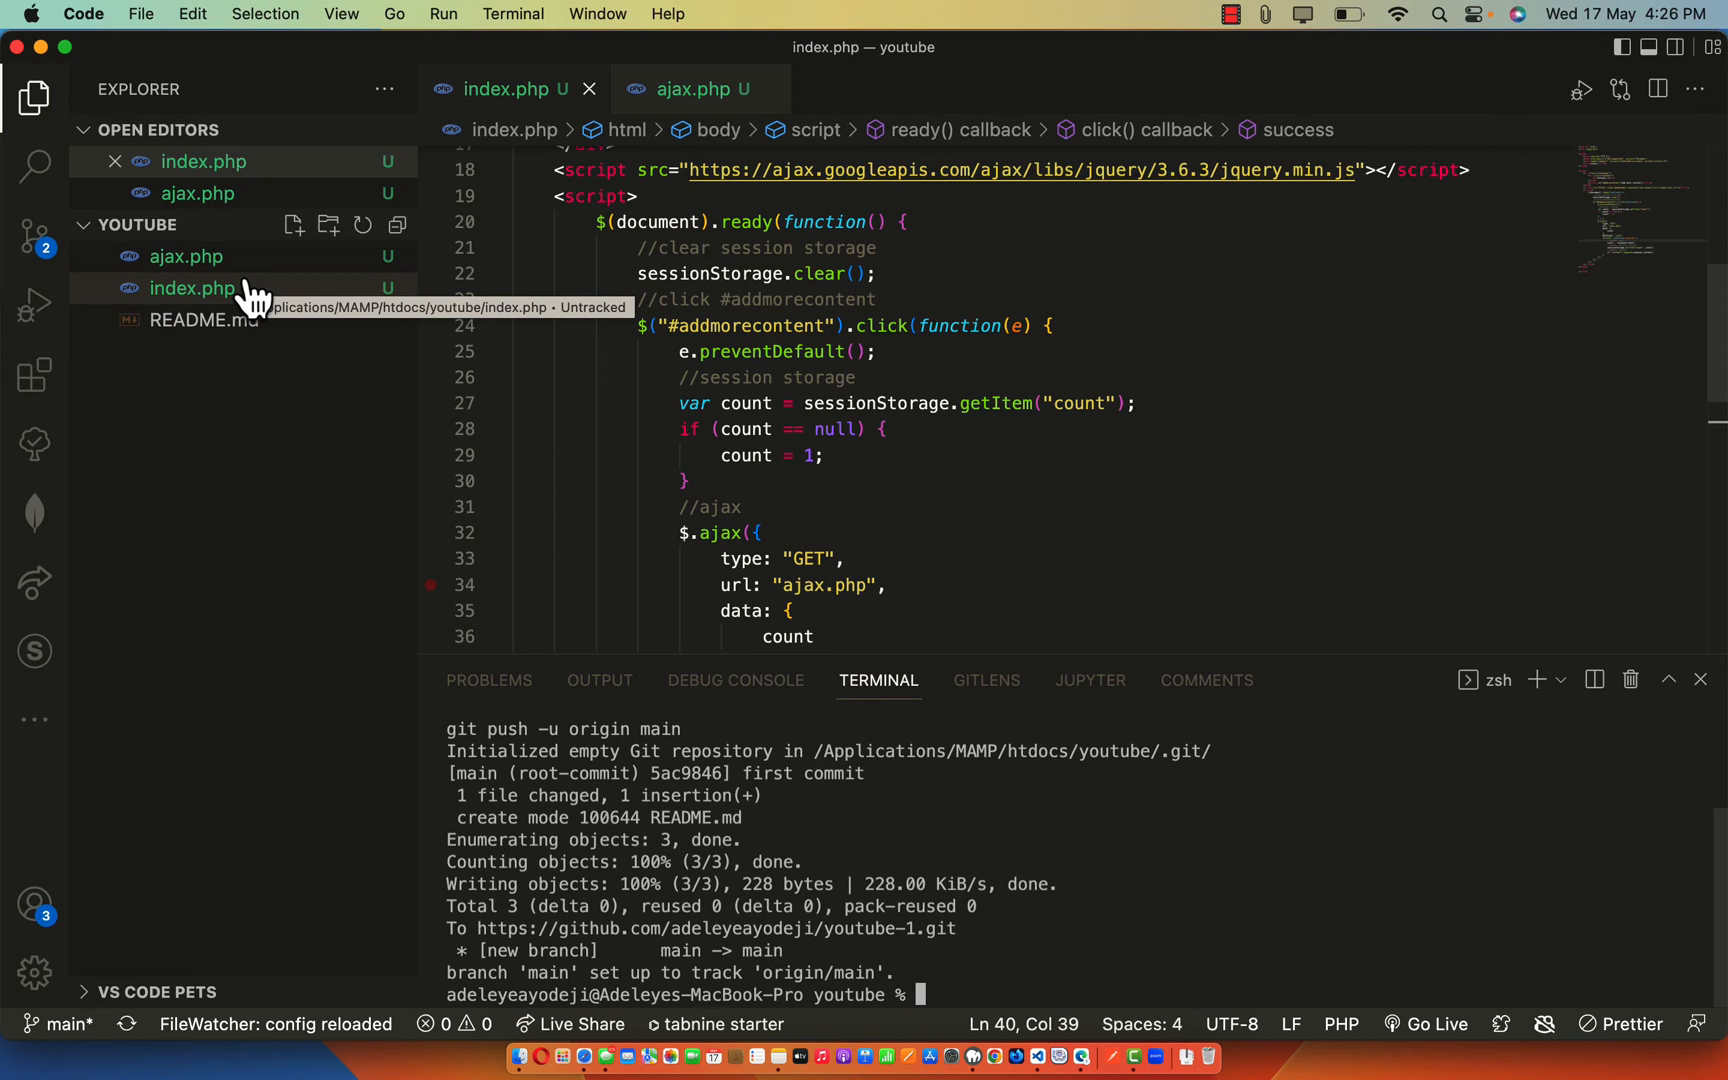
- Run the GitHub setup commands in the terminal and view the pending Git changes
{"action": "left_click", "coordinate": [758, 532]}
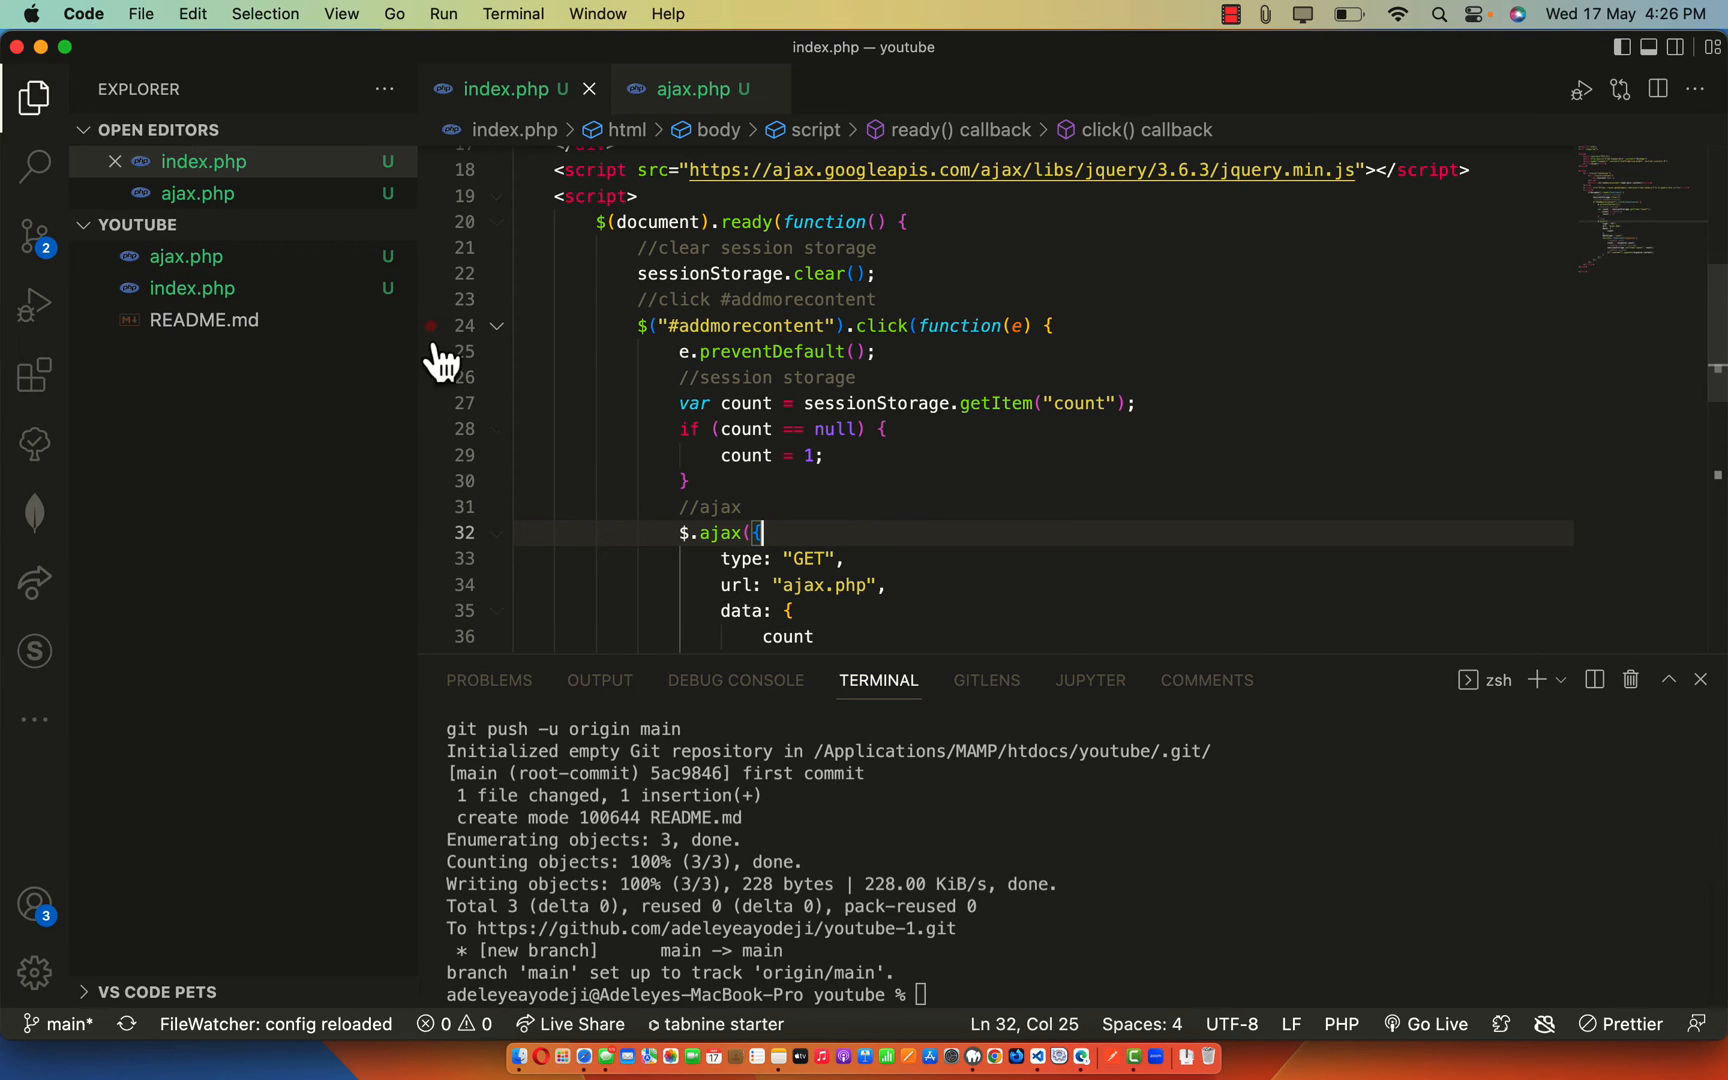
{"action": "mouse_move", "coordinate": [36, 320]}
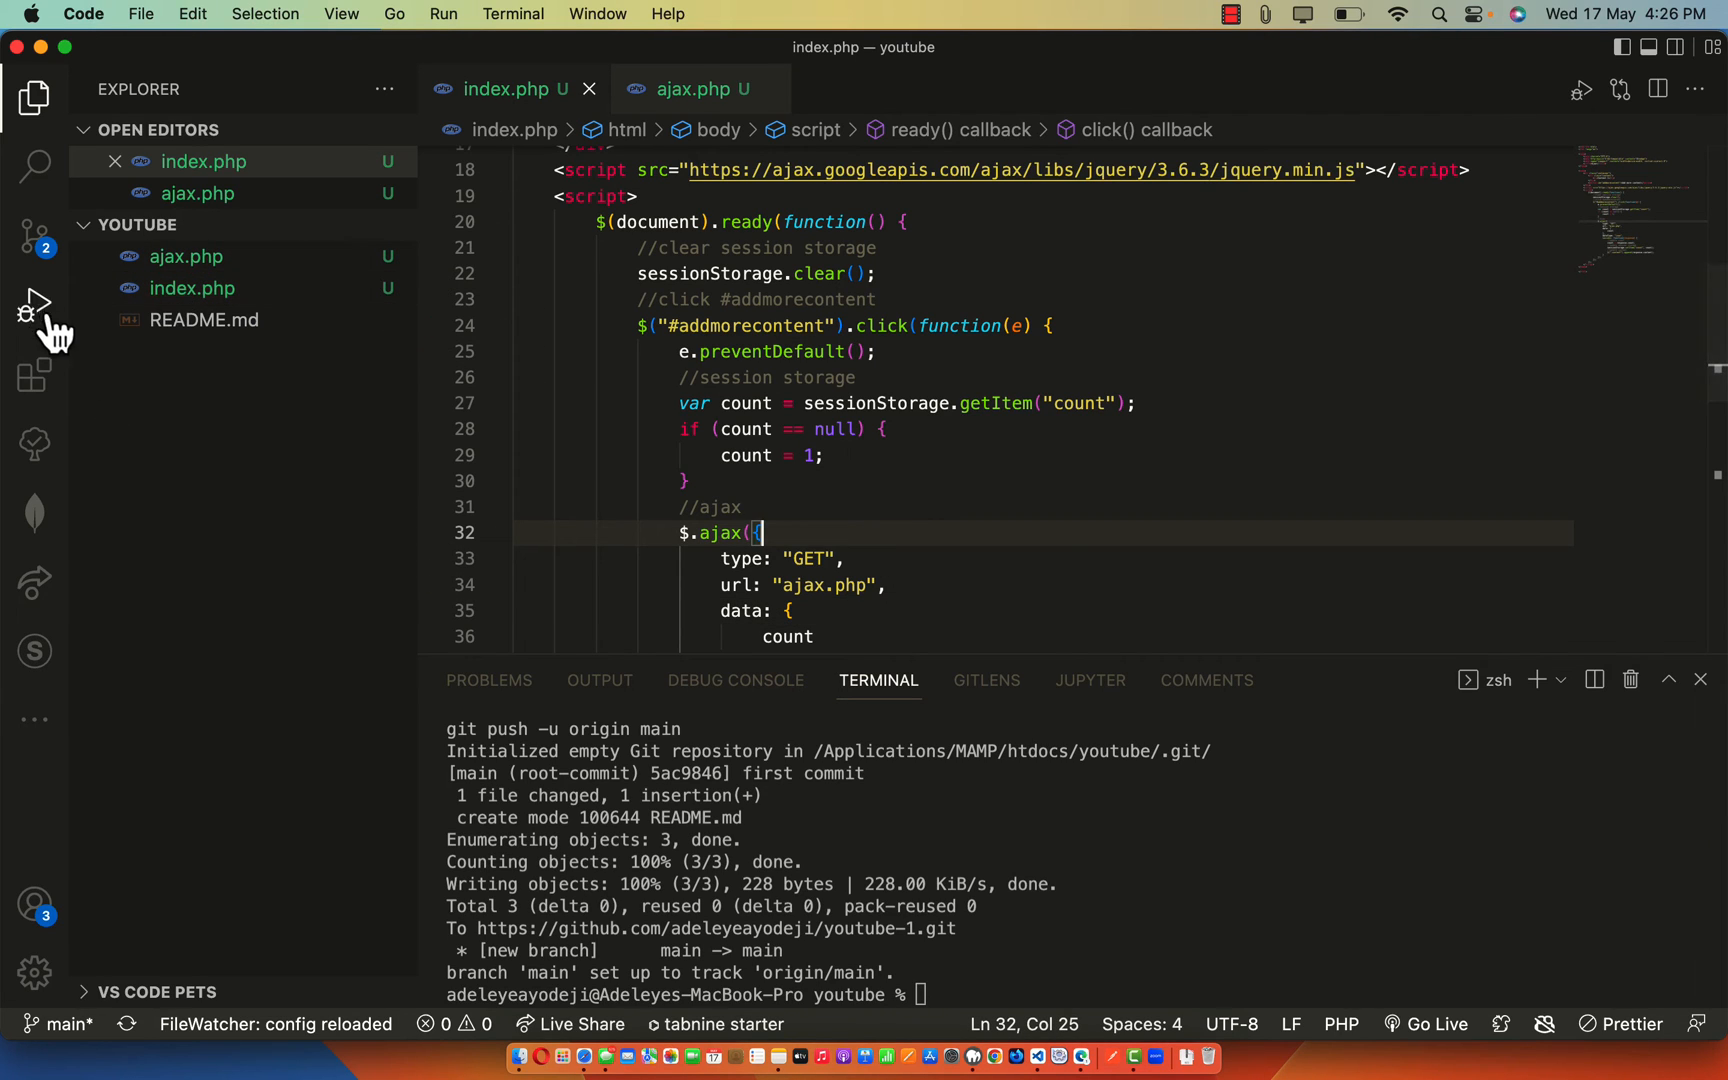
{"action": "mouse_move", "coordinate": [34, 234]}
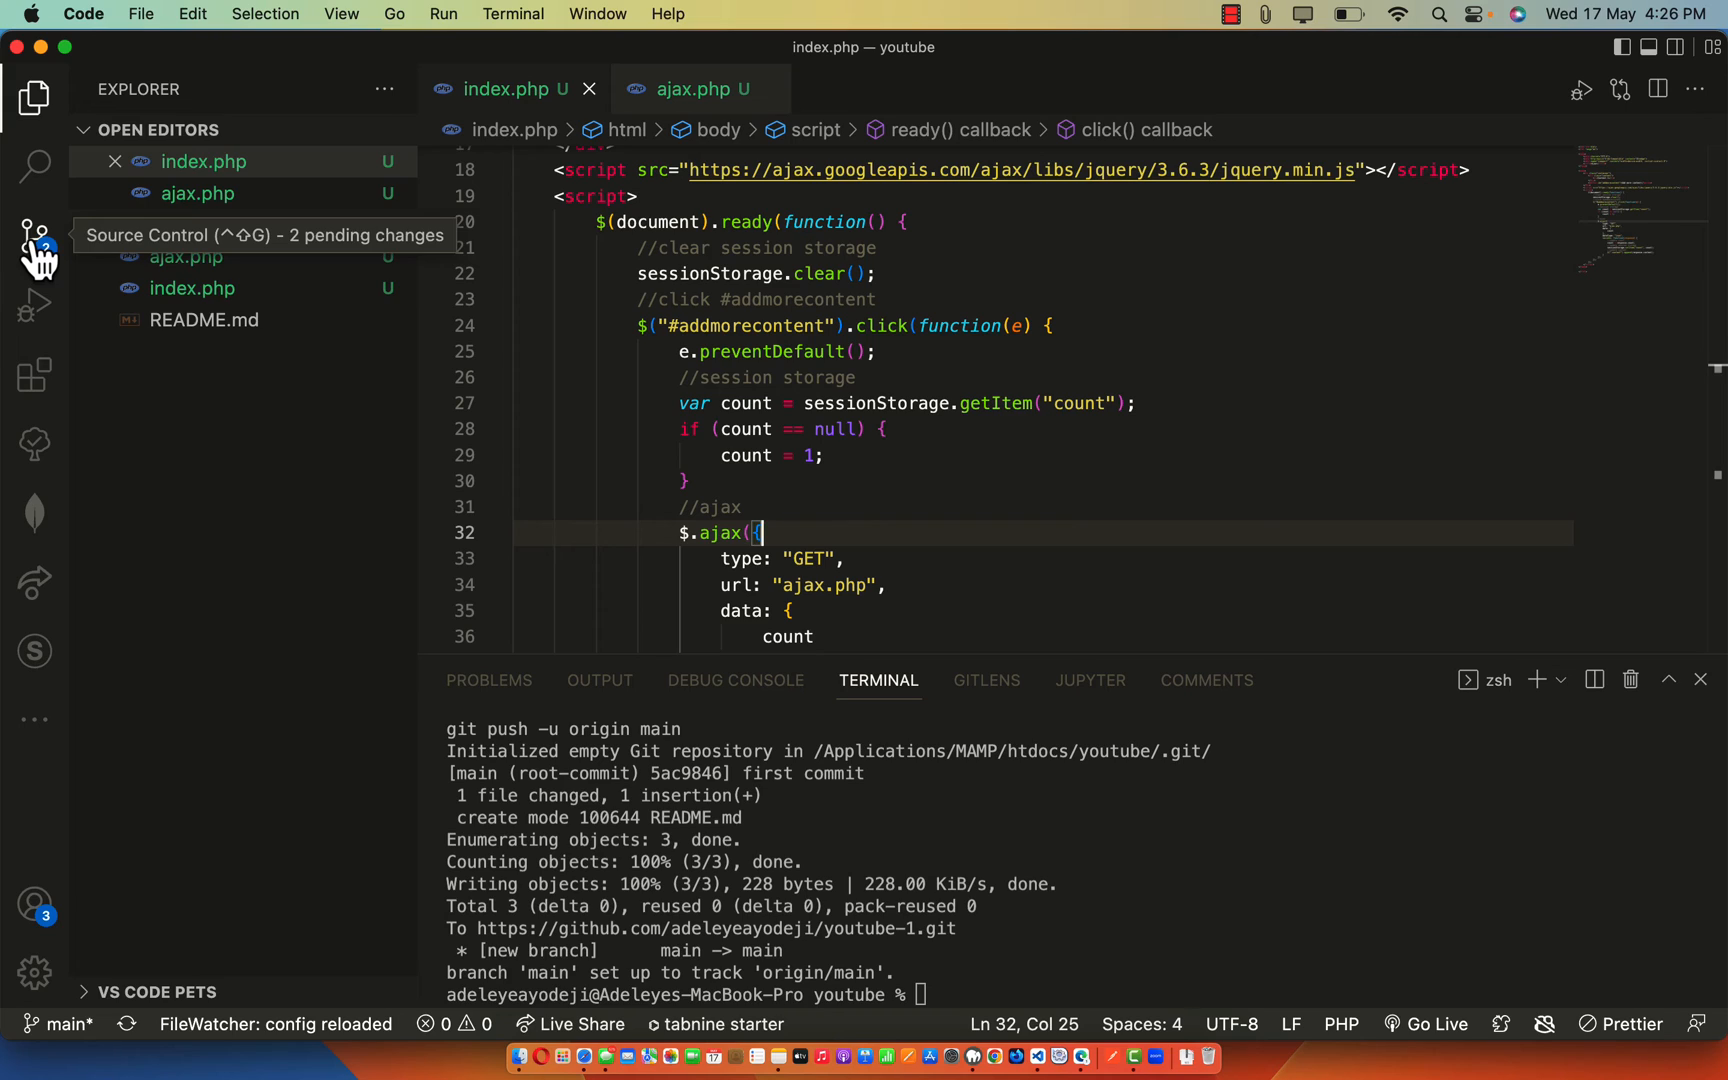
{"action": "left_click", "coordinate": [36, 236]}
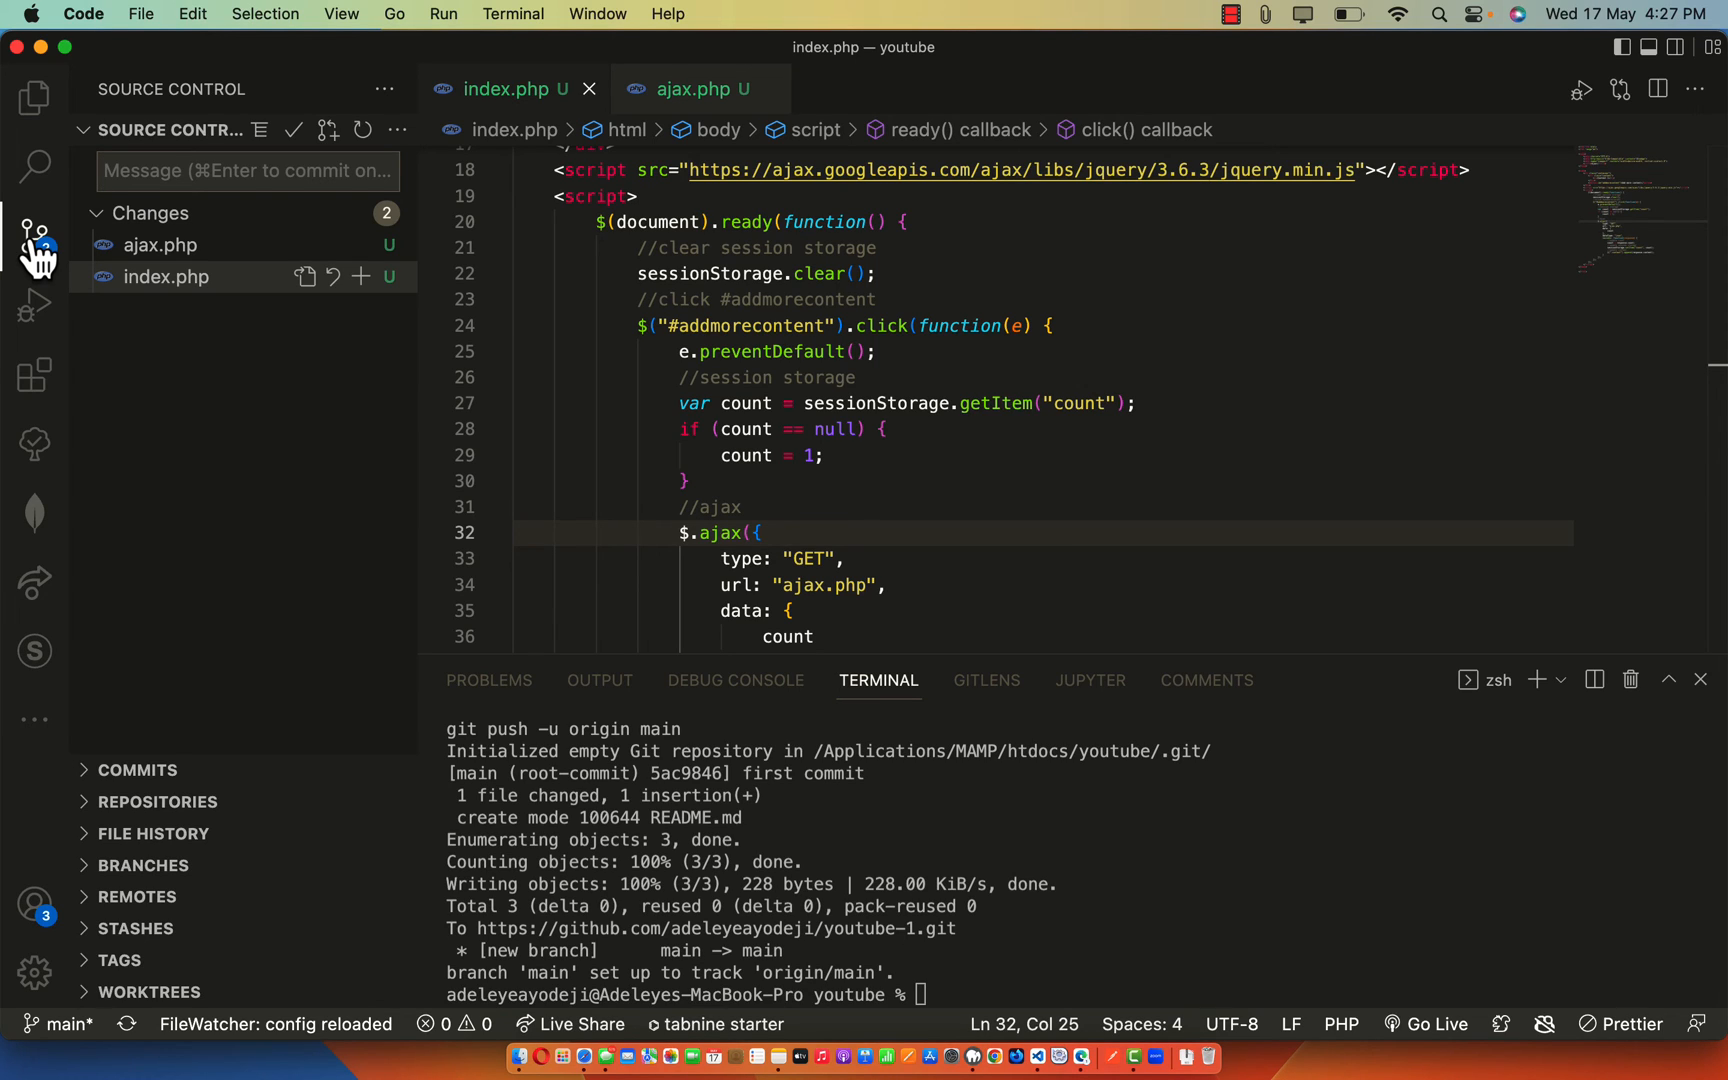
{"action": "mouse_move", "coordinate": [468, 394]}
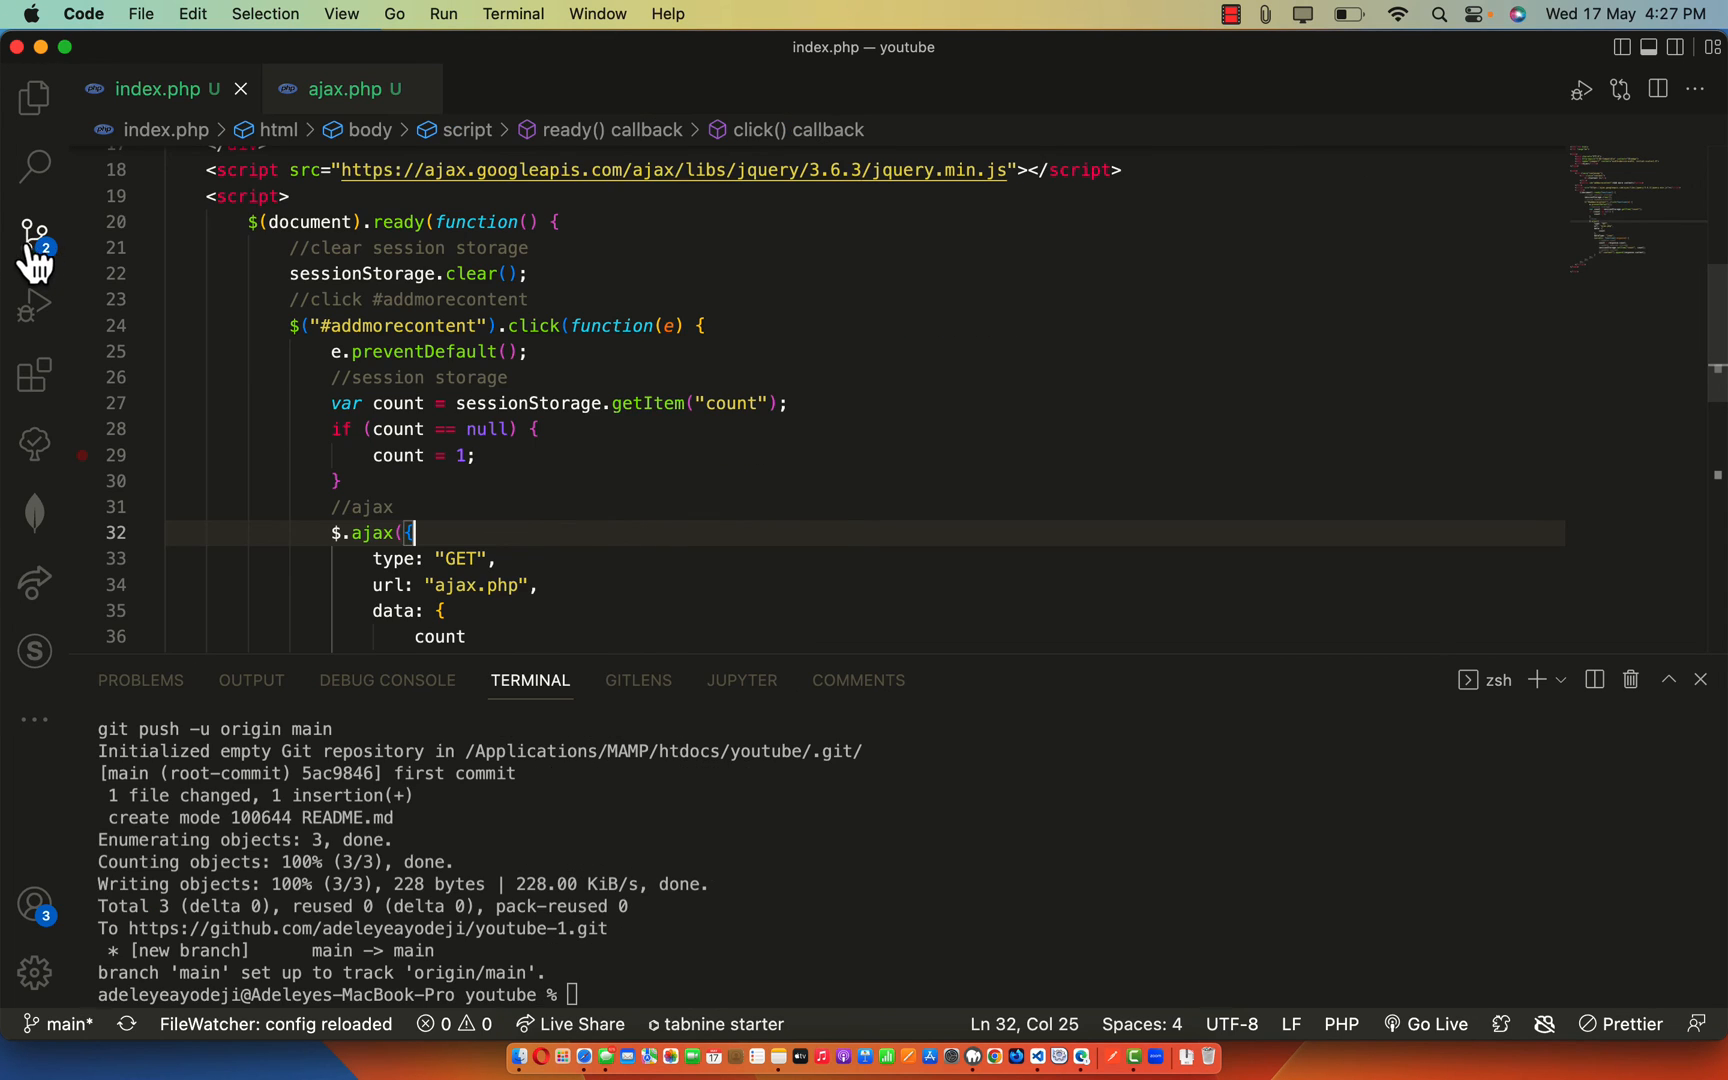
- Run git status in the terminal, showing ajax.php and index.php as untracked
{"action": "left_click", "coordinate": [36, 234]}
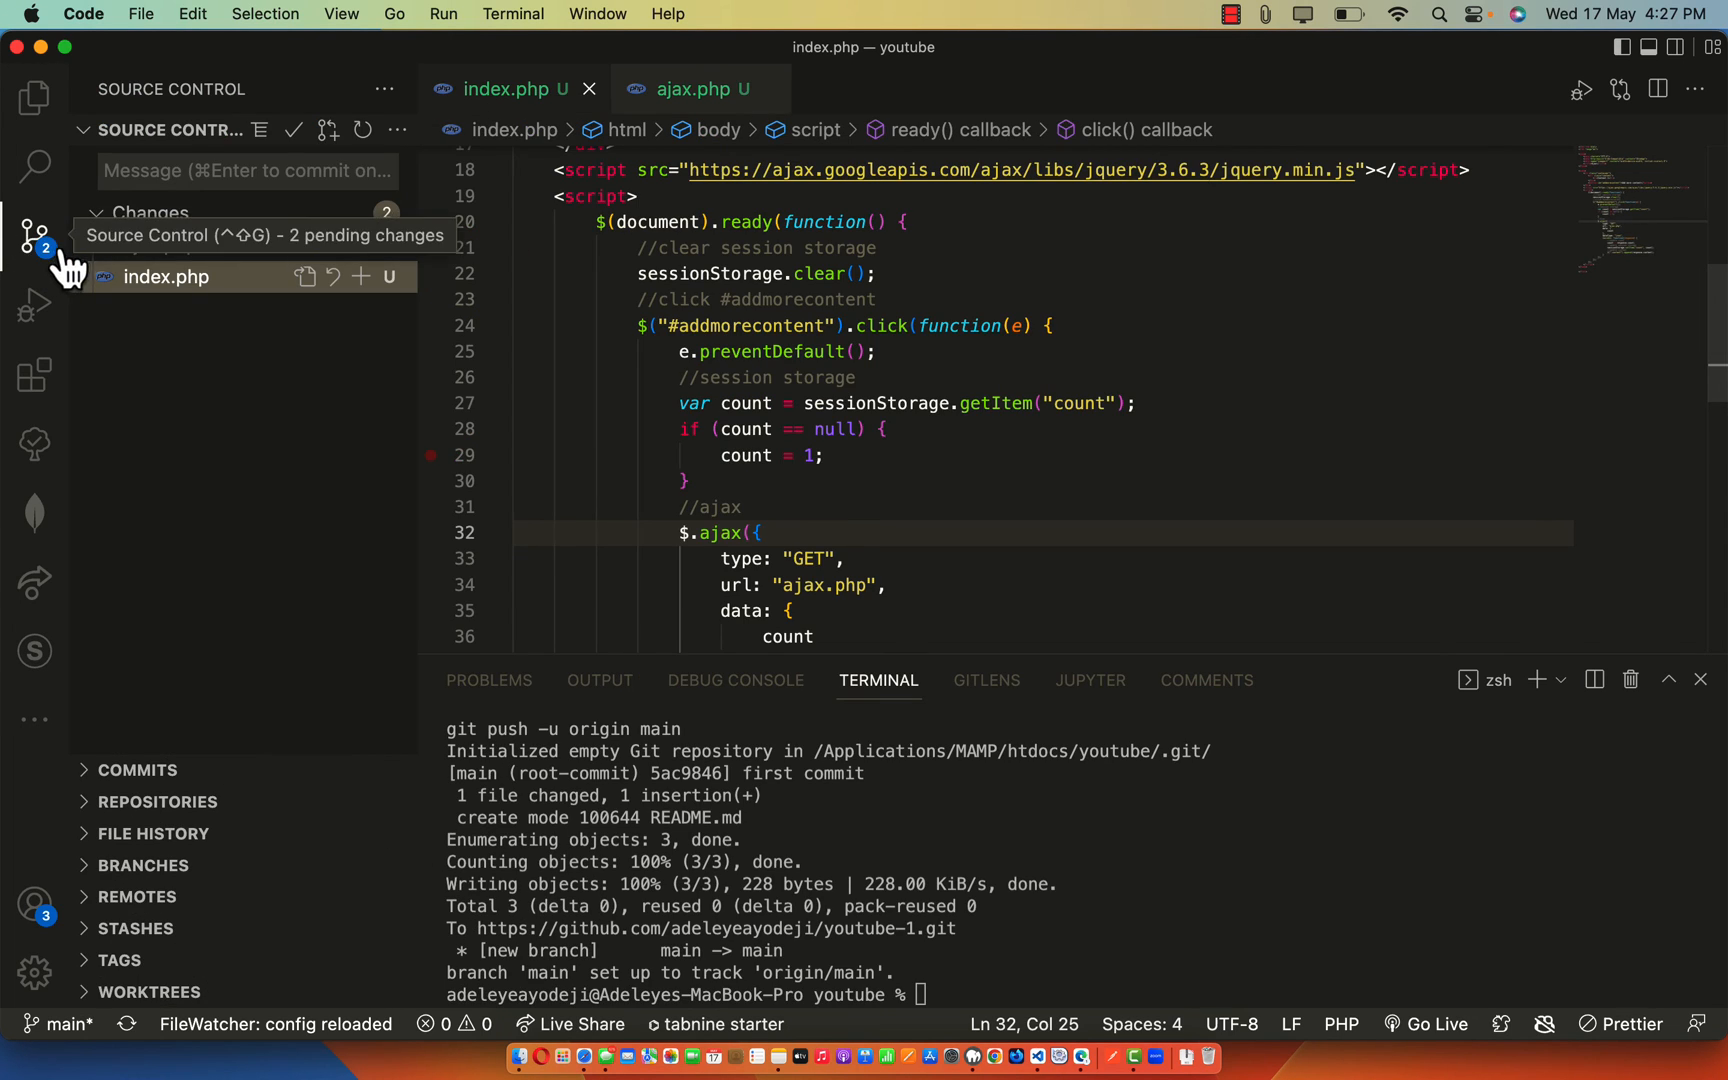
{"action": "mouse_move", "coordinate": [186, 172]}
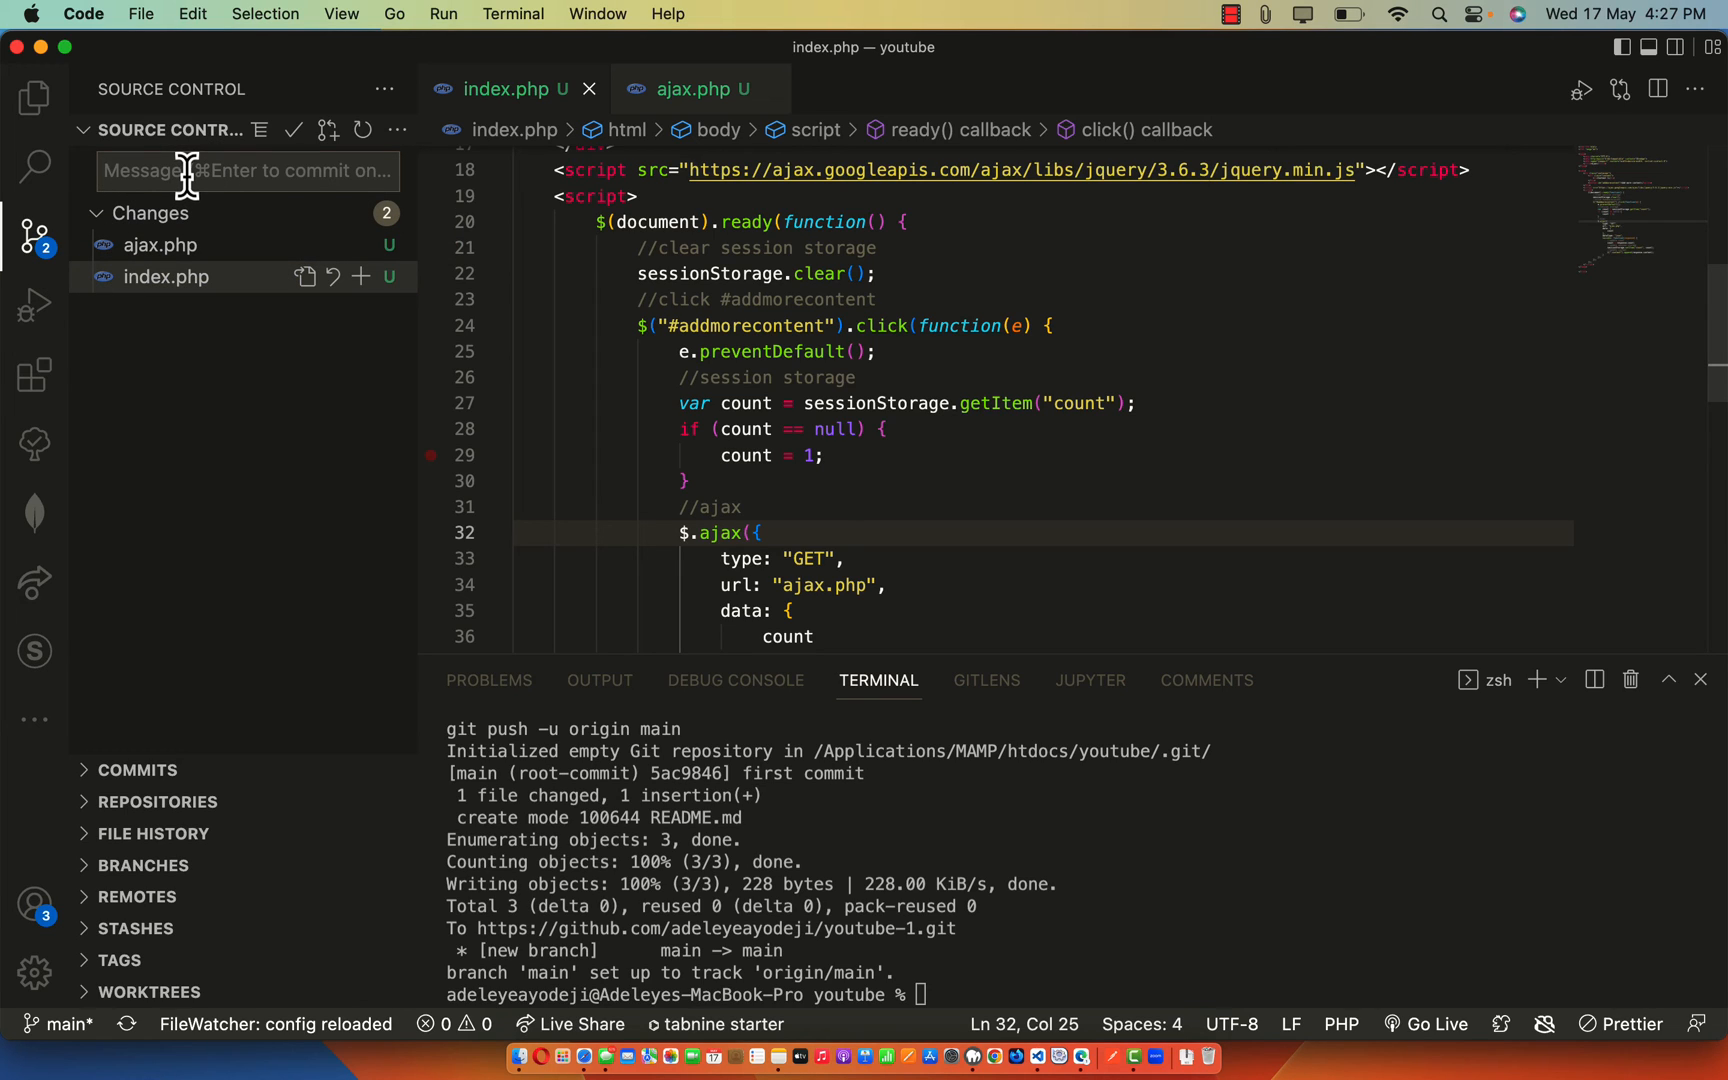
{"action": "mouse_move", "coordinate": [318, 228]}
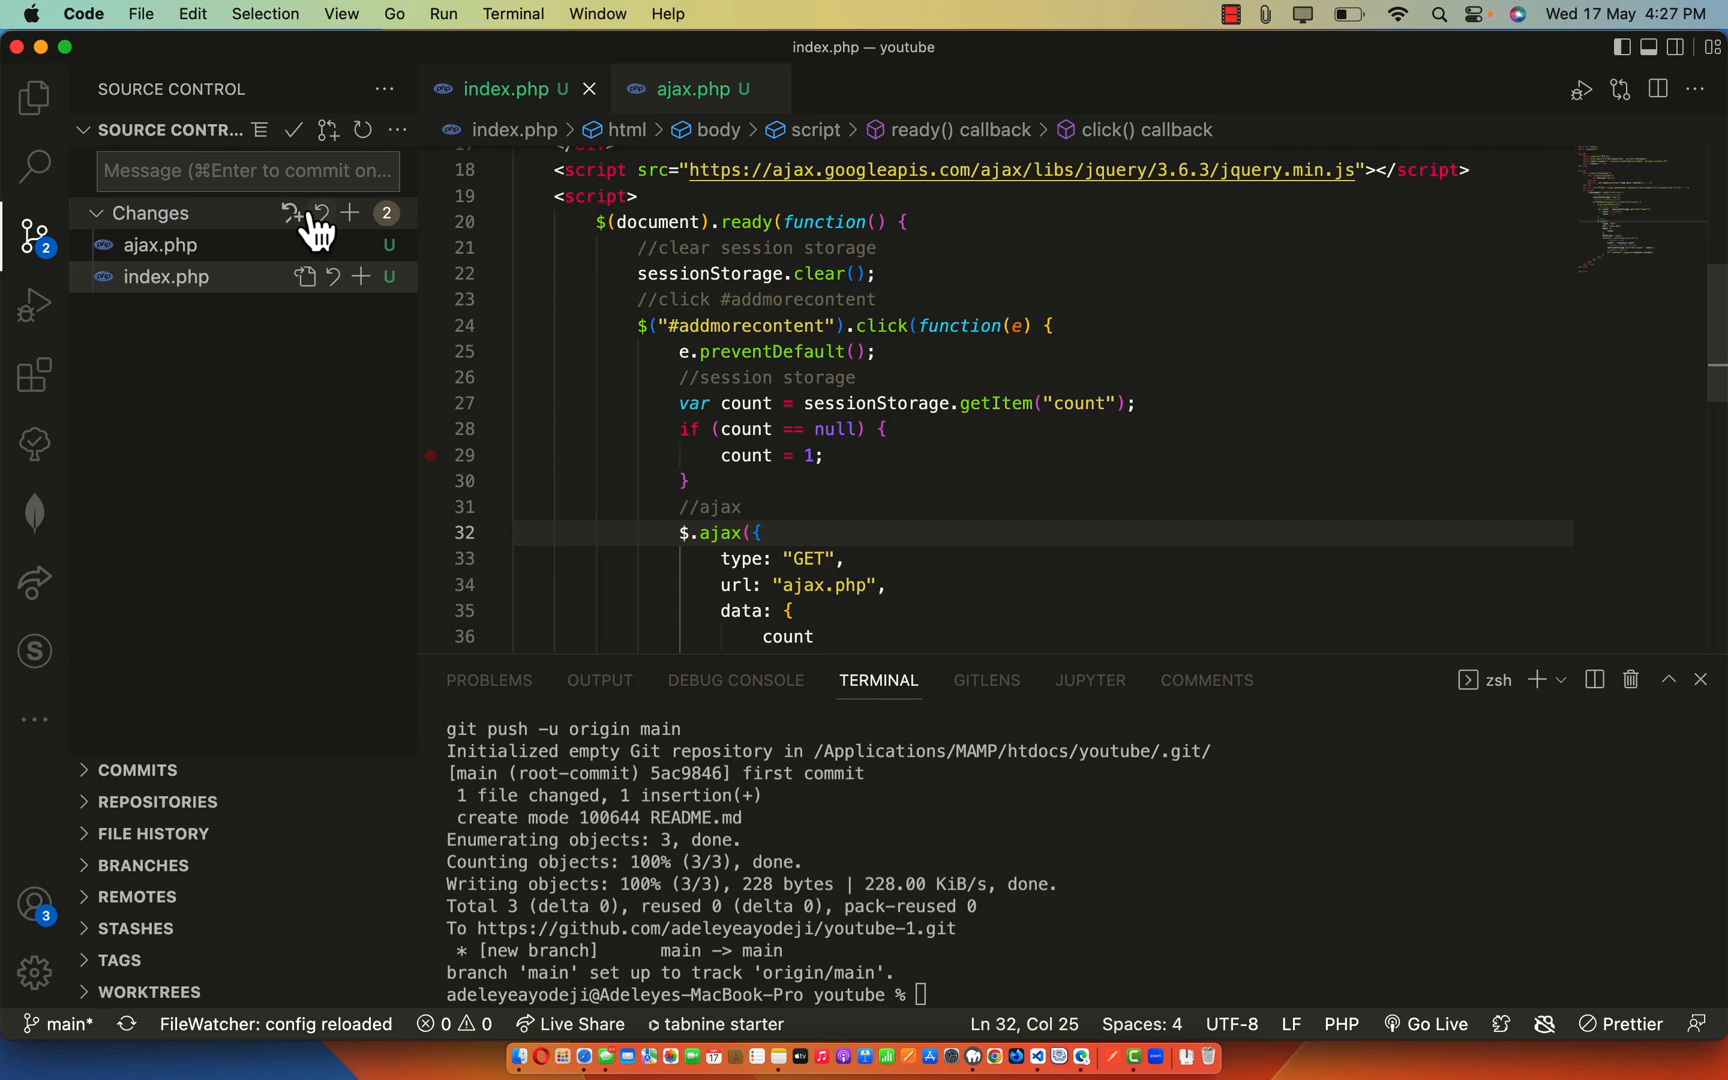
{"action": "mouse_move", "coordinate": [312, 288]}
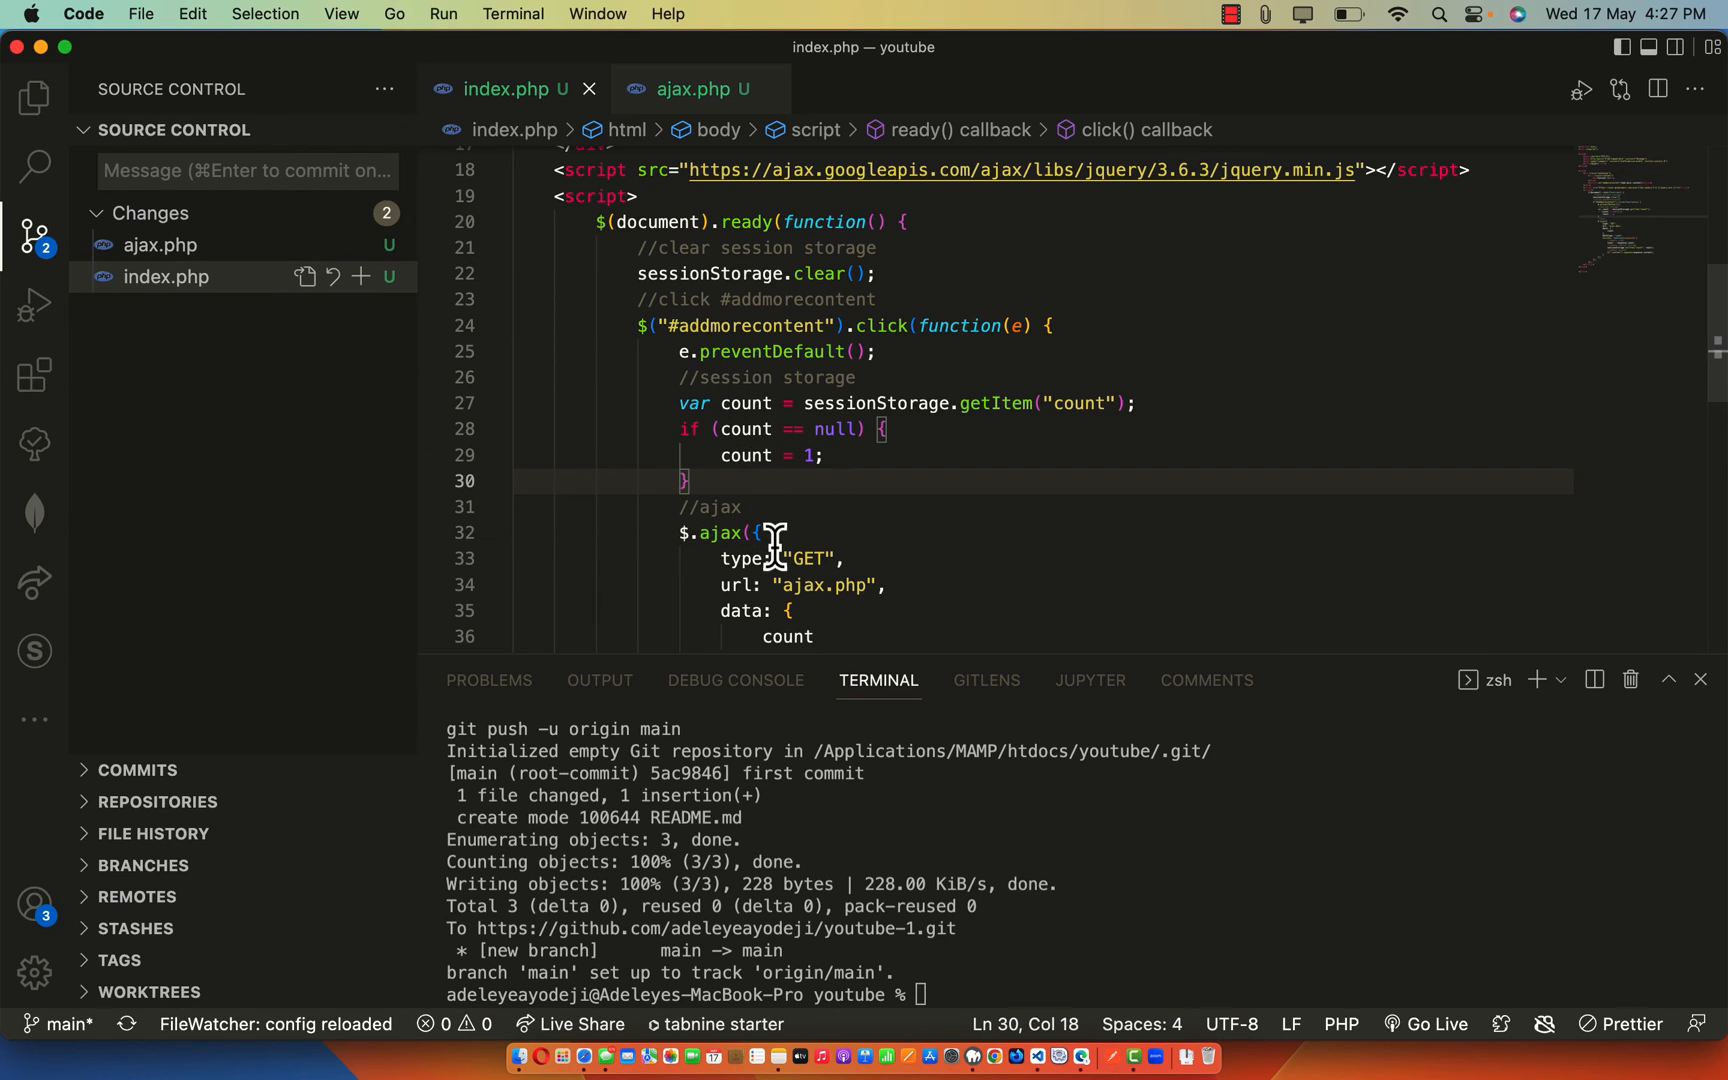
{"action": "left_click", "coordinate": [34, 96]}
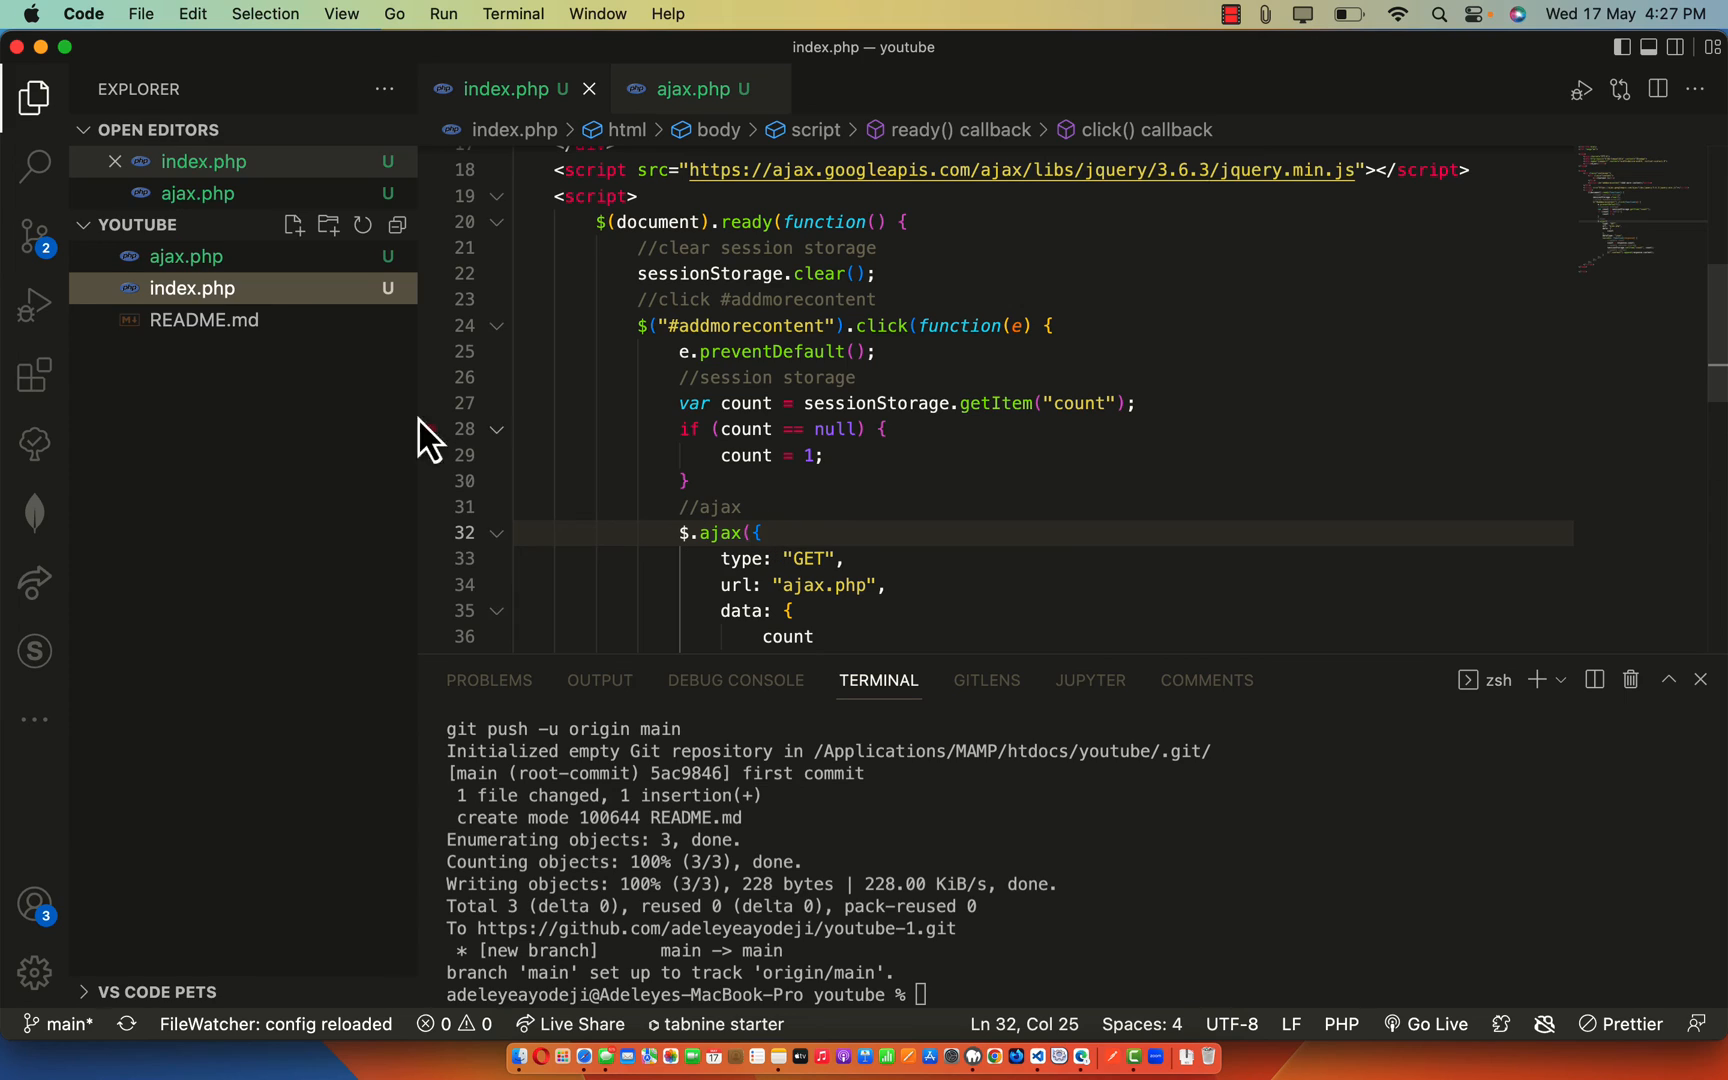
{"action": "mouse_move", "coordinate": [1030, 974]}
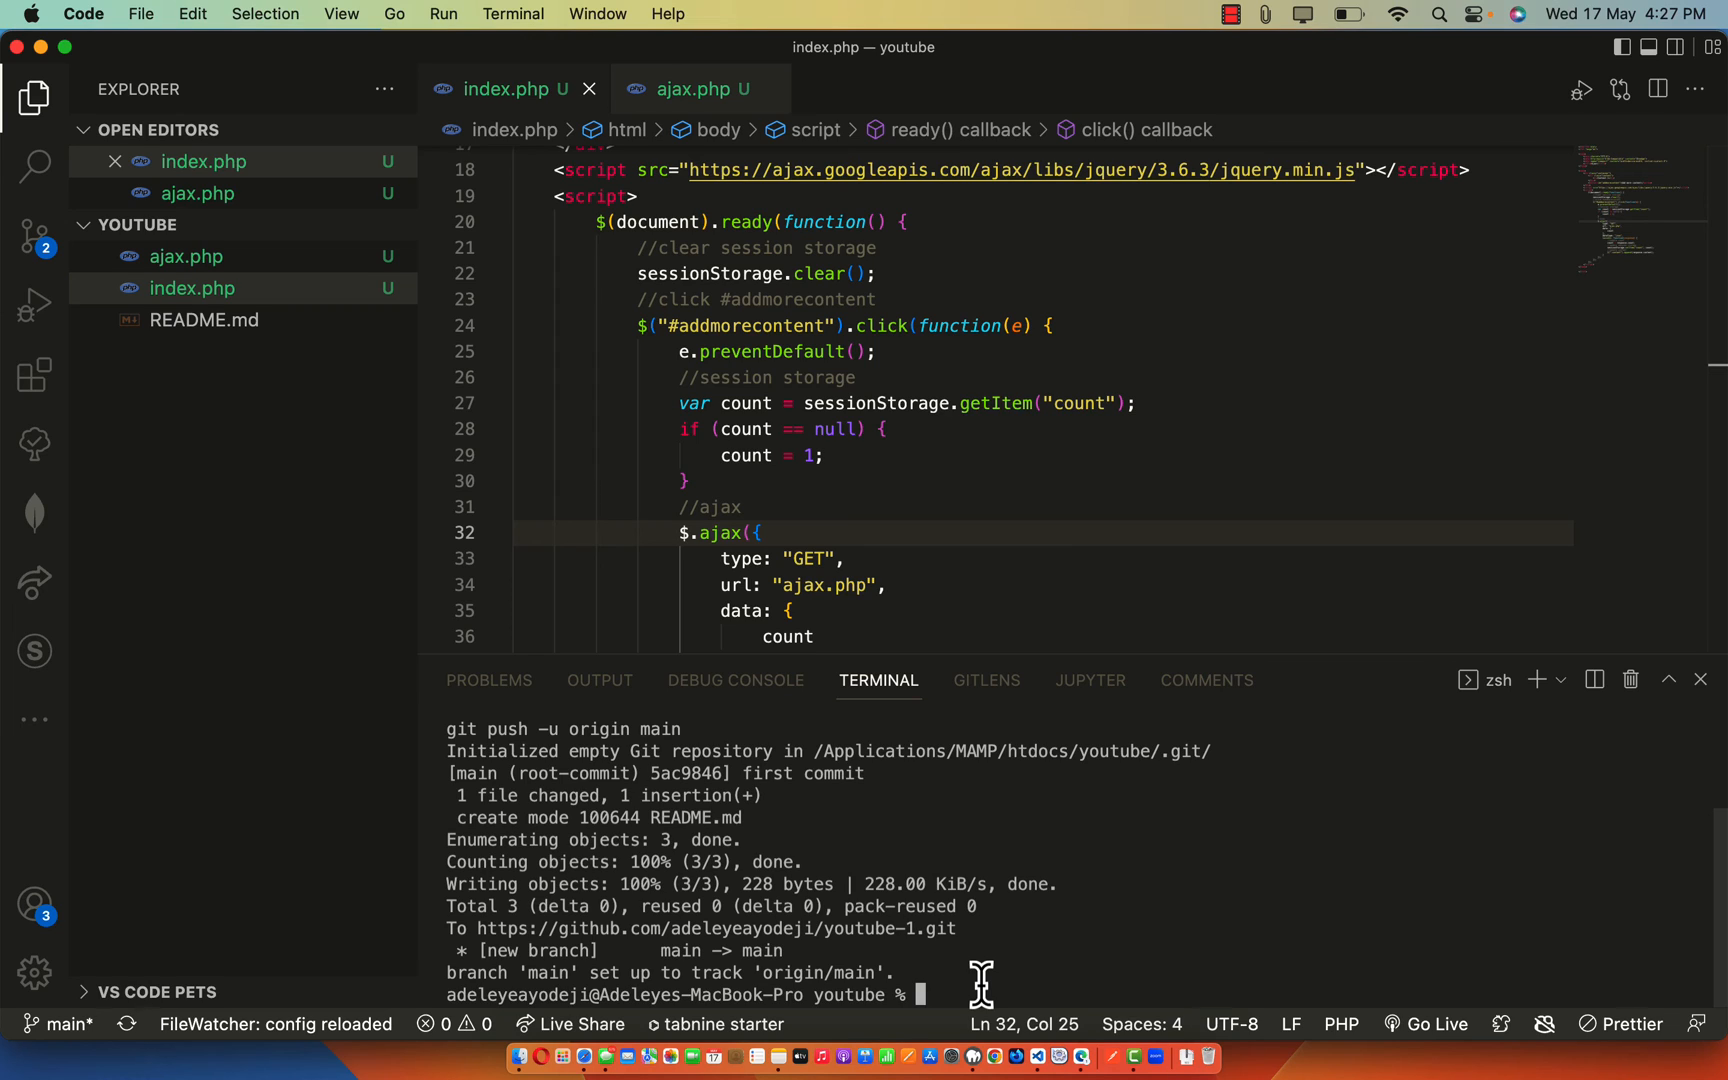
{"action": "type", "text": "git"}
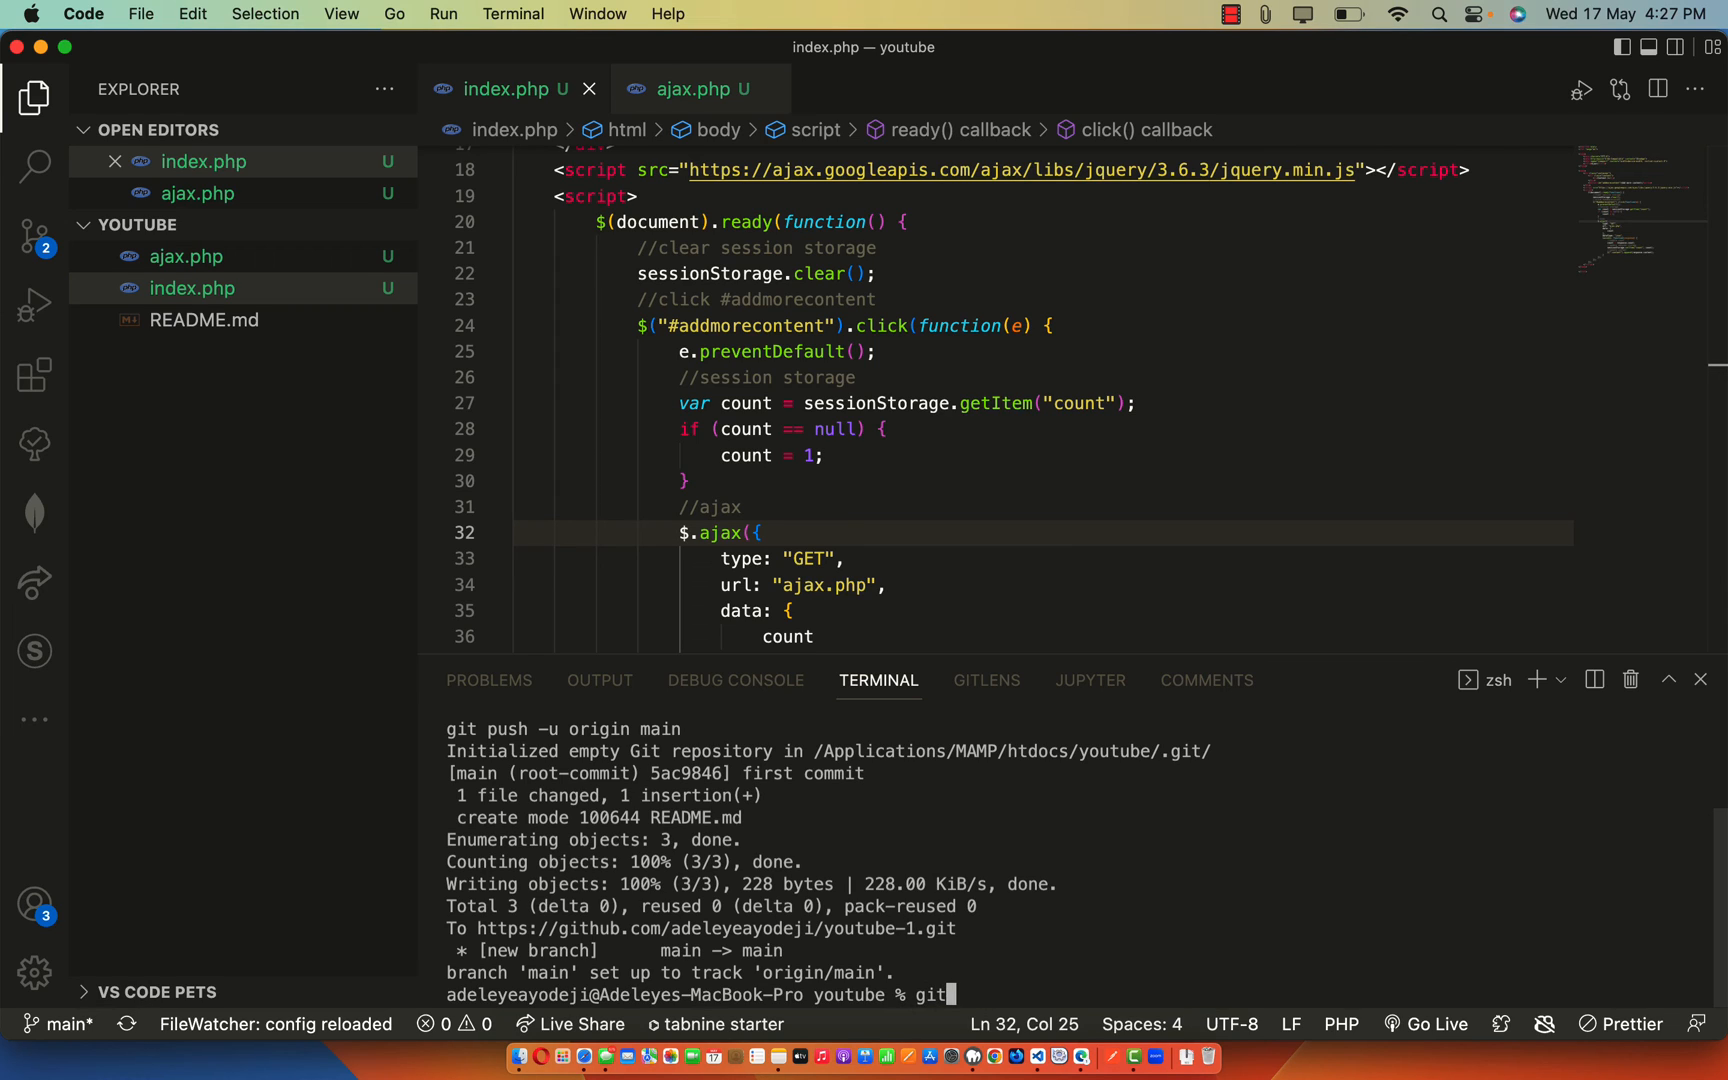
{"action": "type", "text": "status"}
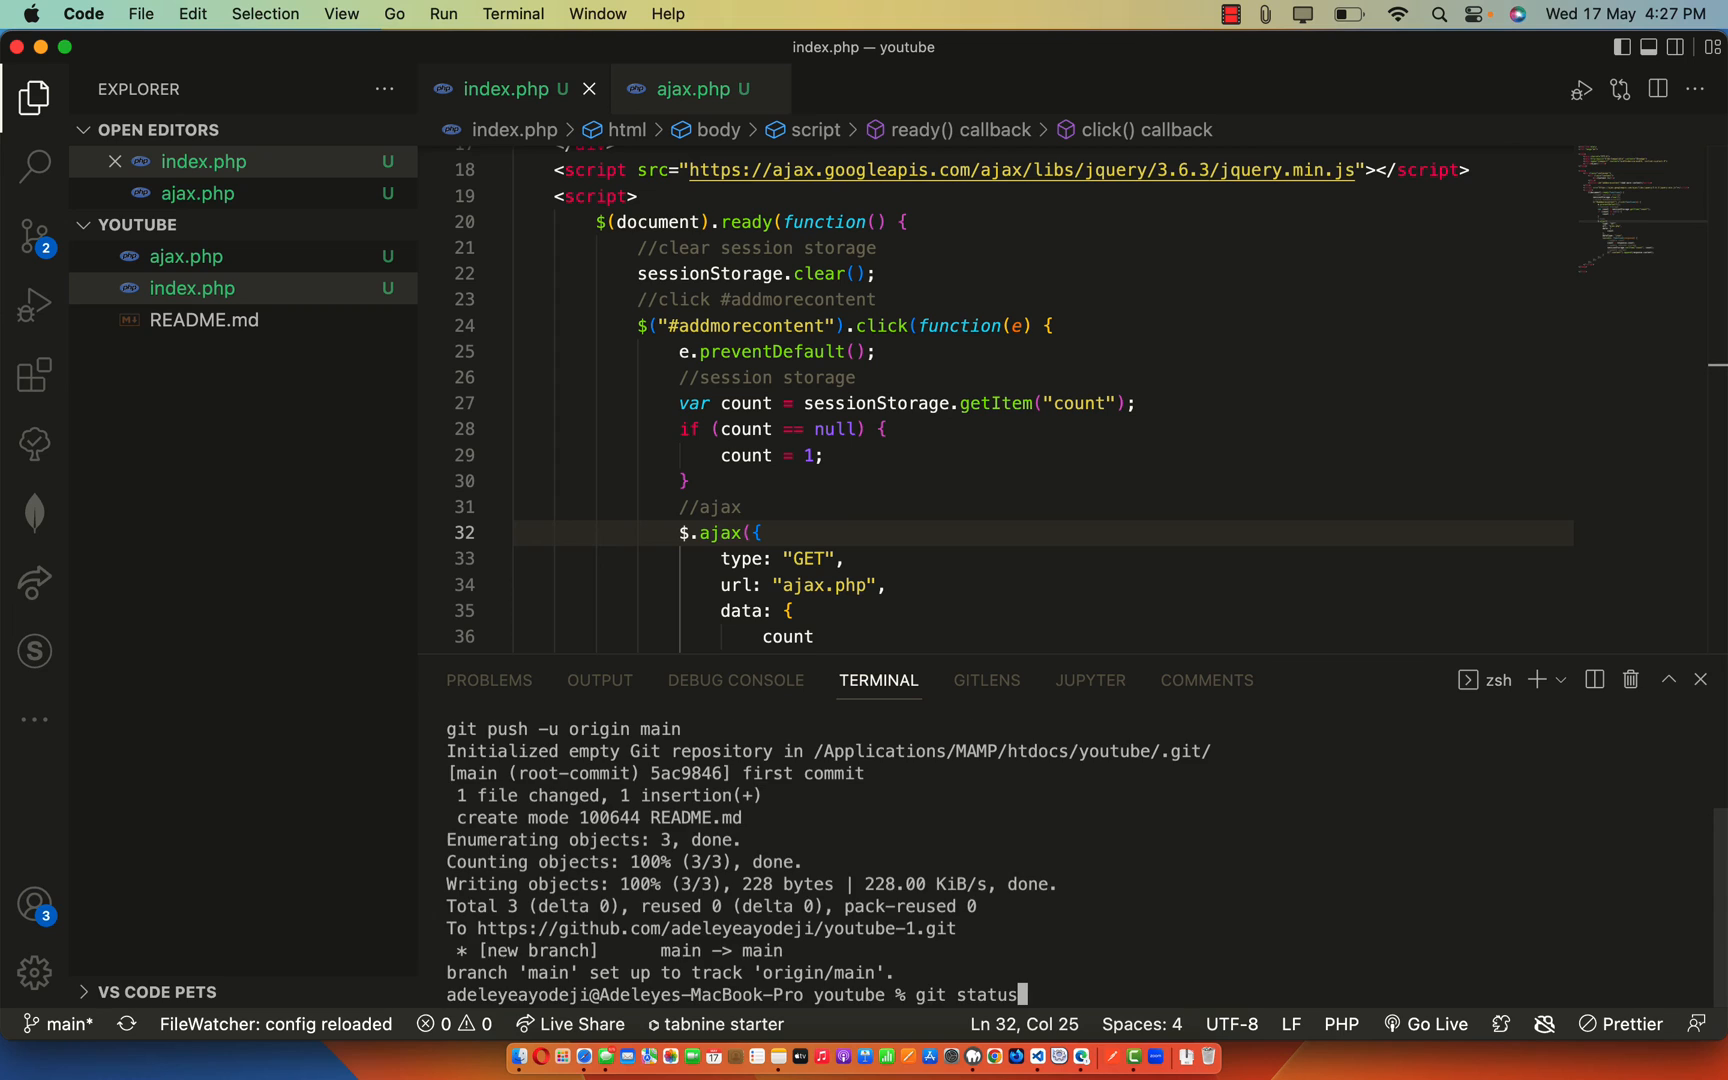
{"action": "key", "text": "Return"}
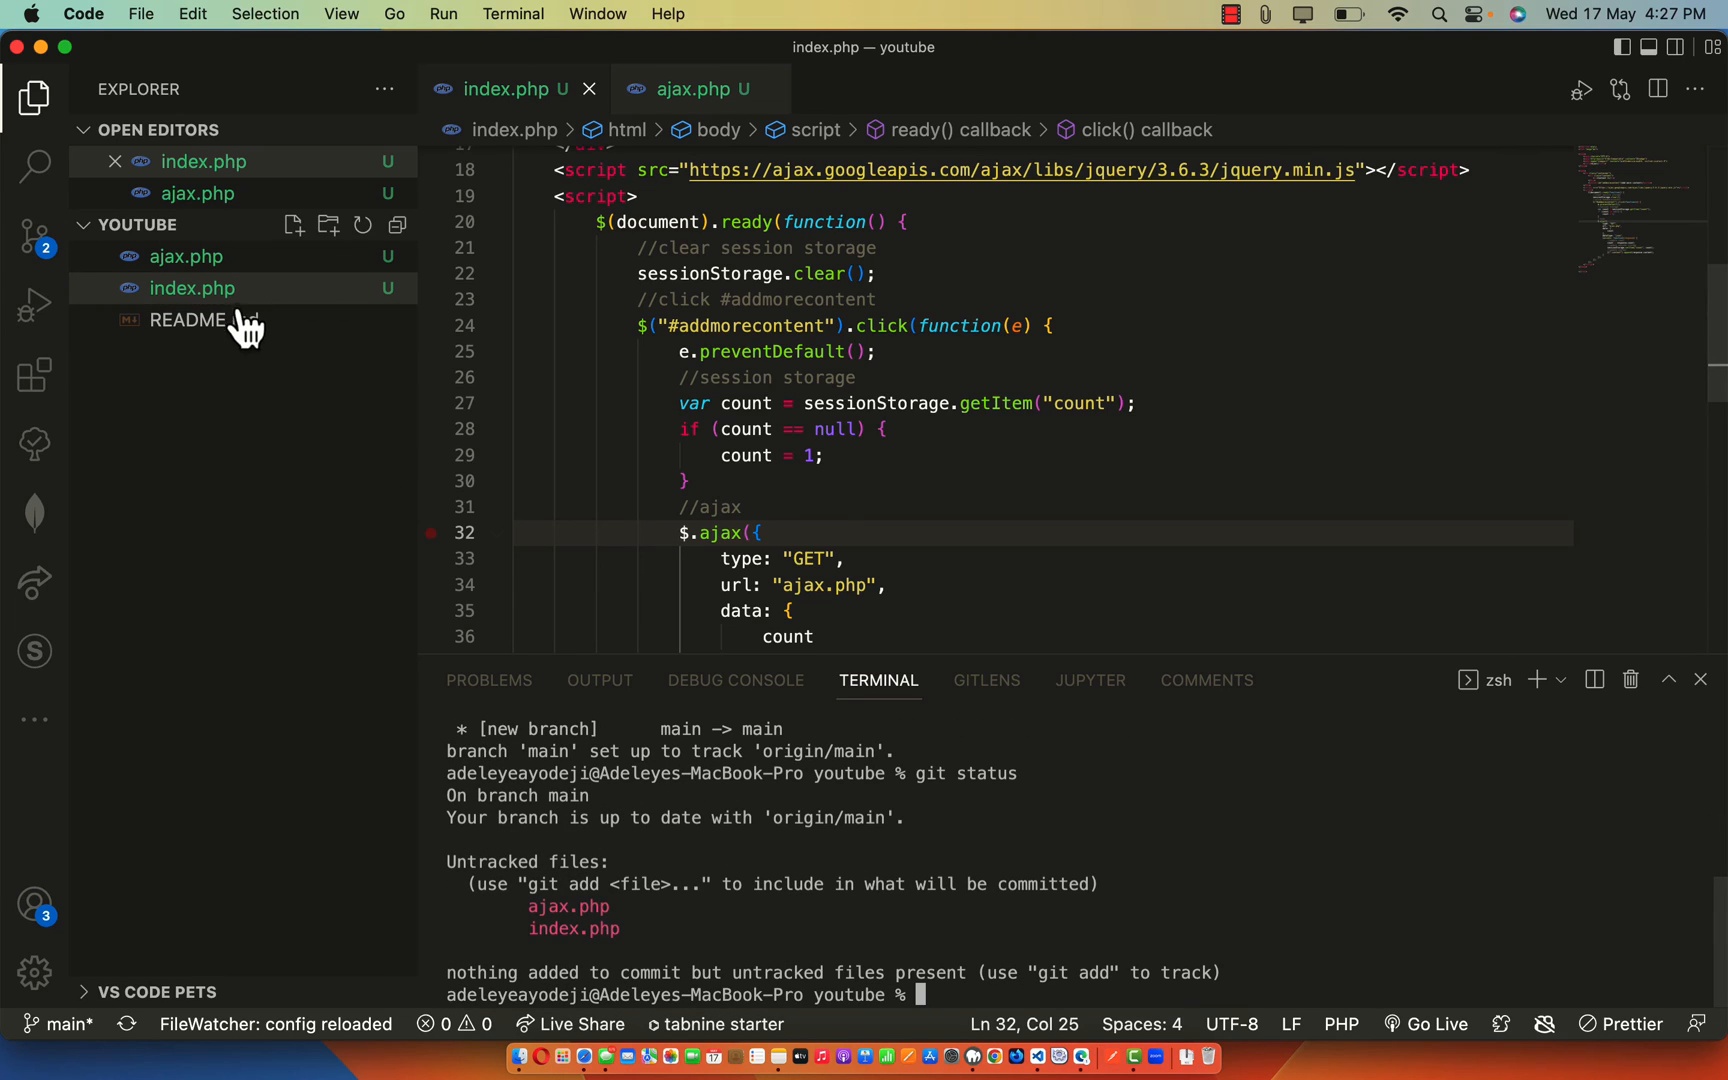
{"action": "mouse_move", "coordinate": [580, 948]}
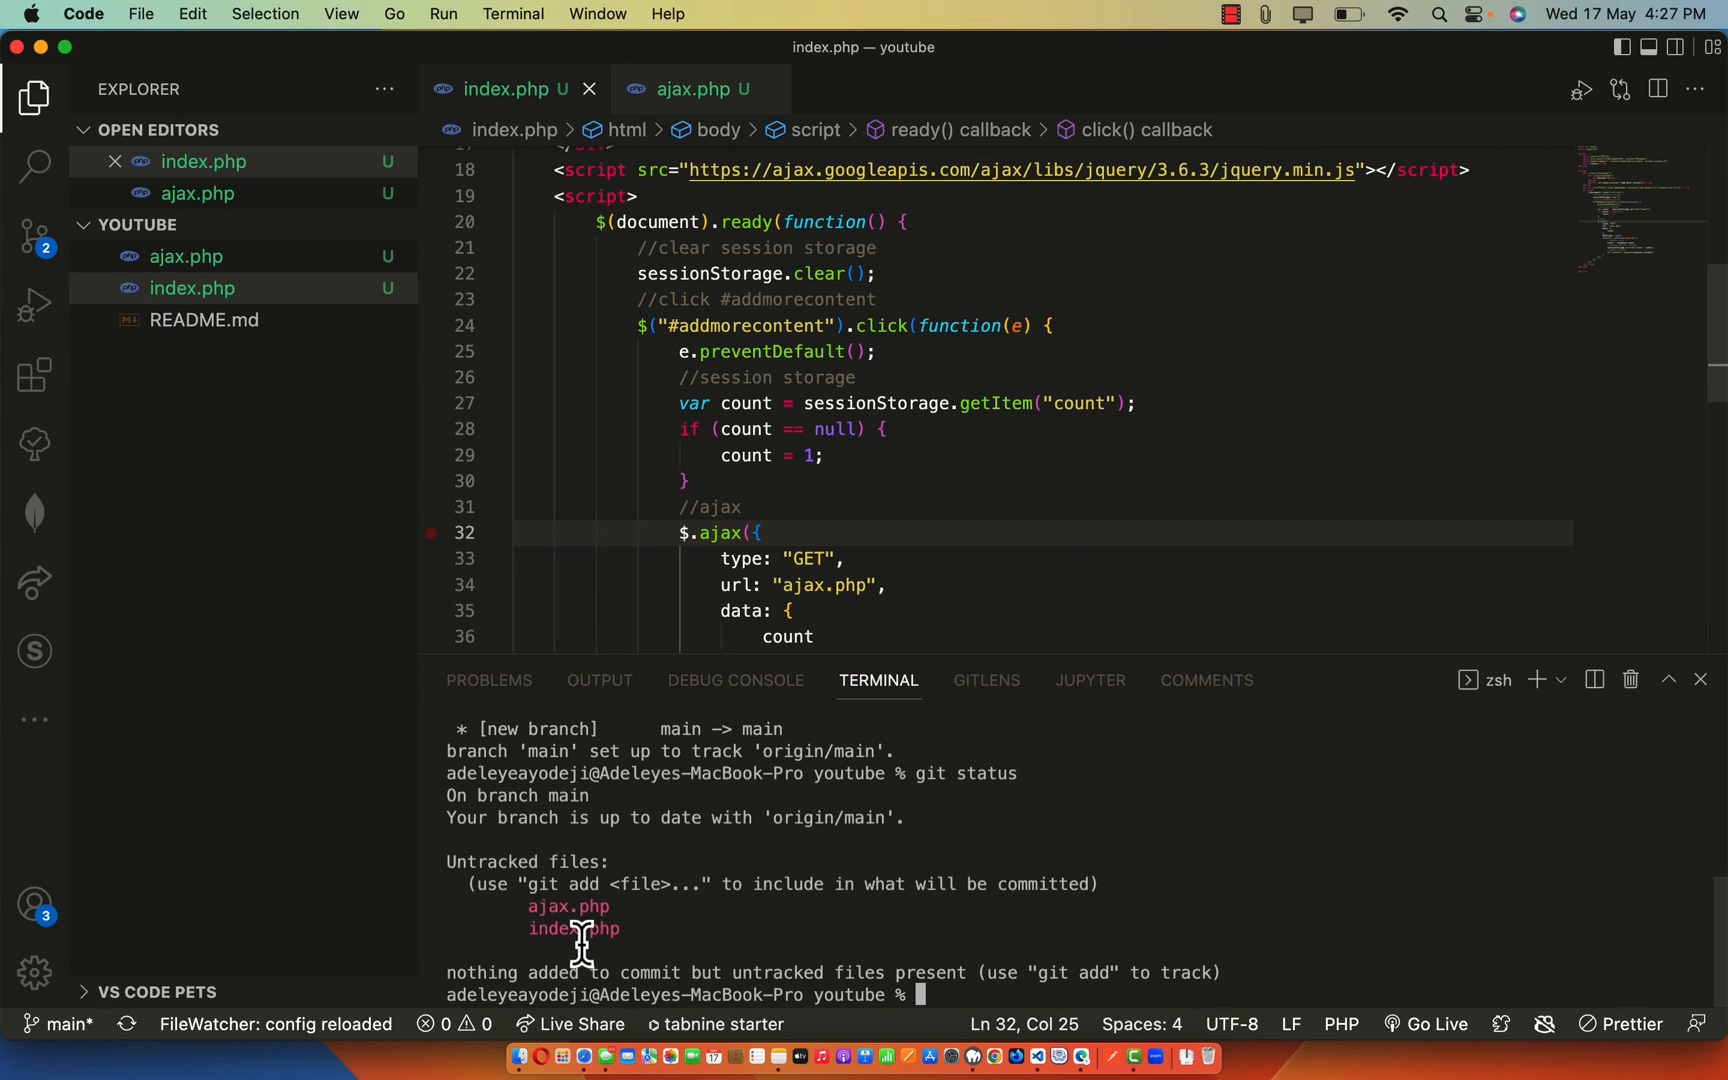
{"action": "mouse_move", "coordinate": [632, 938]}
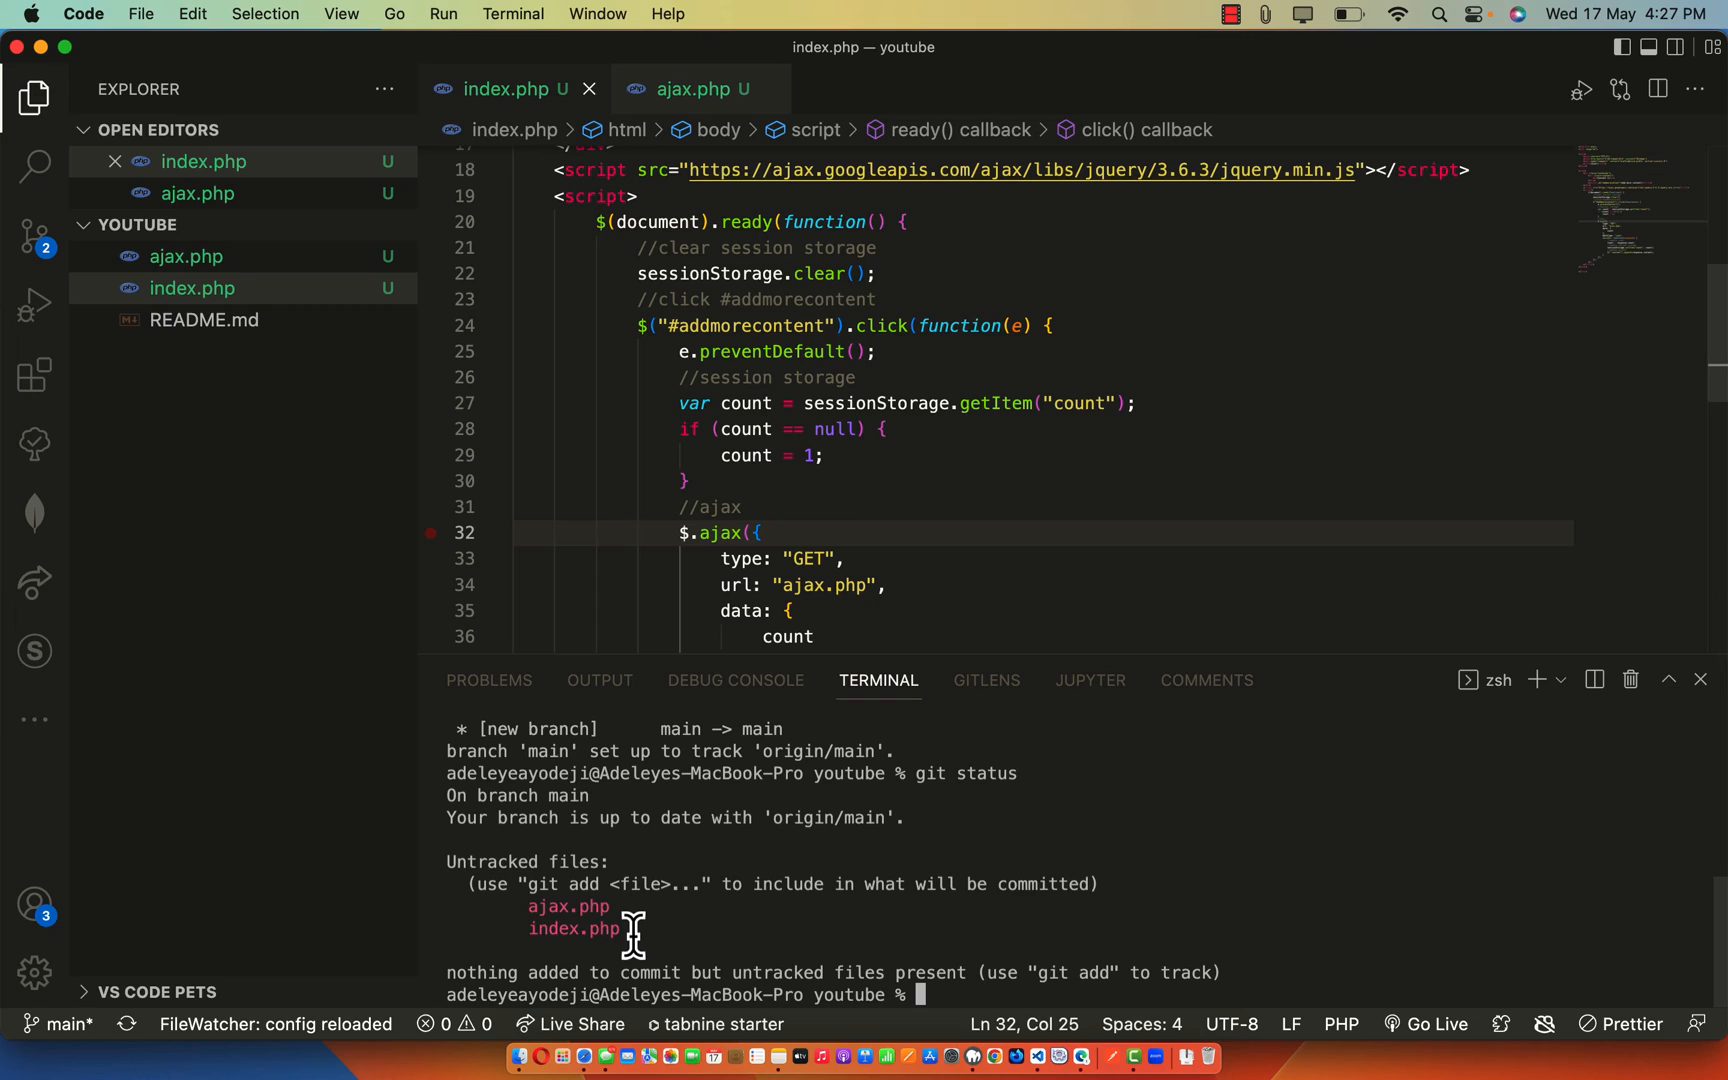
{"action": "mouse_move", "coordinate": [954, 990]}
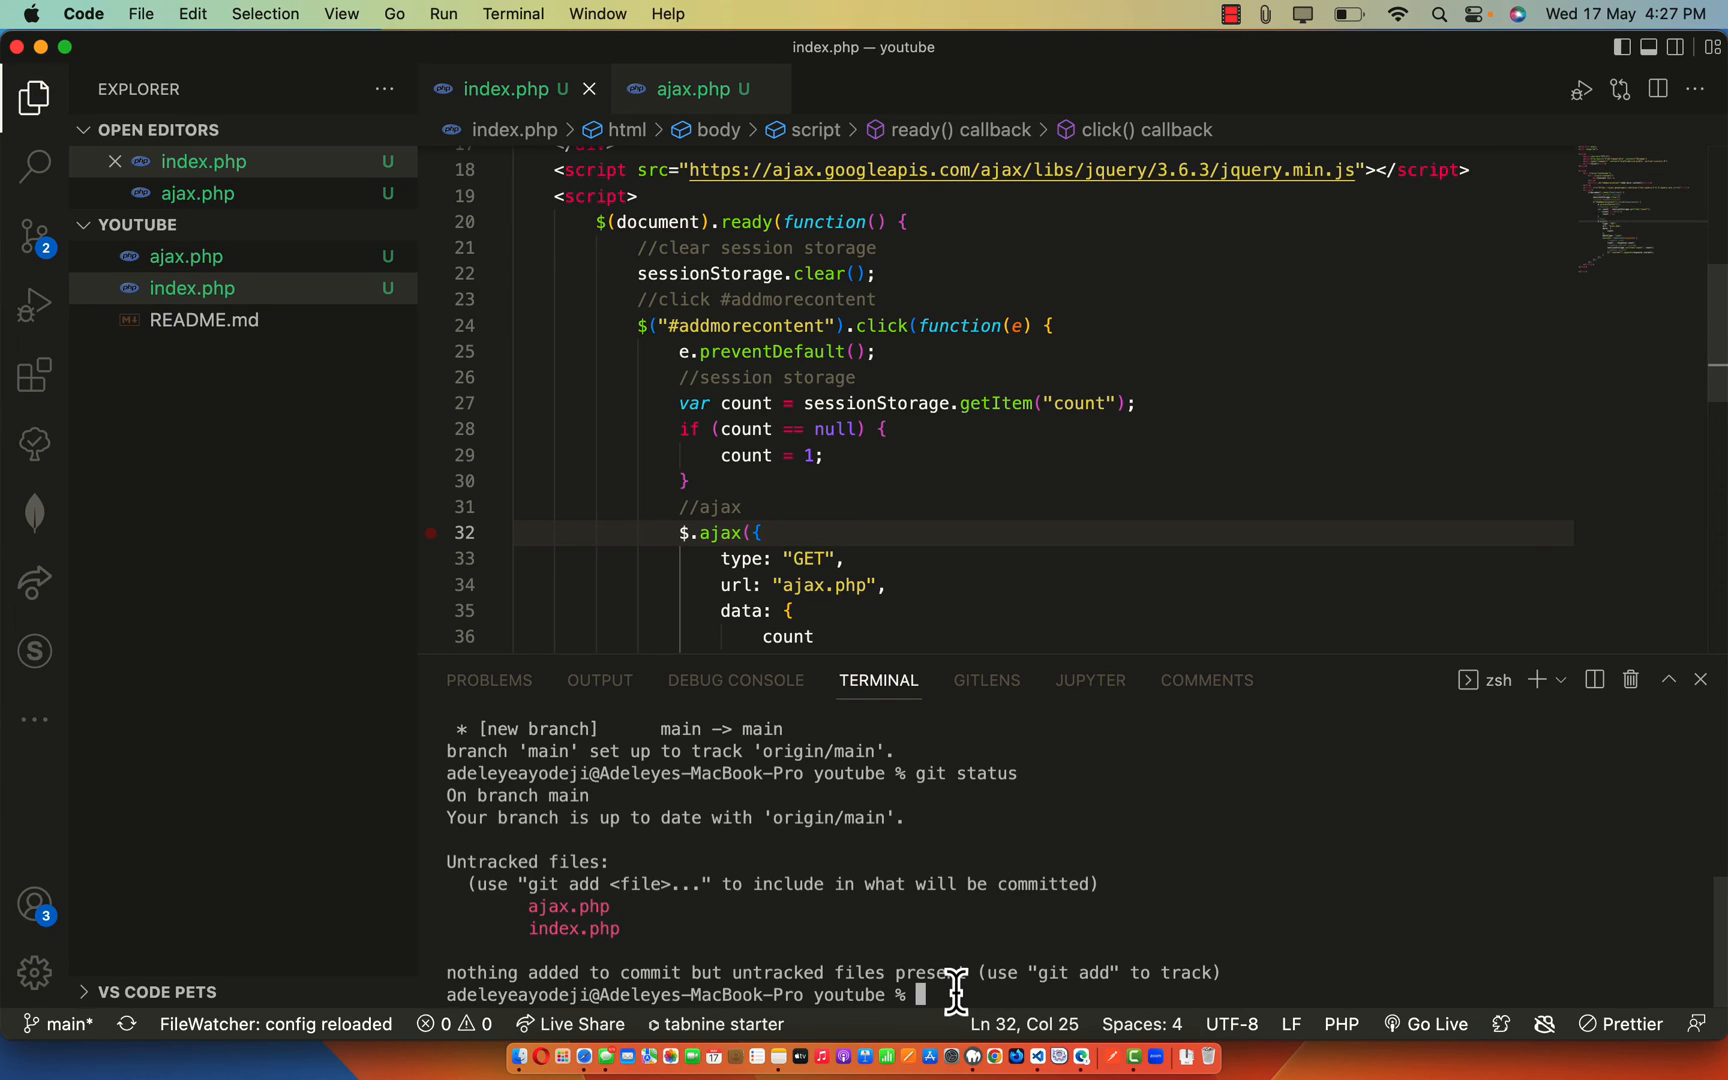
{"action": "mouse_move", "coordinate": [834, 838]}
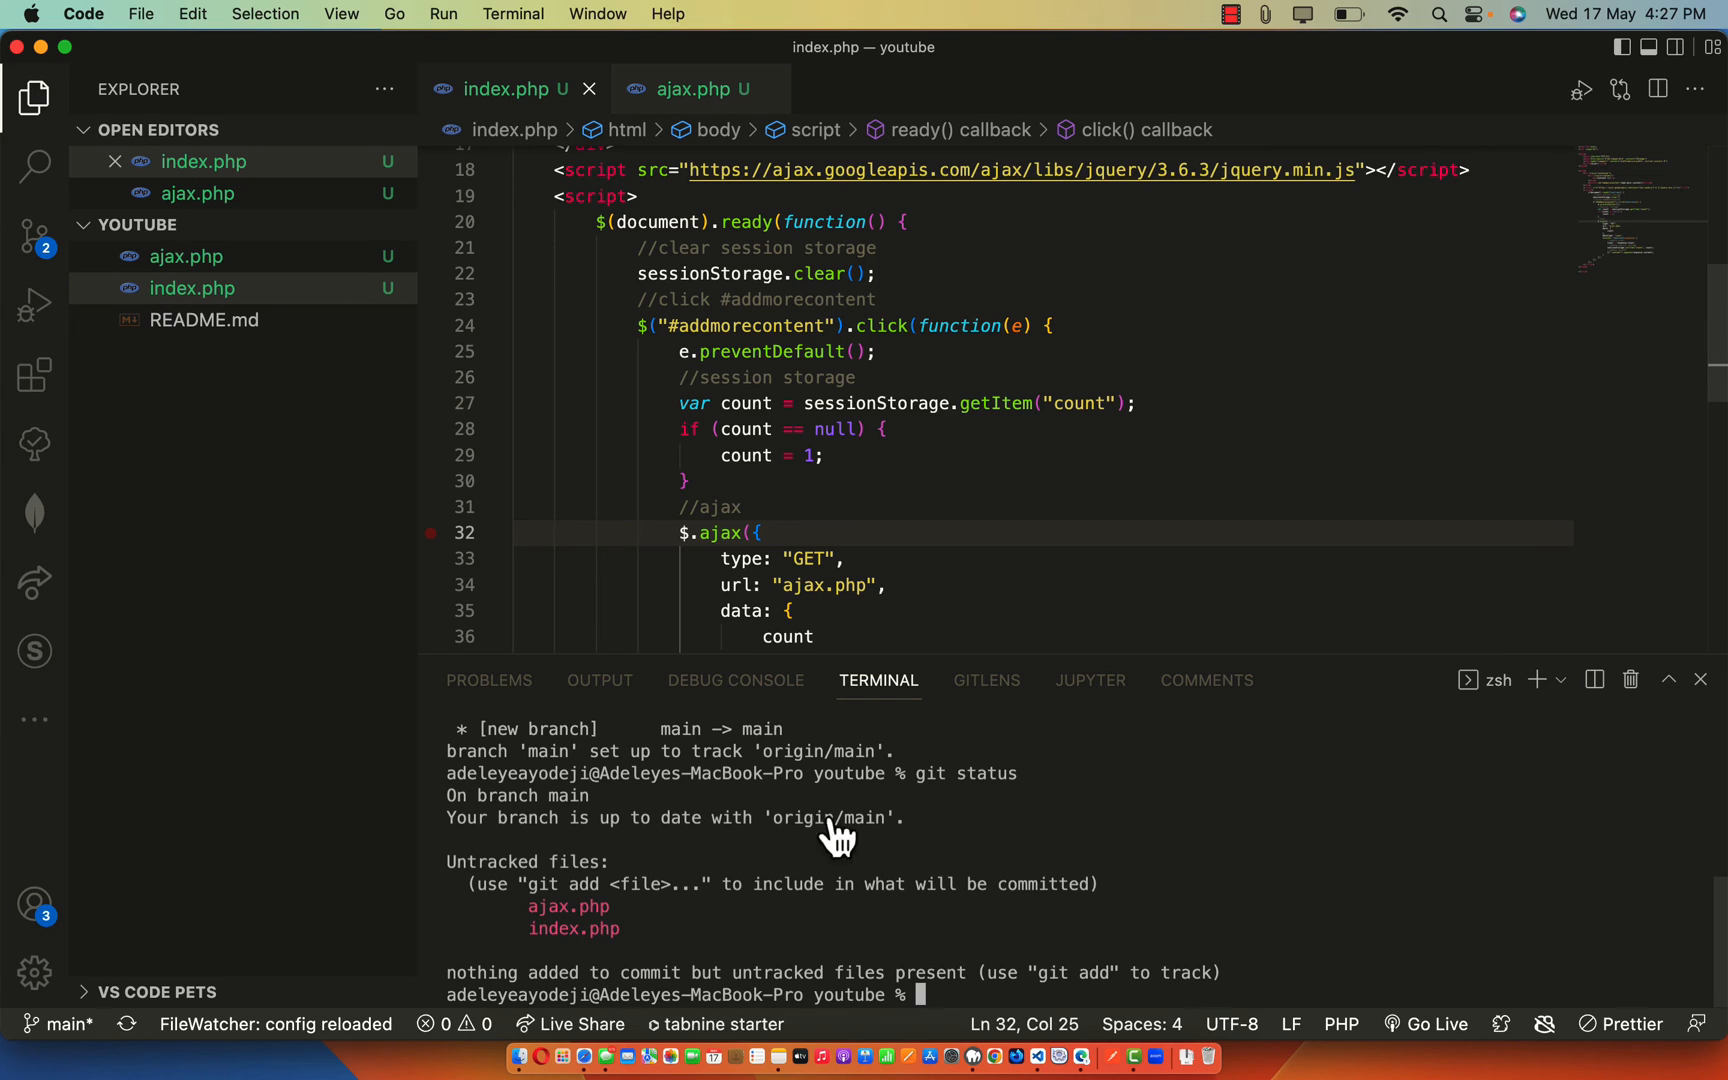
- Commit ajax.php and index.php with the message 'Initial Commit' and expand the Commits list
{"action": "left_click", "coordinate": [34, 236]}
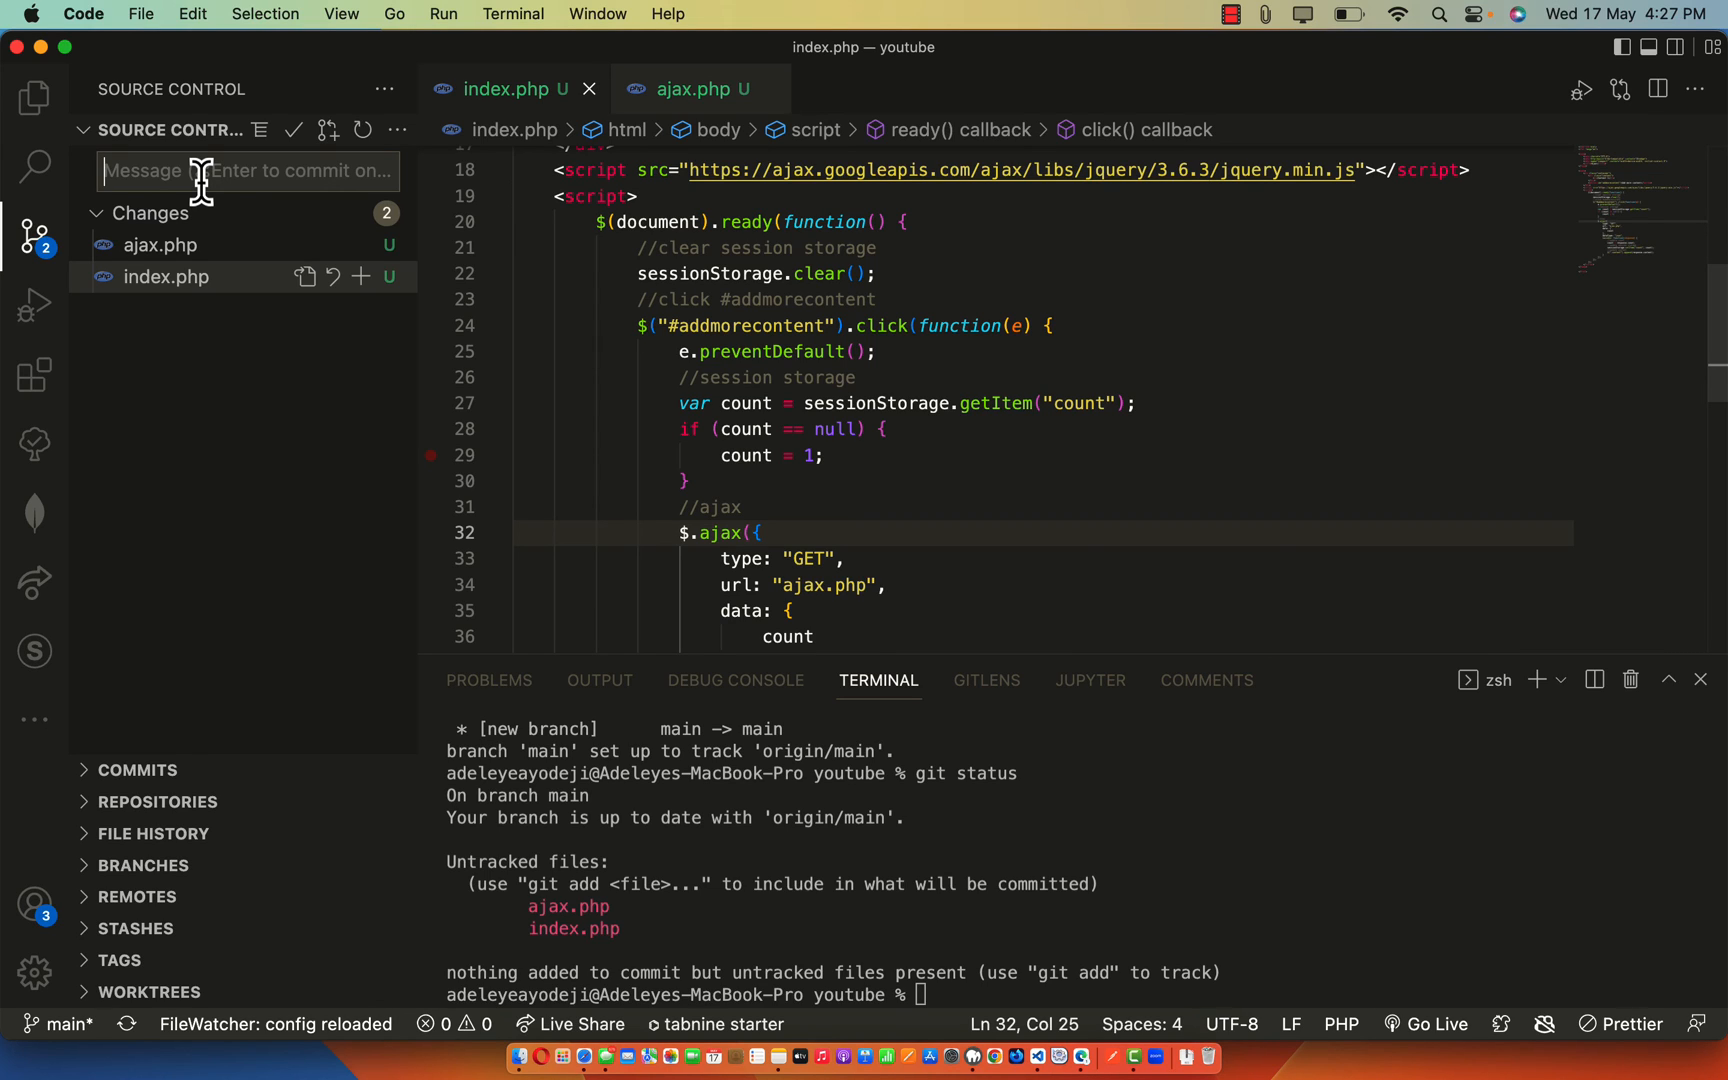
{"action": "type", "text": "Initial Commi"}
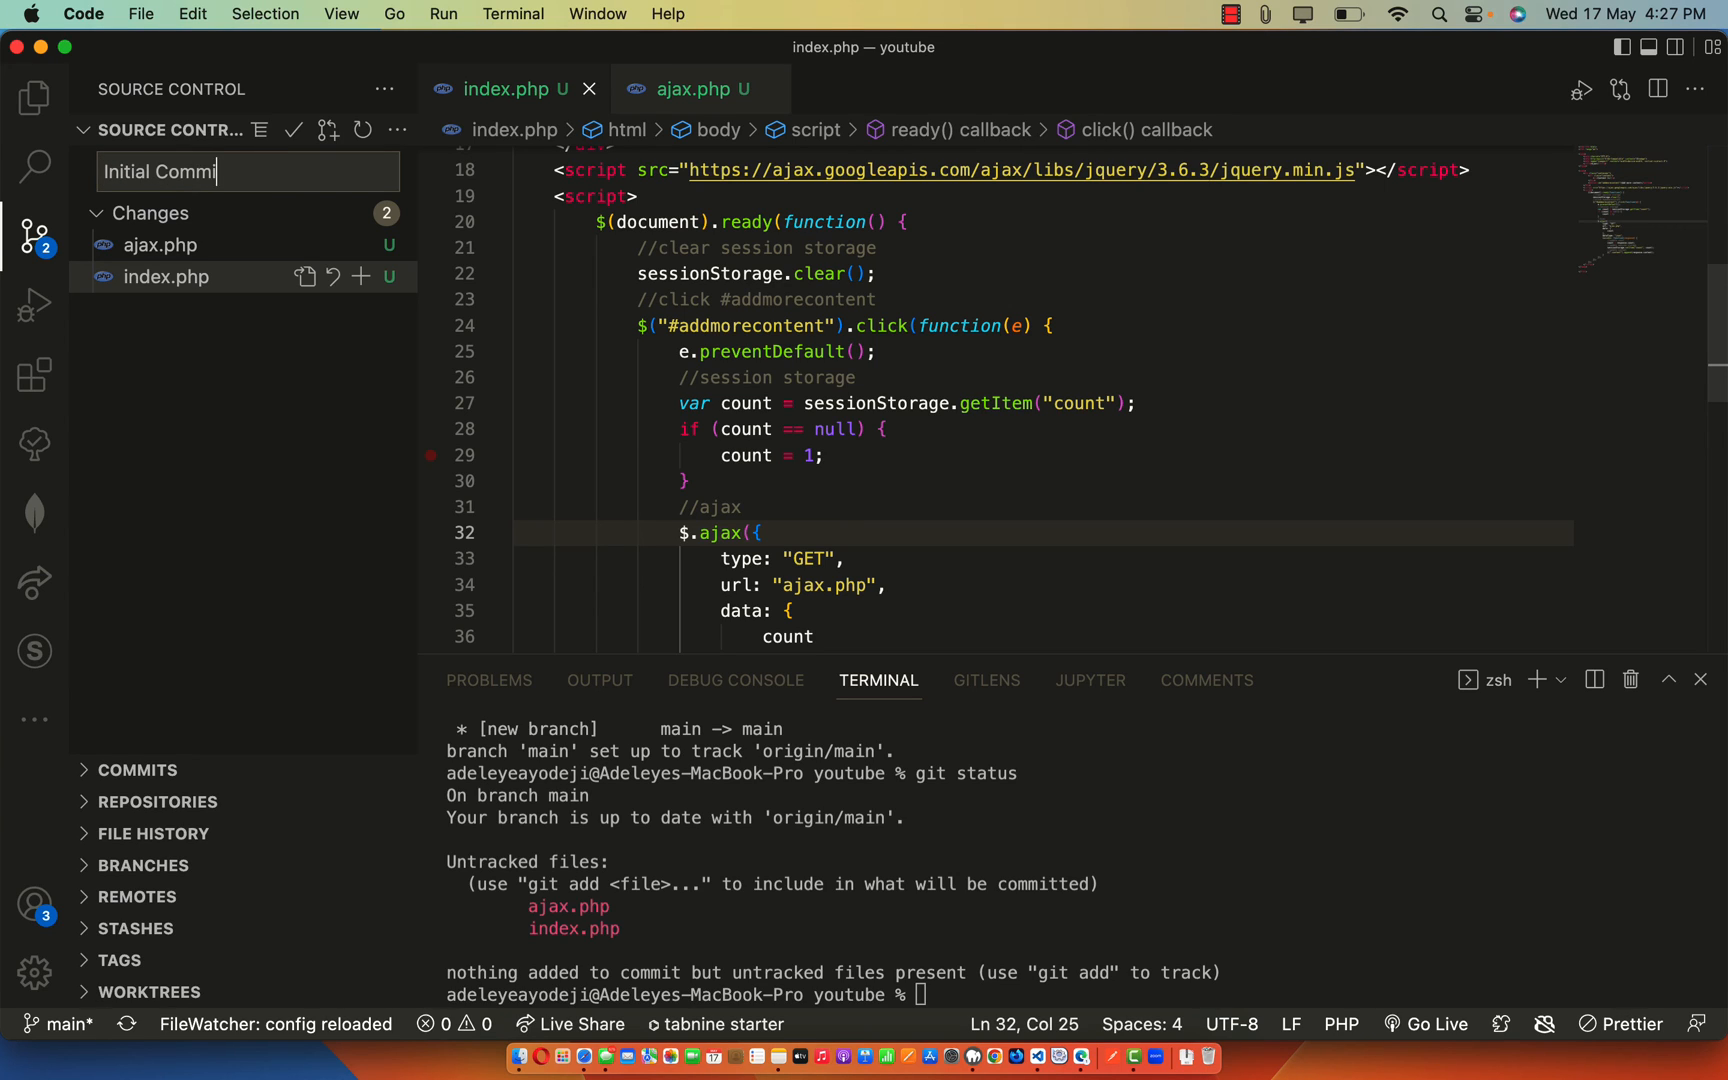
{"action": "left_click", "coordinate": [294, 130]}
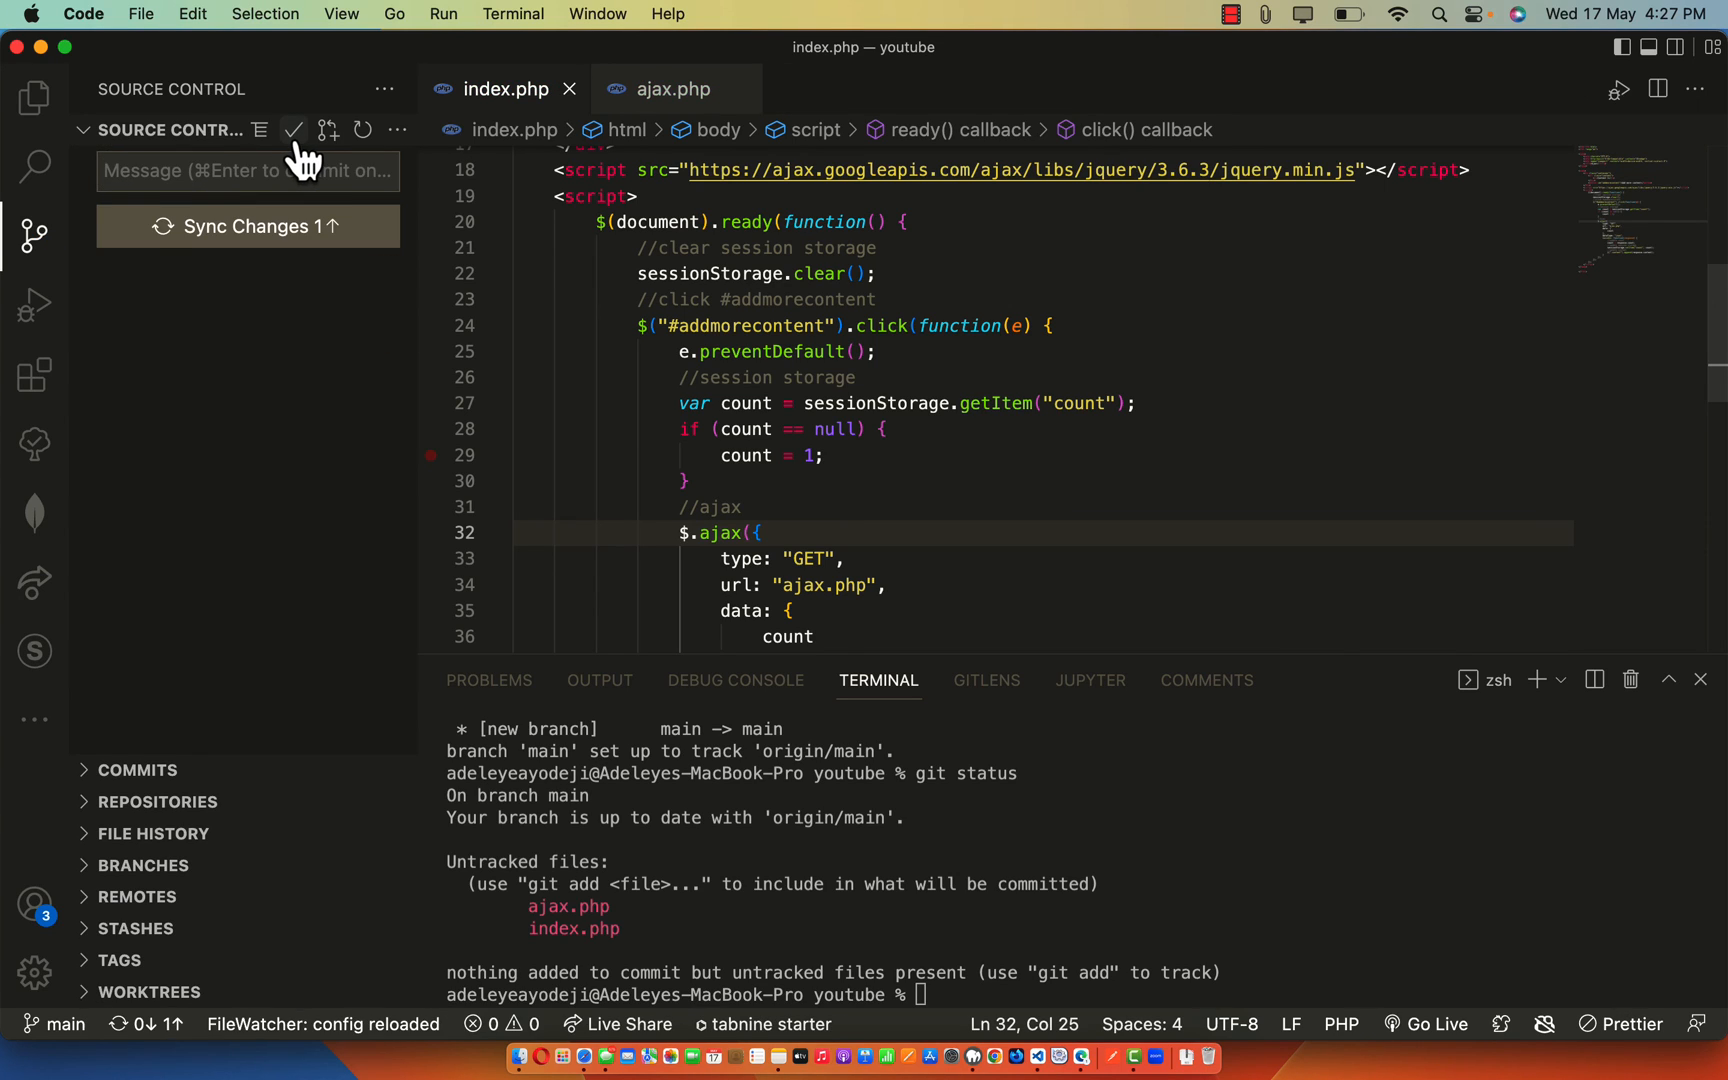
{"action": "mouse_move", "coordinate": [264, 282]}
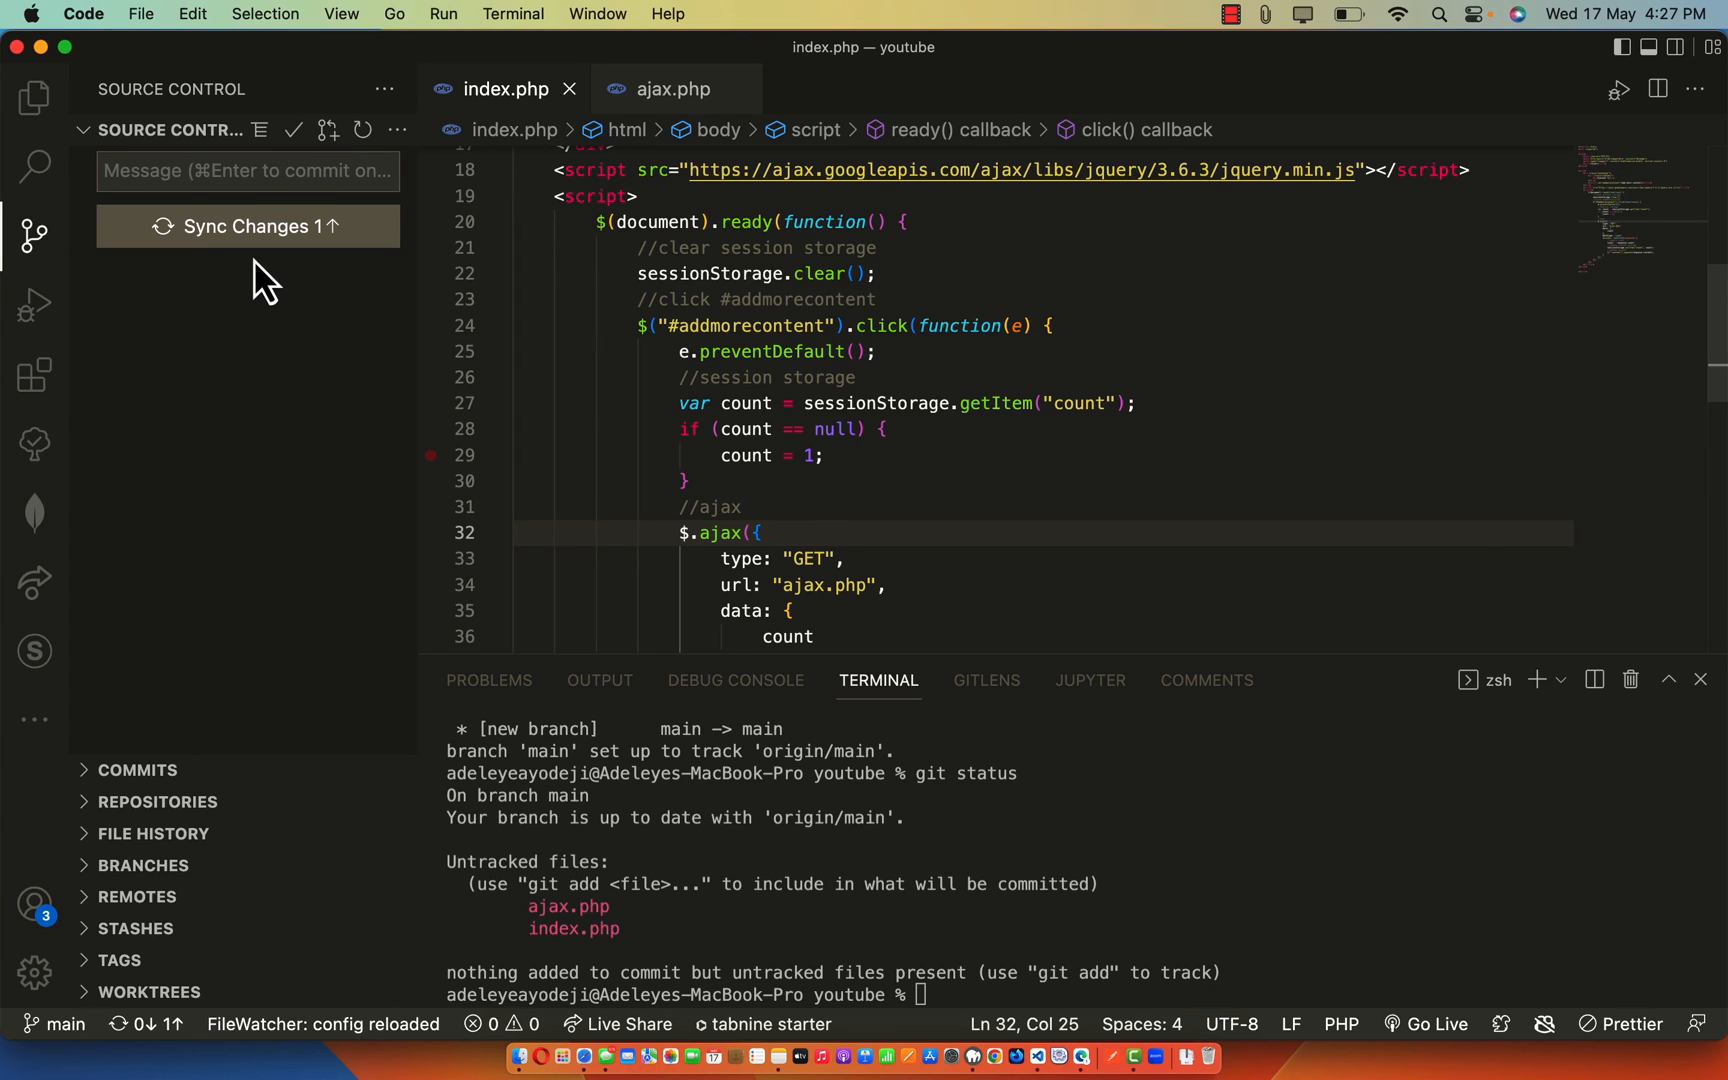
{"action": "mouse_move", "coordinate": [200, 414]}
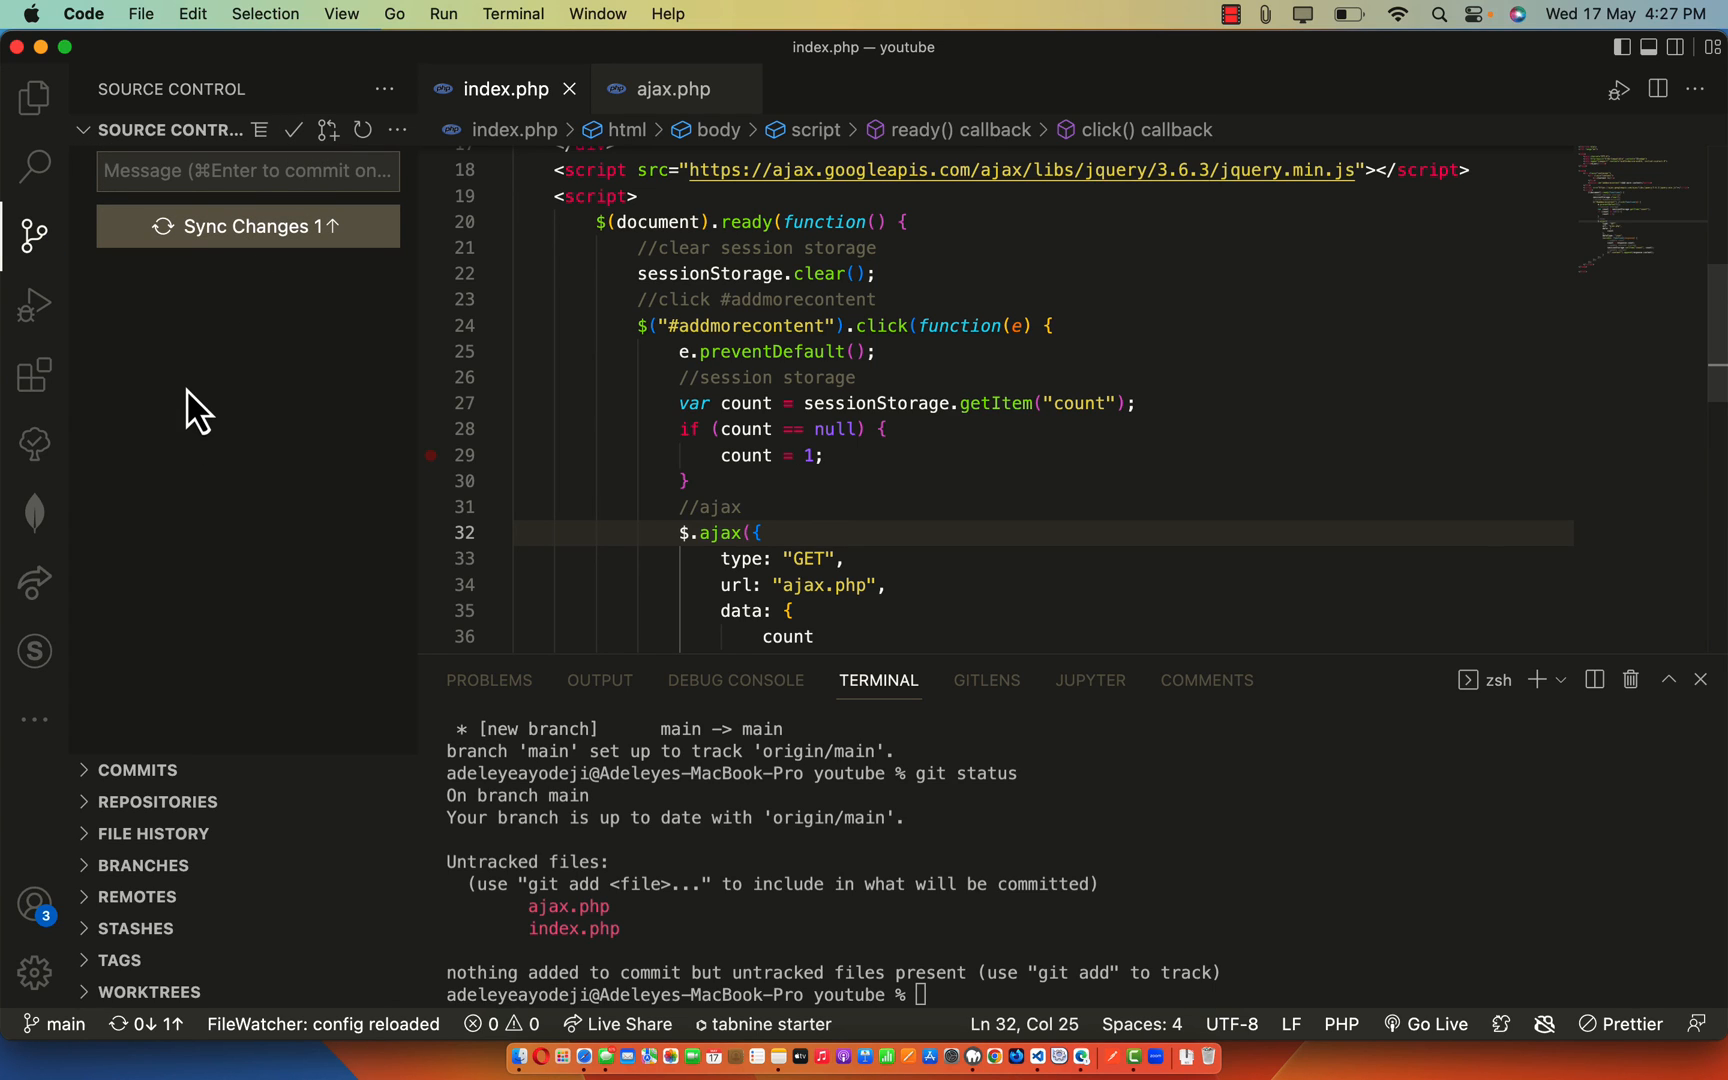
{"action": "left_click", "coordinate": [134, 770]}
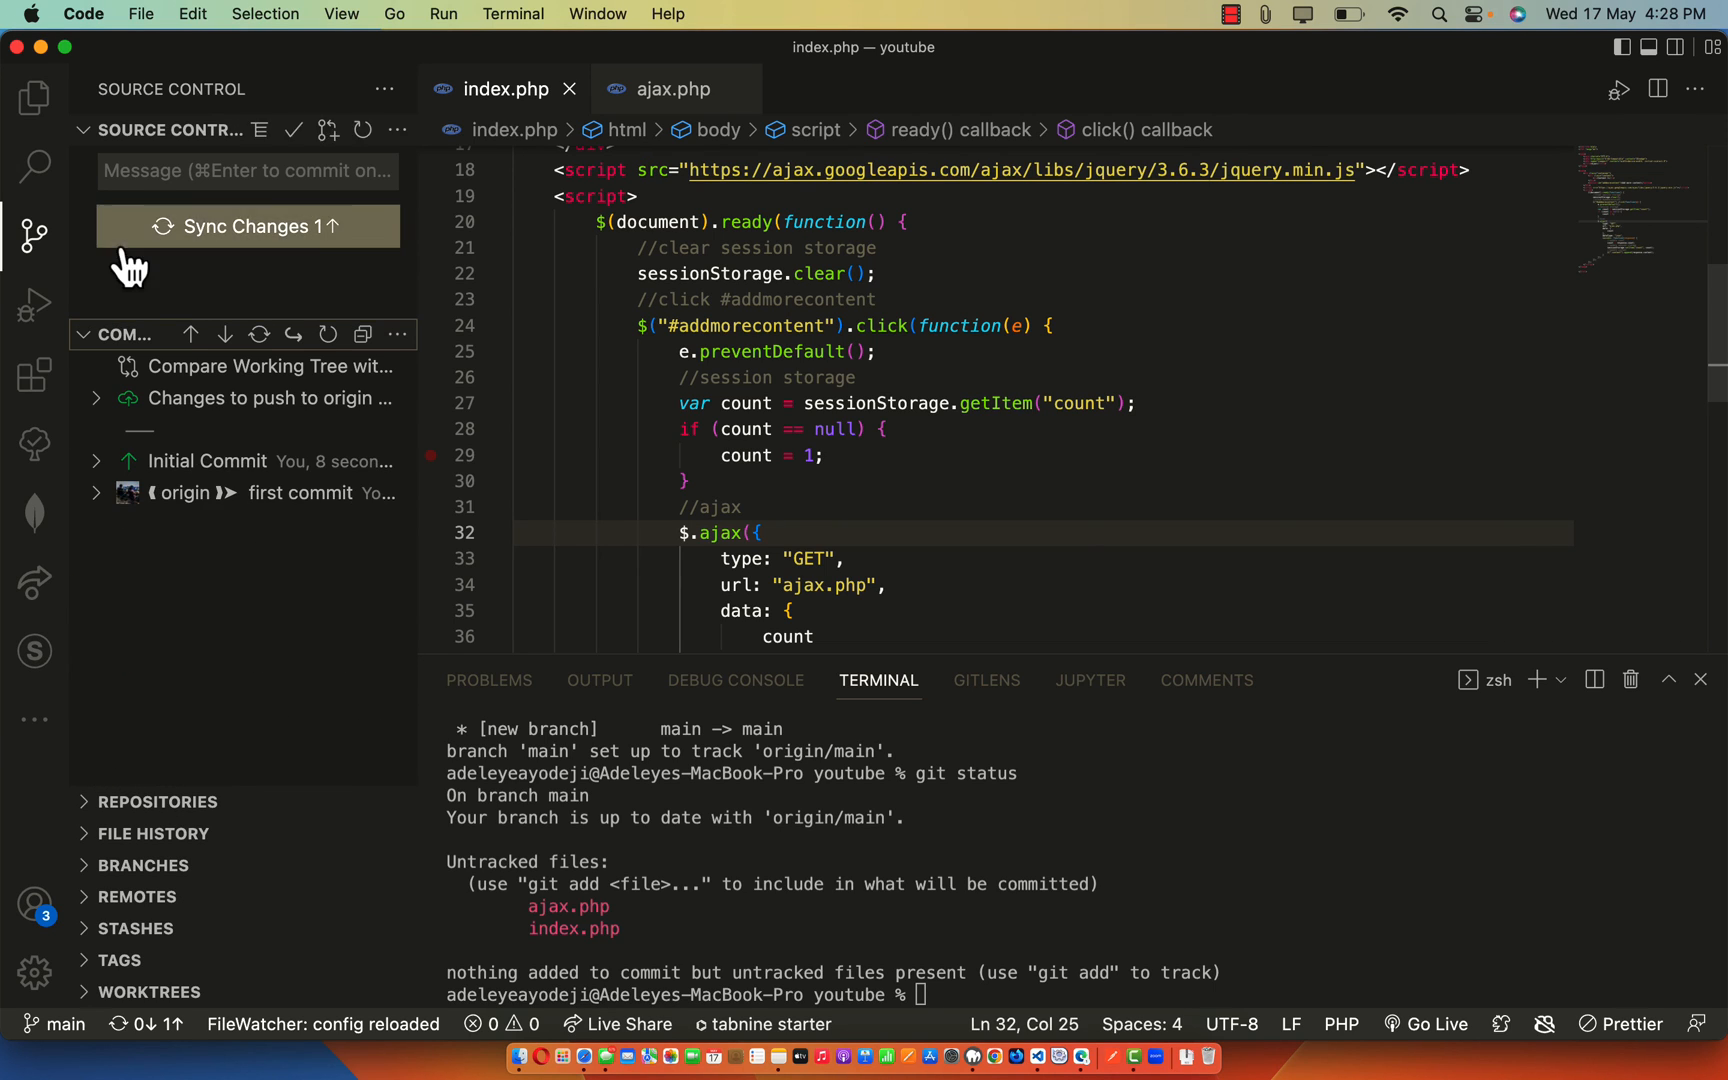
- Push the Initial Commit to origin, confirming the Confirm Push prompt
{"action": "left_click", "coordinate": [246, 226]}
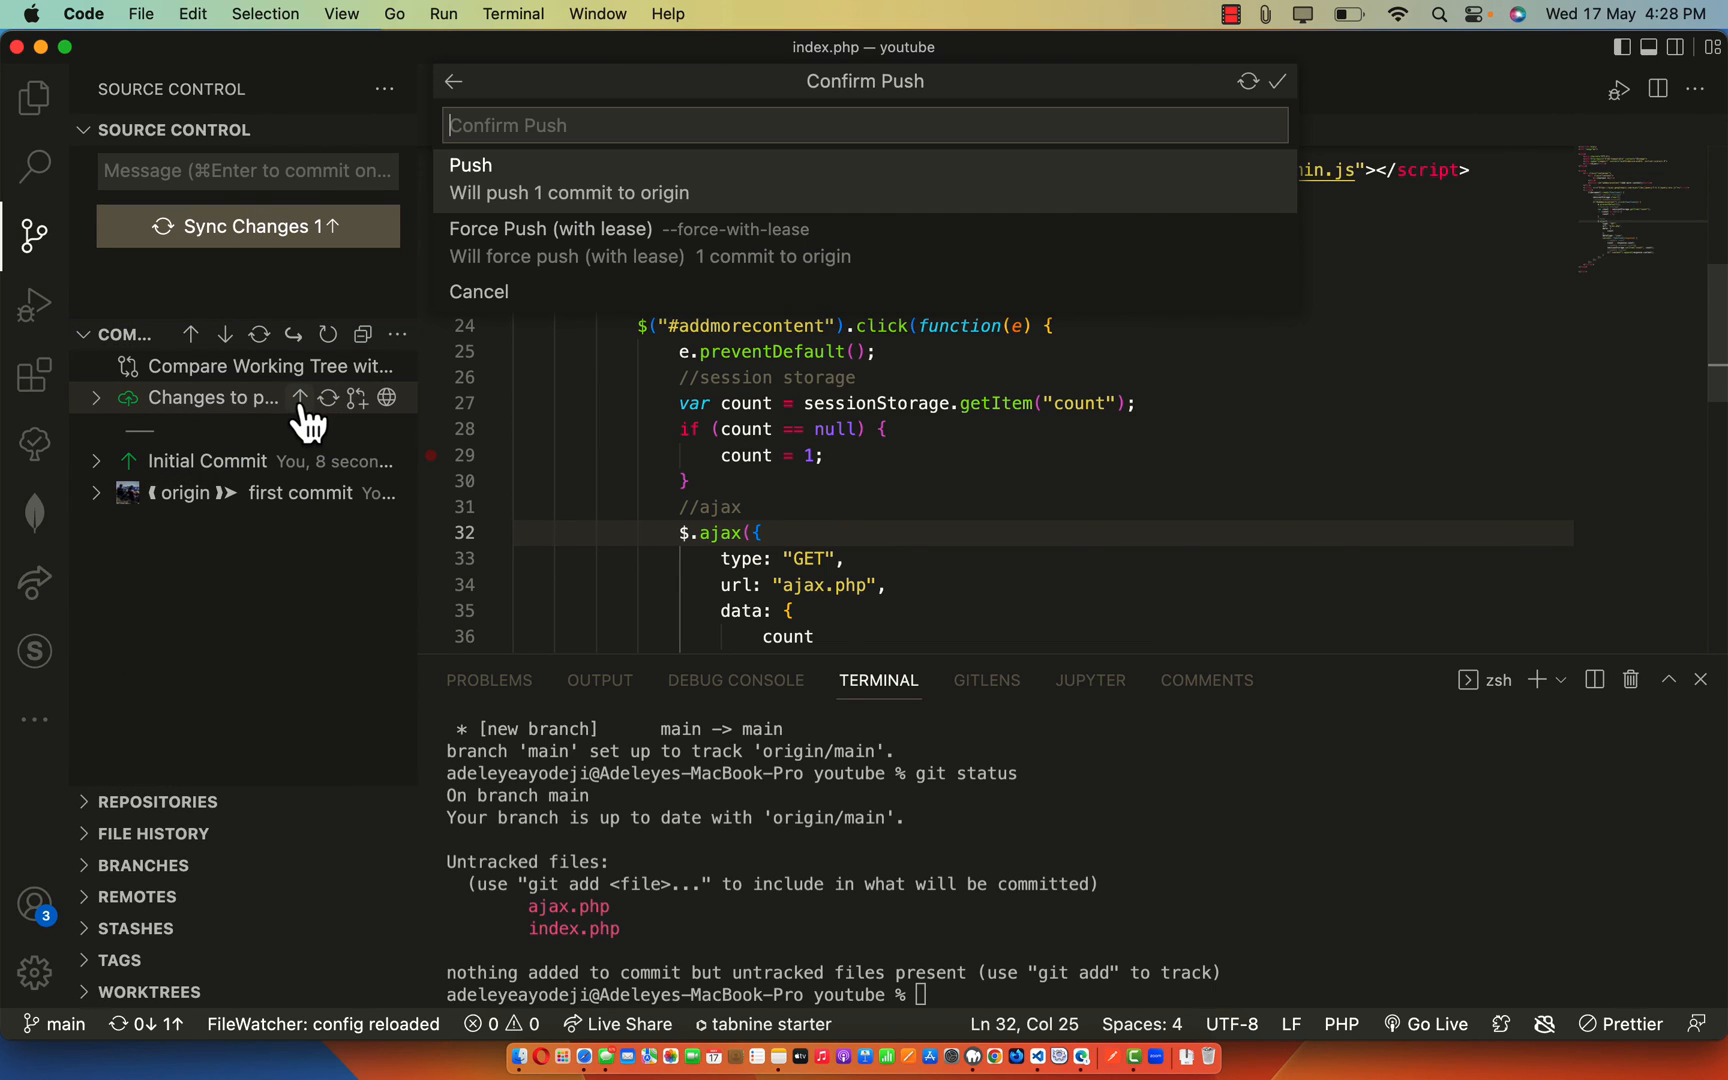
{"action": "mouse_move", "coordinate": [538, 214]}
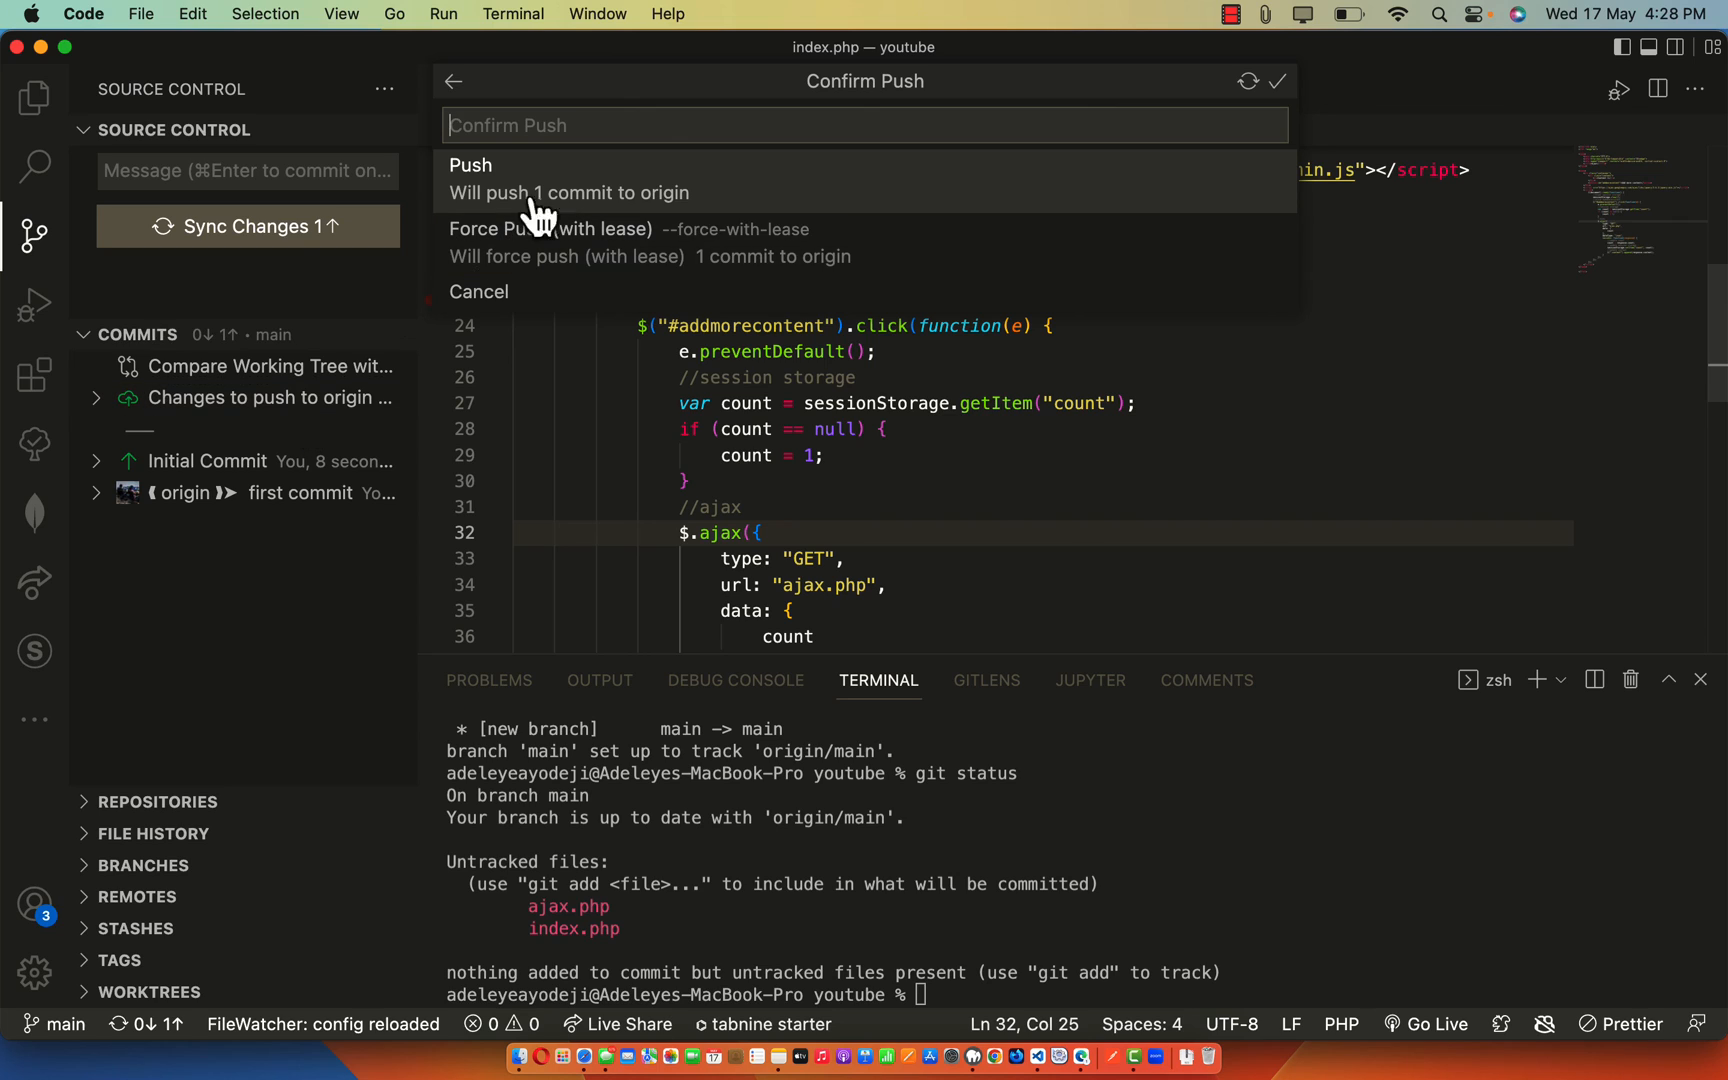
{"action": "mouse_move", "coordinate": [542, 200]}
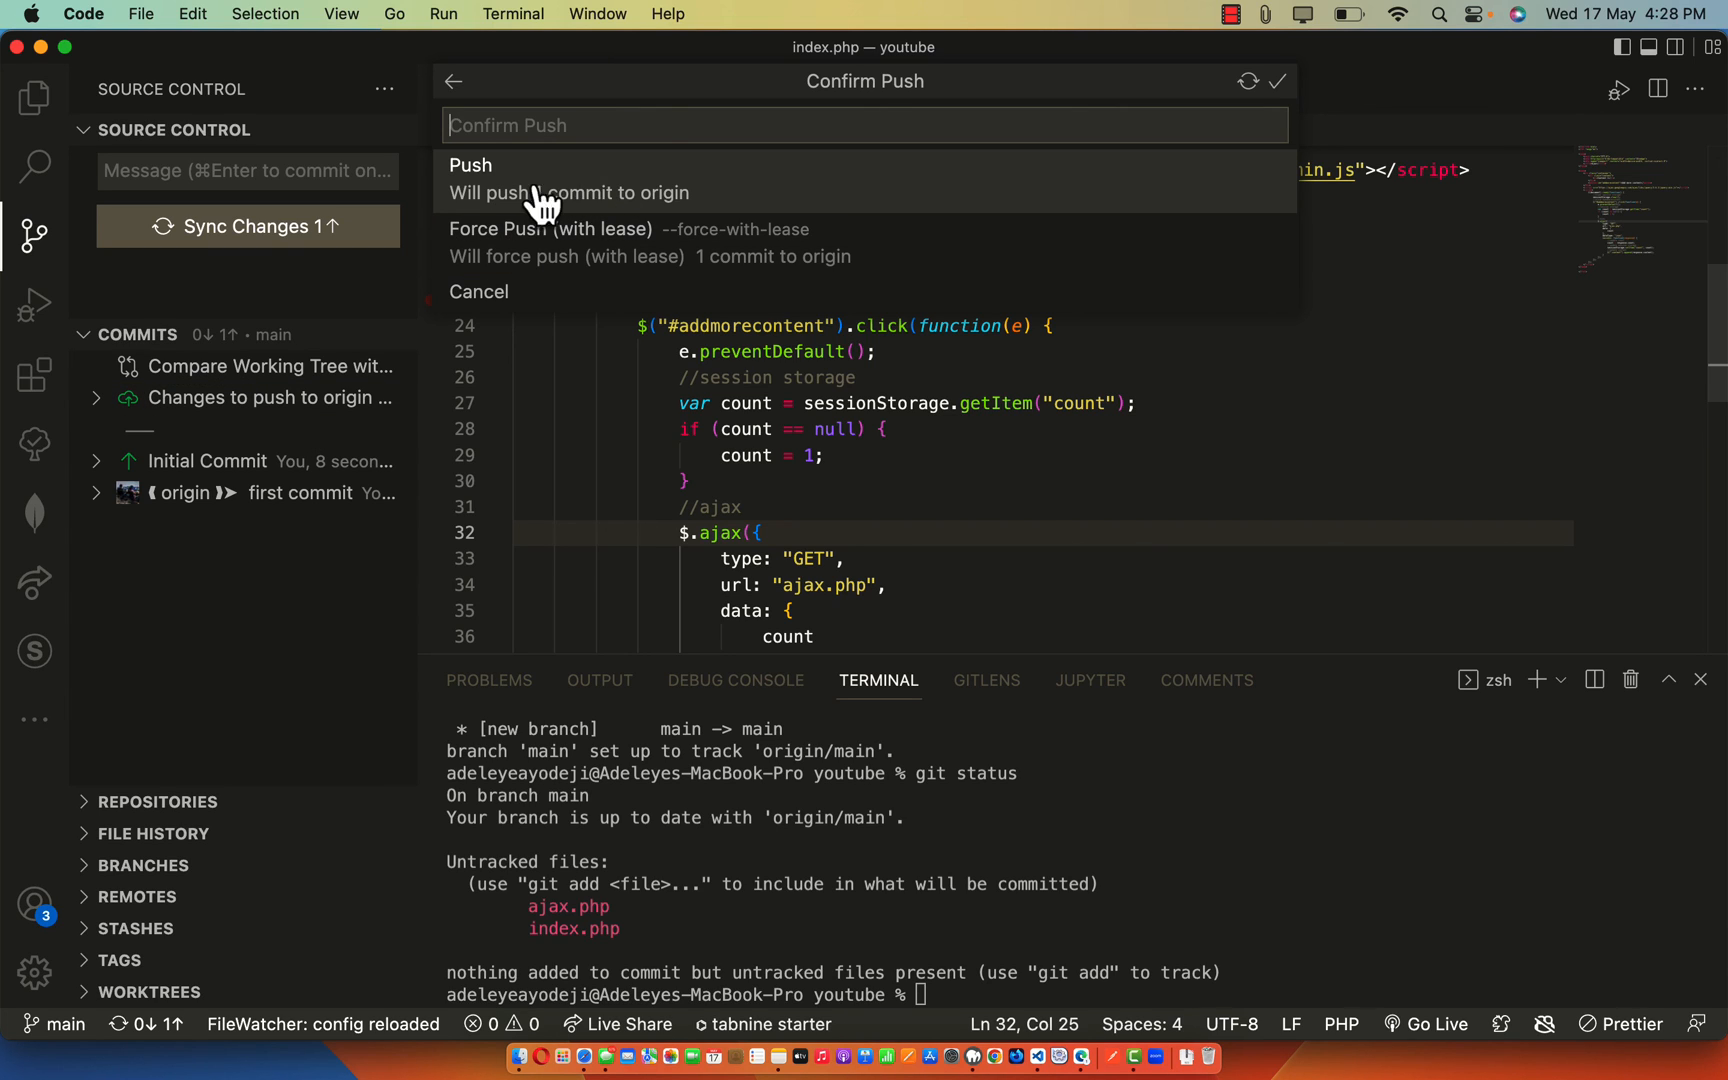
{"action": "mouse_move", "coordinate": [612, 210]}
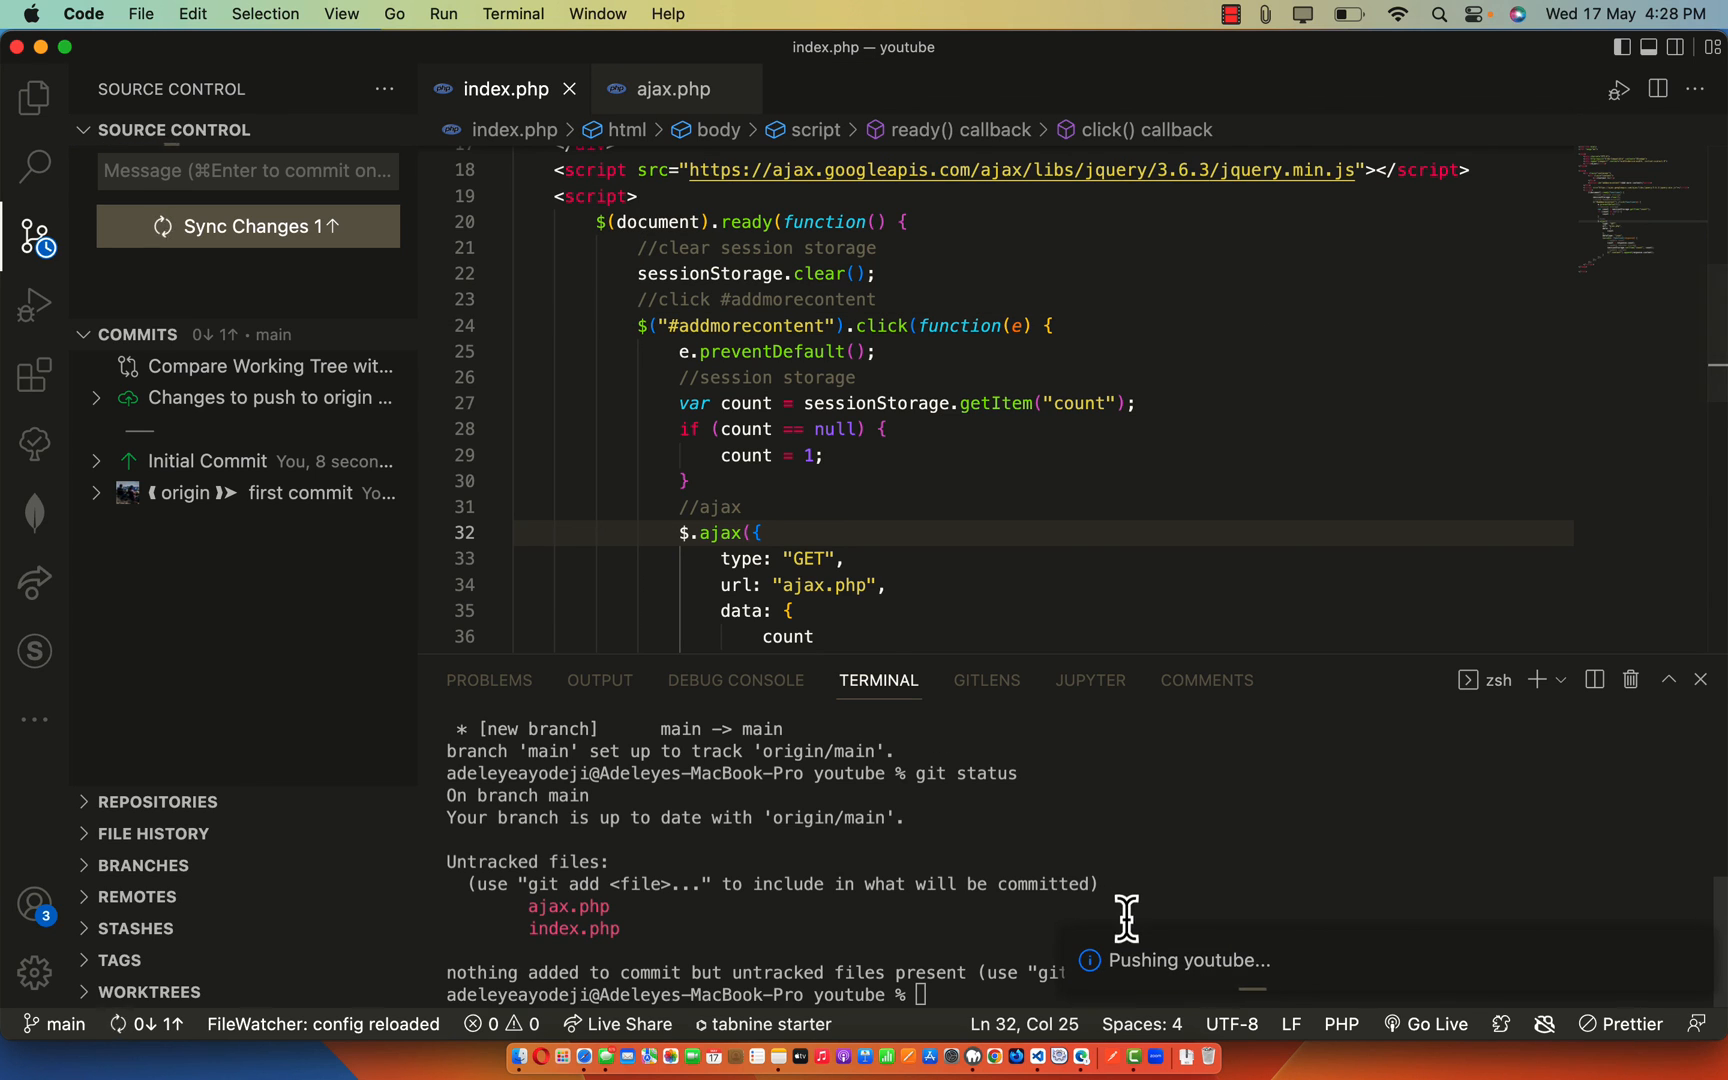
{"action": "left_click", "coordinate": [246, 226]}
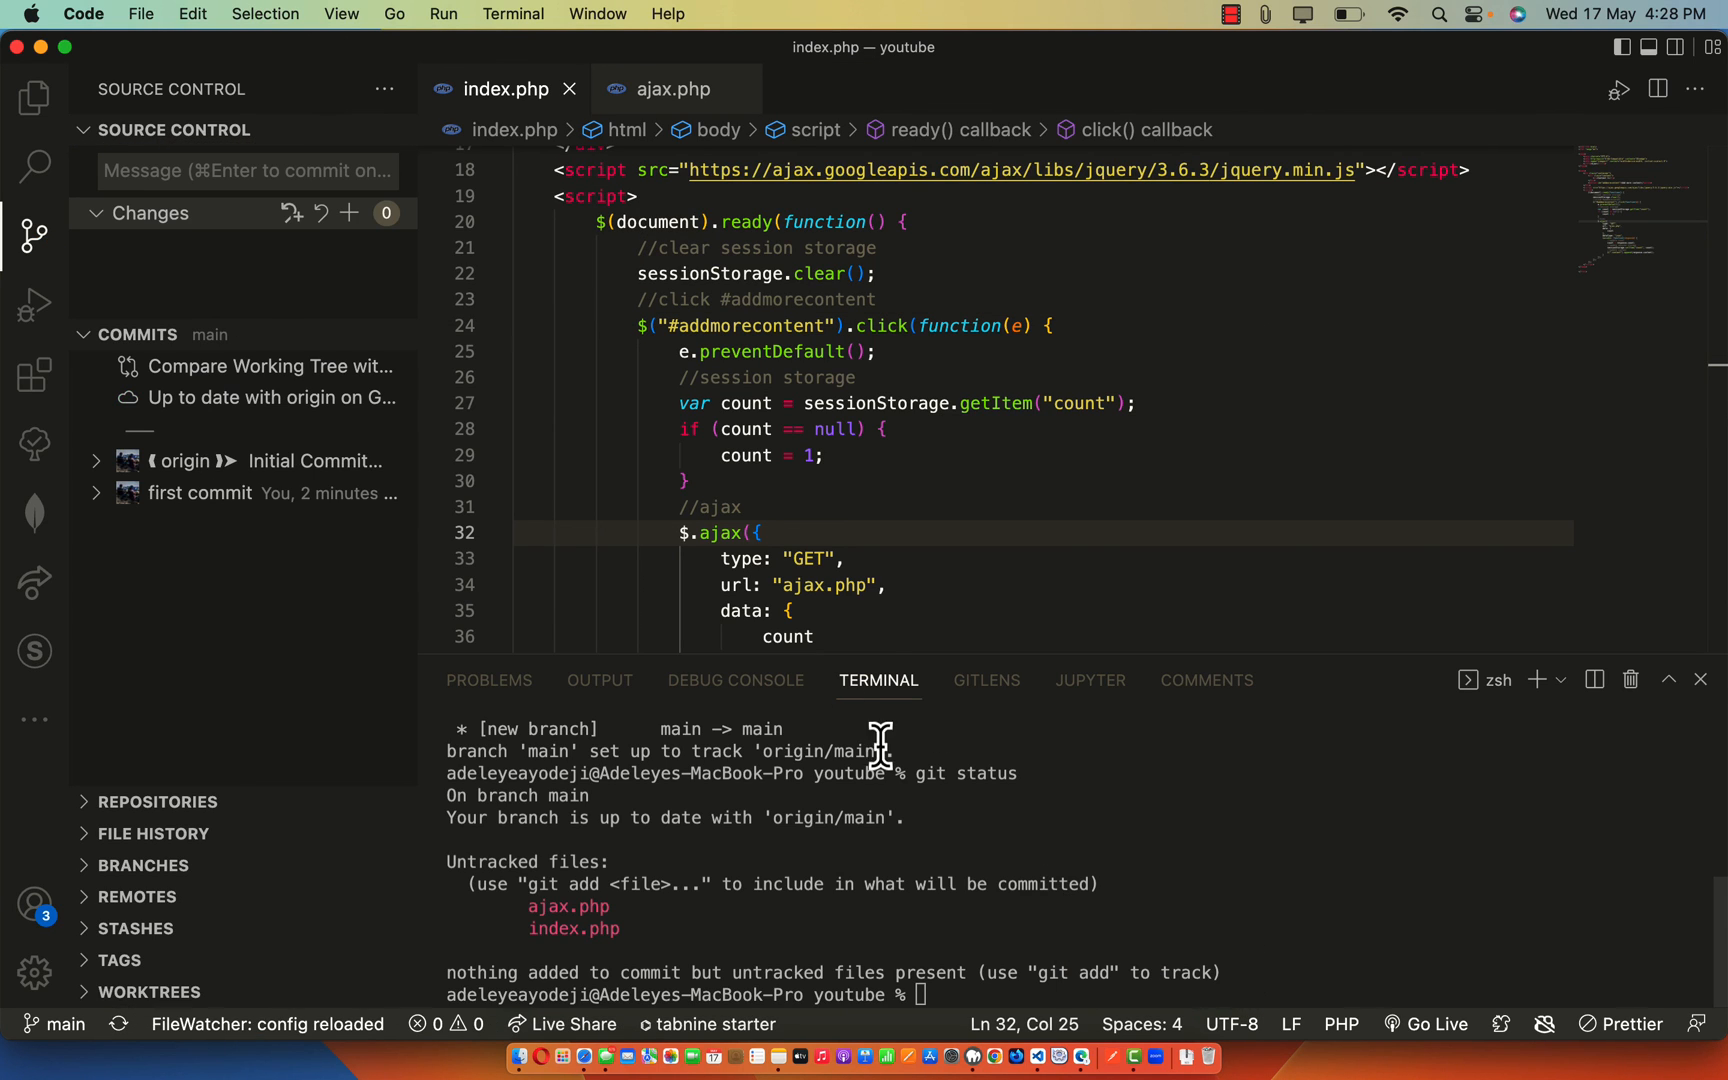
{"action": "mouse_move", "coordinate": [1286, 954]}
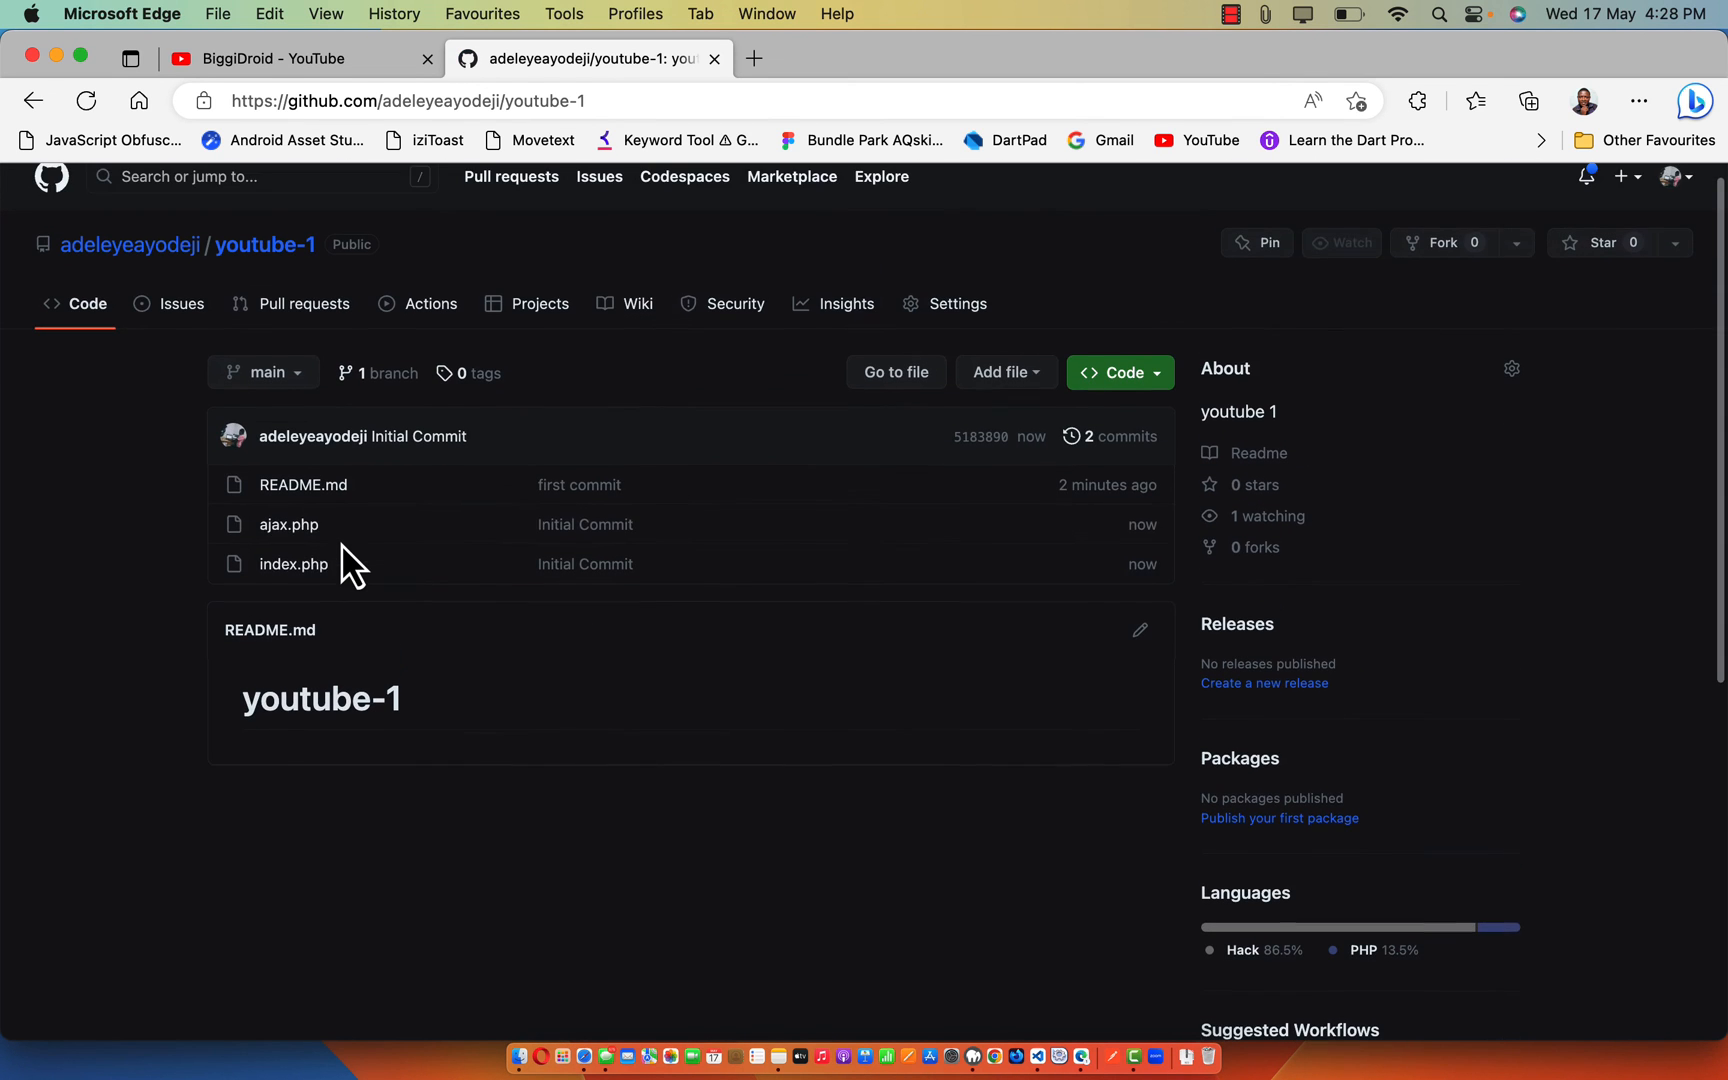
- Reload the youtube-1 repository page showing ajax.php and index.php, then return to the YouTube tab
{"action": "left_click", "coordinate": [1342, 242]}
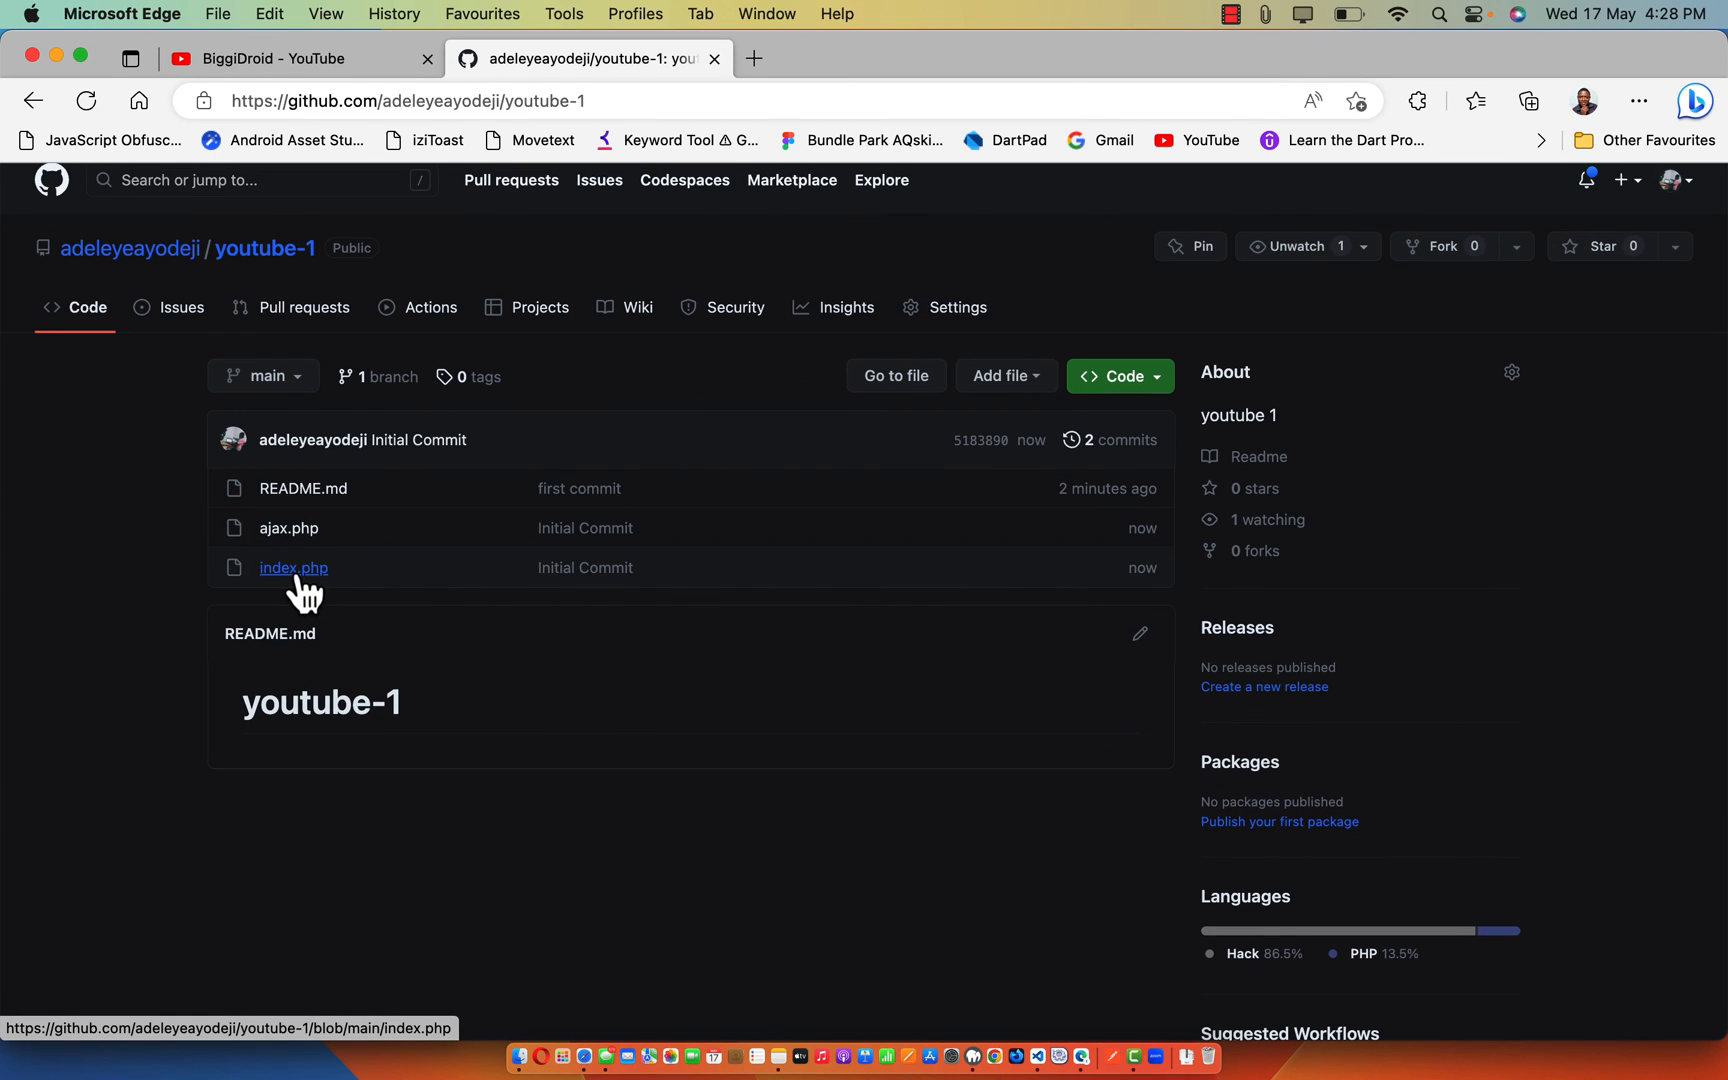
{"action": "mouse_move", "coordinate": [492, 676]}
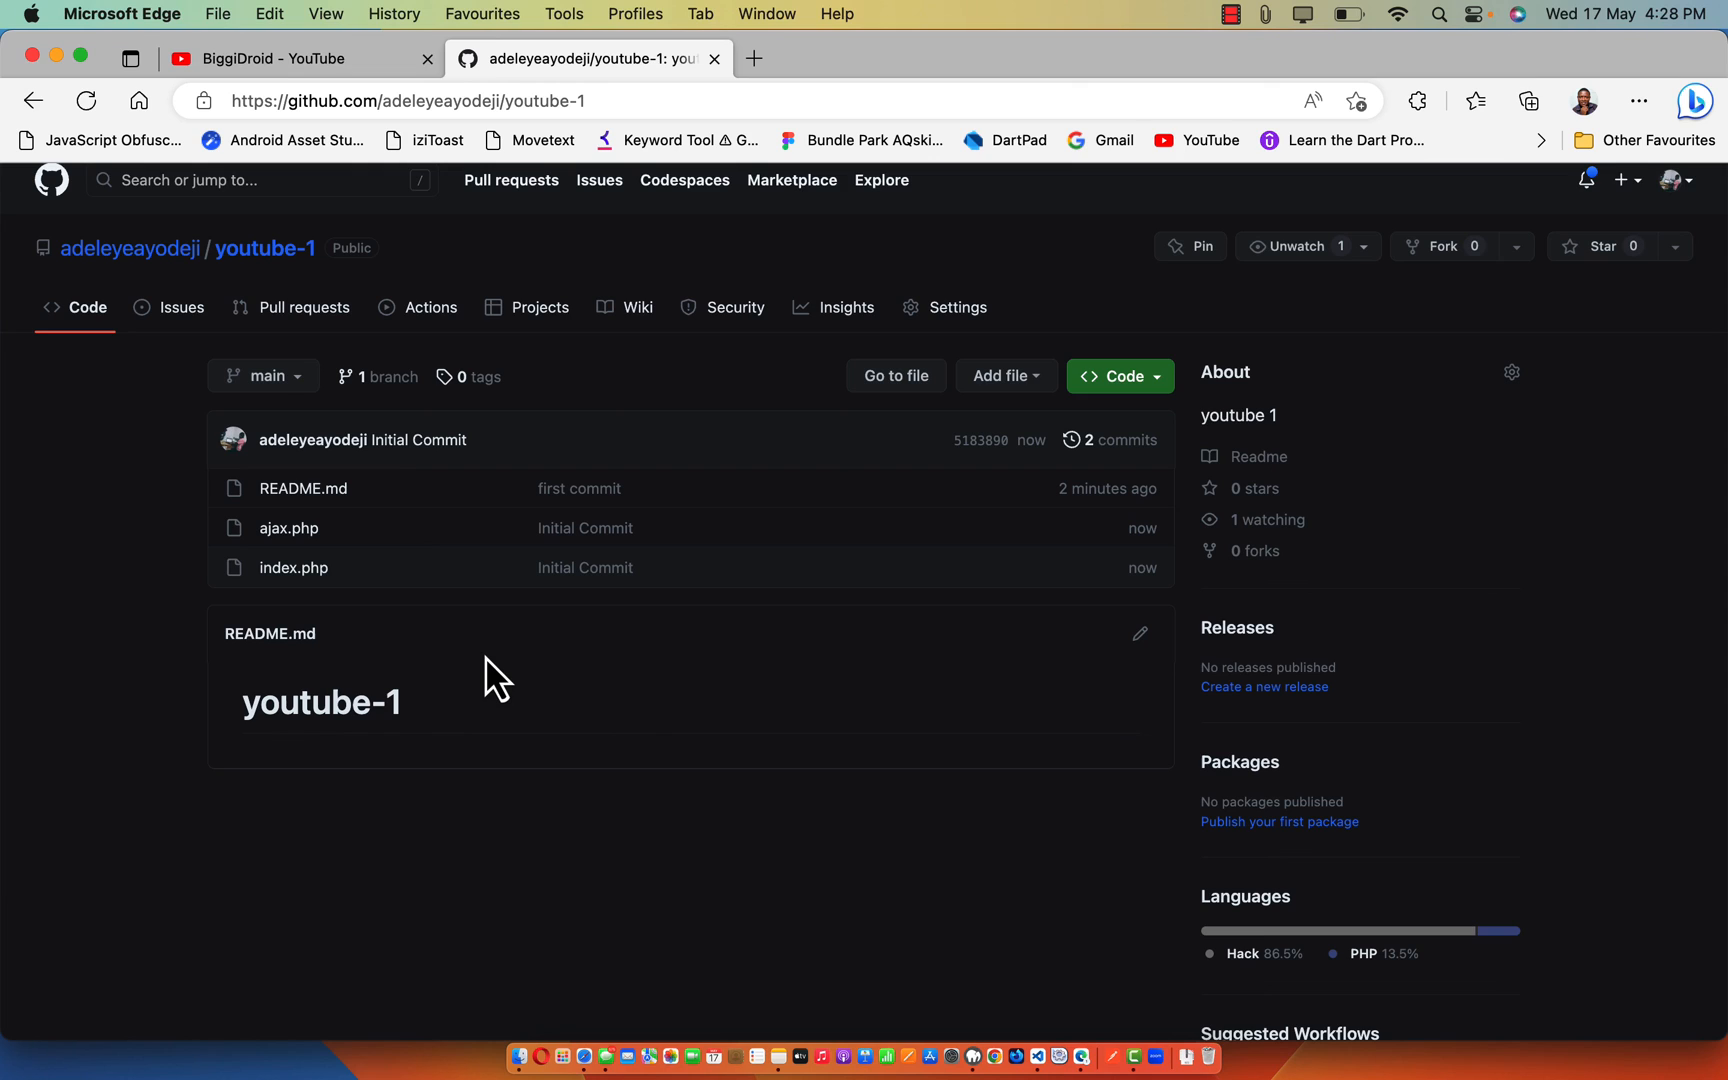
{"action": "mouse_move", "coordinate": [404, 696]}
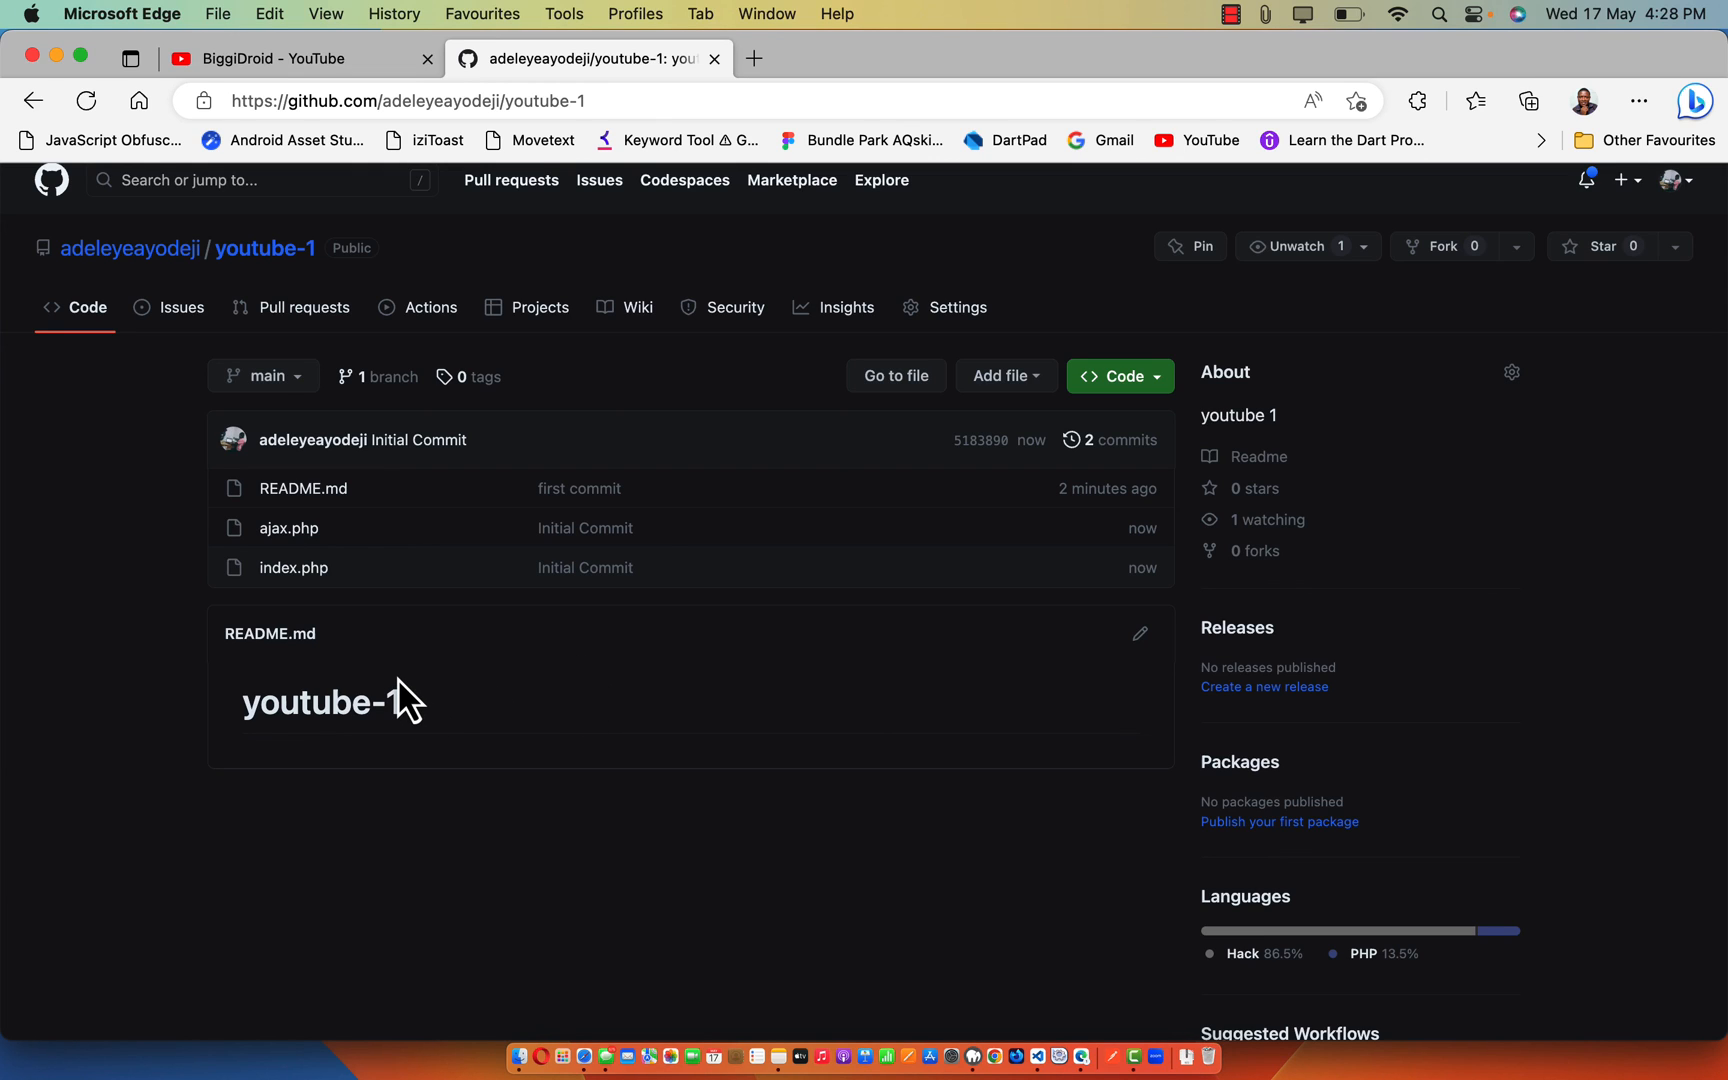
{"action": "mouse_move", "coordinate": [428, 658]}
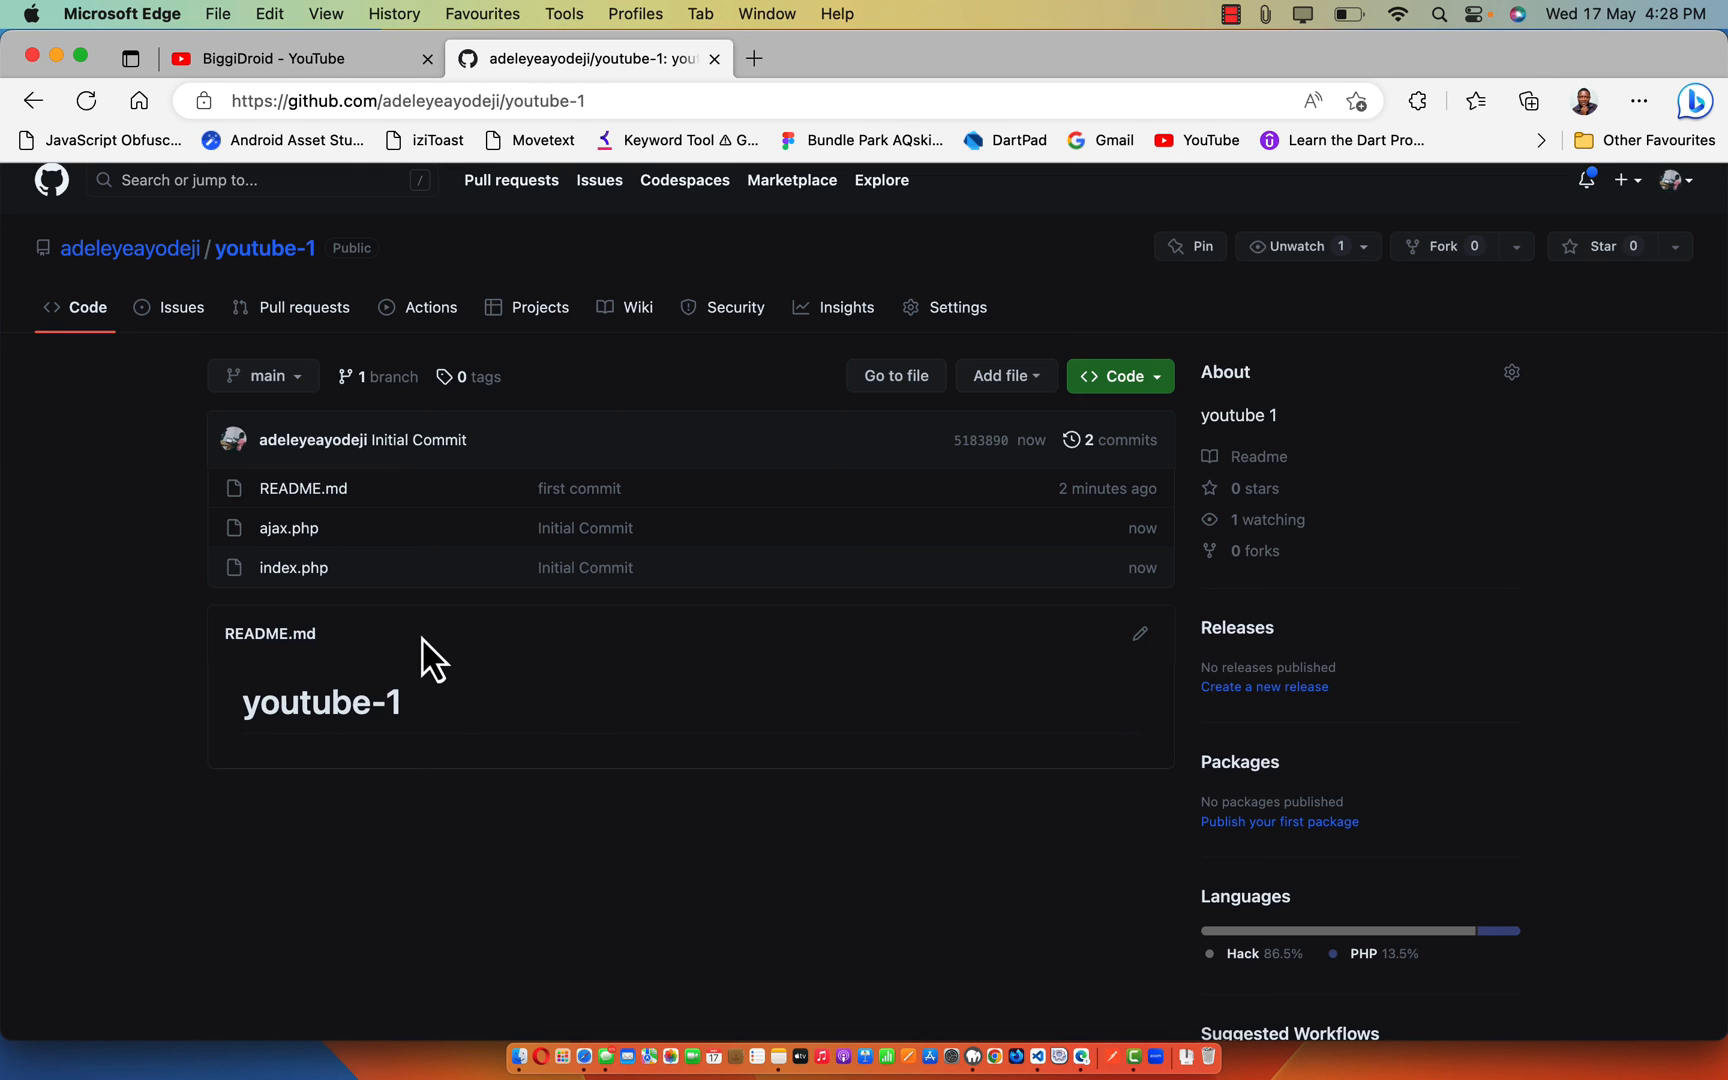
{"action": "mouse_move", "coordinate": [540, 822]}
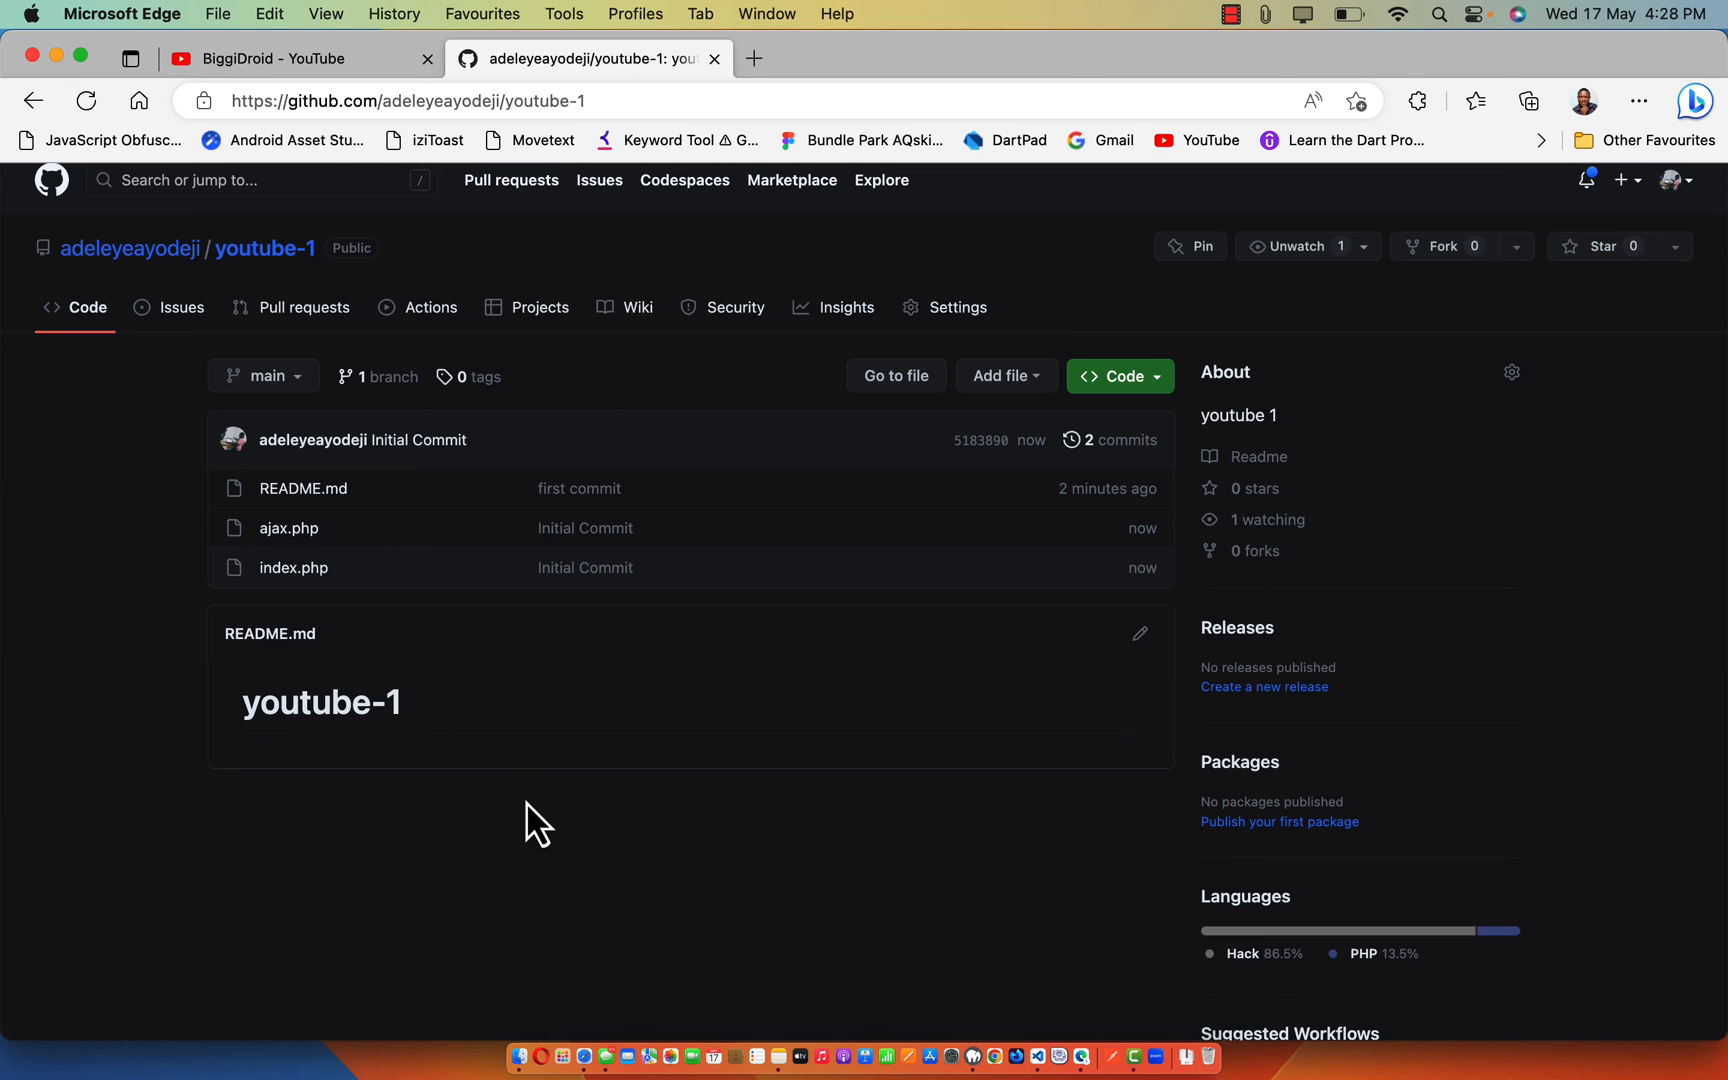
{"action": "left_click", "coordinate": [298, 58]}
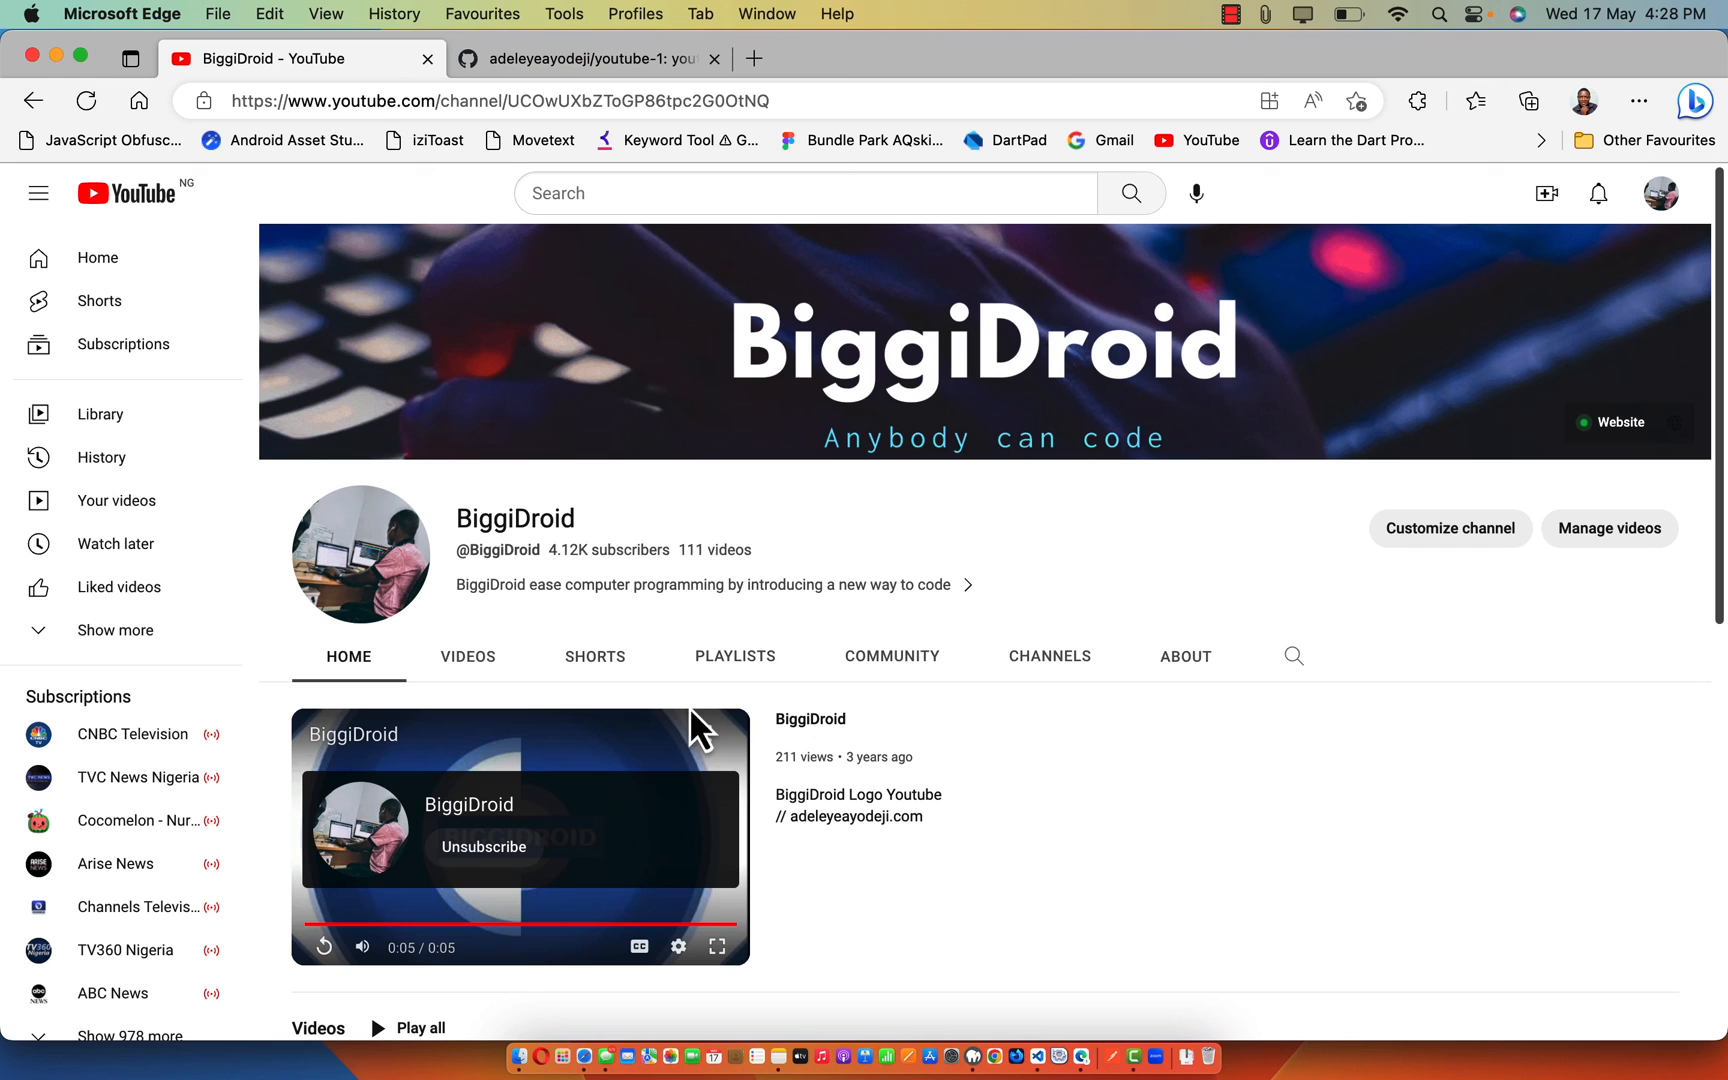
- Scroll slightly down the BiggiDroid channel home page
{"action": "scroll", "scroll_direction": "down", "scroll_amount": 3}
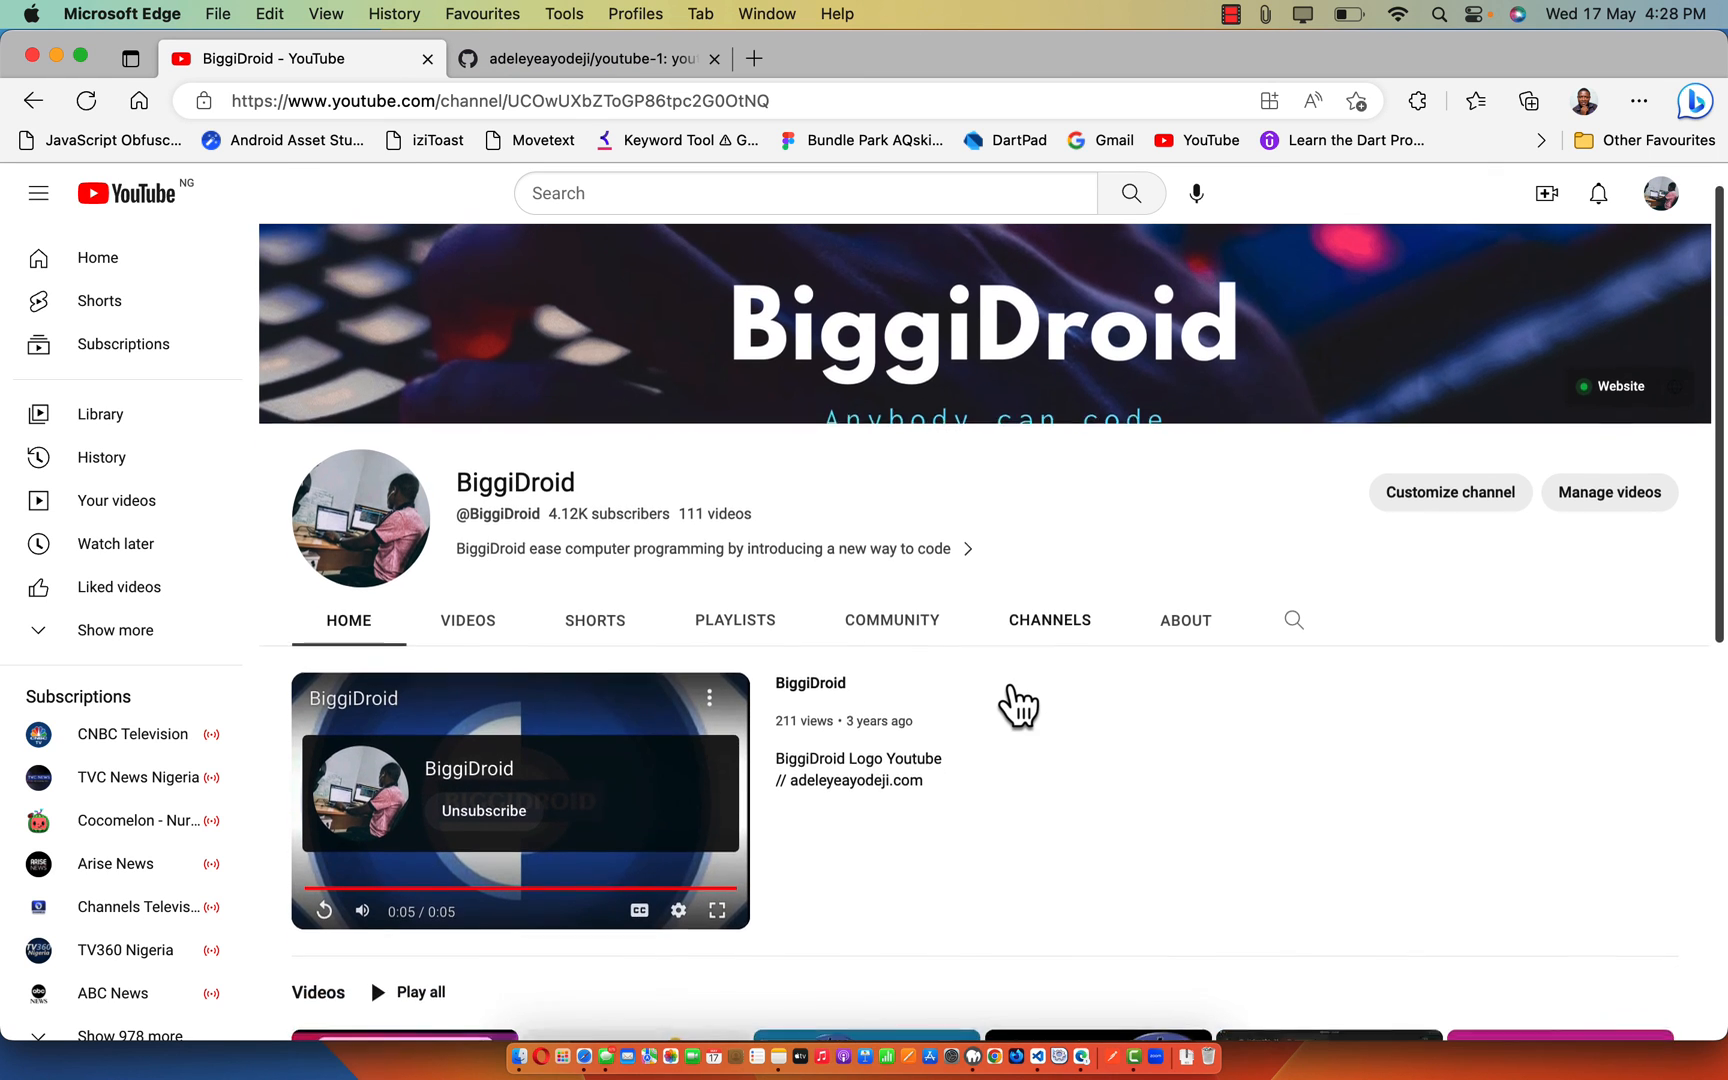